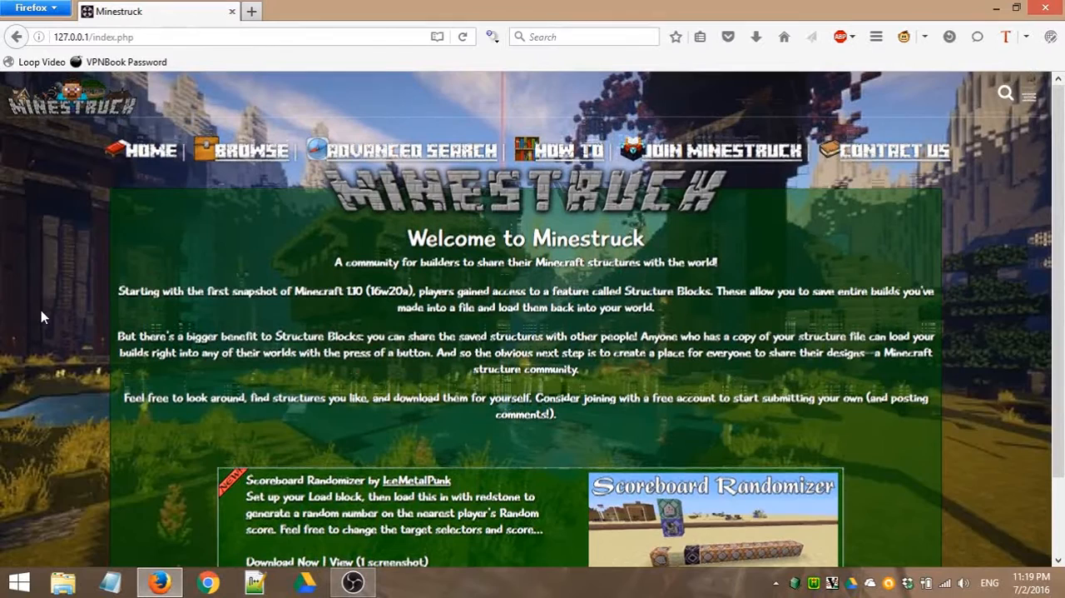
mouse_move(164, 278)
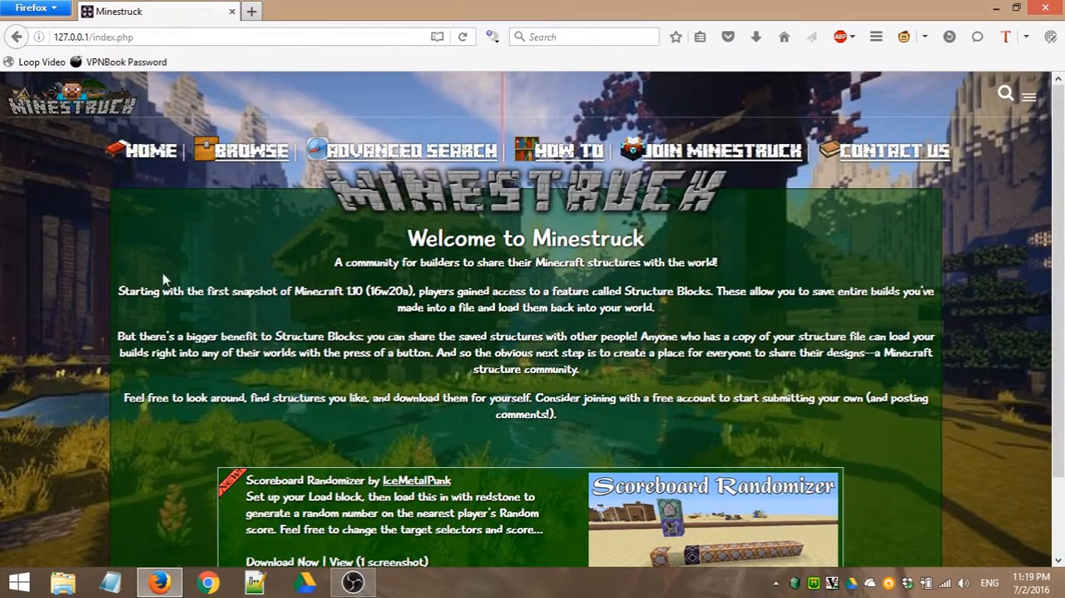
mouse_move(502, 287)
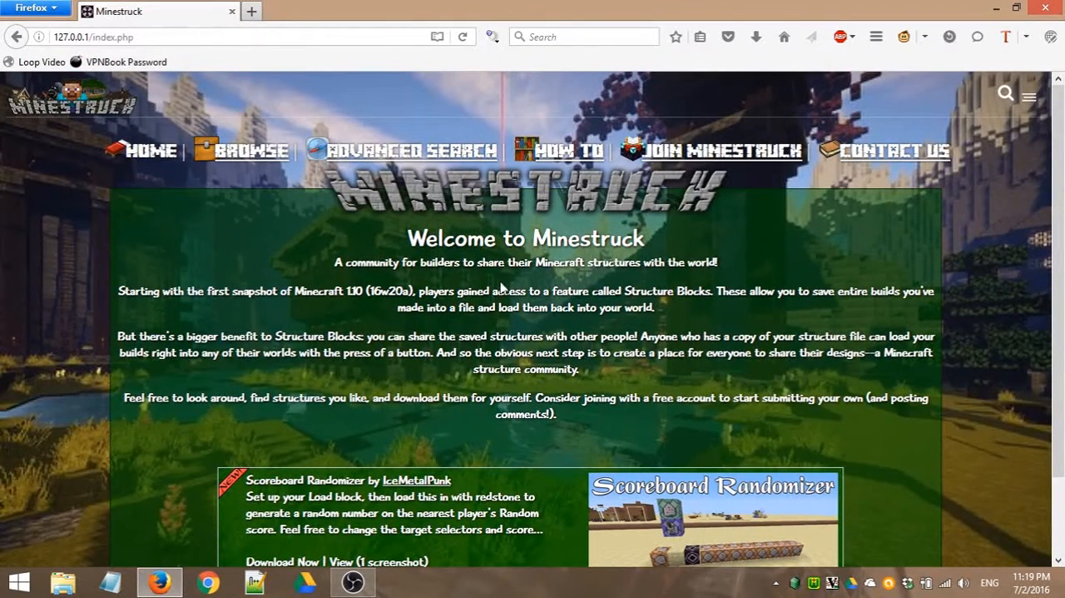
mouse_move(58, 298)
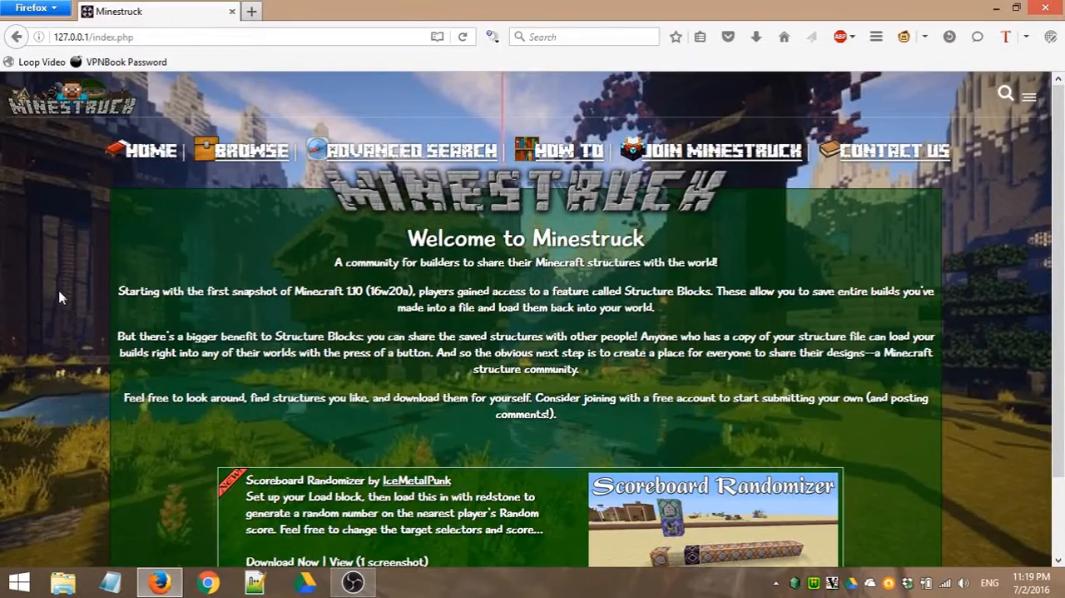
Step: Scroll the home page, then open BROWSE listing Scoreboard Randomizer and Automatic Quarry System
scroll(down, 3)
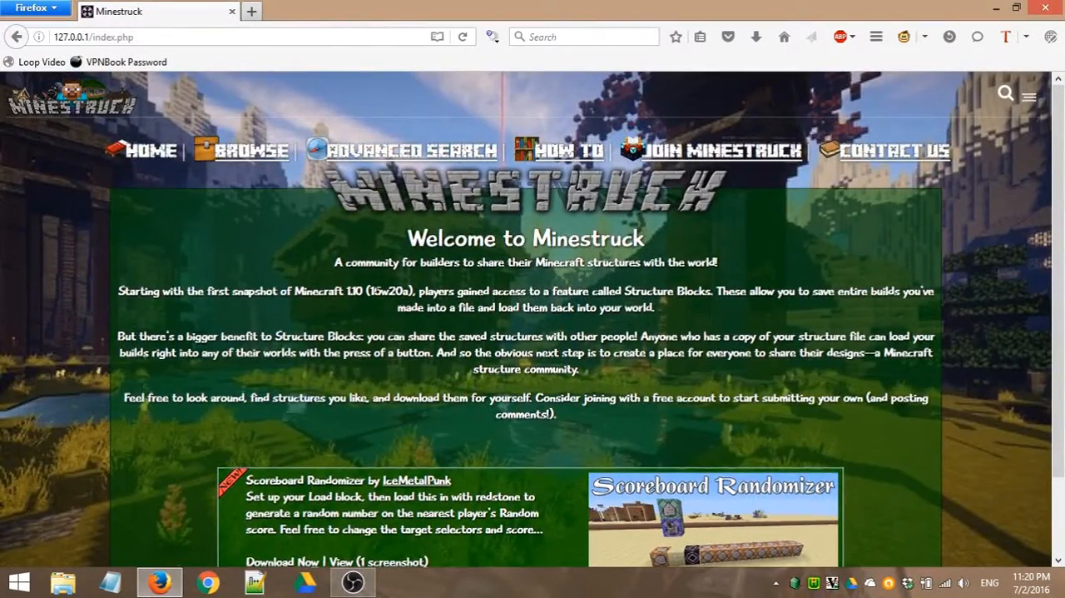
scroll(down, 3)
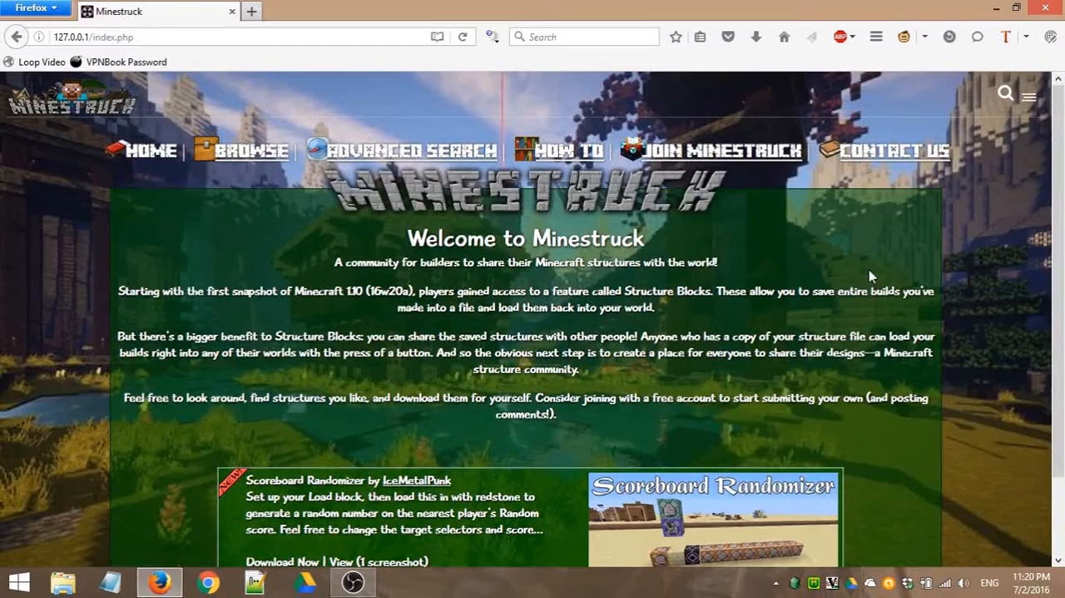
mouse_move(539, 150)
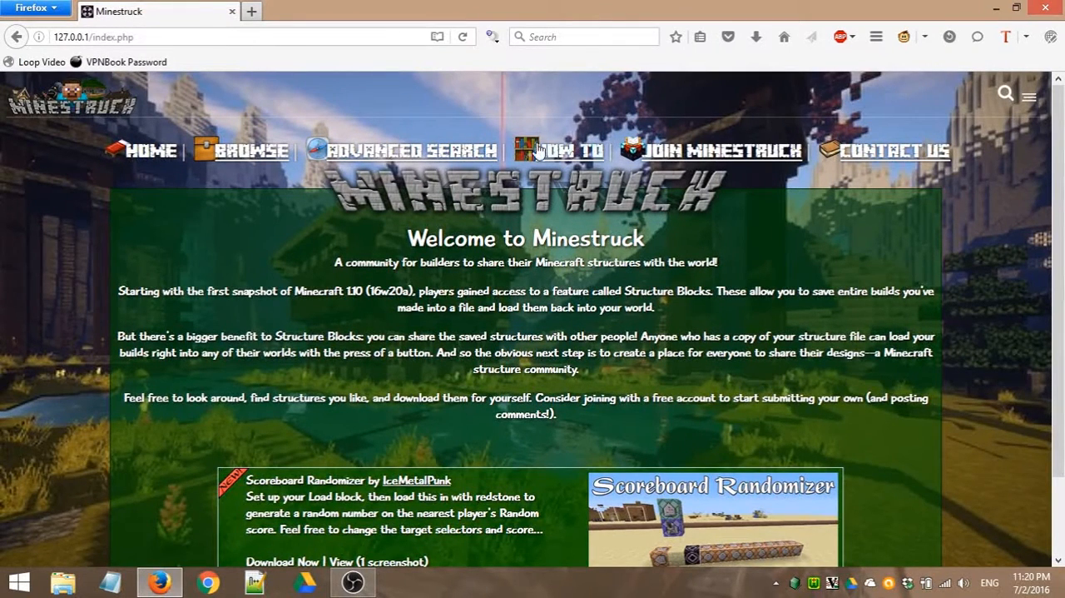
mouse_move(824, 256)
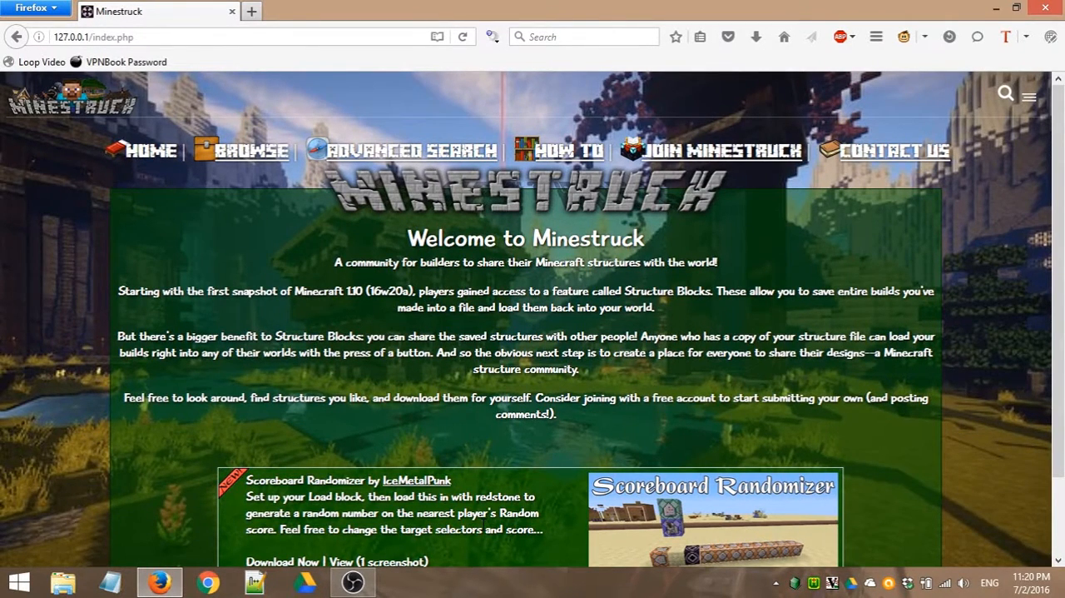
mouse_move(583, 158)
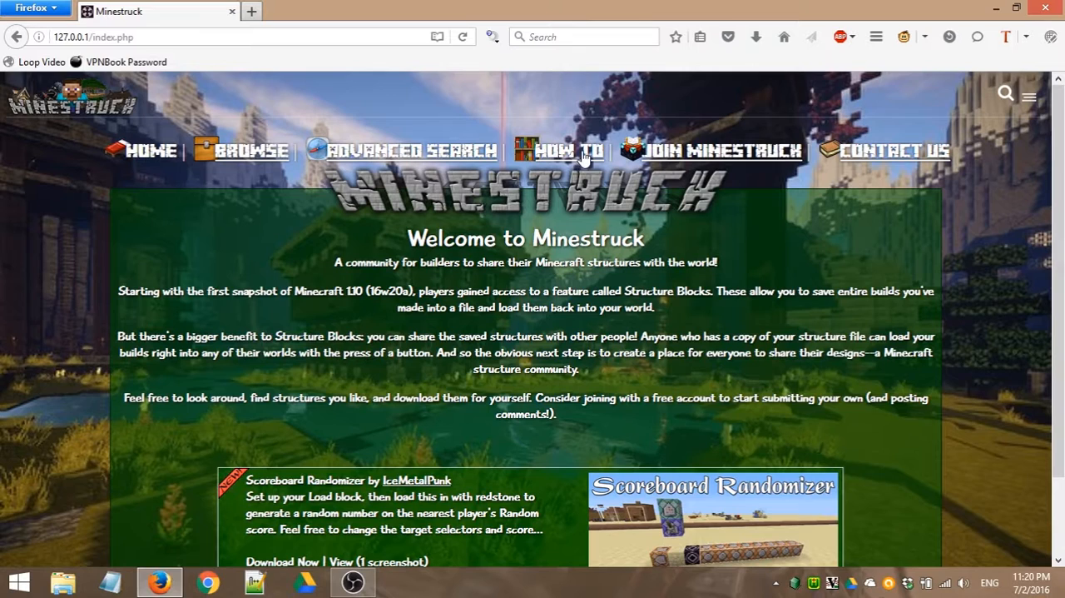
mouse_move(279, 379)
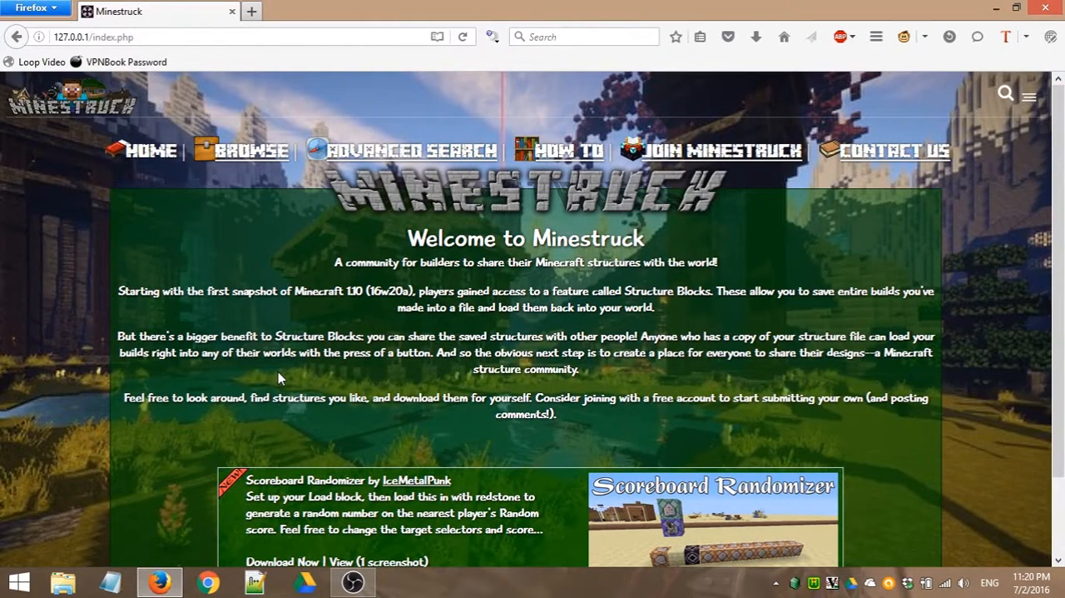
mouse_move(953, 281)
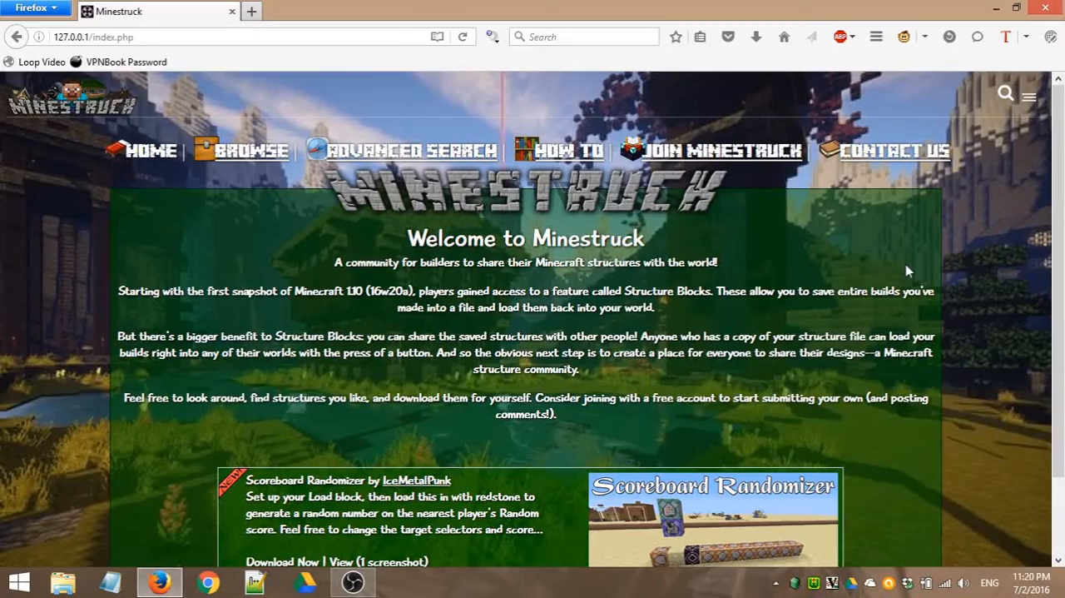
scroll(down, 3)
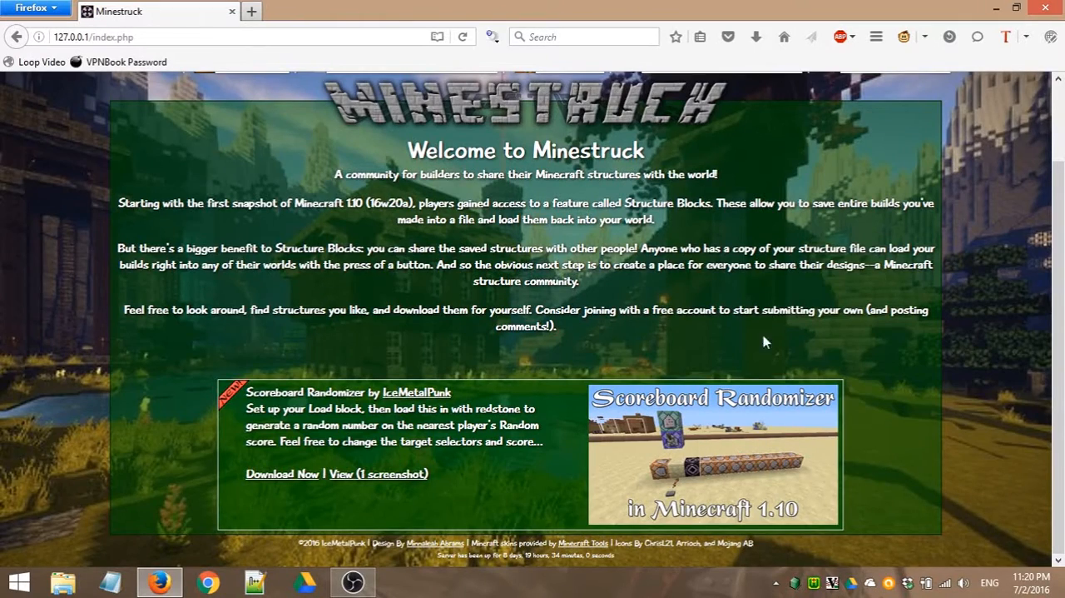
mouse_move(809, 209)
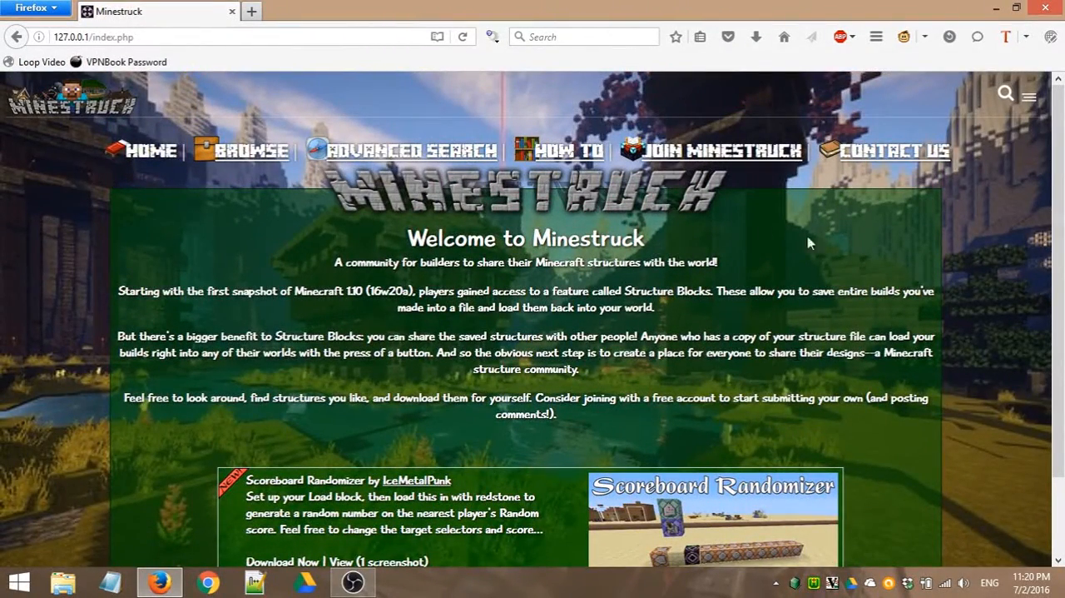
scroll(down, 3)
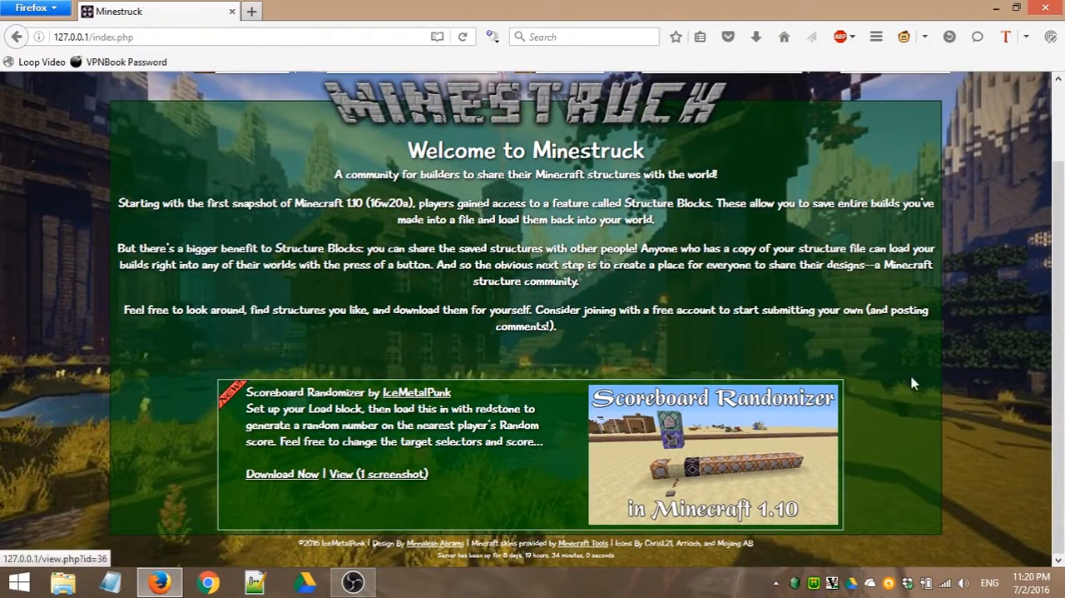
mouse_move(533, 399)
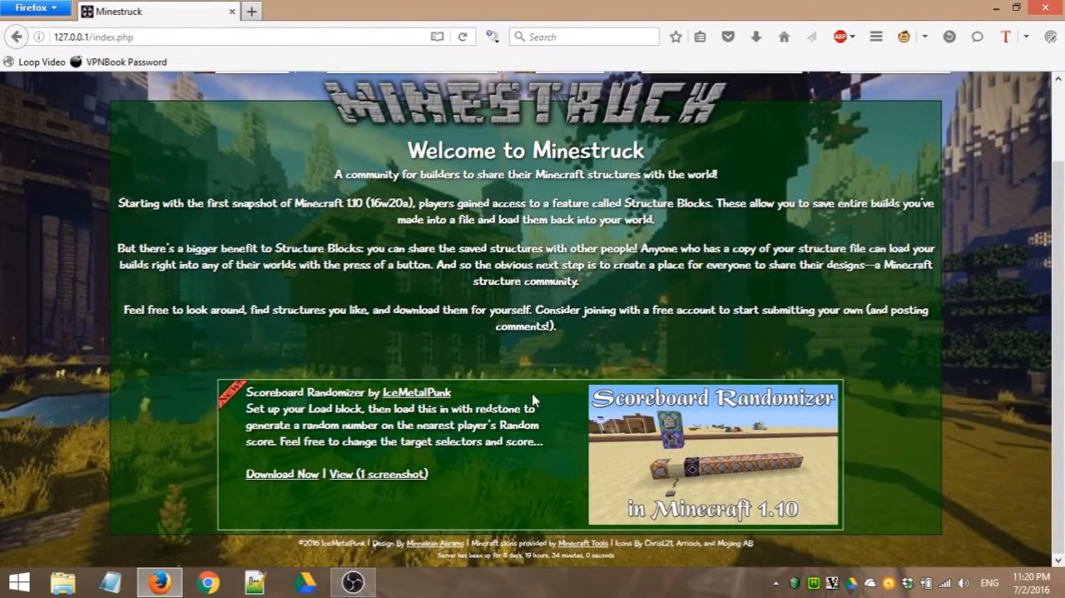
mouse_move(907, 373)
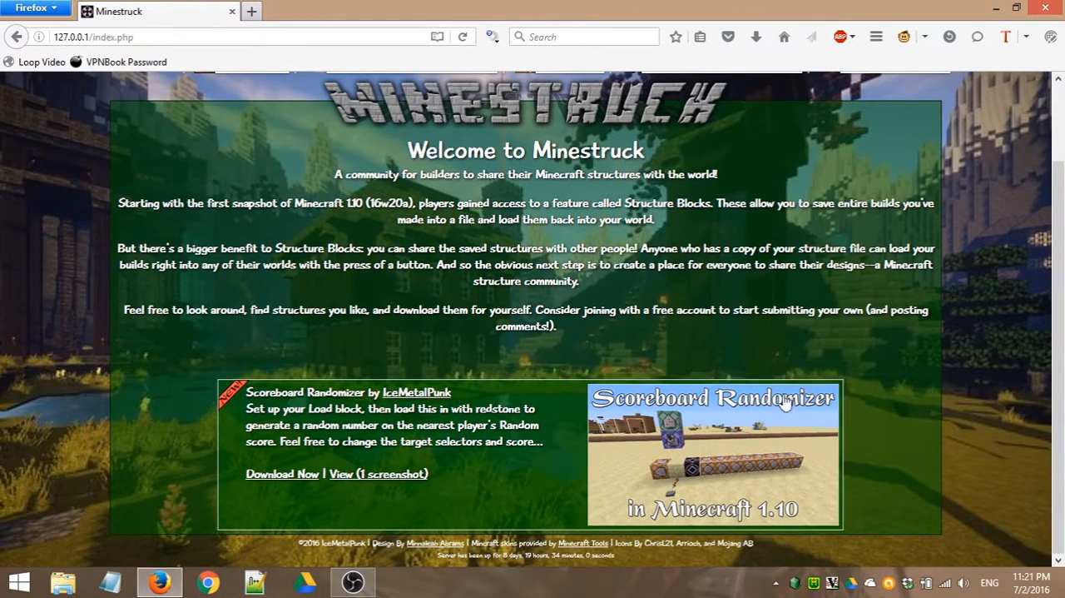
mouse_move(567, 363)
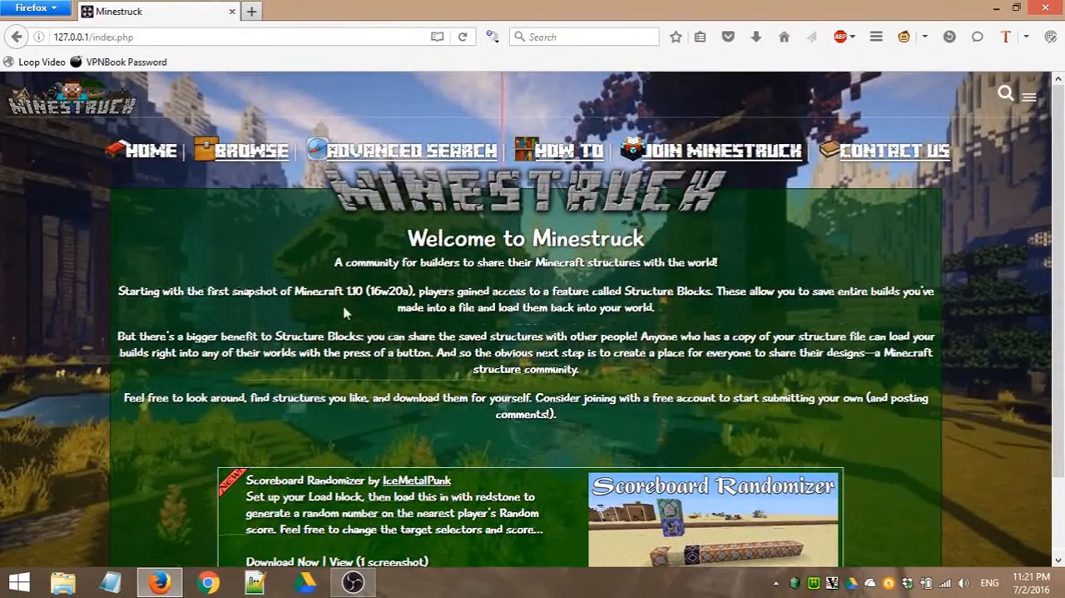
click(253, 151)
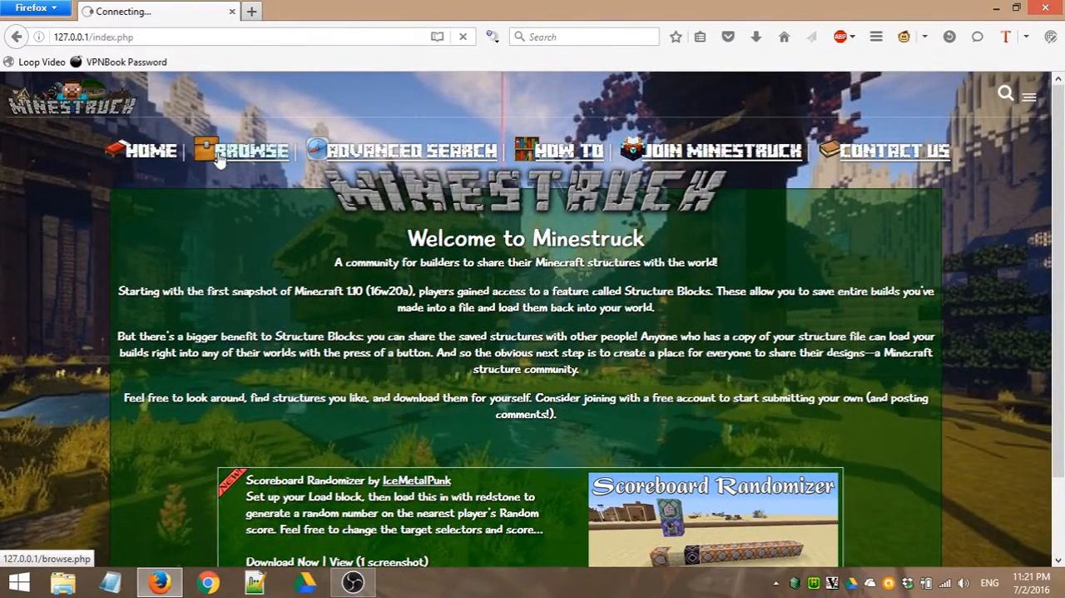
click(253, 151)
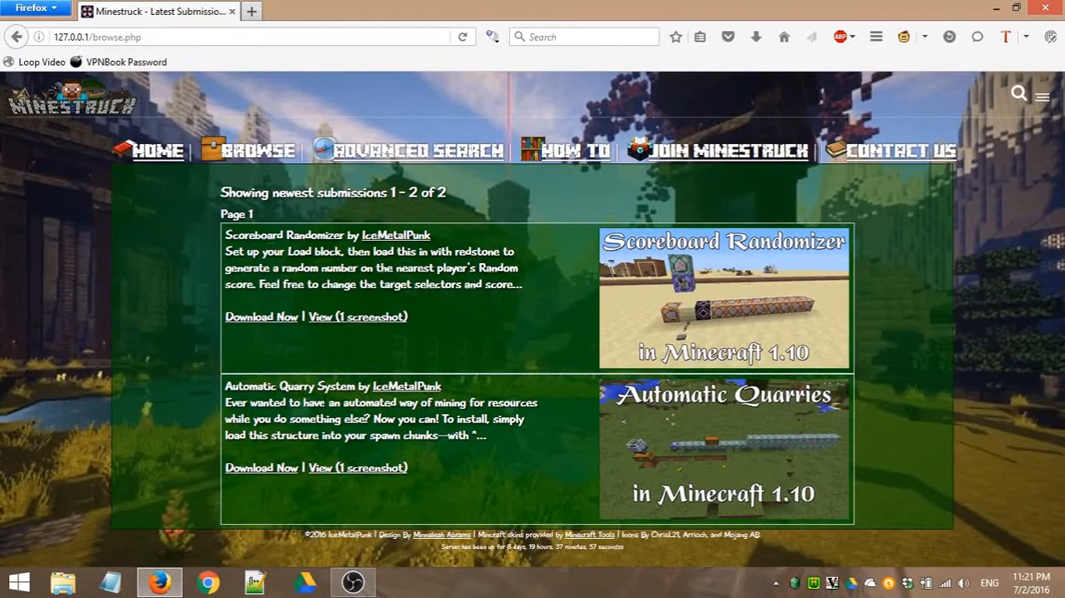
mouse_move(938, 279)
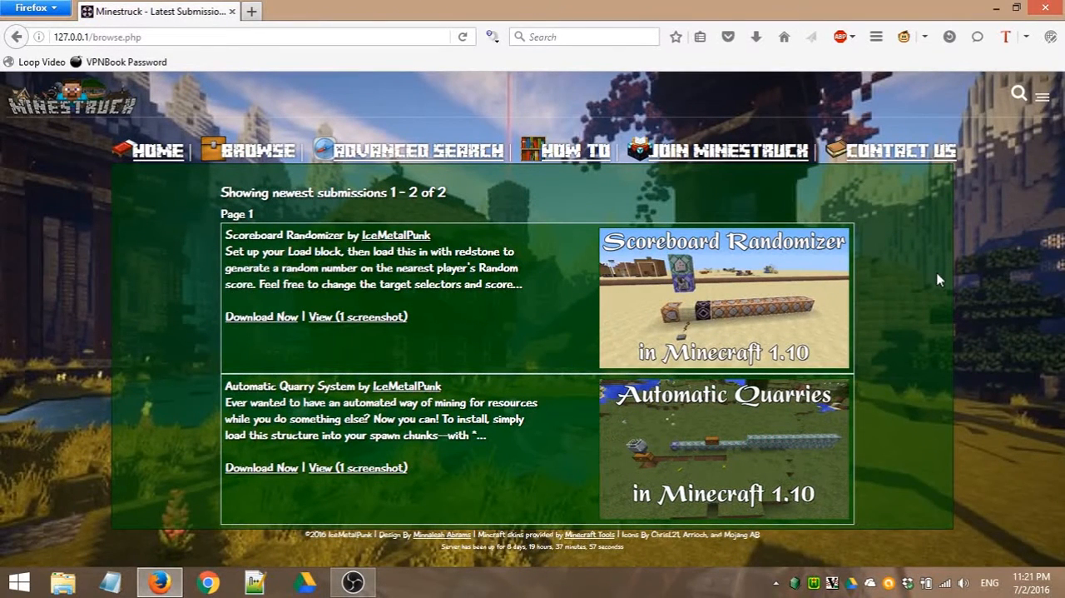
mouse_move(466, 311)
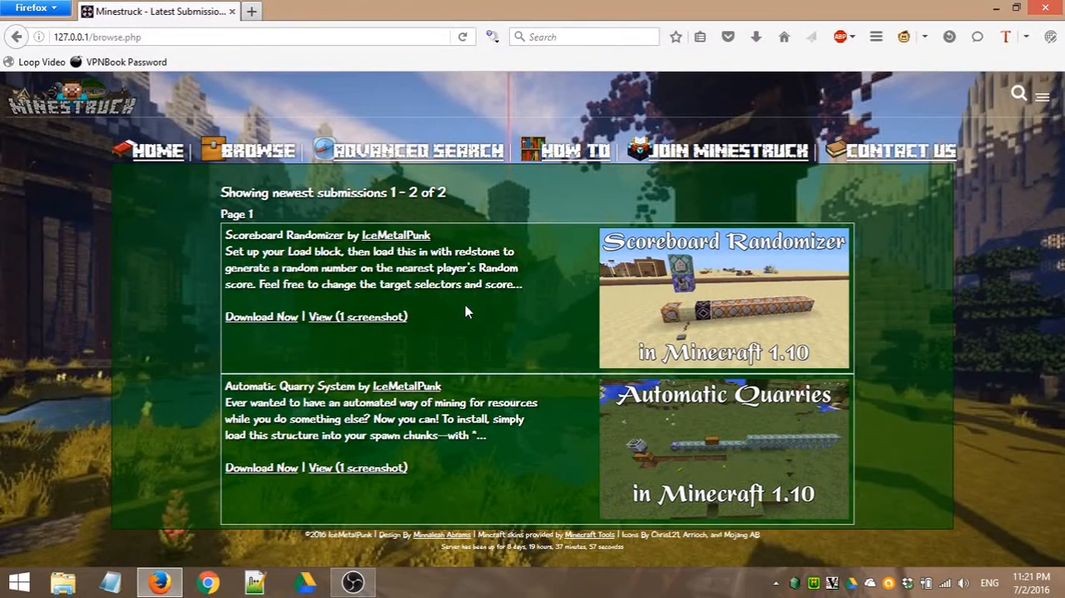
mouse_move(484, 320)
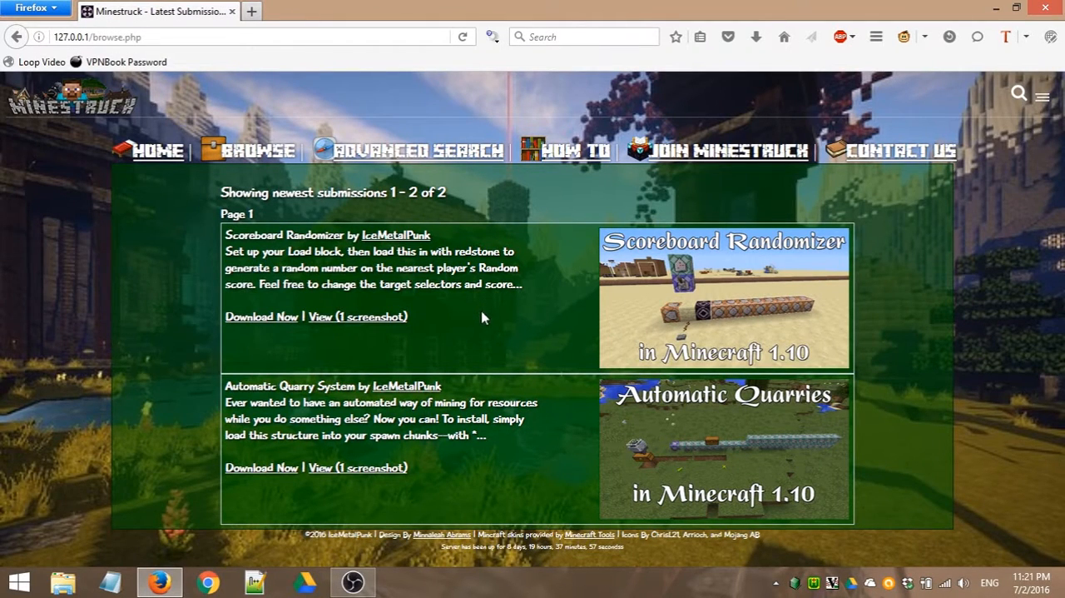
mouse_move(278, 231)
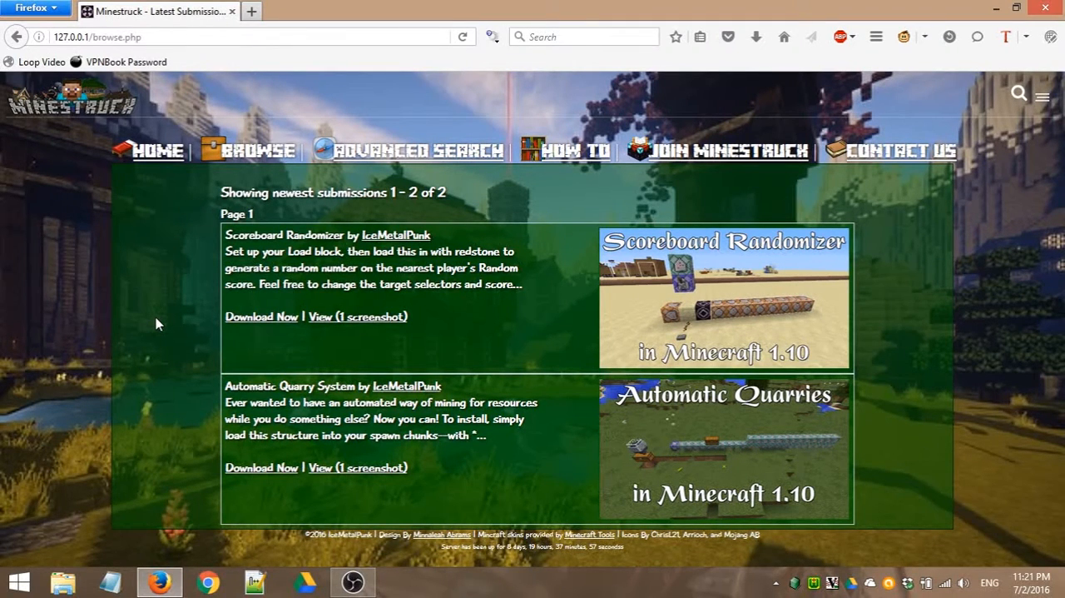
mouse_move(247, 231)
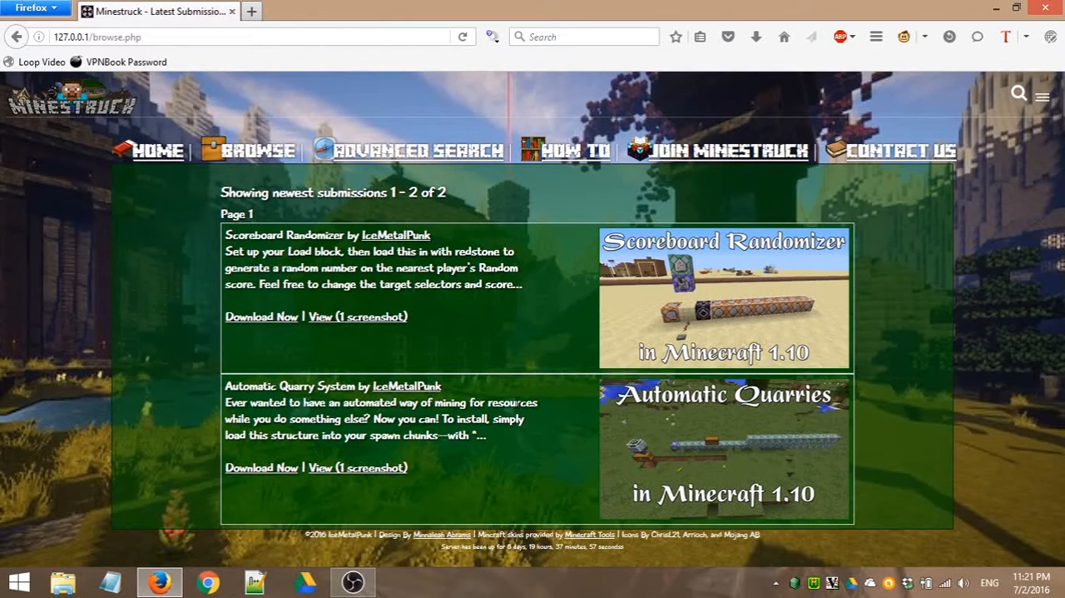
mouse_move(164, 365)
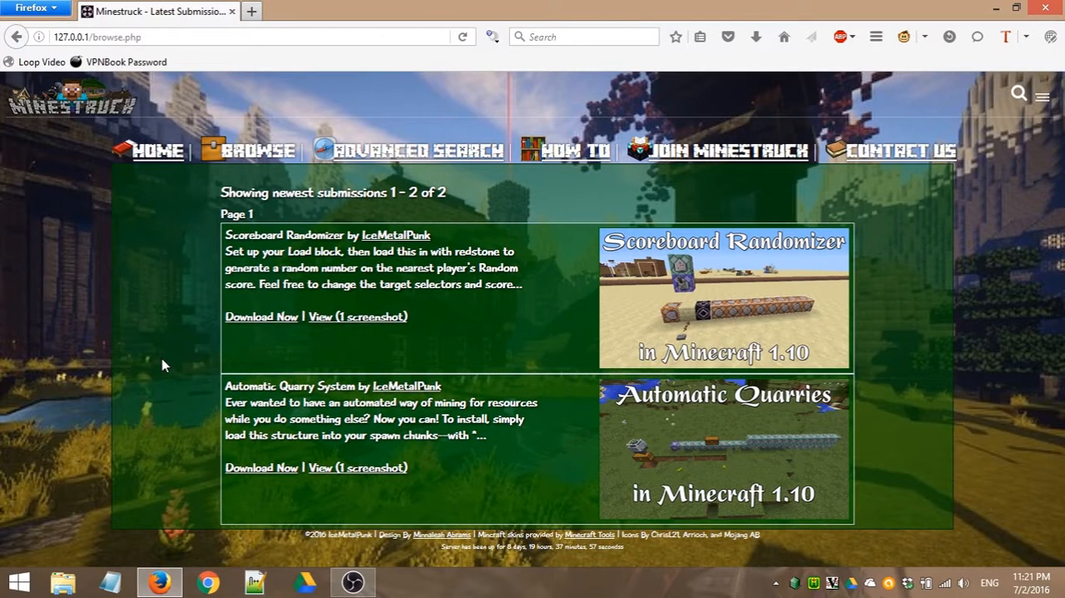
mouse_move(163, 332)
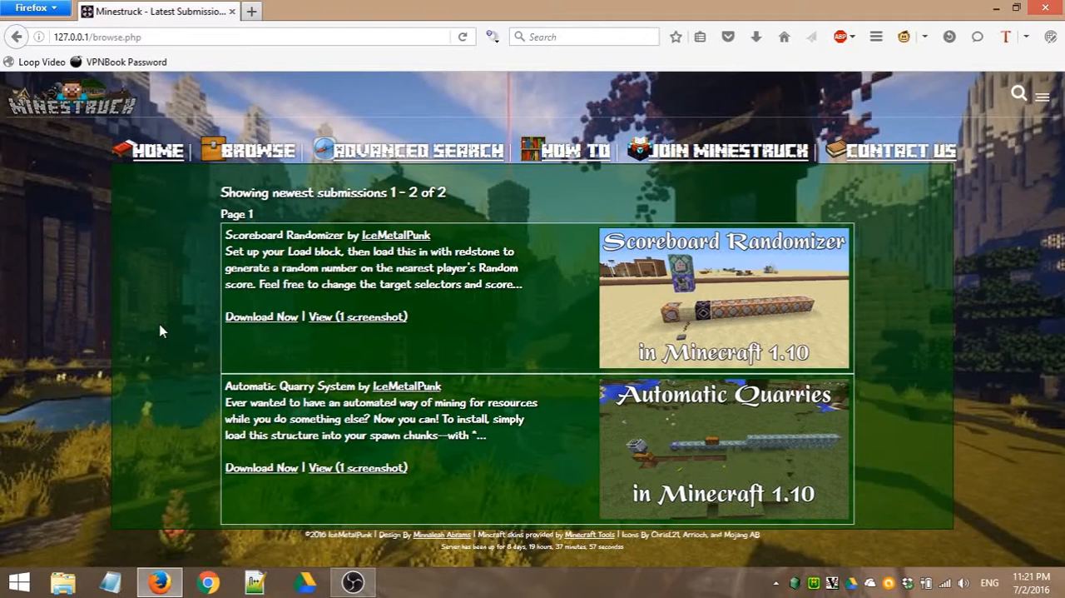
mouse_move(372, 301)
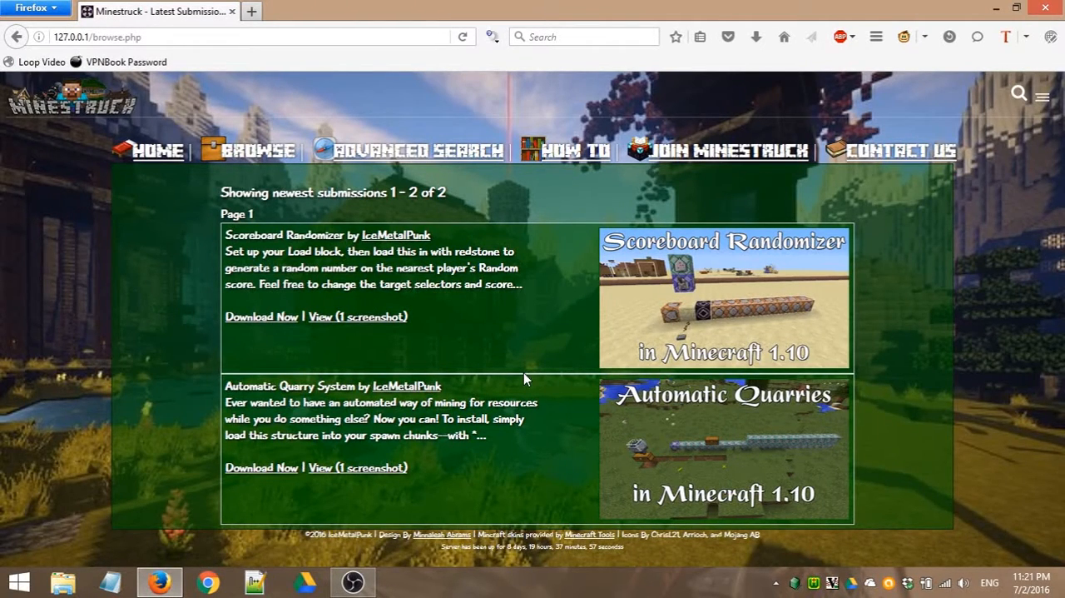
mouse_move(497, 324)
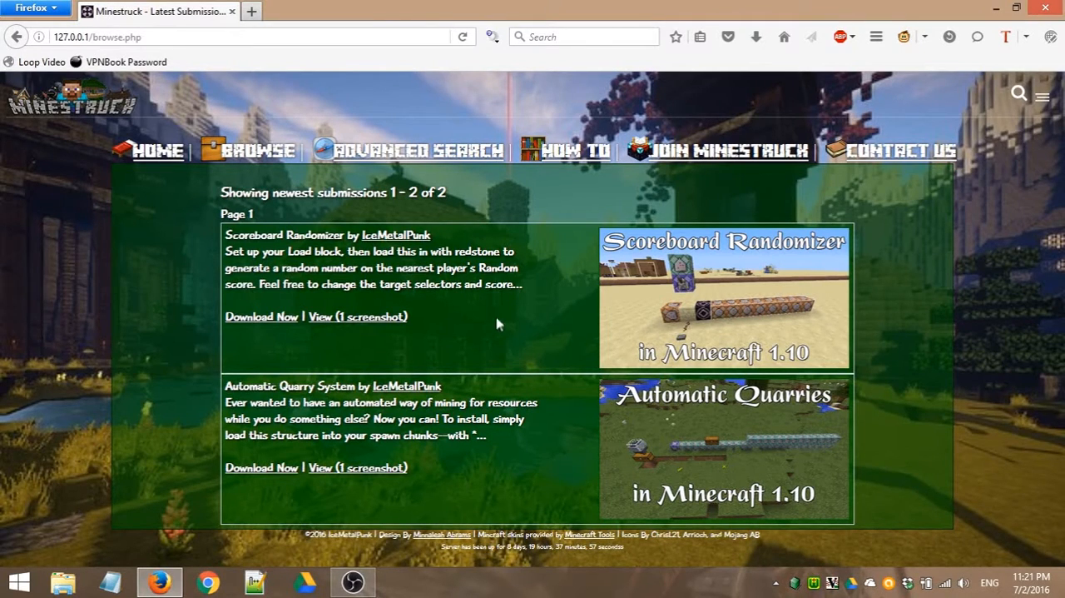
mouse_move(545, 423)
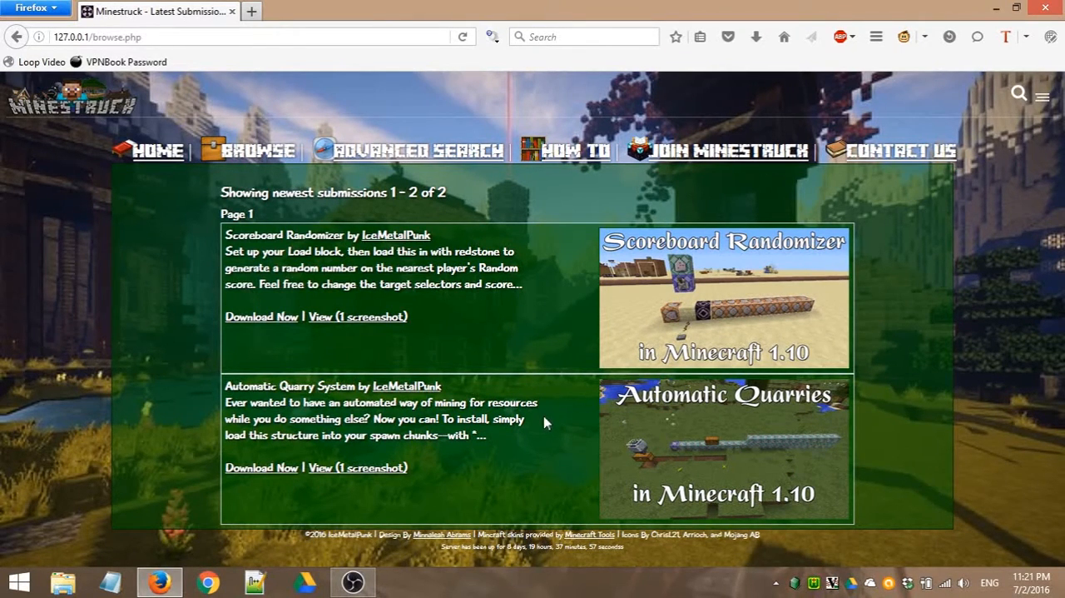
mouse_move(545, 402)
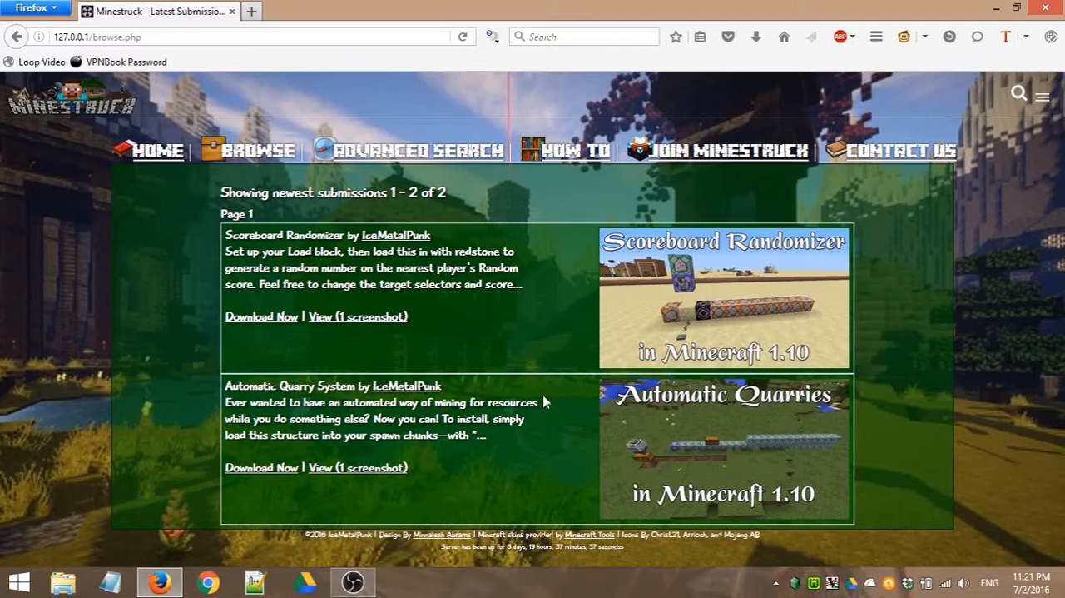
mouse_move(540, 325)
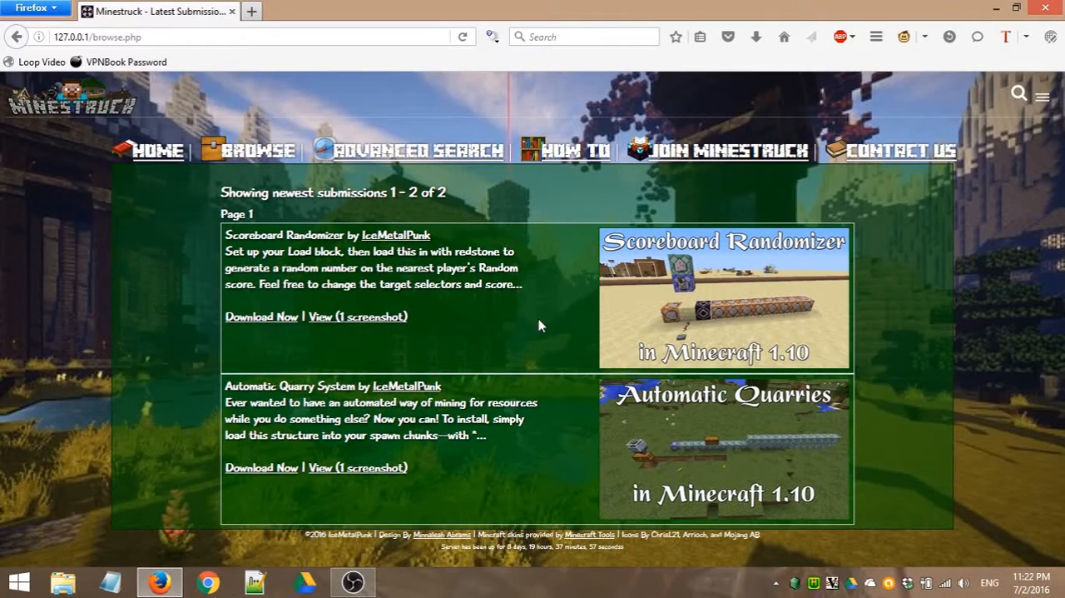
mouse_move(559, 439)
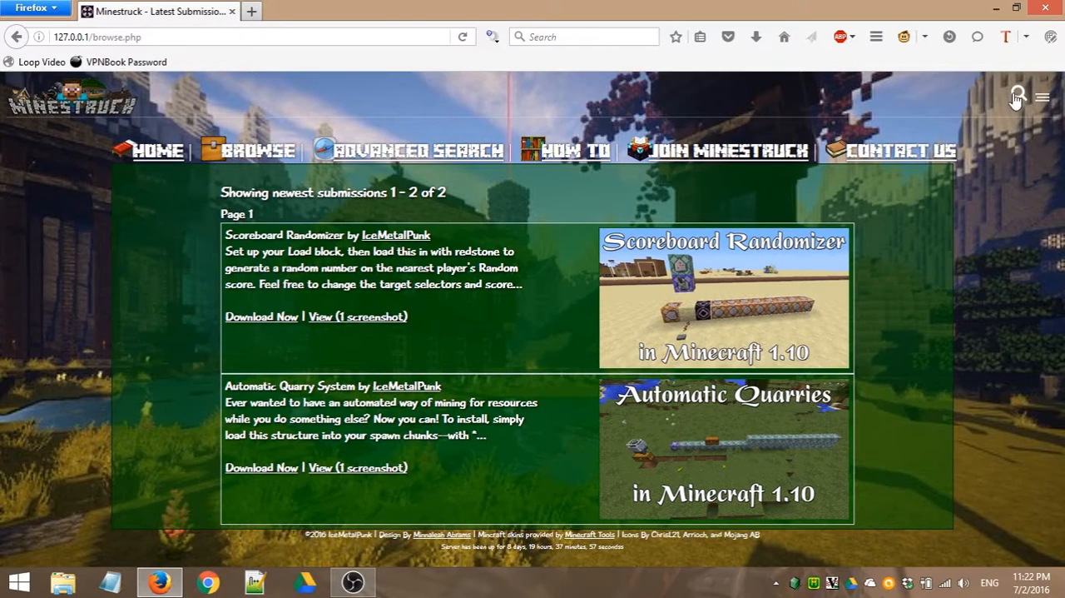
Step: Search for 'random' to show only Scoreboard Randomizer, then reopen the structure search box
click(1017, 97)
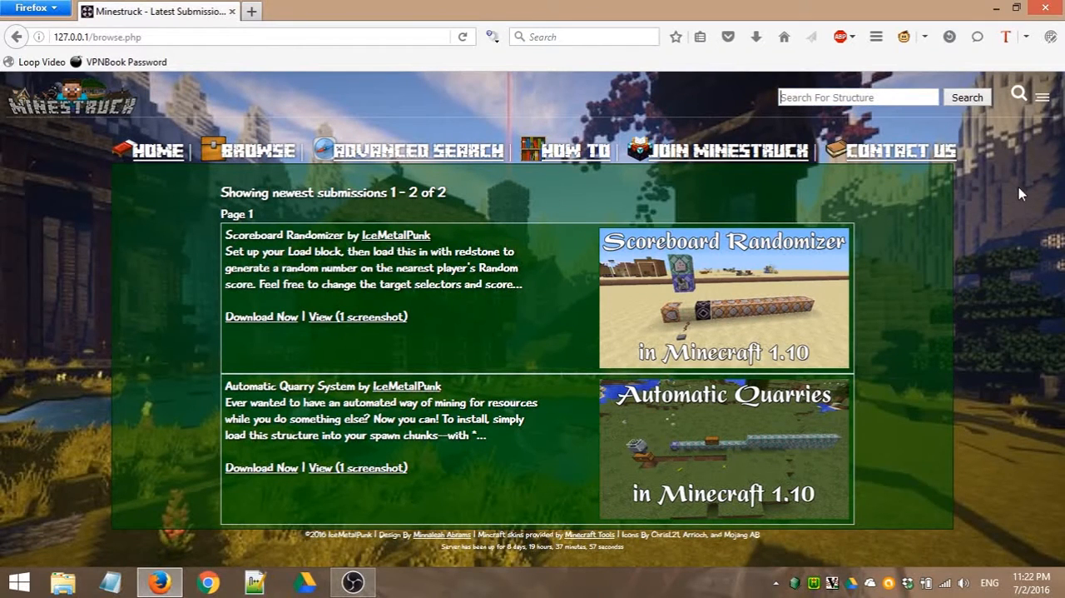
click(858, 97)
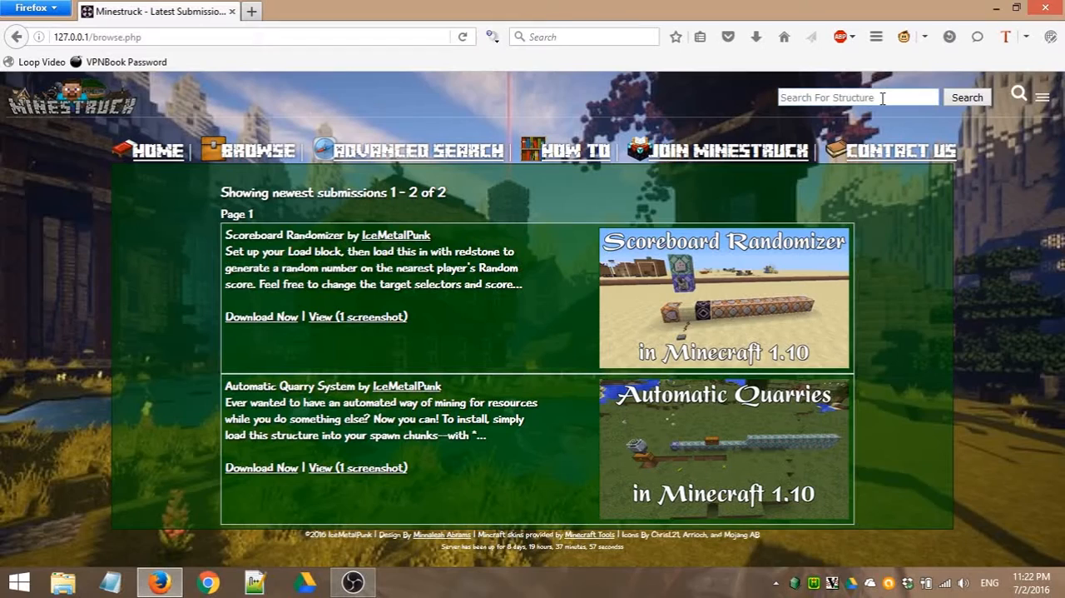
text(random)
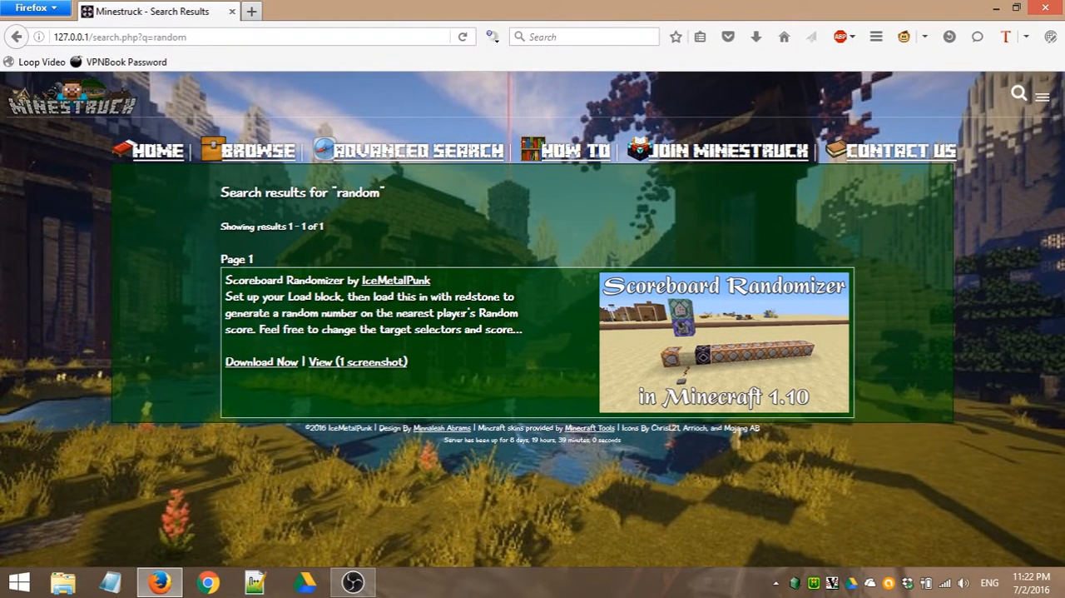
mouse_move(608, 347)
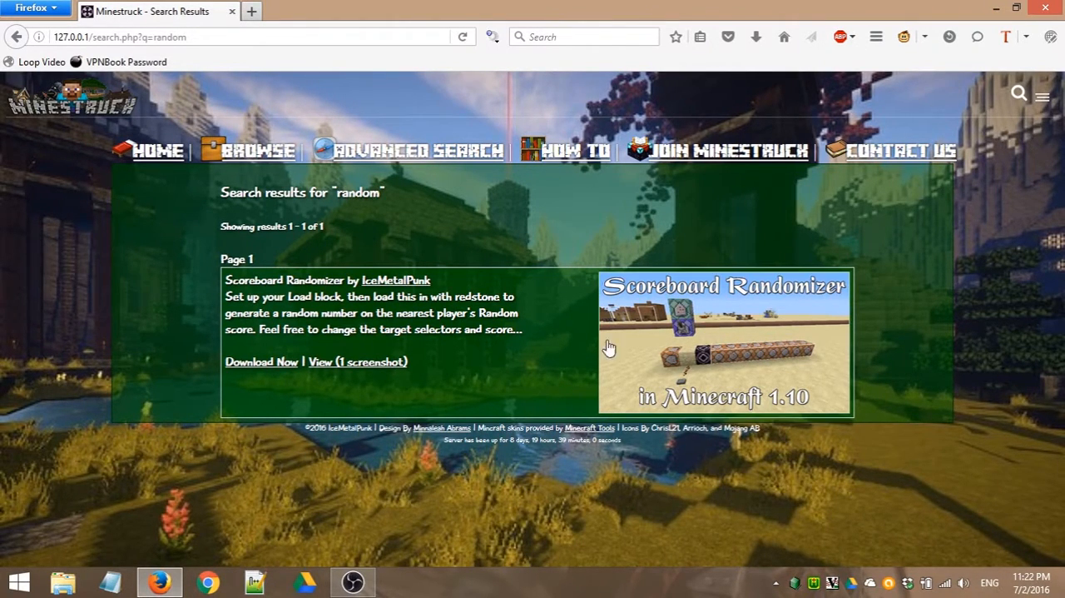
mouse_move(695, 287)
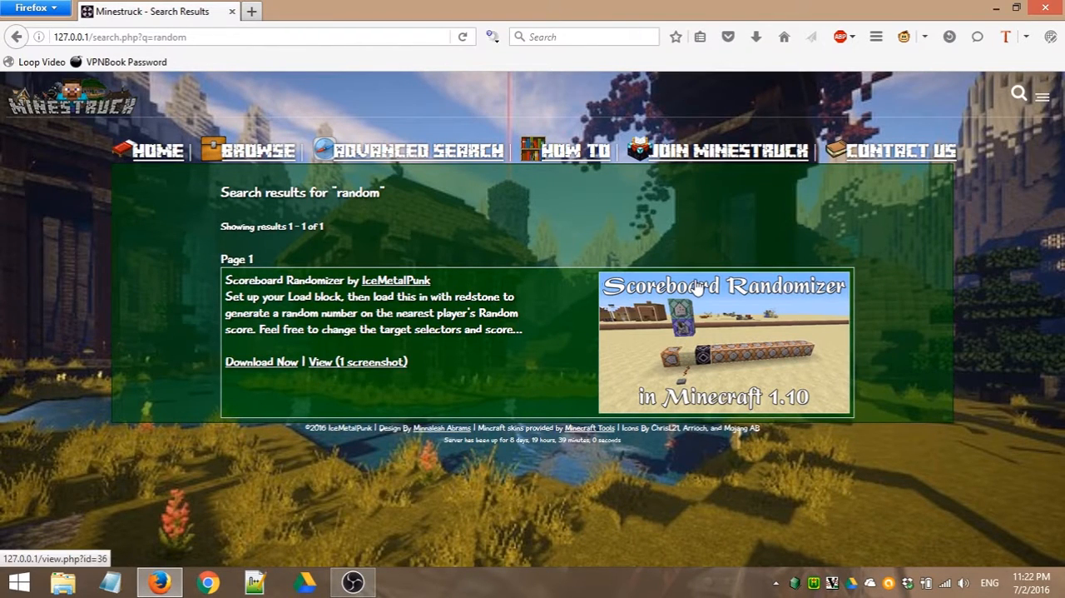
mouse_move(540, 373)
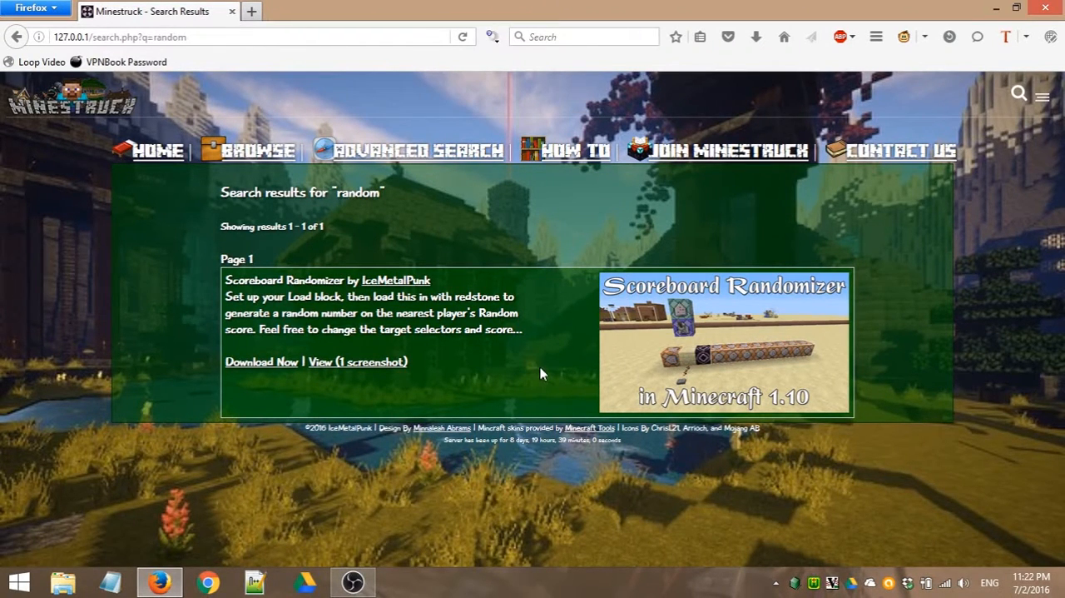
mouse_move(1017, 98)
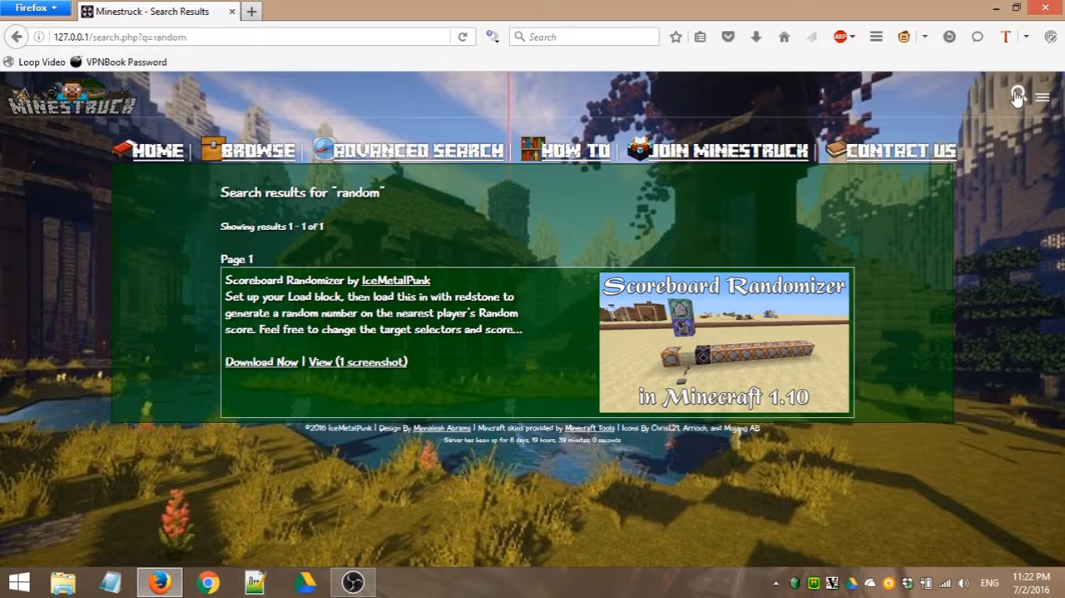
click(1018, 96)
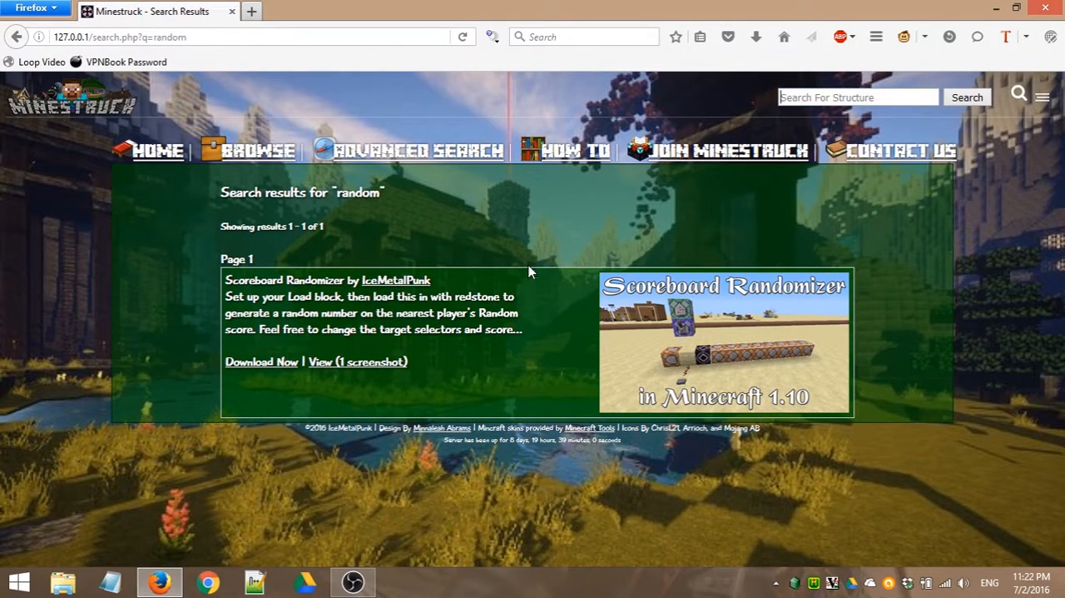
mouse_move(796, 201)
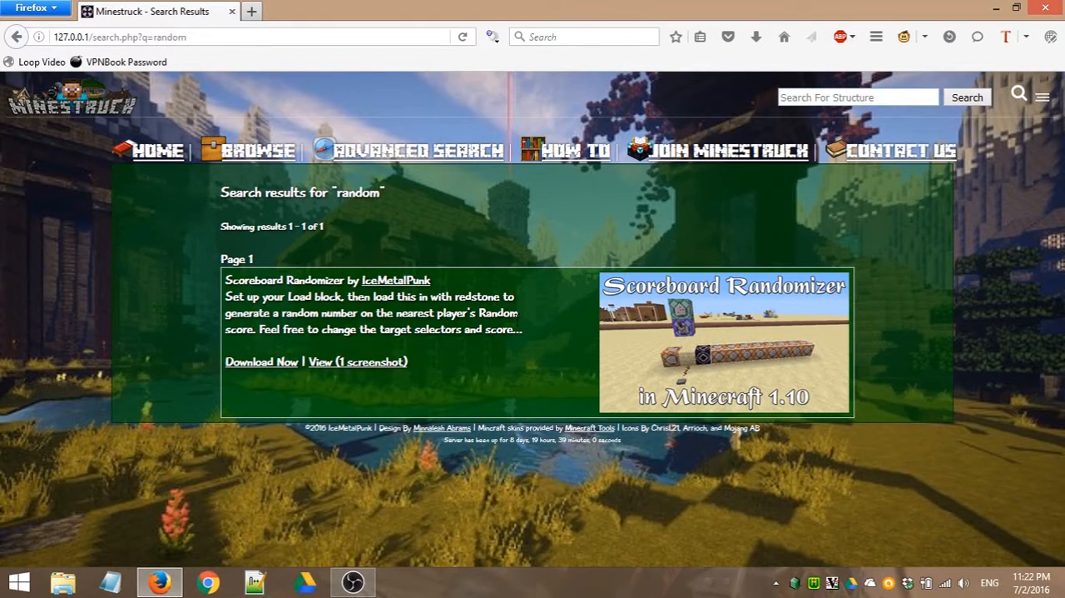
mouse_move(799, 141)
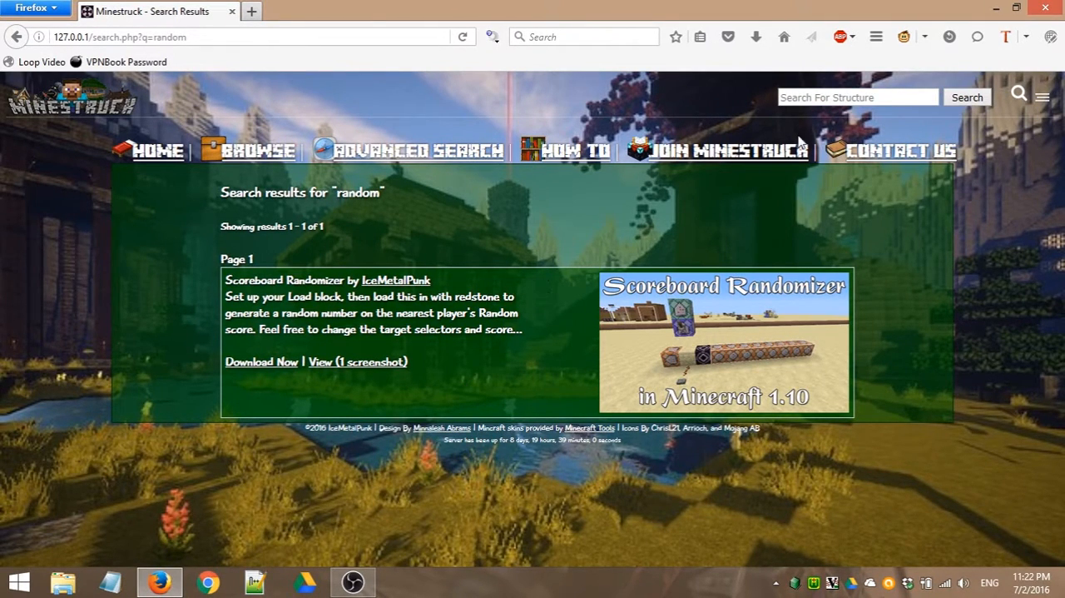
click(858, 98)
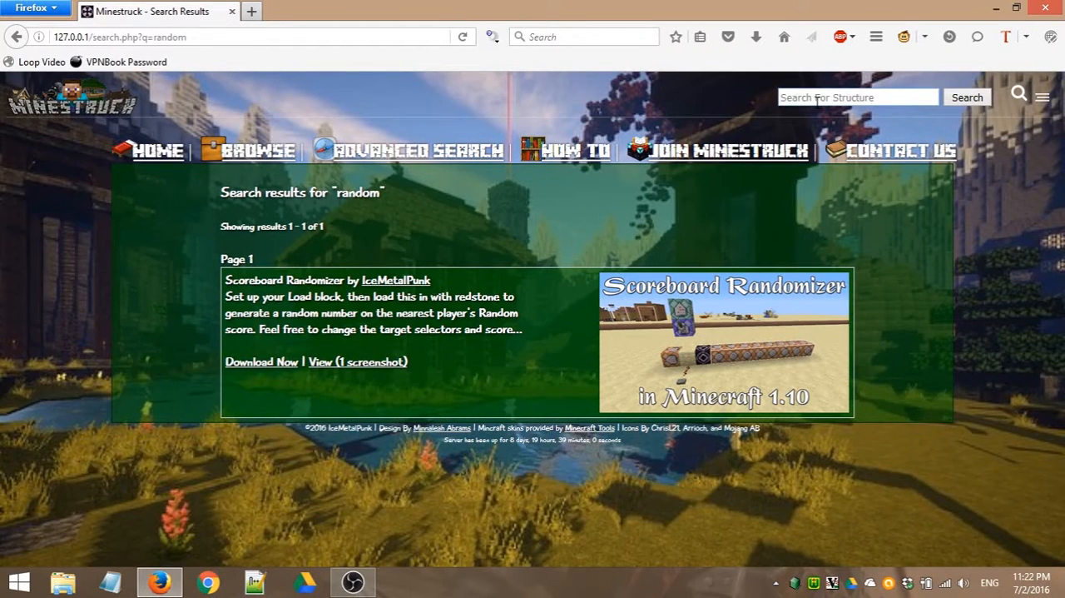
Step: Search 'ice' and scroll its two results, Scoreboard Randomizer and Automatic Quarry System
text(ice)
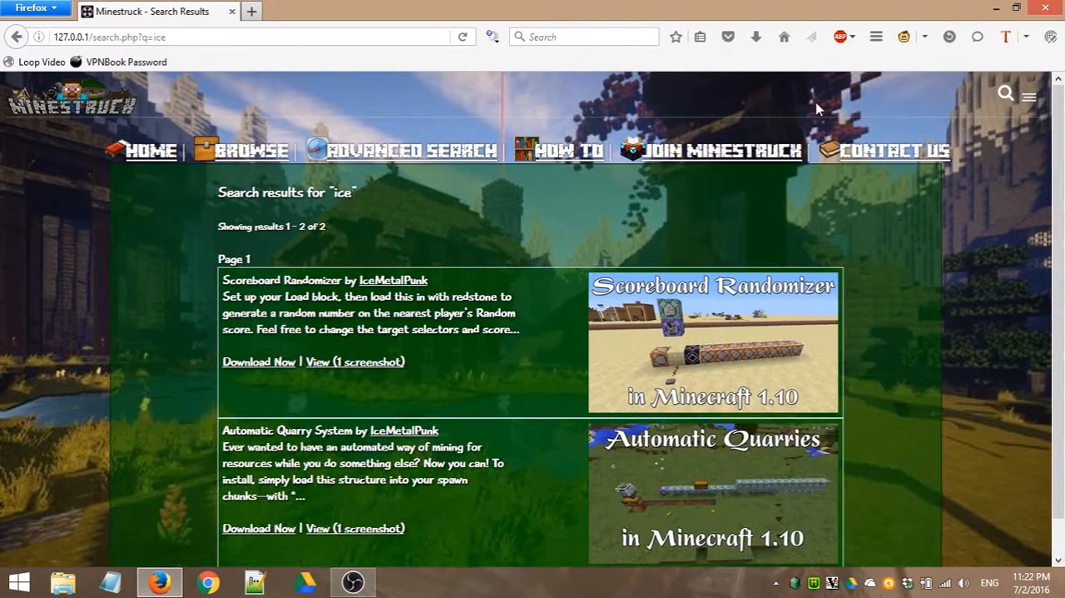
scroll(down, 3)
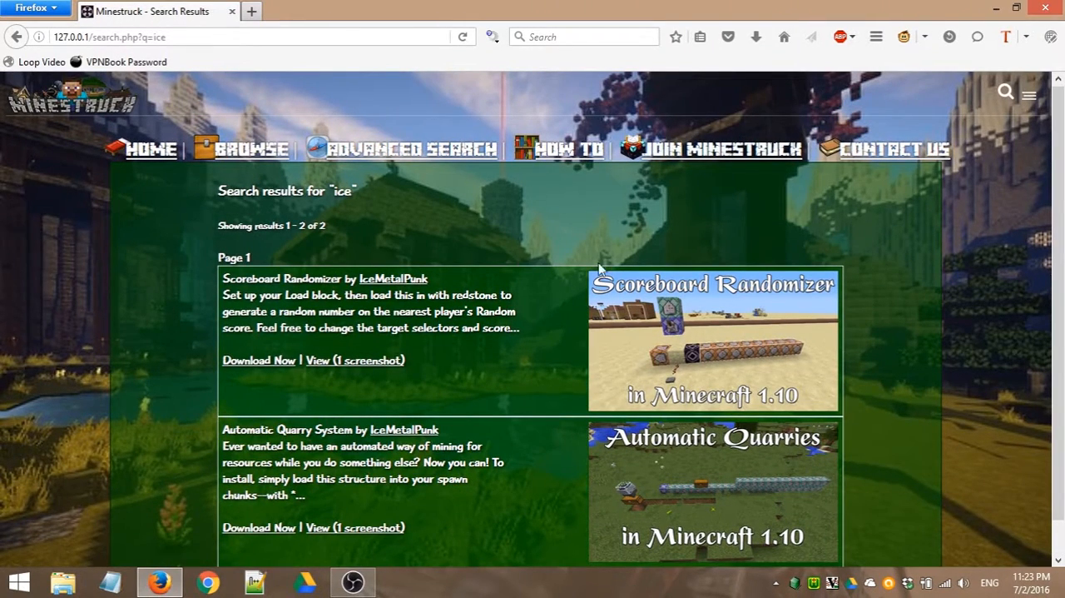
mouse_move(378, 149)
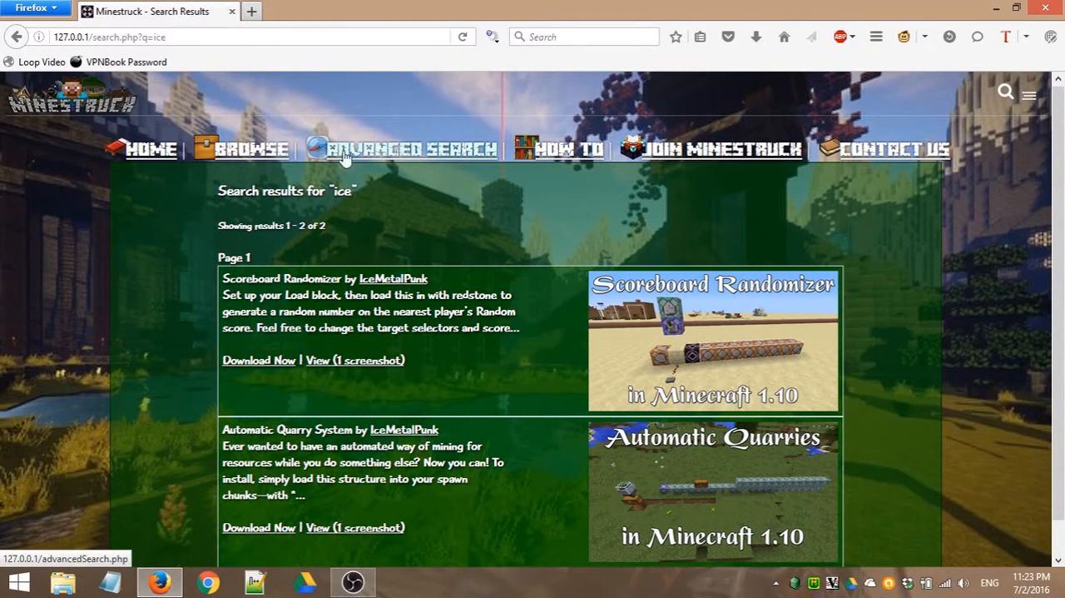
Step: Run an Advanced Search for titles containing 'ice', which returns no results
click(413, 149)
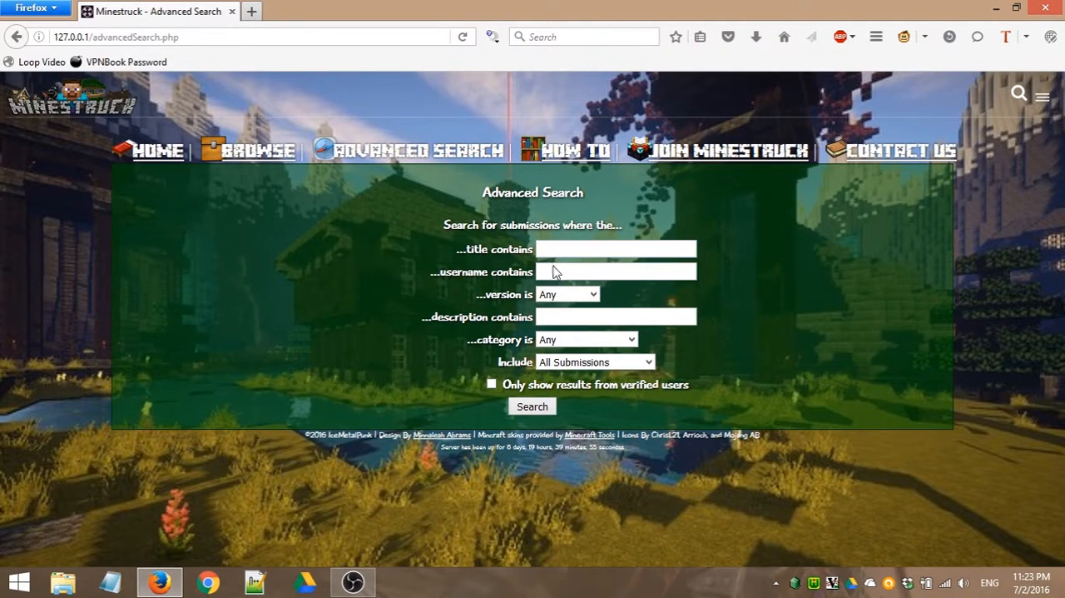
mouse_move(766, 285)
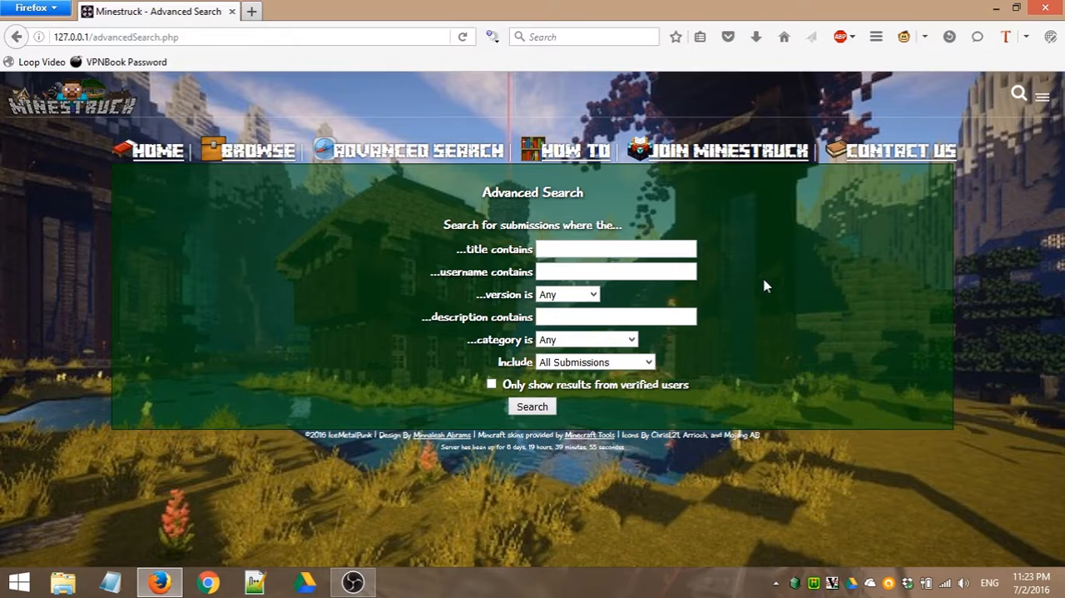
text(ice)
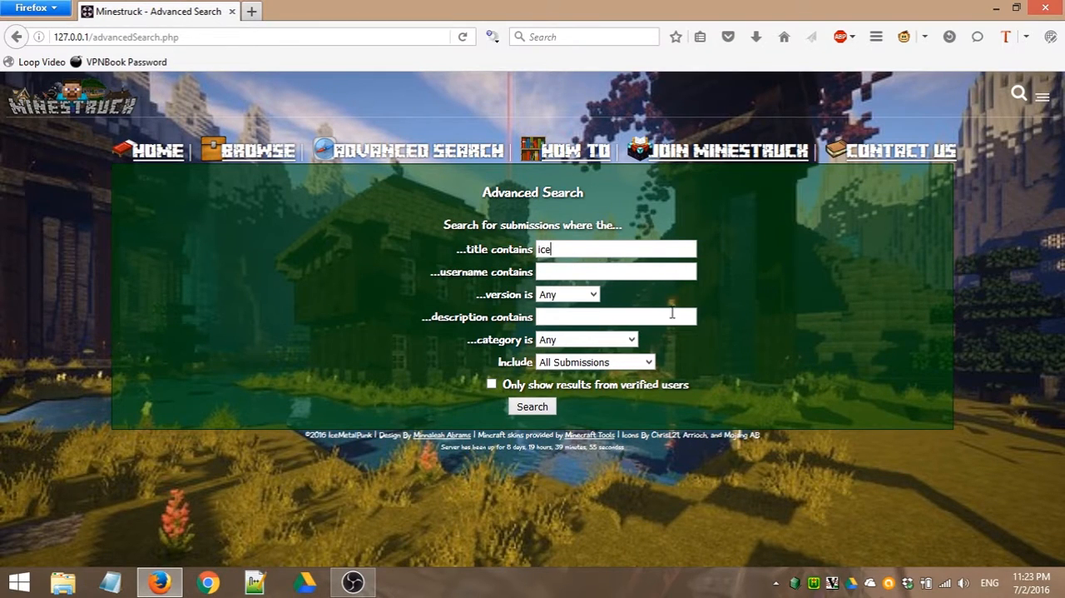
click(532, 407)
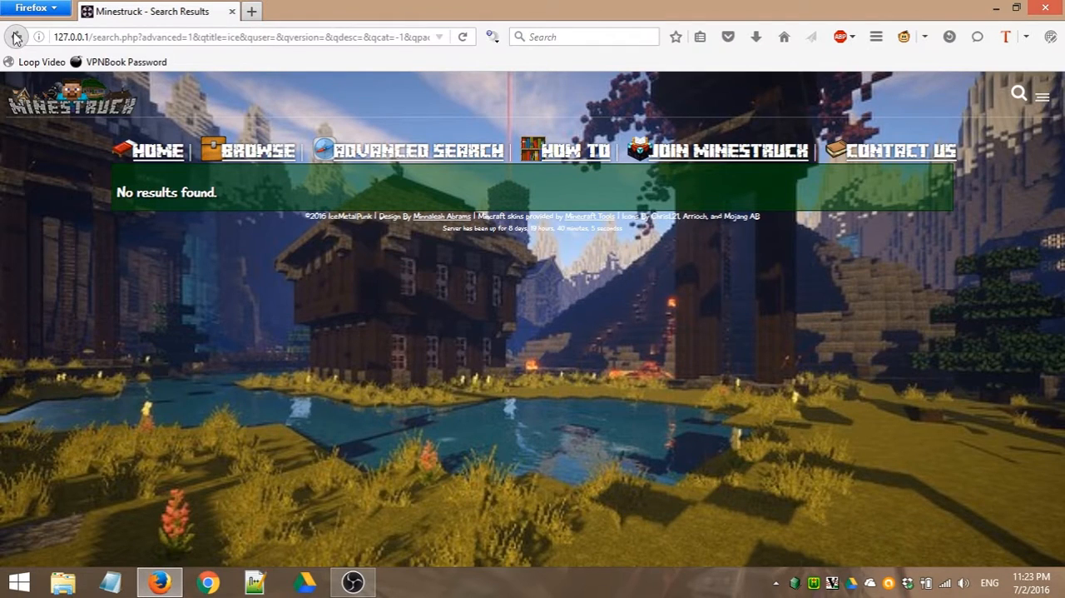
mouse_move(15, 36)
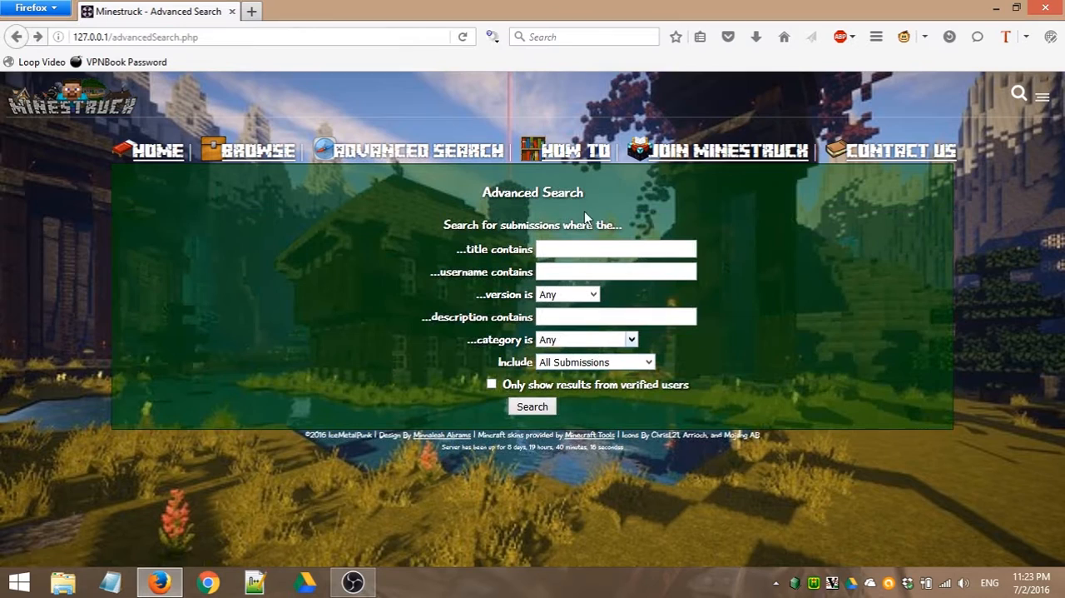
click(615, 249)
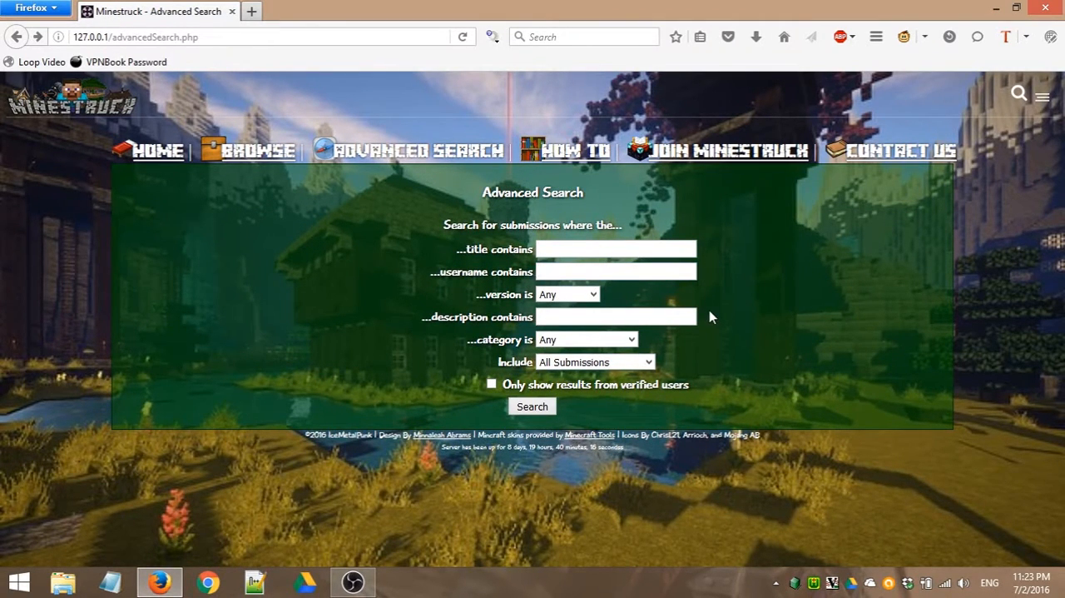
click(616, 271)
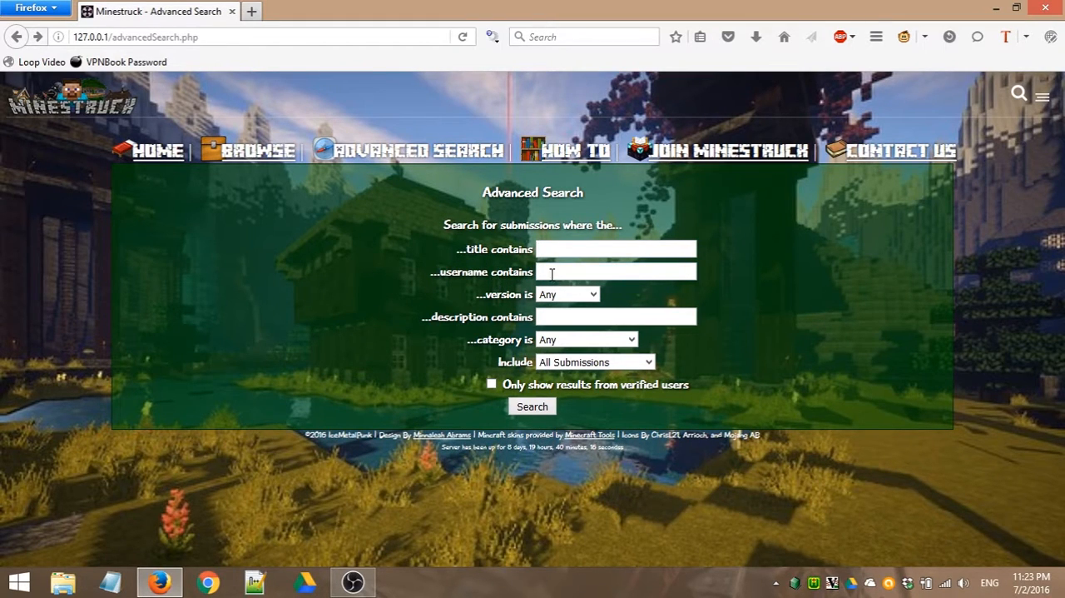
mouse_move(681, 296)
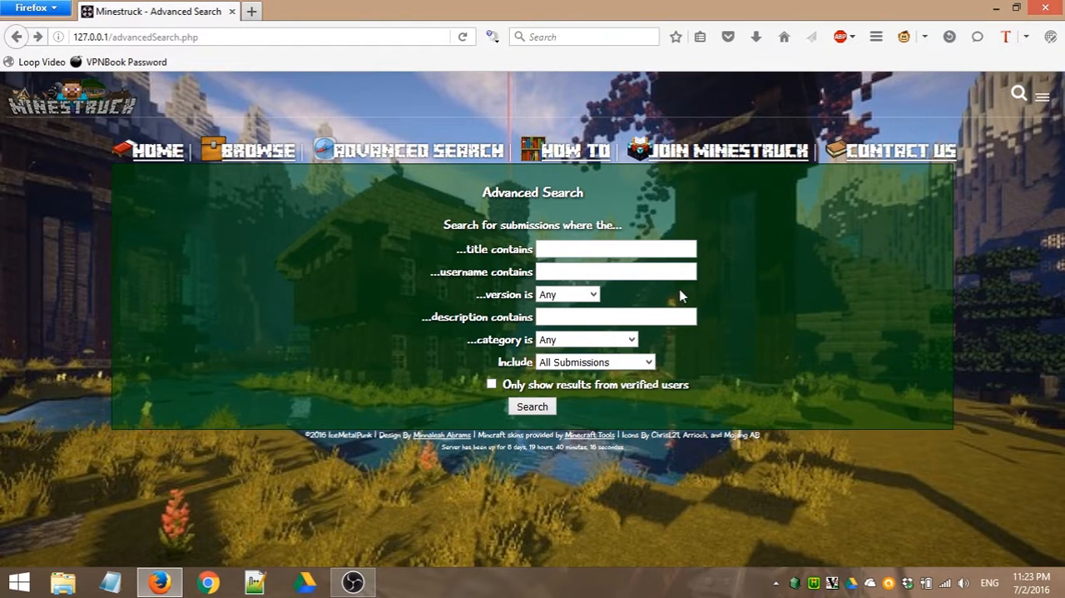
click(616, 272)
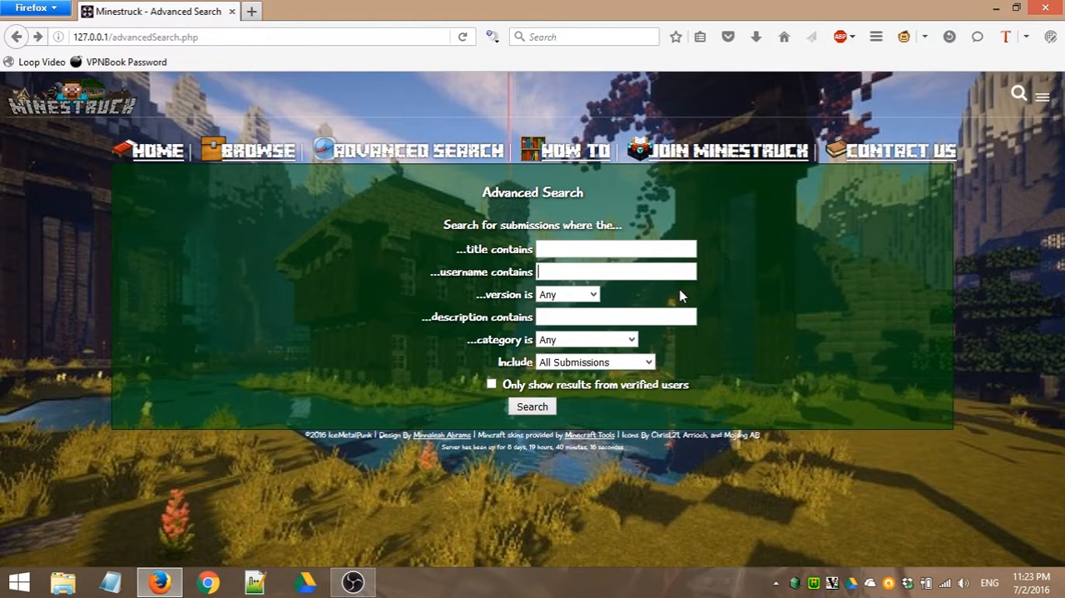
mouse_move(674, 296)
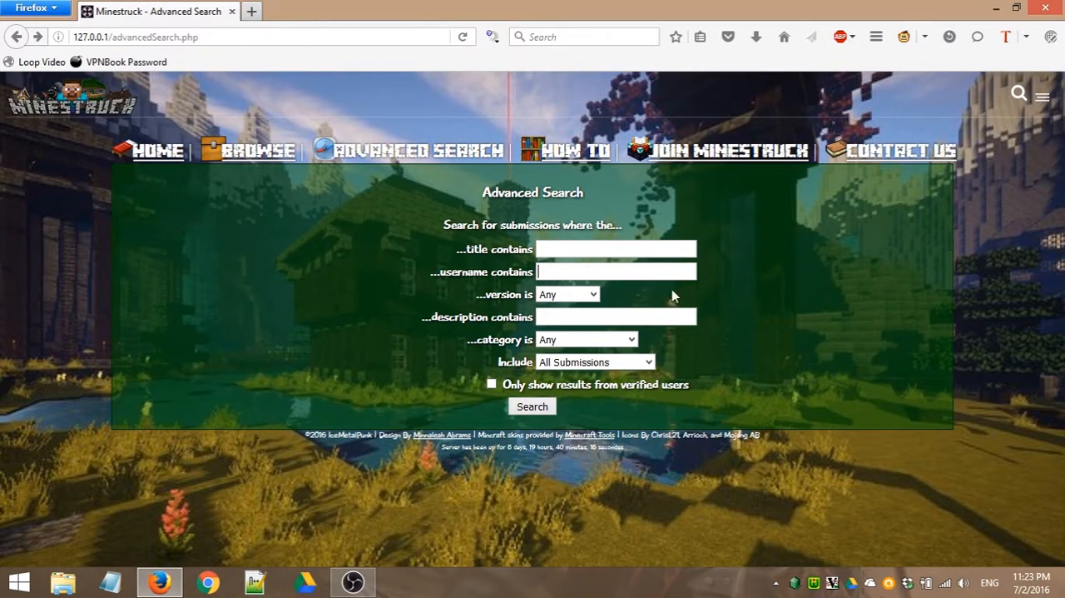
click(616, 271)
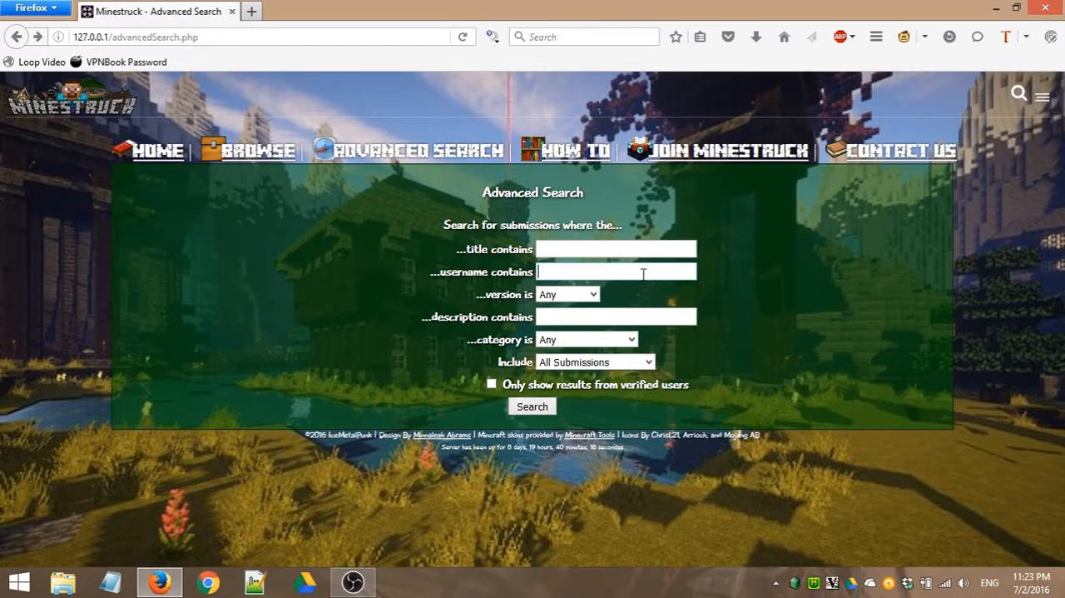
click(566, 294)
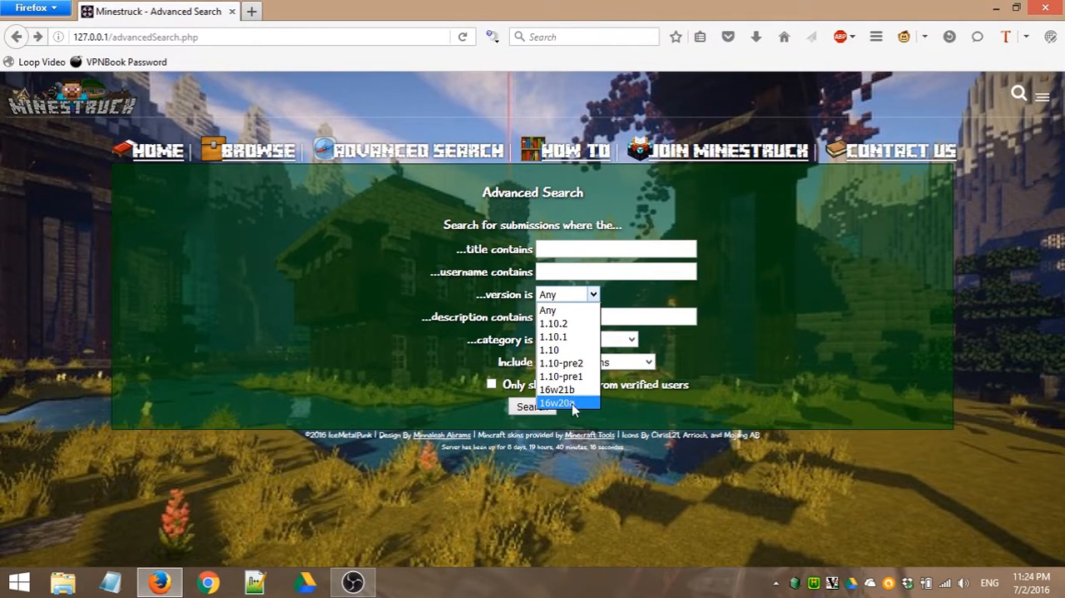
mouse_move(587, 407)
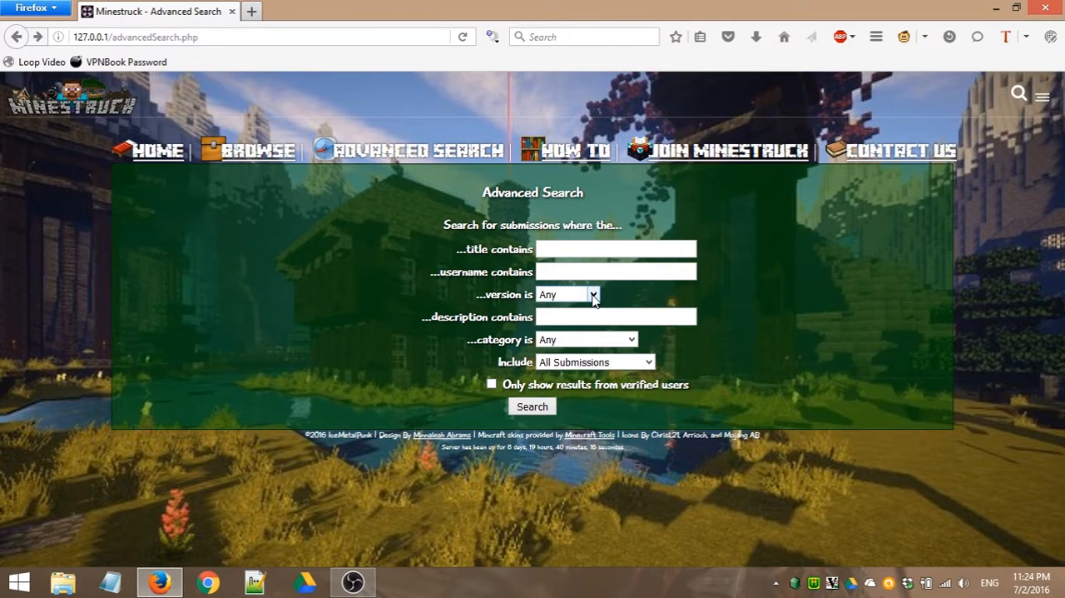
click(593, 294)
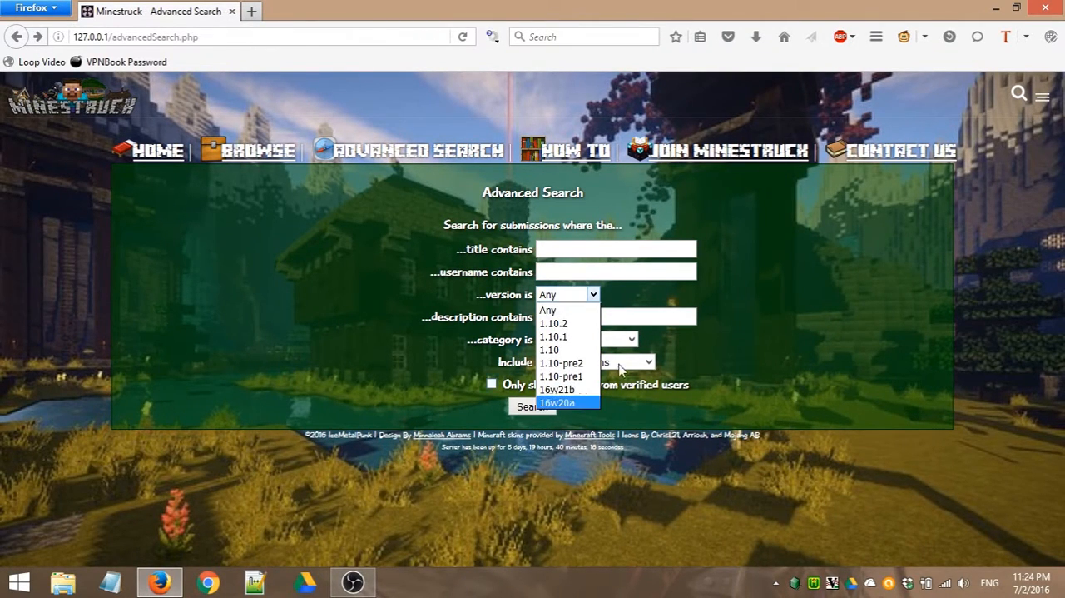
click(546, 310)
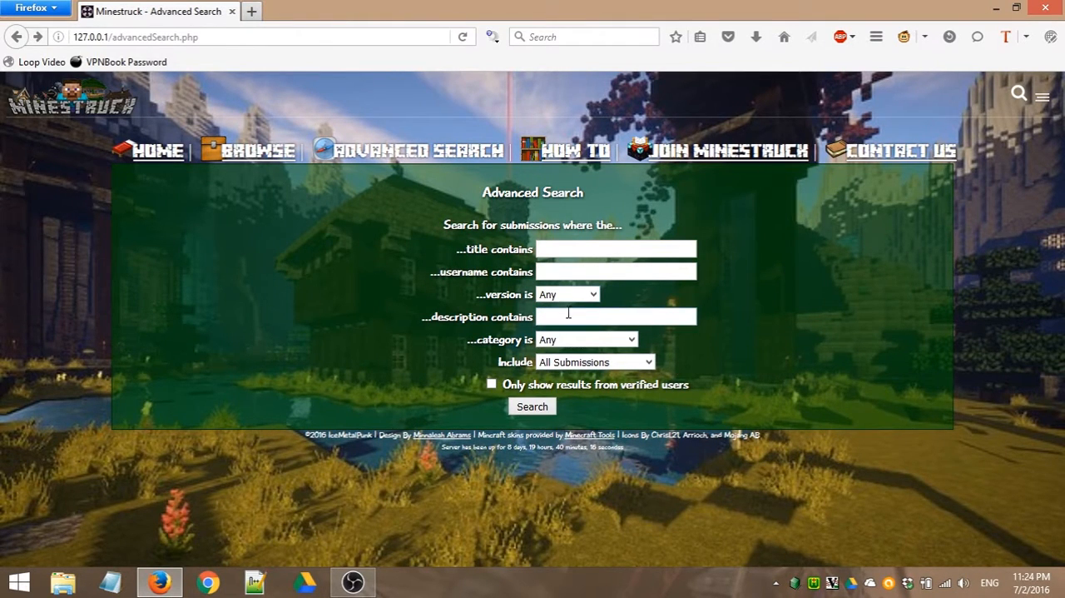
click(615, 316)
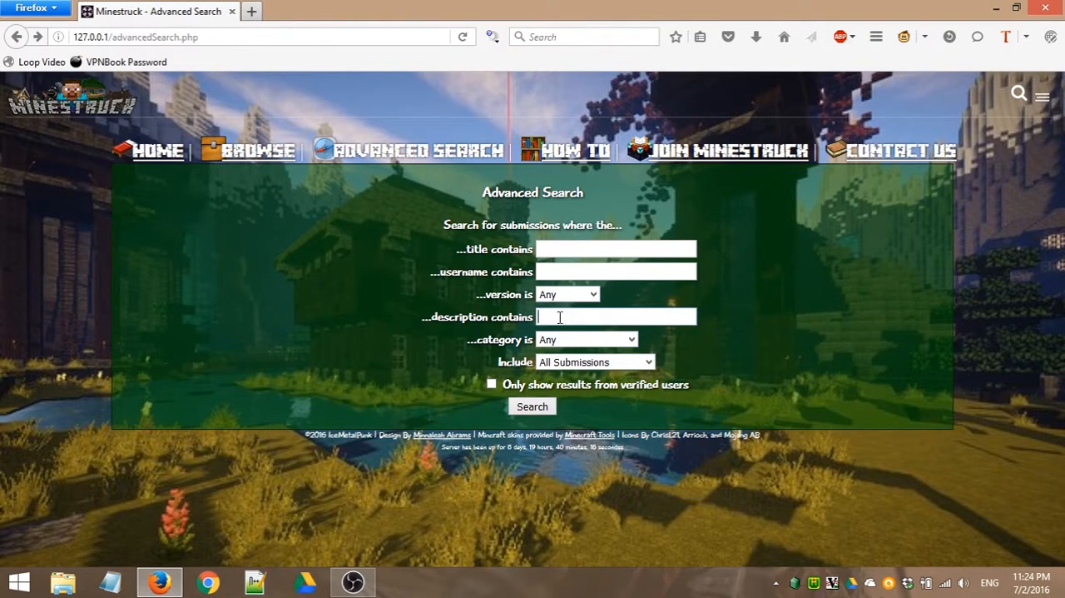
Step: Try the category options Redstone Devices, Dungeon, Atmosphere and Multi-themed Pack
click(585, 339)
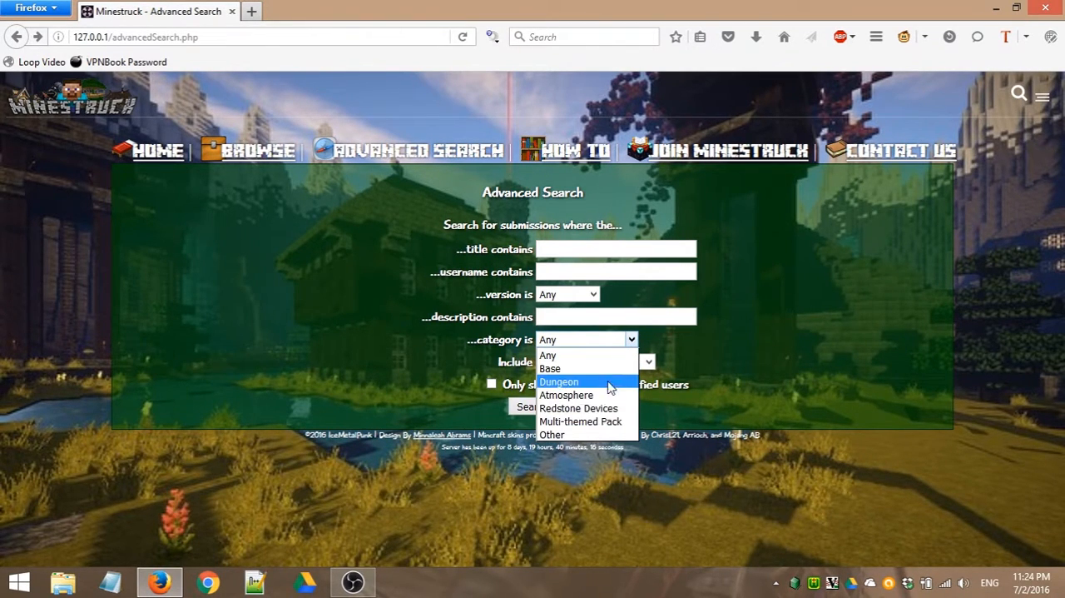
mouse_move(595, 368)
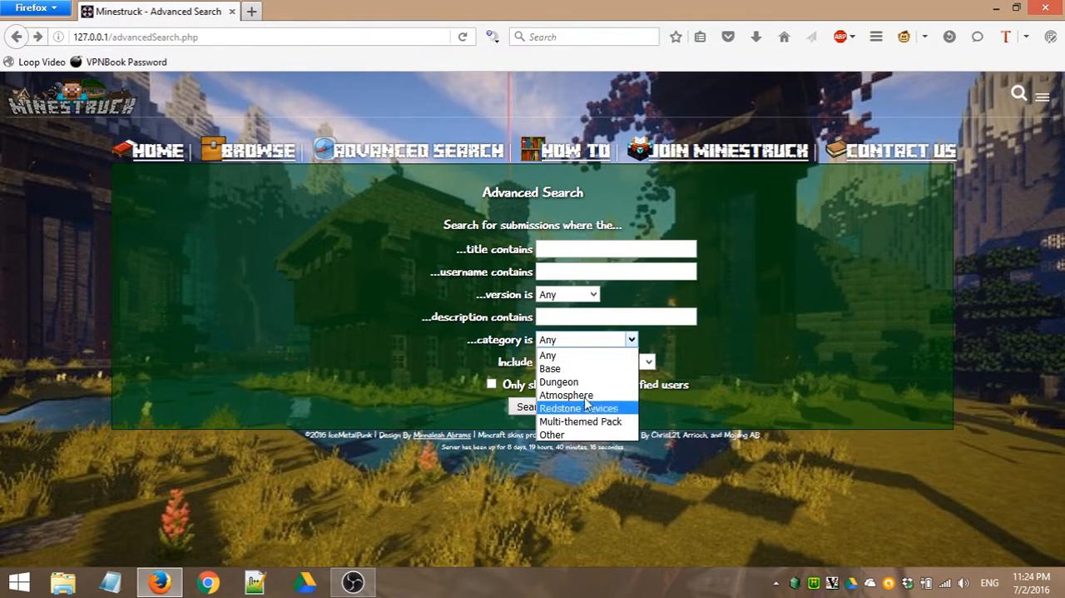
click(550, 367)
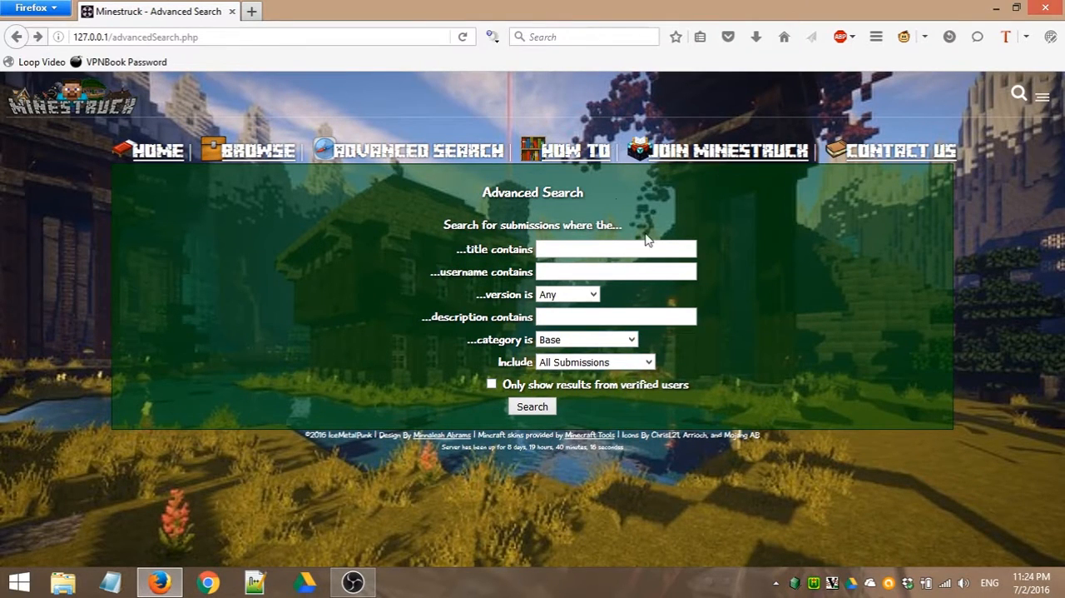
mouse_move(478, 241)
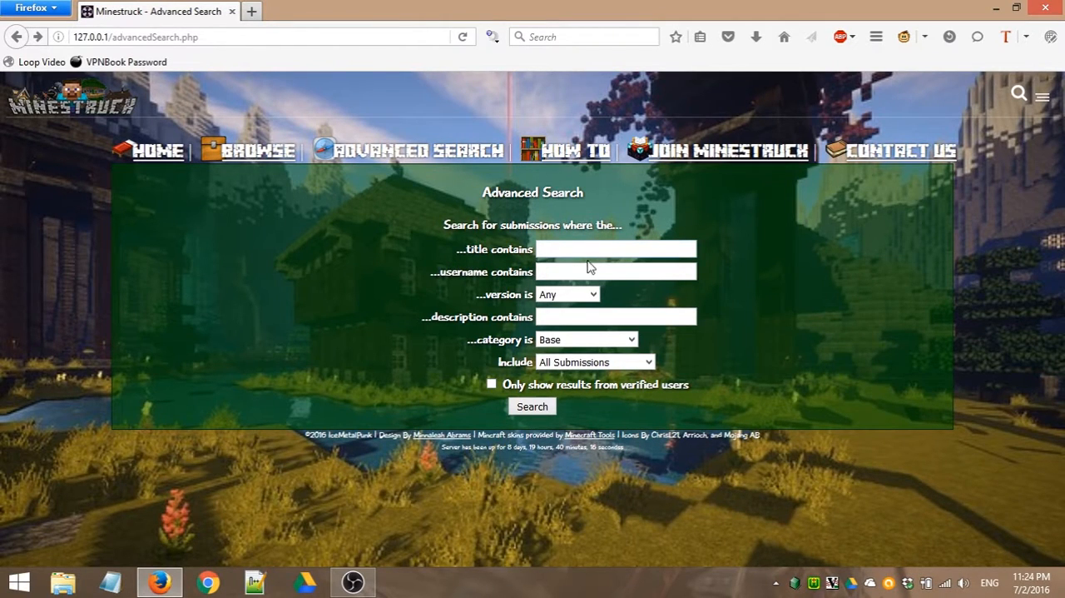
click(586, 339)
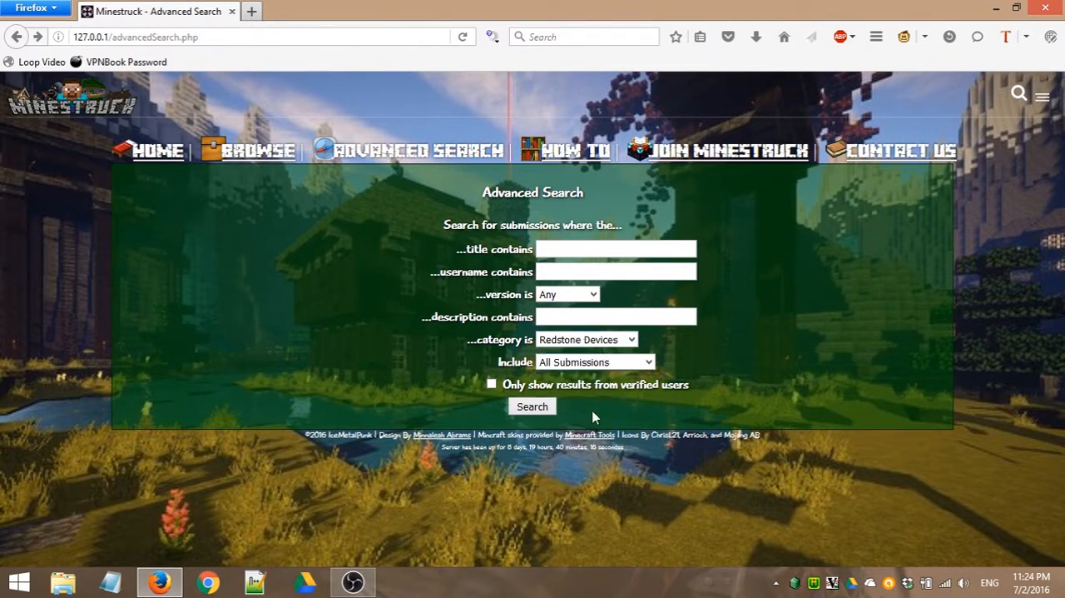
click(585, 339)
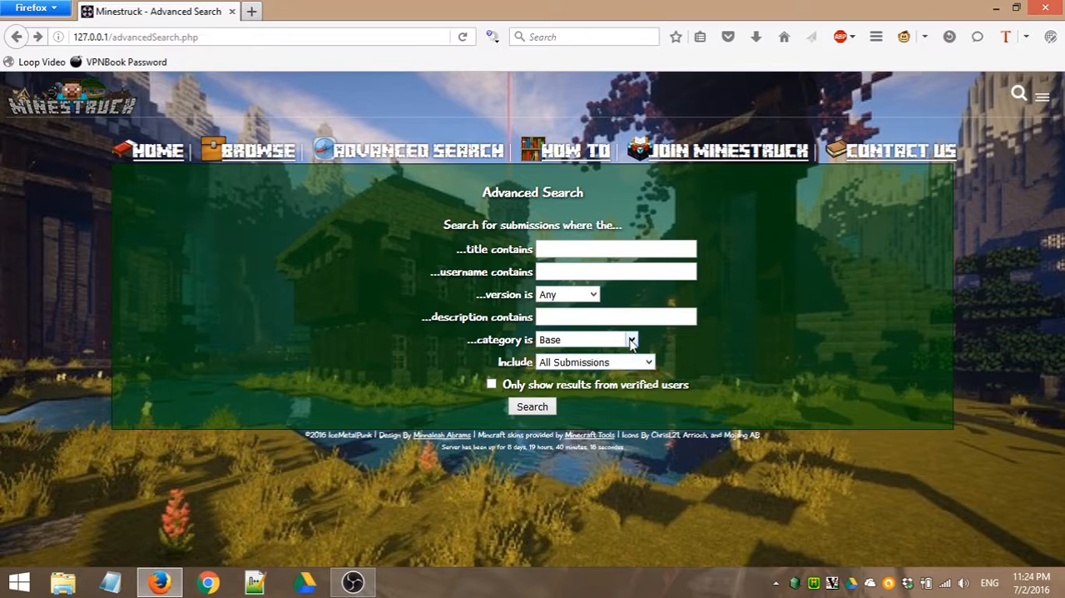
click(631, 339)
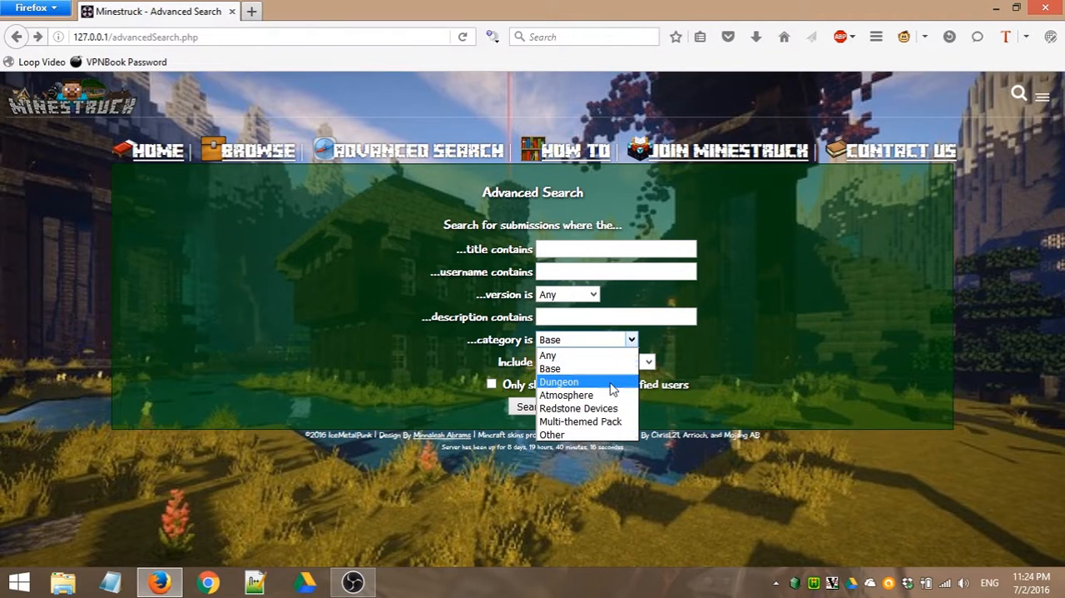
click(558, 381)
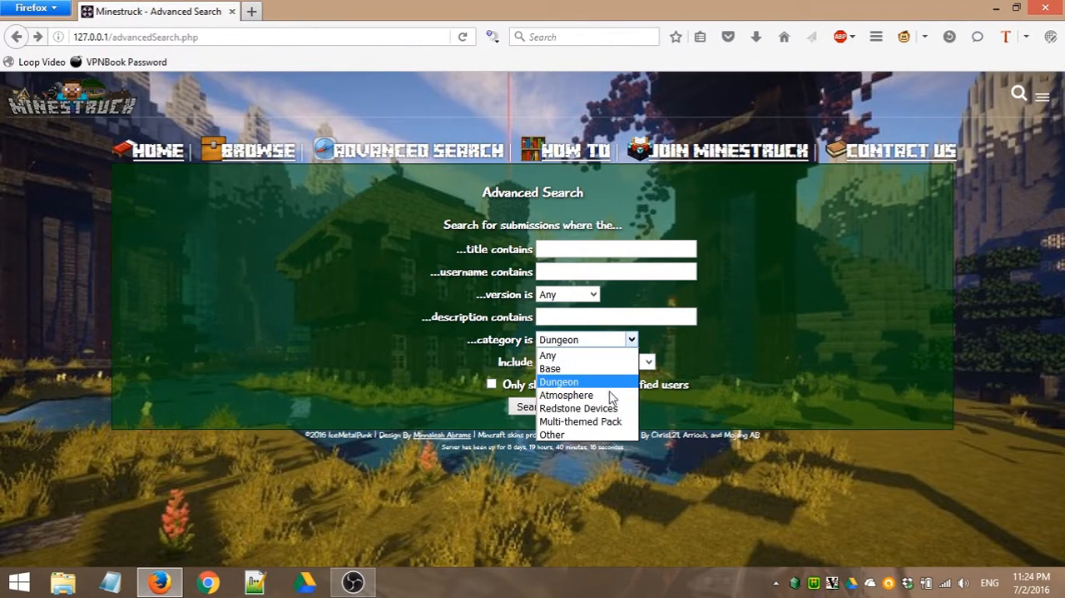
click(567, 395)
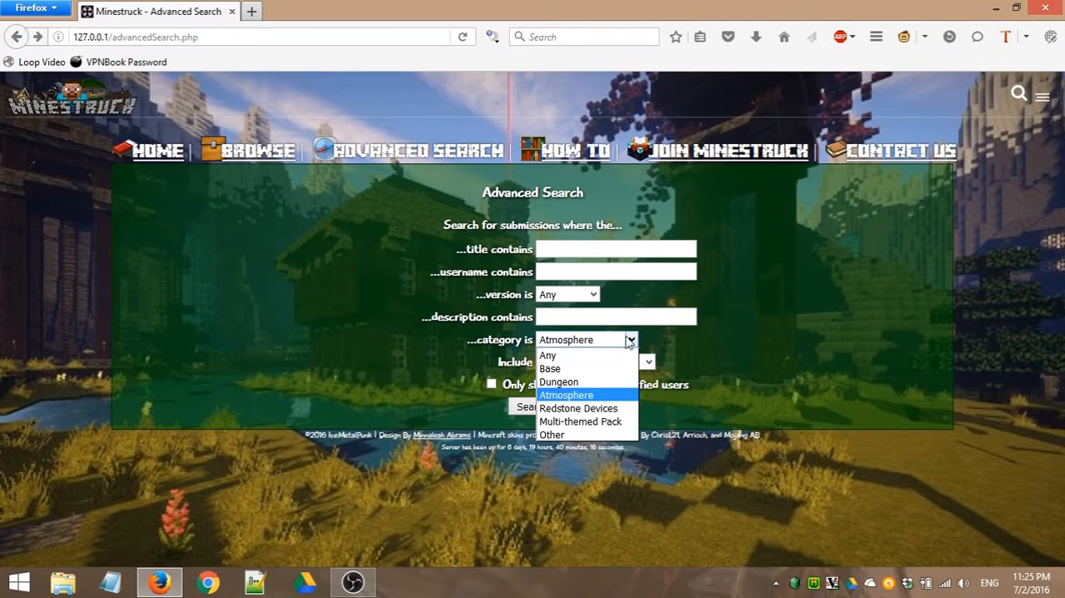
click(579, 408)
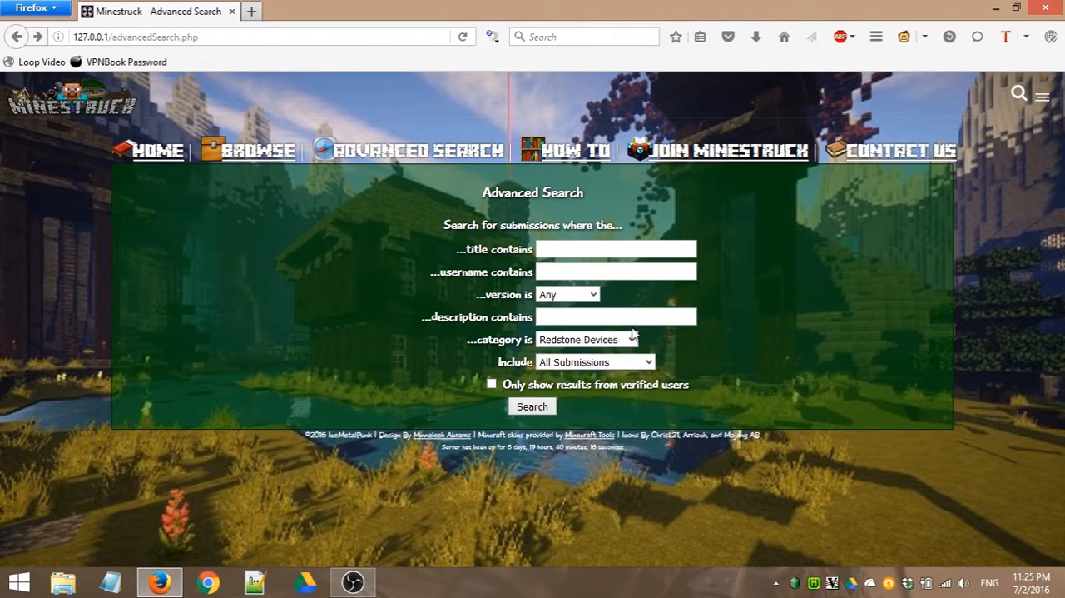
click(586, 339)
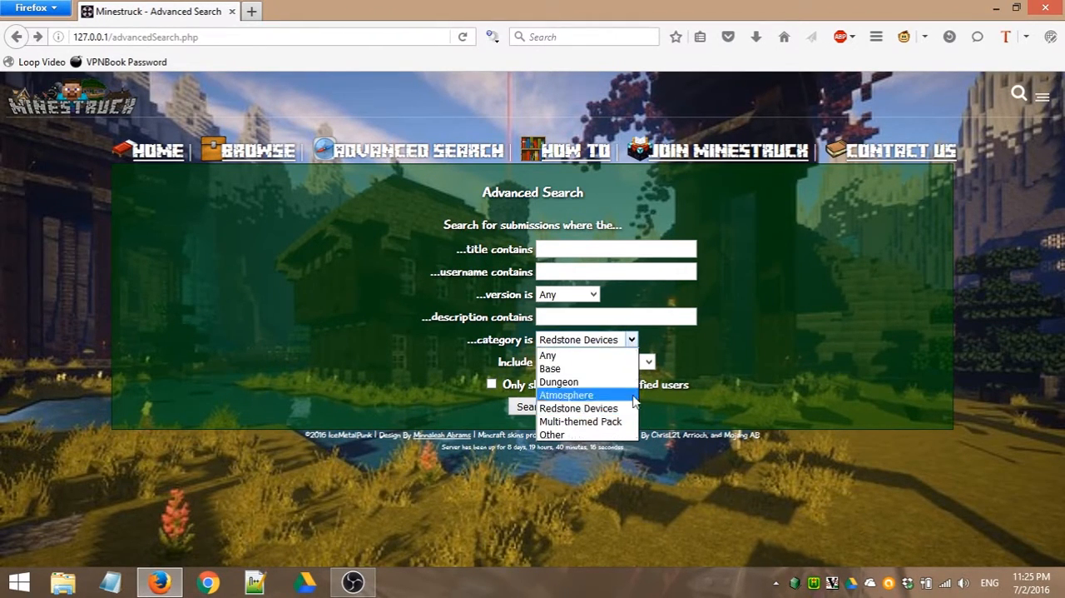
click(580, 420)
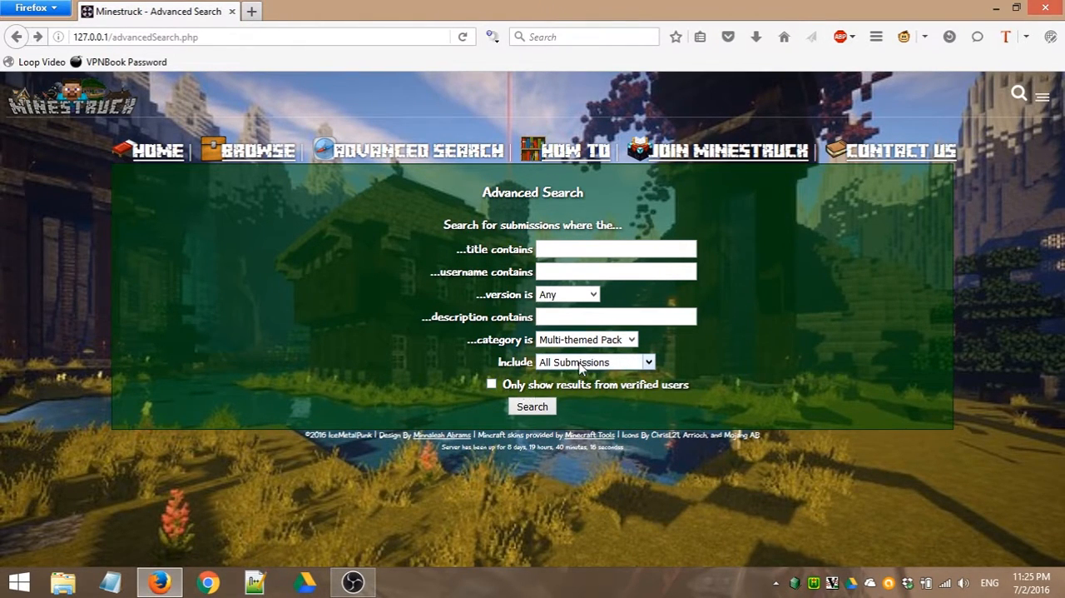
Step: Search the Base category after checking Other and Any, then return to Advanced Search
click(587, 338)
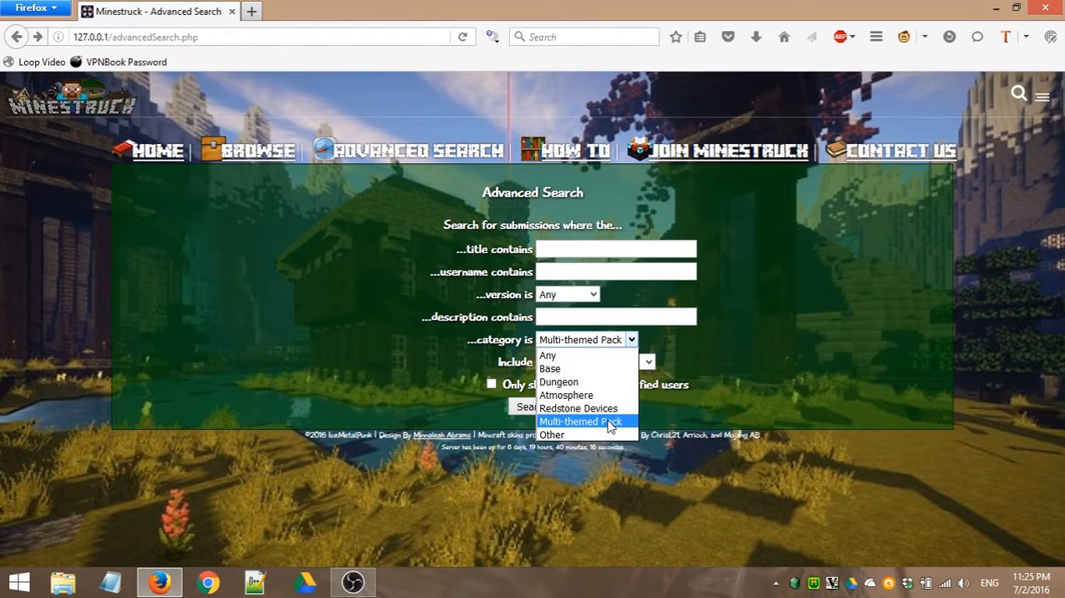
mouse_move(579, 407)
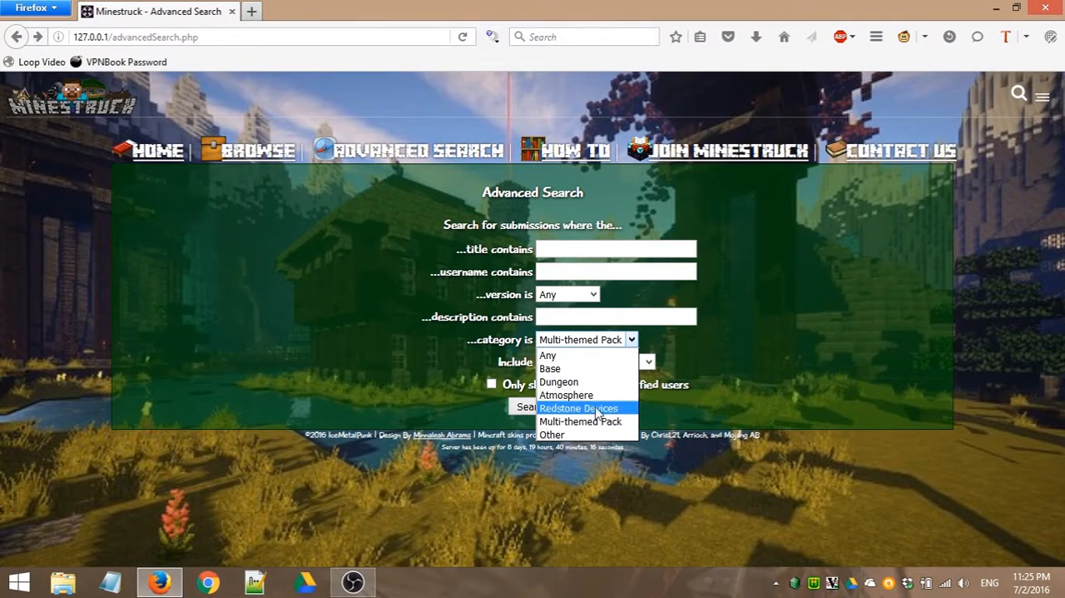
click(551, 434)
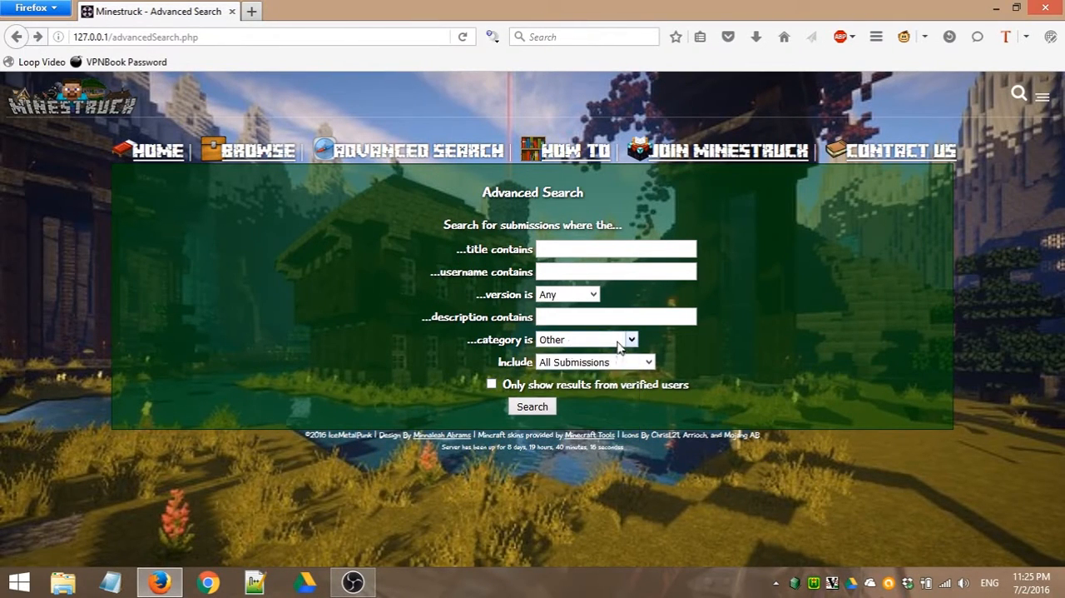
click(587, 339)
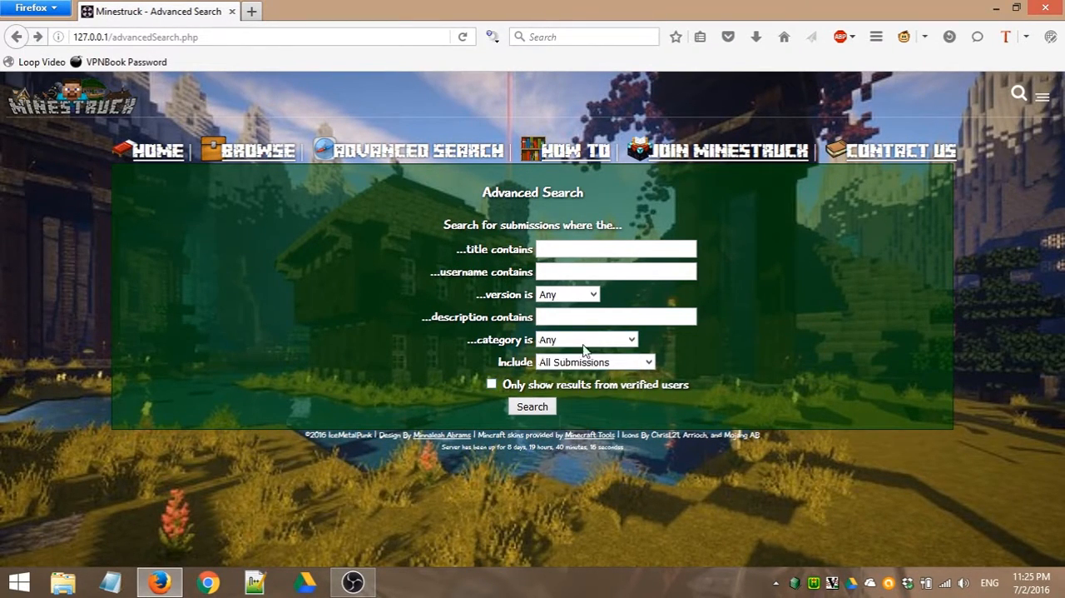
click(587, 339)
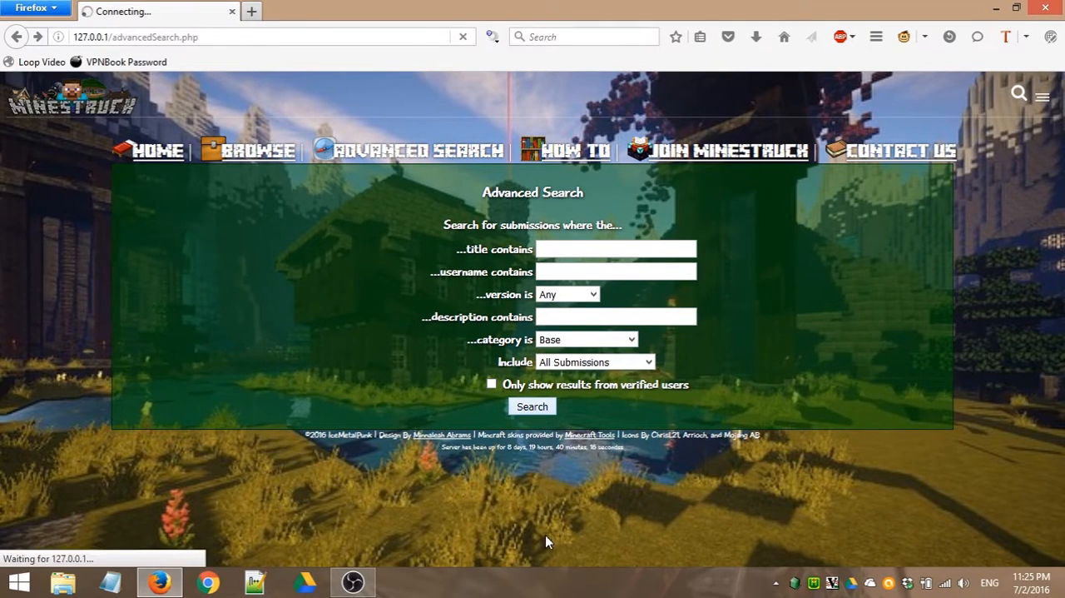
click(532, 406)
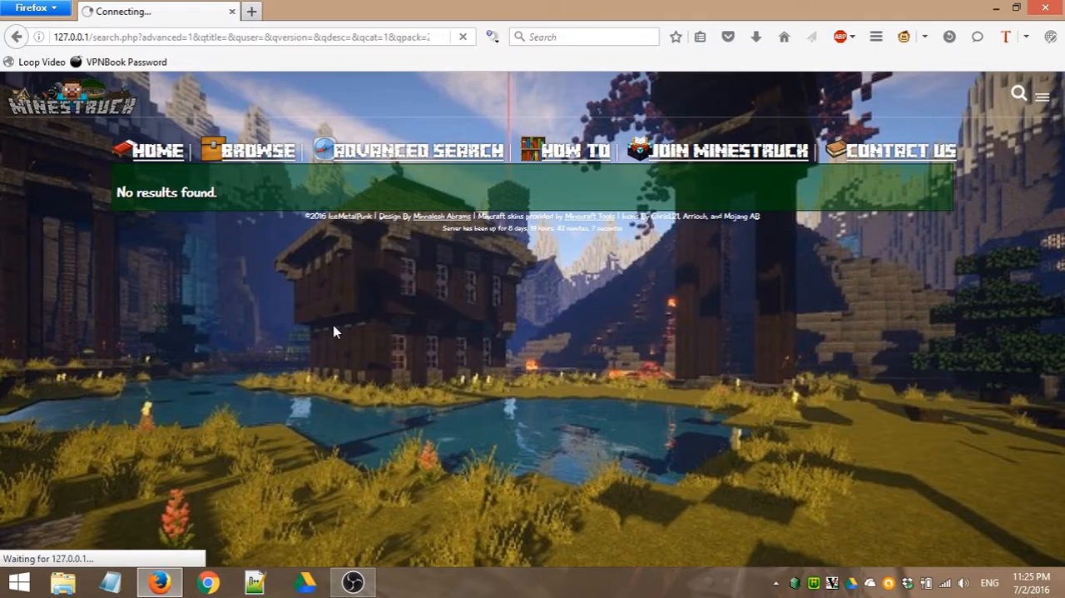
click(407, 150)
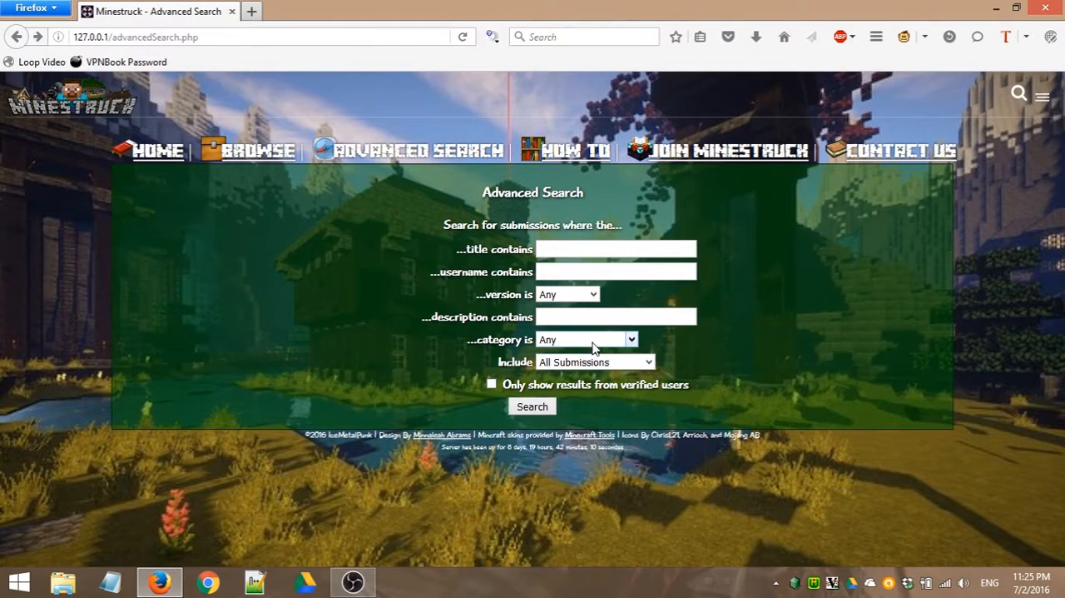
mouse_move(594, 372)
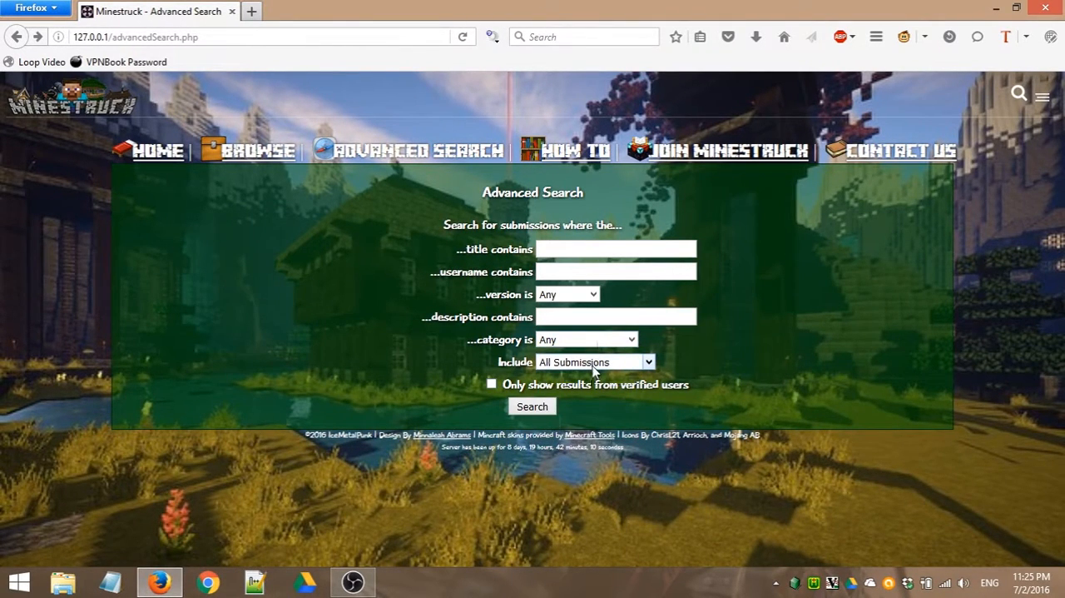
Step: Try the submission type options, keep All Submissions, and enable verified-users-only results
click(594, 361)
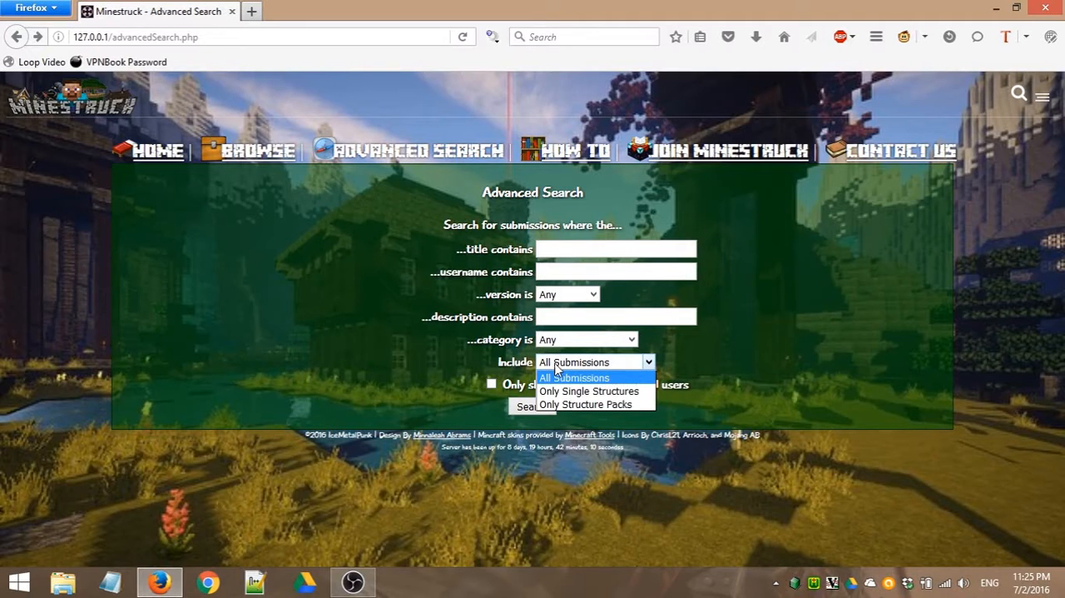
mouse_move(591, 391)
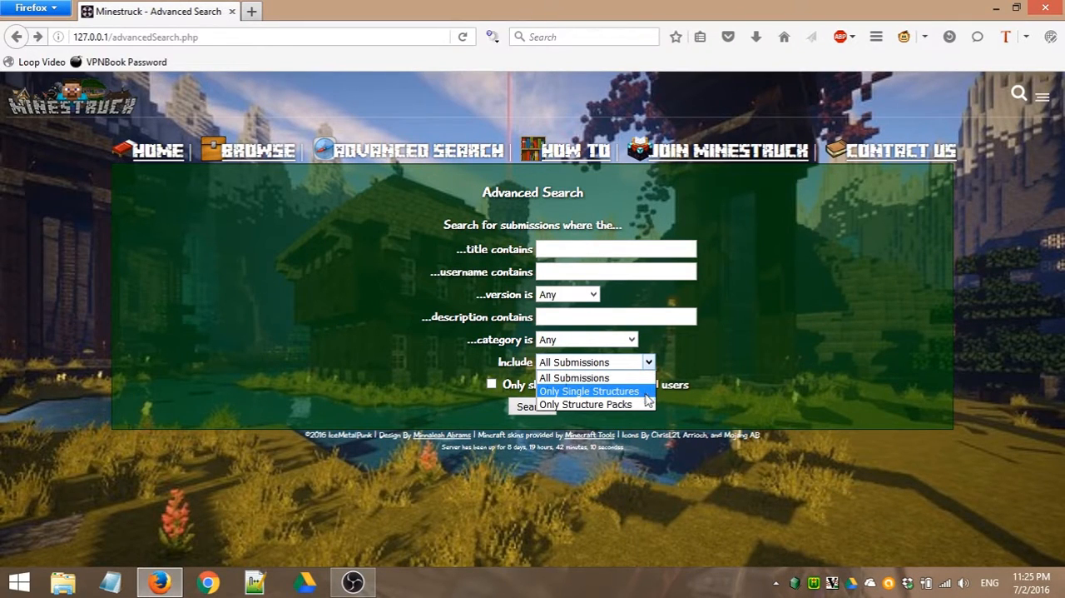
mouse_move(585, 403)
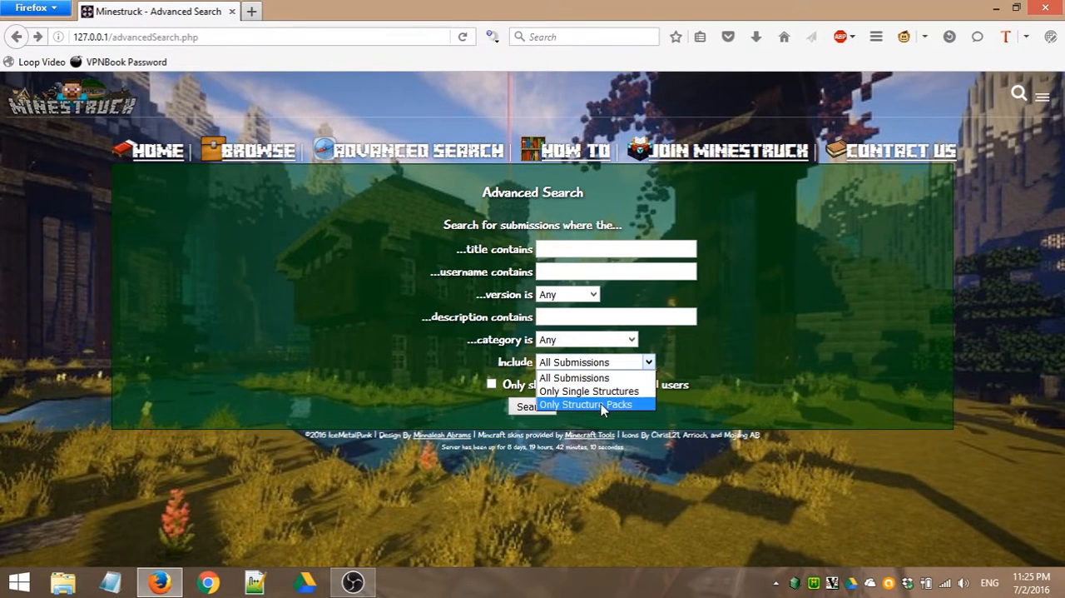
click(585, 404)
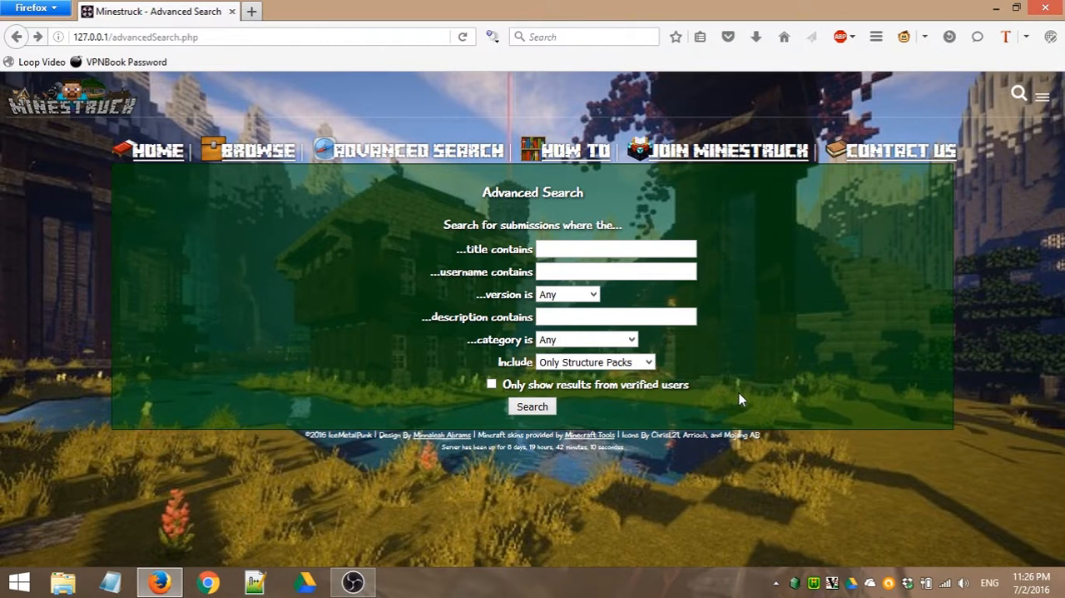
click(595, 361)
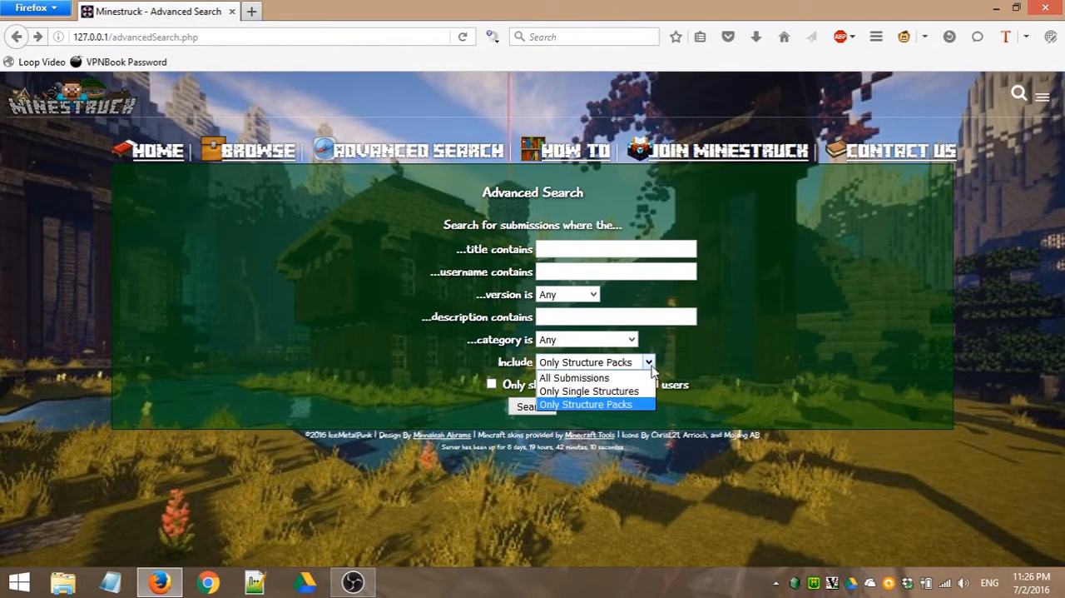
click(589, 391)
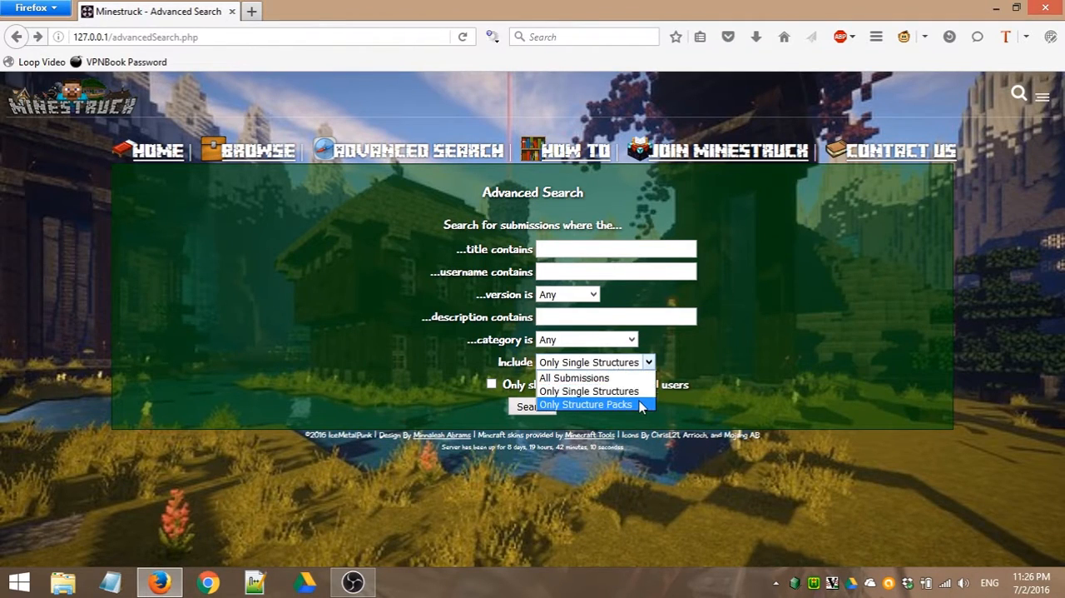
click(575, 377)
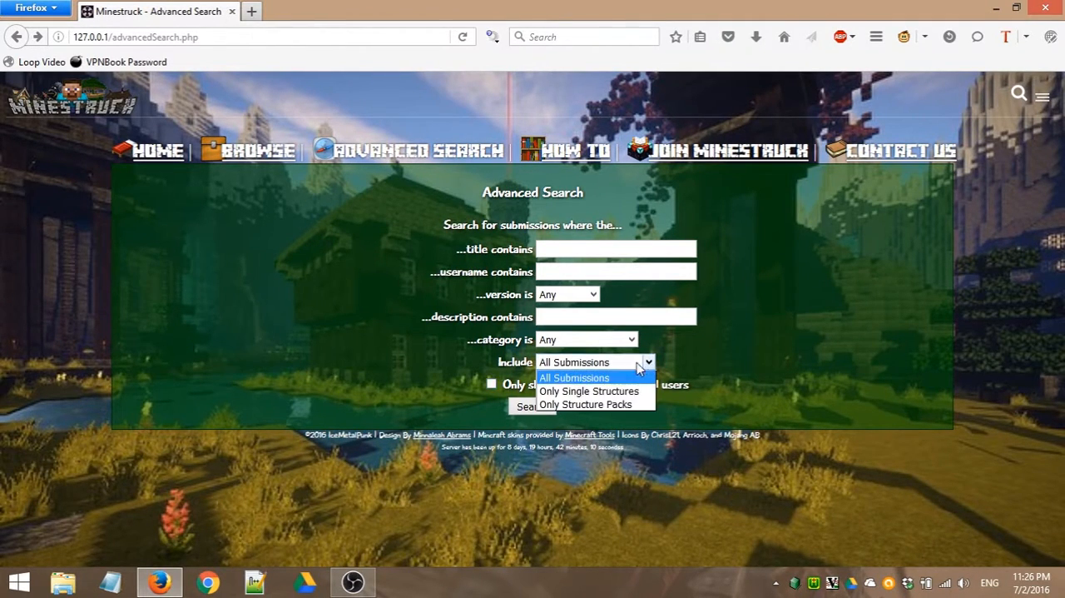
click(574, 377)
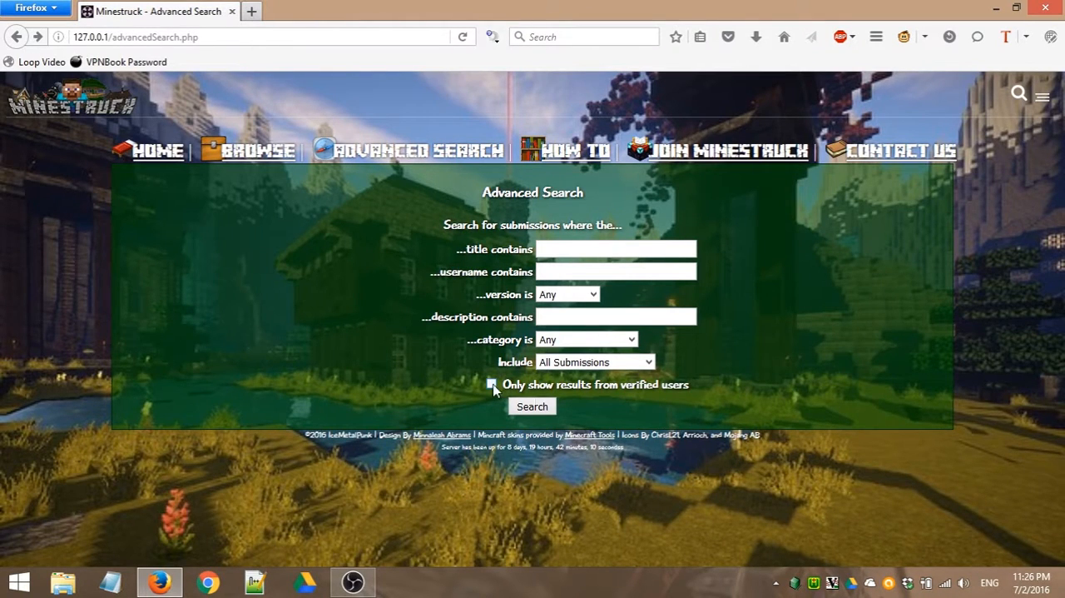
mouse_move(664, 392)
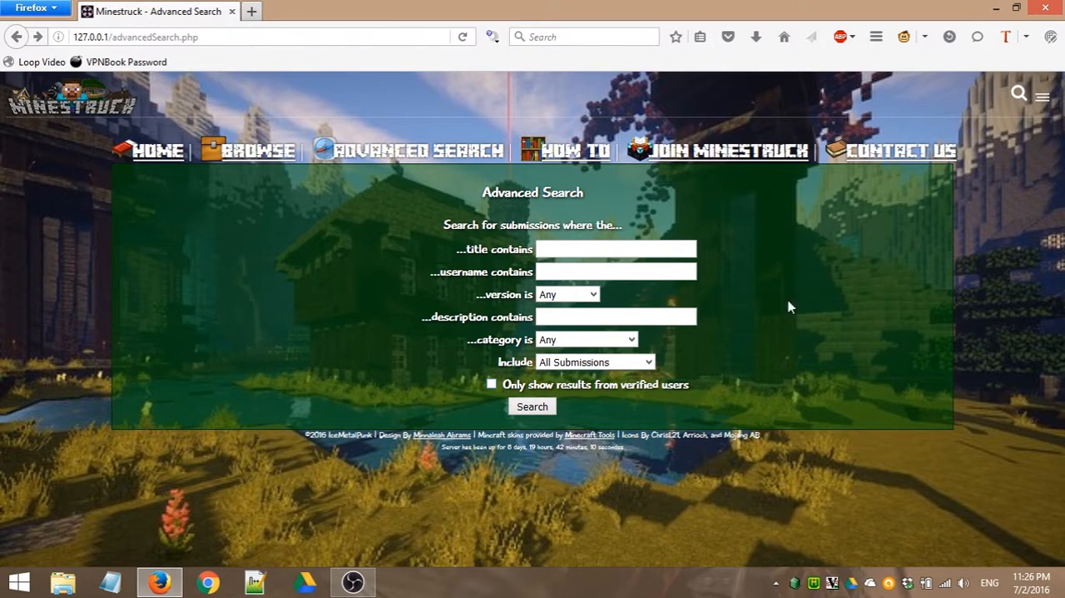
mouse_move(853, 278)
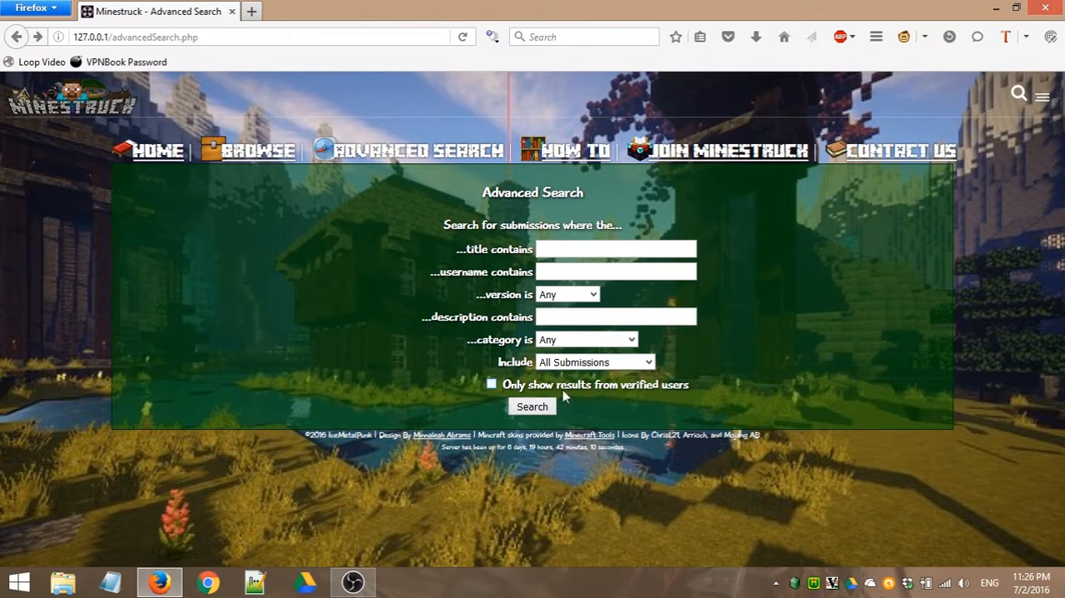
mouse_move(456, 405)
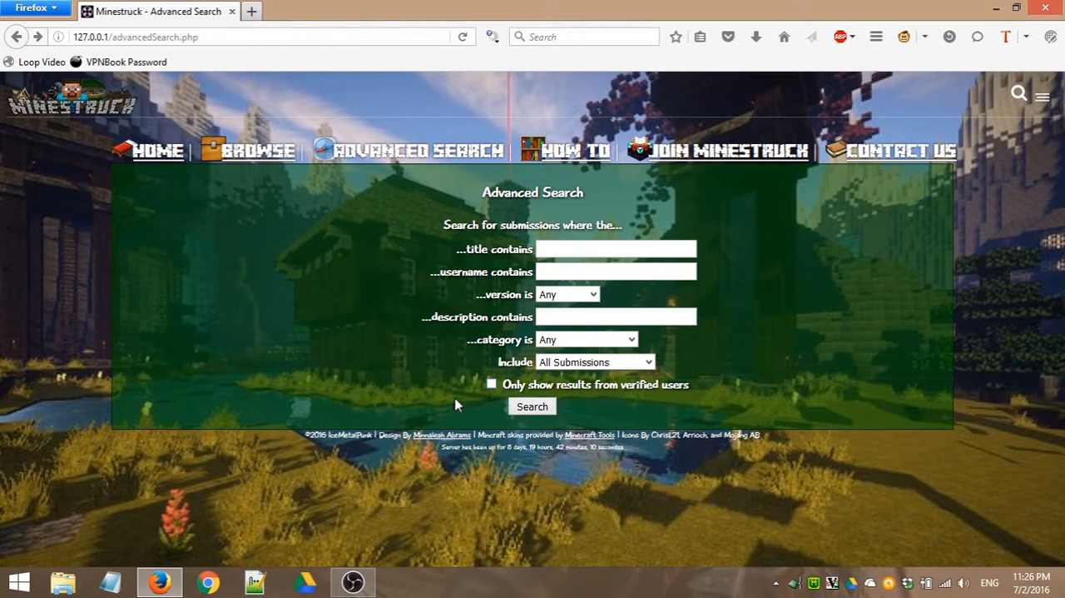
mouse_move(495, 289)
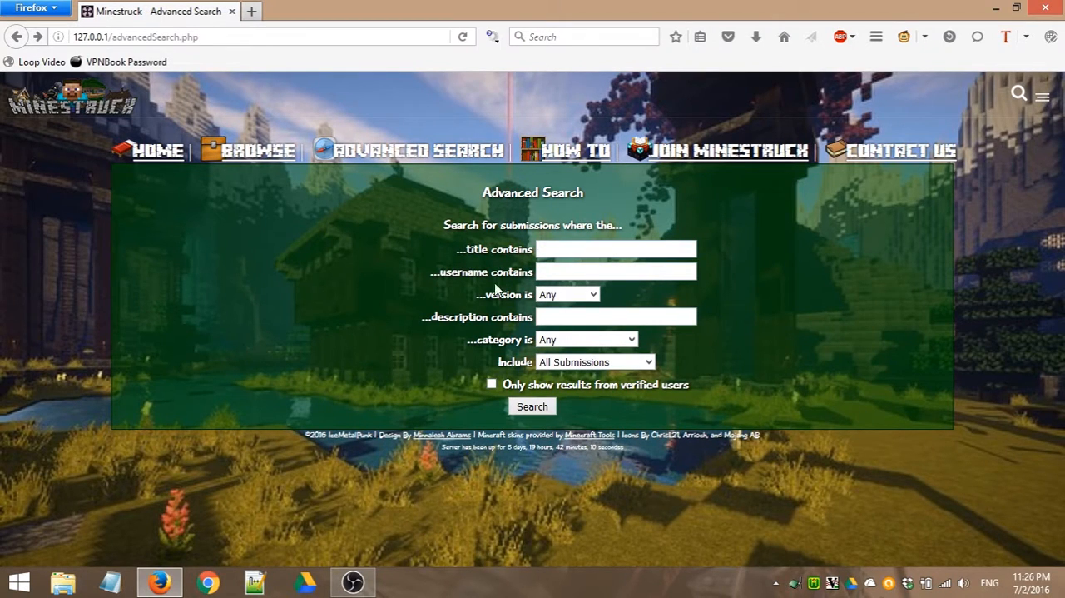
mouse_move(294, 381)
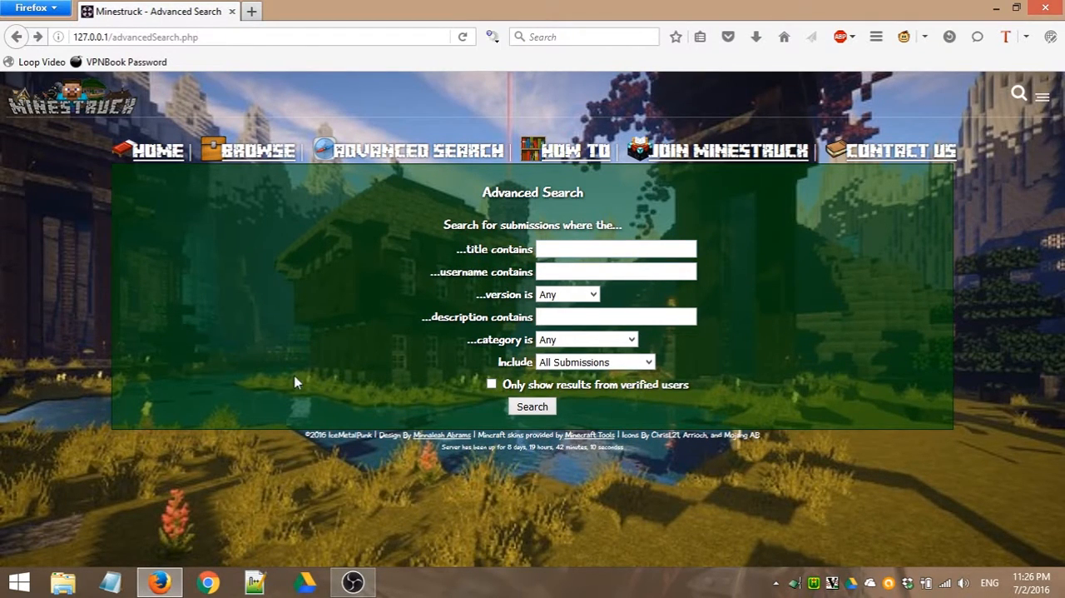
mouse_move(652, 388)
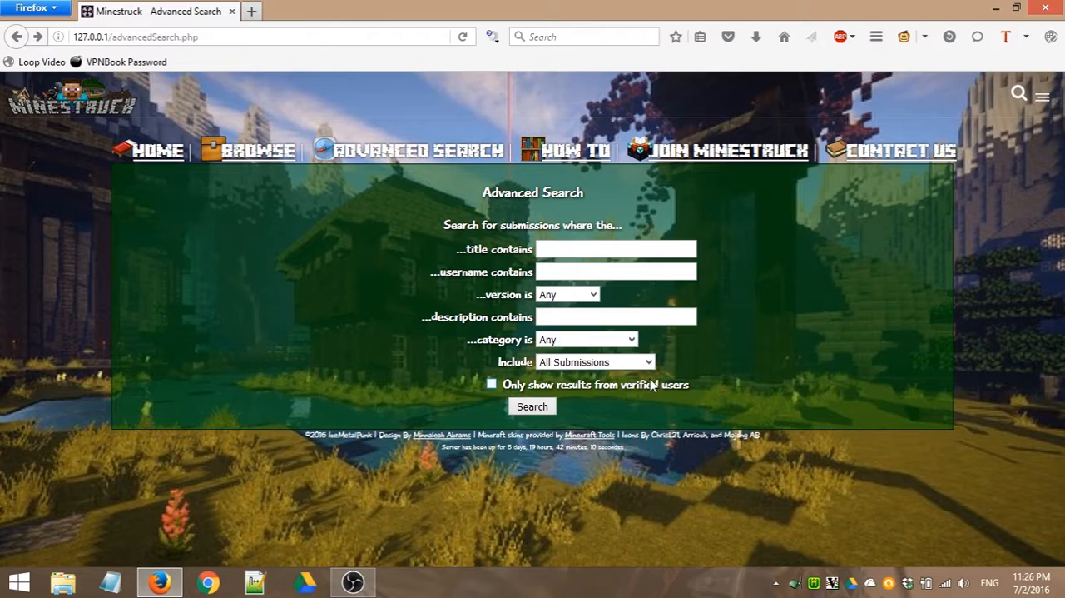
mouse_move(688, 394)
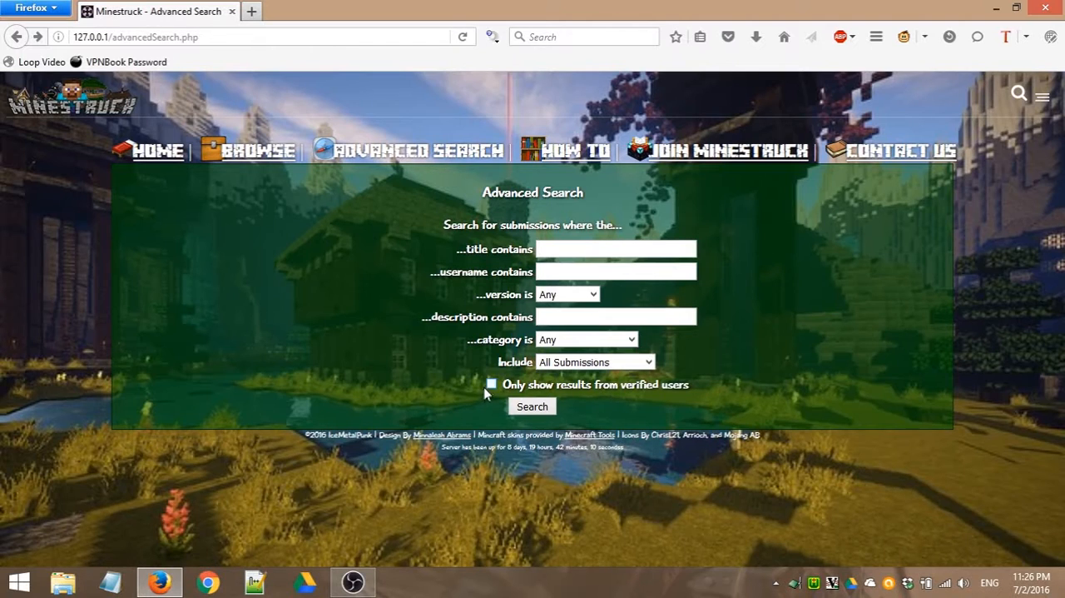
mouse_move(493, 394)
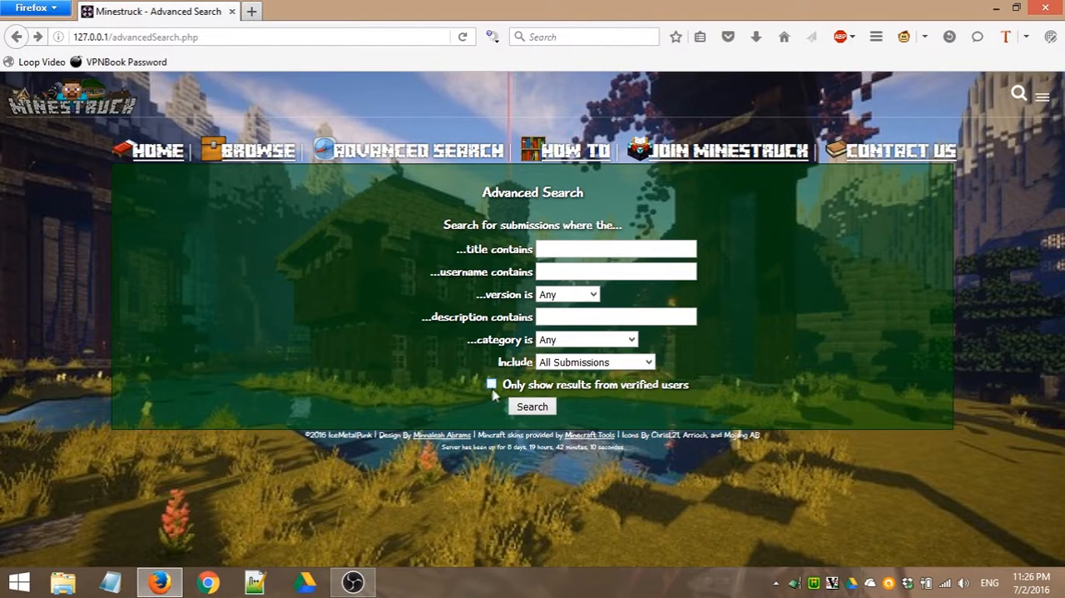
mouse_move(624, 388)
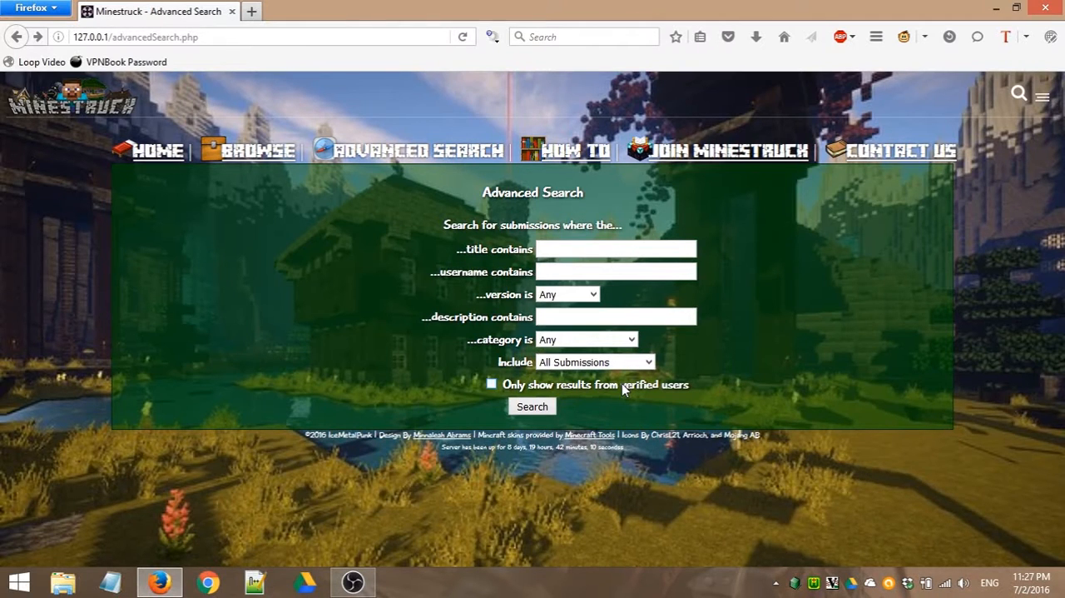
click(491, 384)
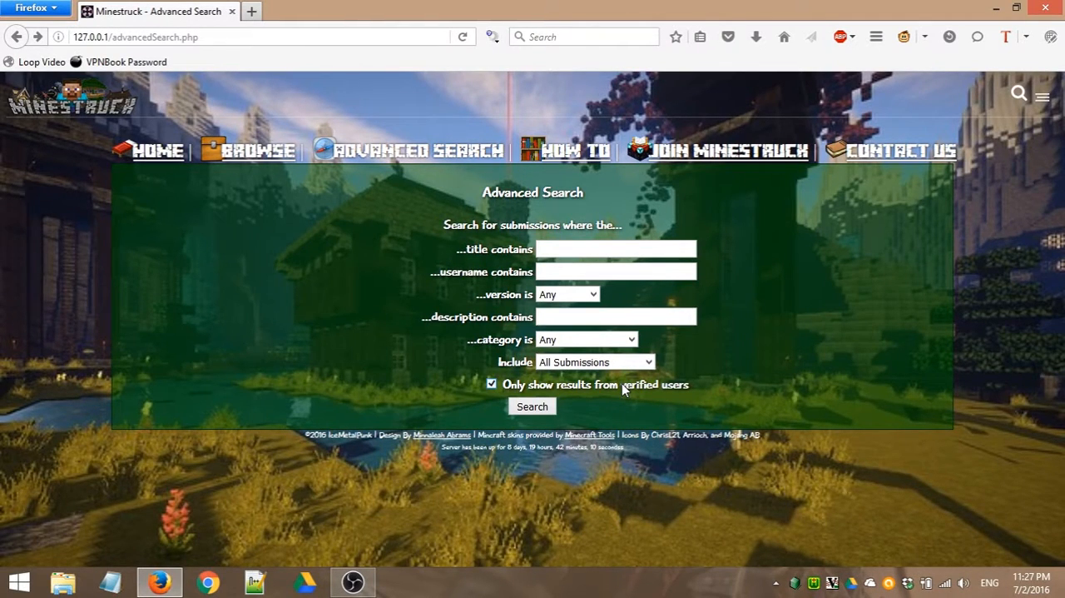
Step: Search verified users' submissions with username containing 'Ice'
click(491, 384)
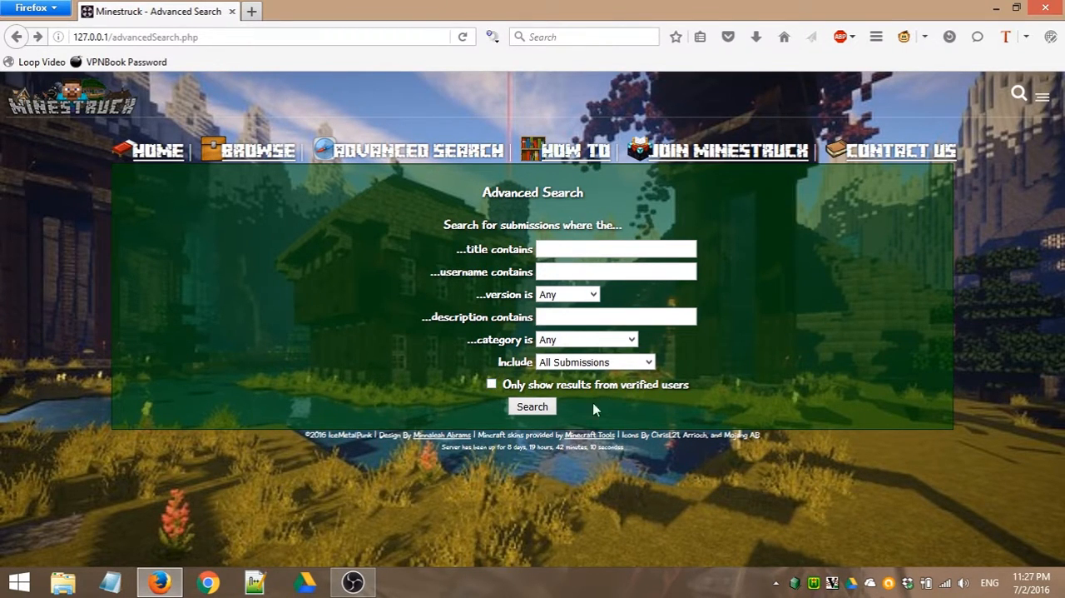
click(491, 383)
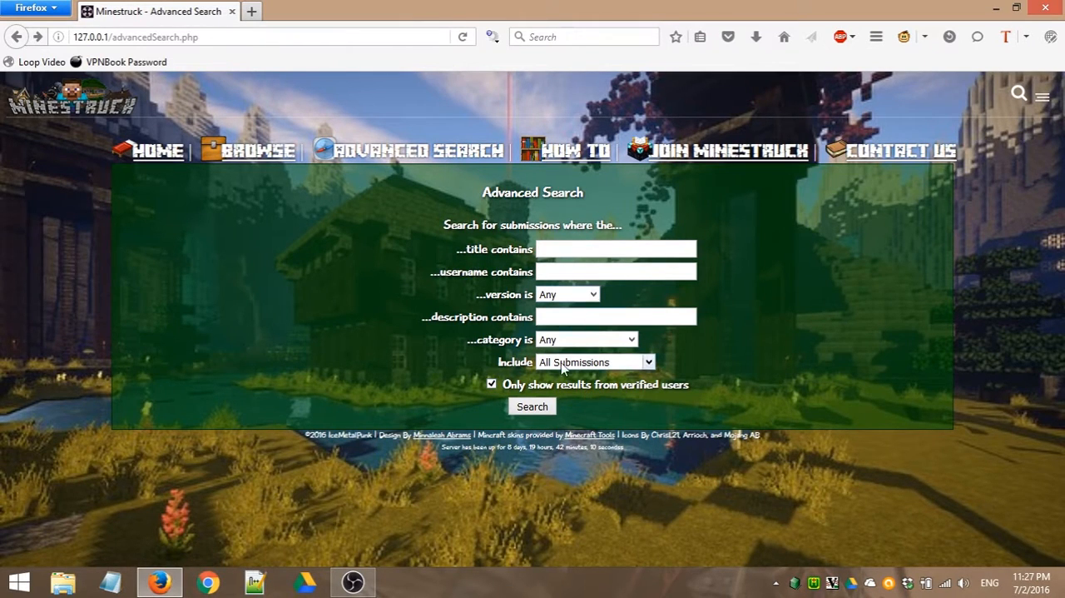
text(Ice)
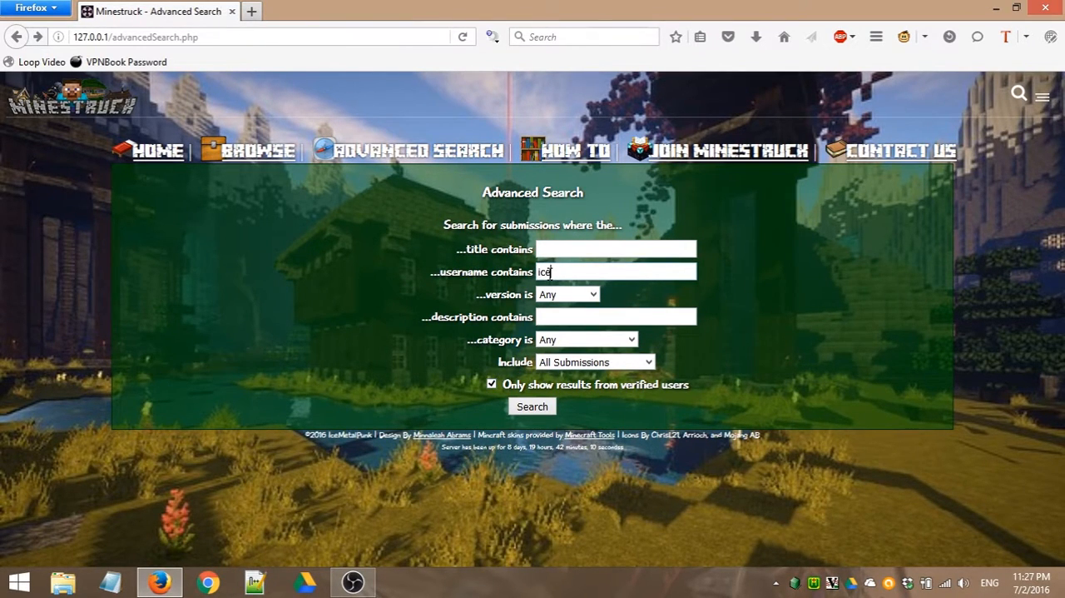
click(532, 406)
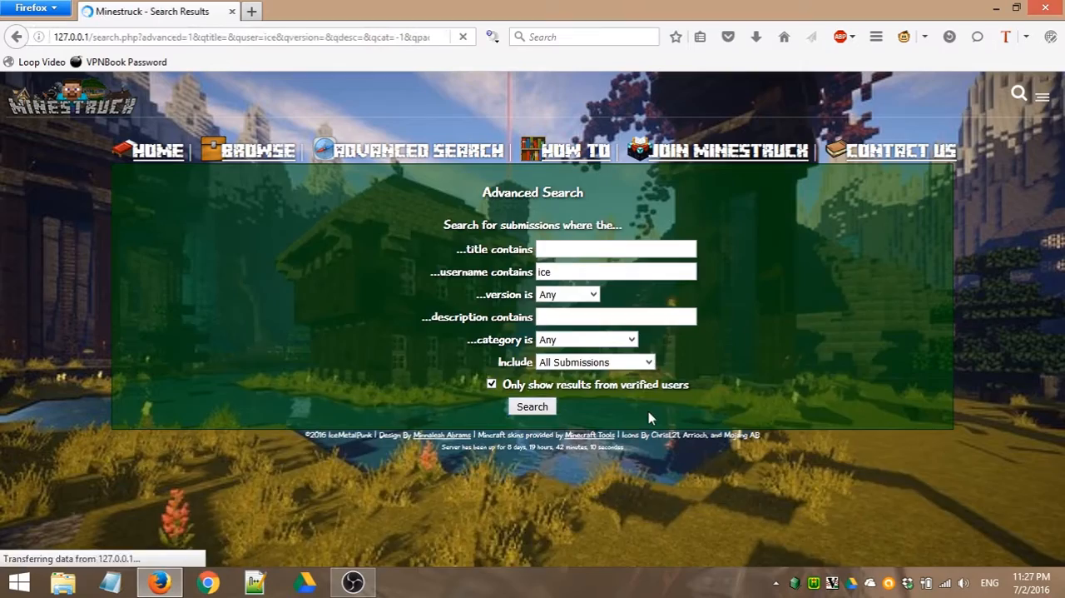
click(531, 406)
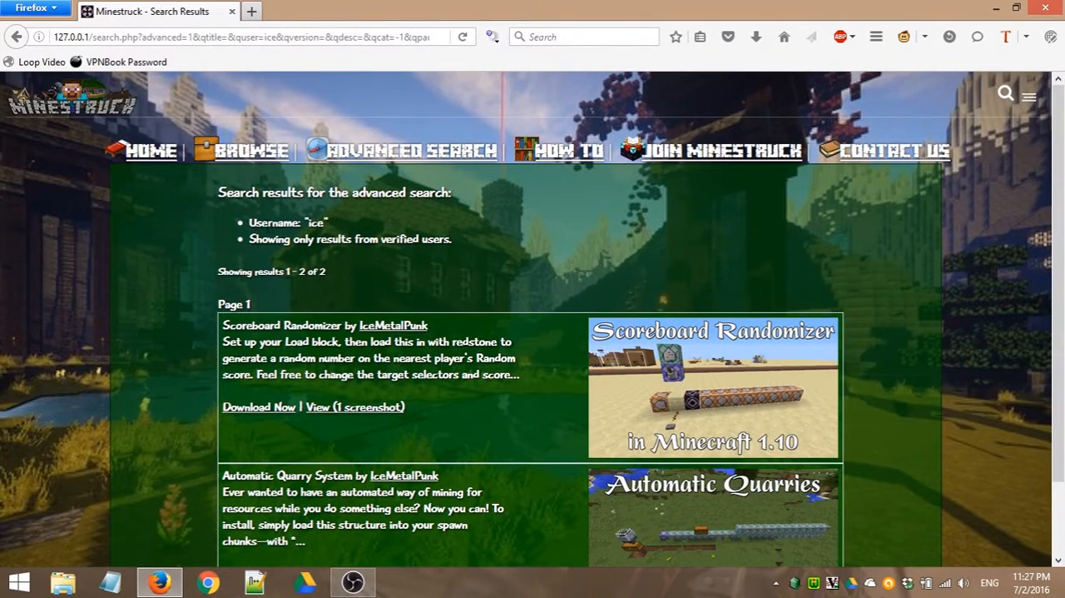
mouse_move(454, 262)
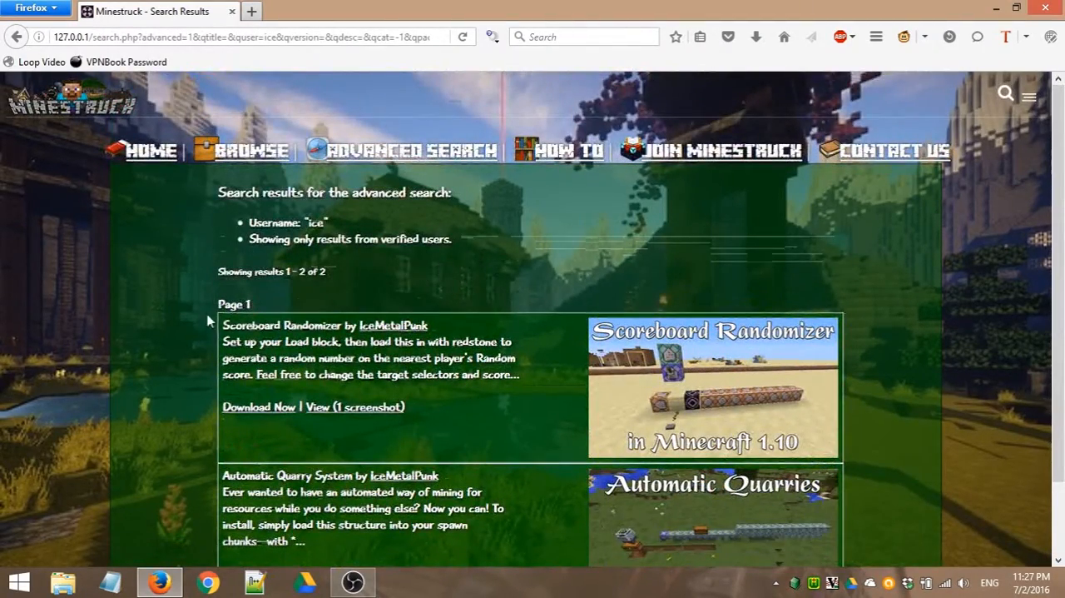
mouse_move(764, 277)
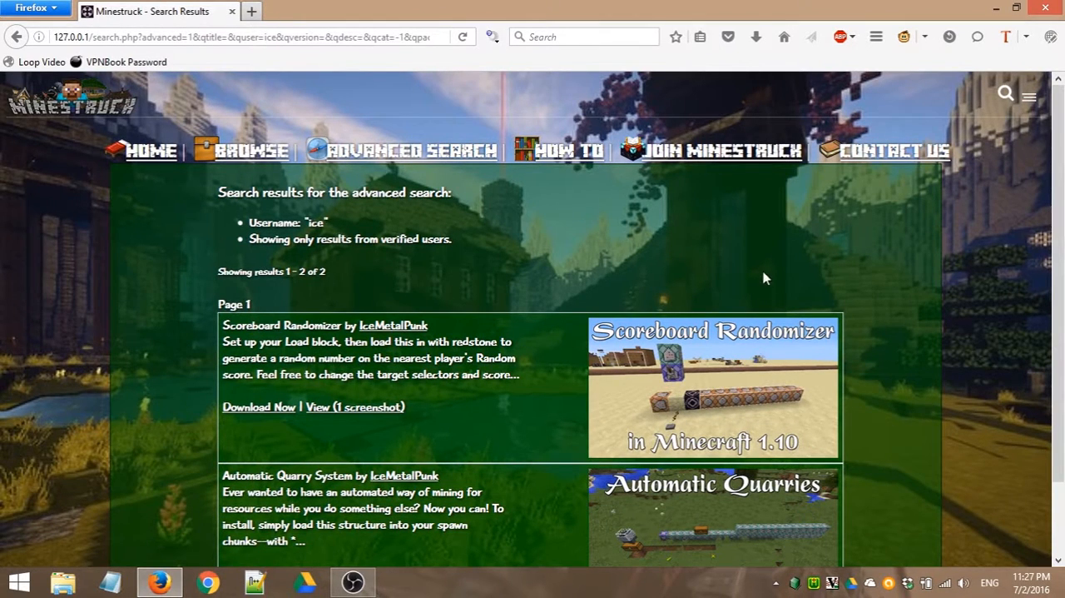
mouse_move(526, 154)
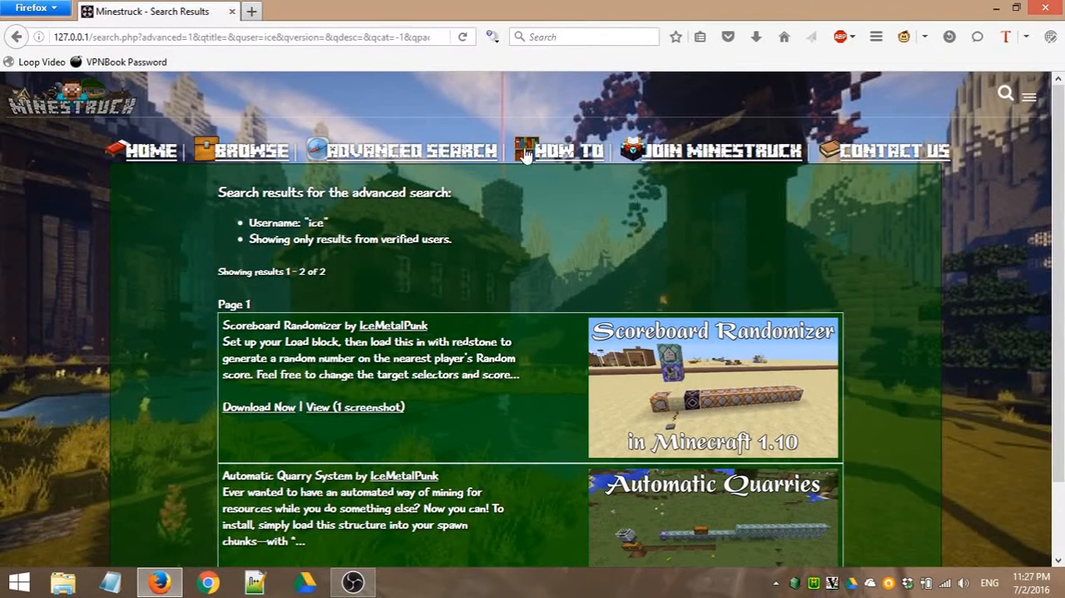
Step: Scroll through the 'ice' results to see both entries' download and view links
scroll(down, 3)
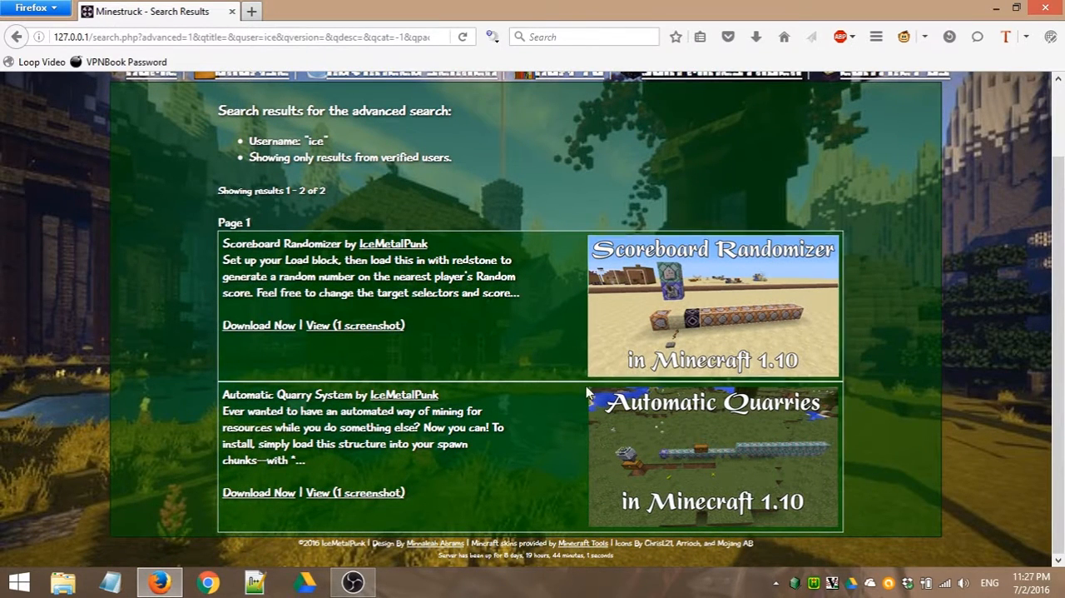
mouse_move(711, 186)
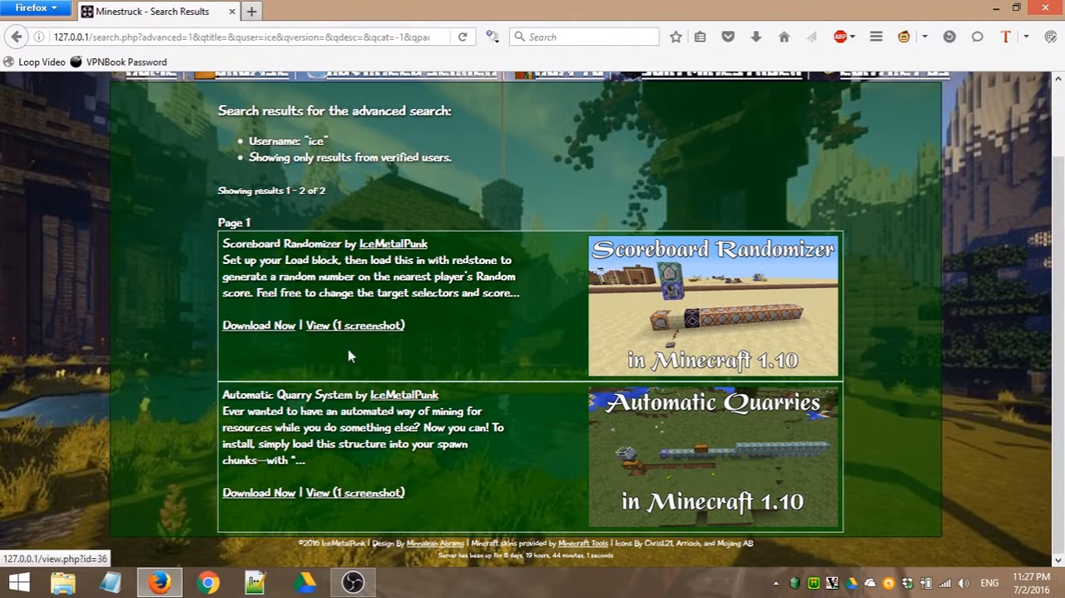
mouse_move(598, 298)
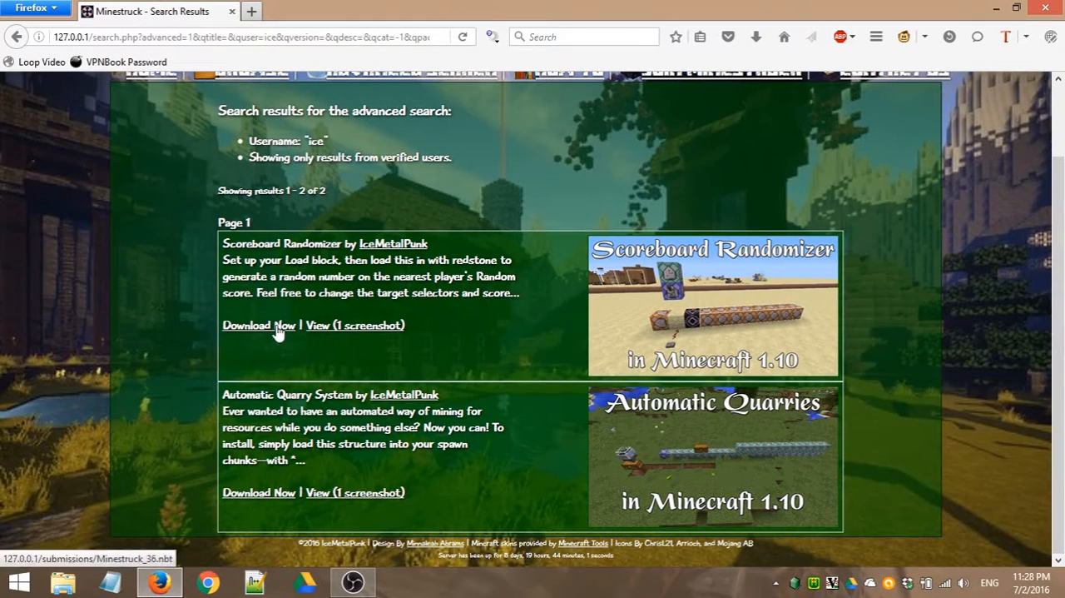
mouse_move(608, 322)
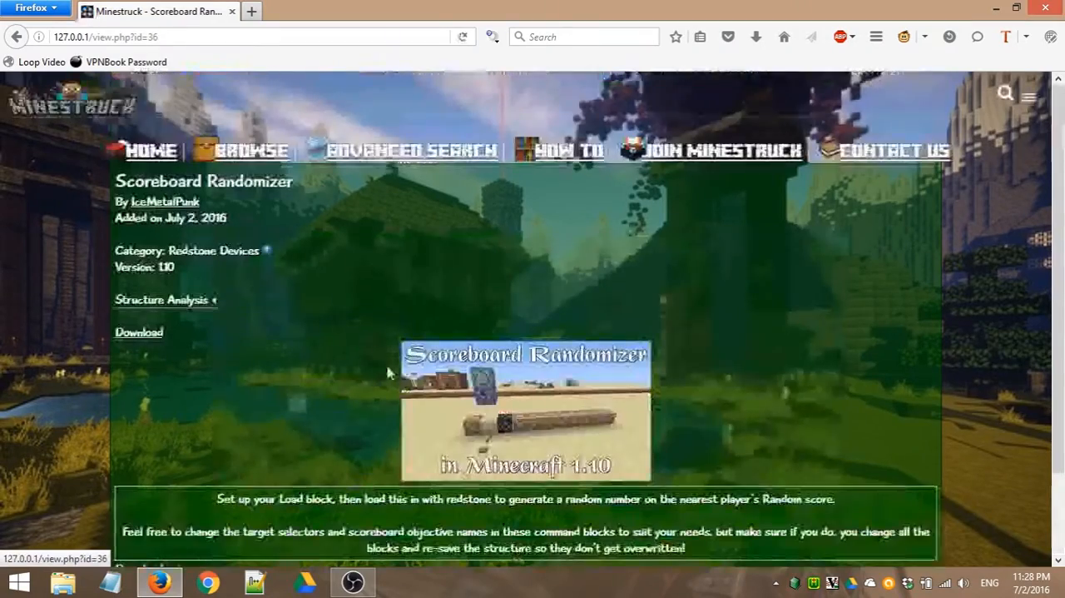
scroll(down, 3)
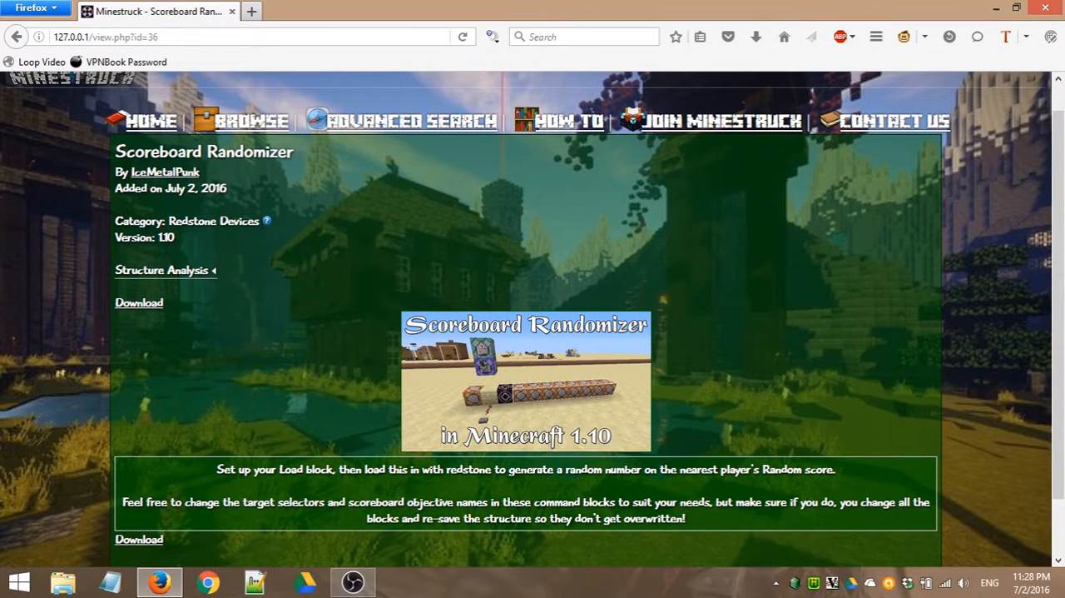
scroll(down, 3)
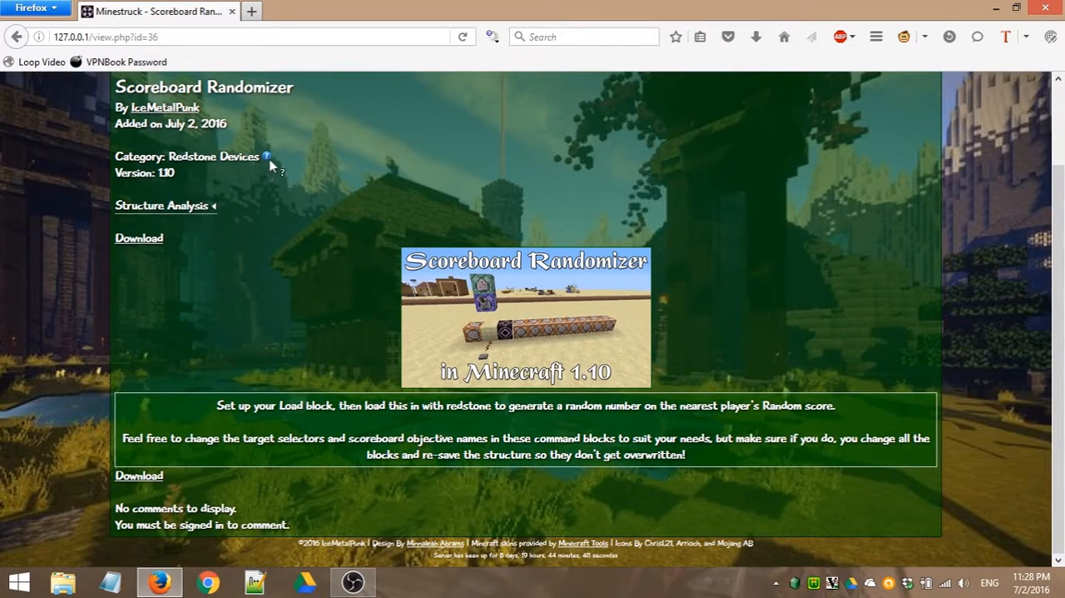
mouse_move(266, 156)
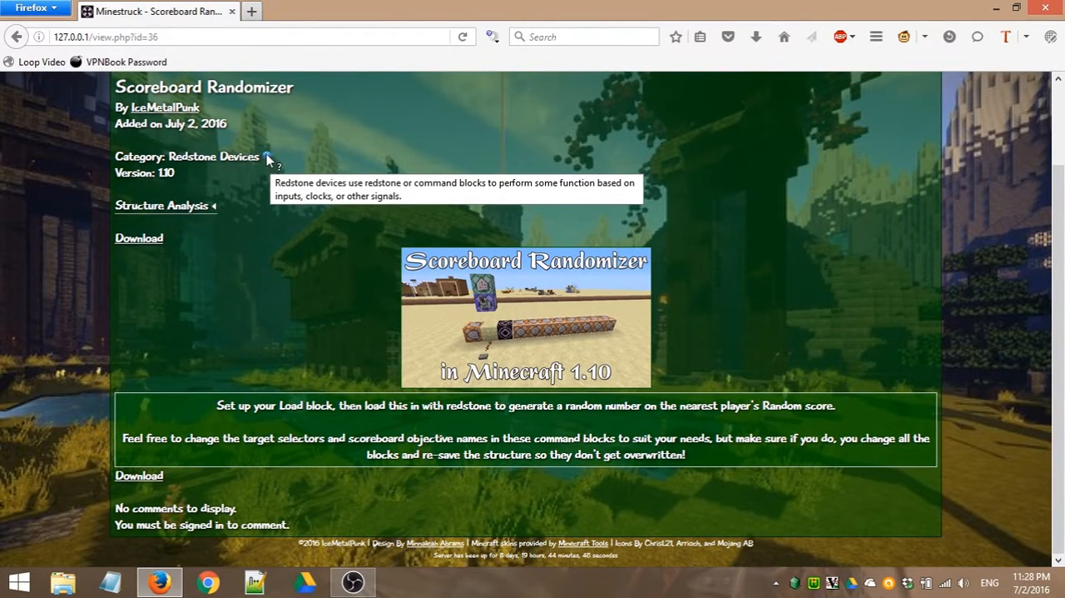
mouse_move(270, 163)
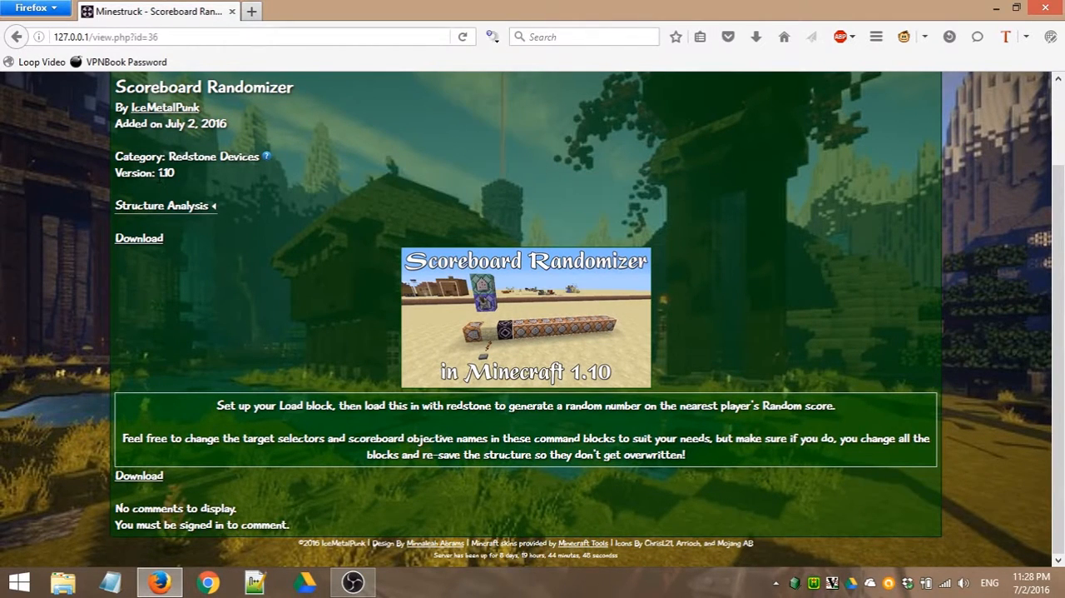
mouse_move(256, 291)
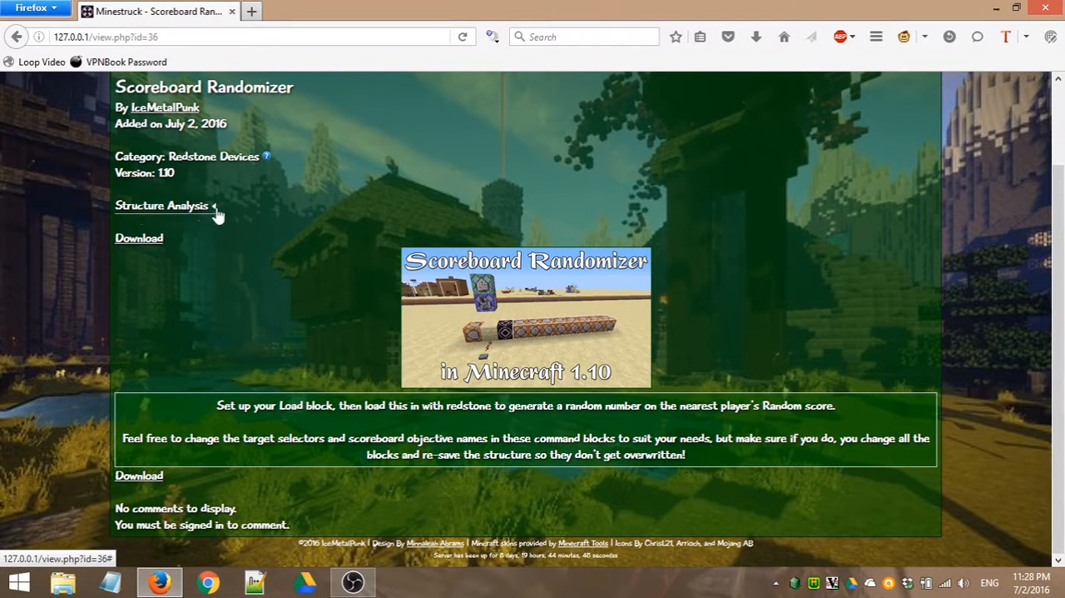
mouse_move(212, 214)
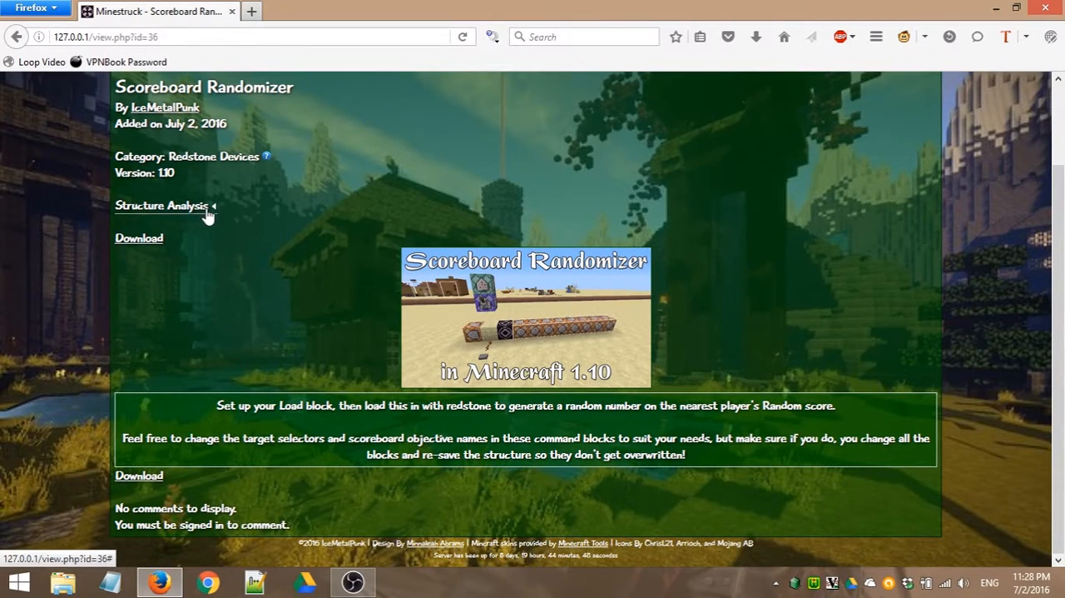
Step: Toggle the Structure Analysis details (8x1x1, eight command blocks) and scroll the page
click(163, 206)
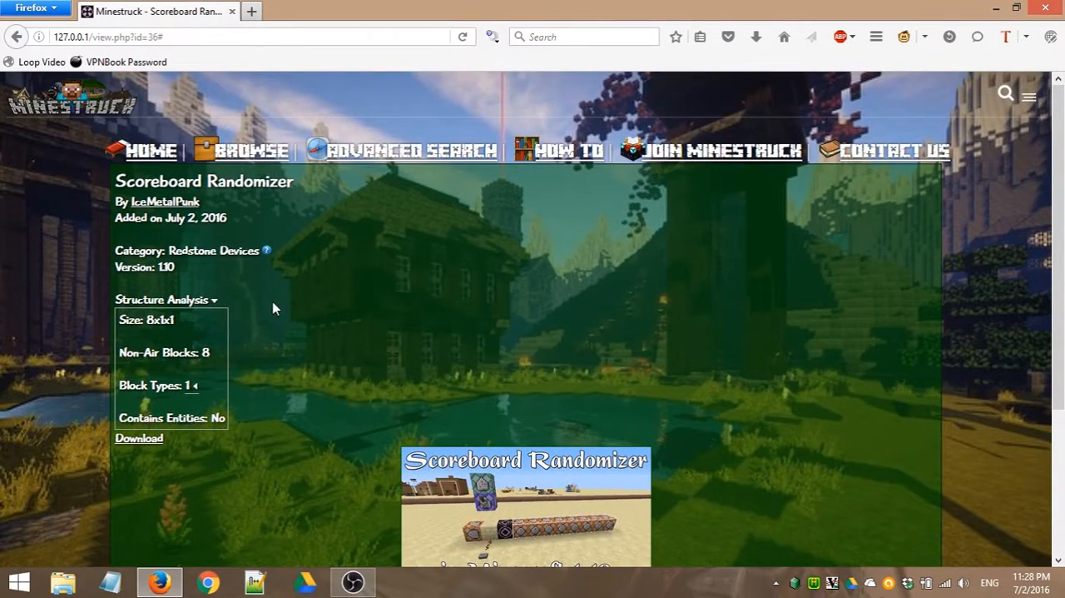
scroll(down, 3)
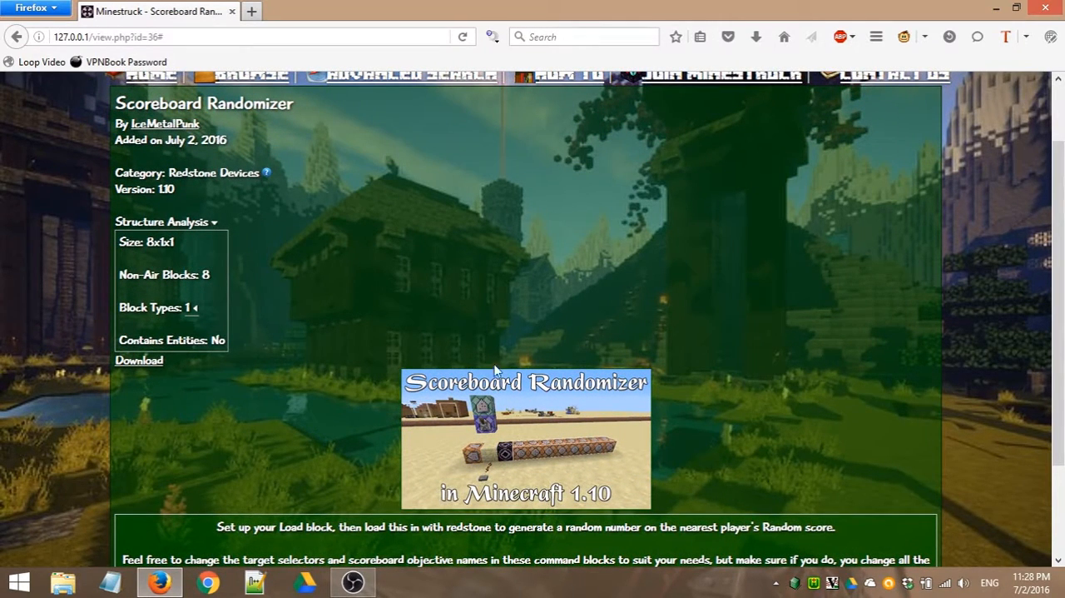
mouse_move(345, 287)
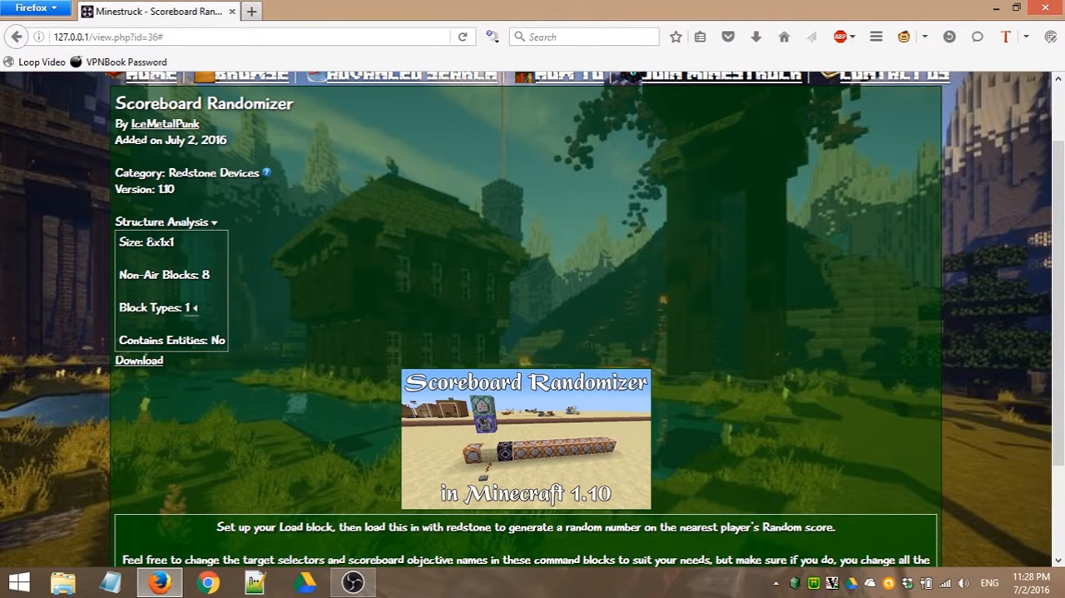
mouse_move(369, 328)
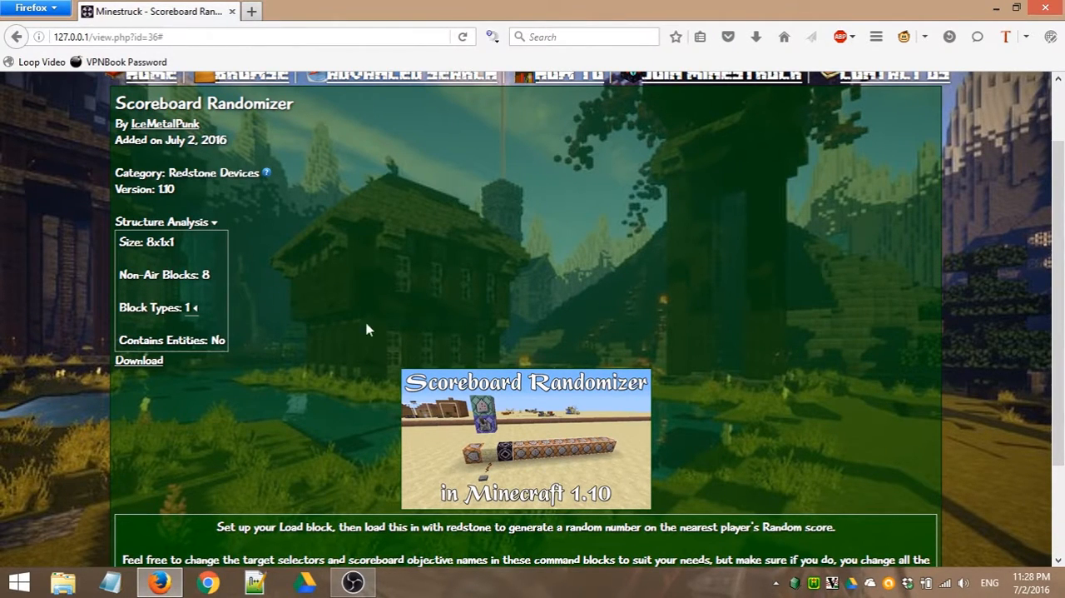
scroll(down, 3)
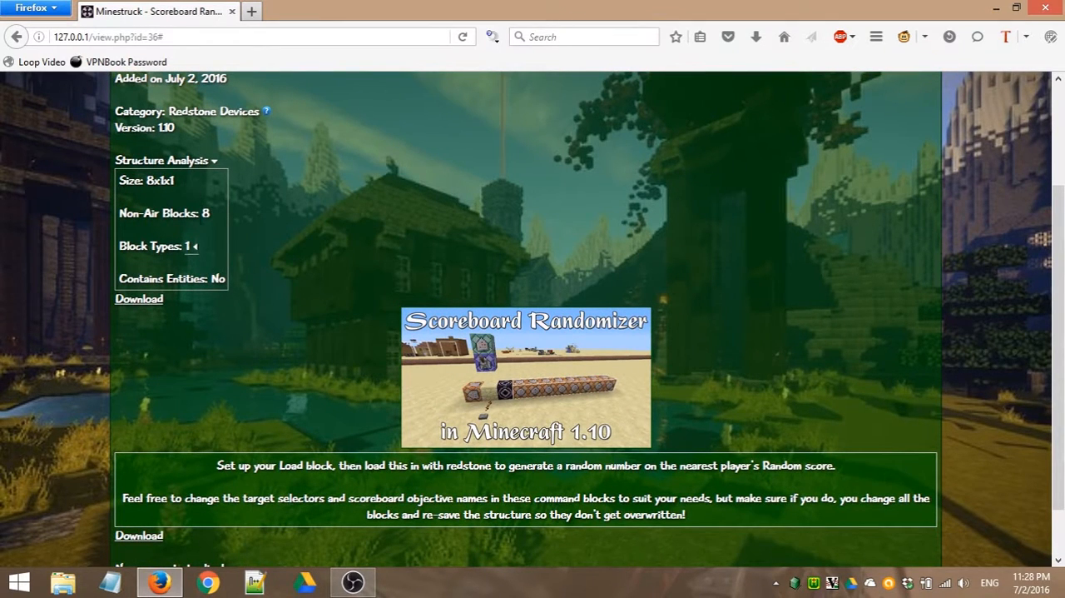
mouse_move(250, 265)
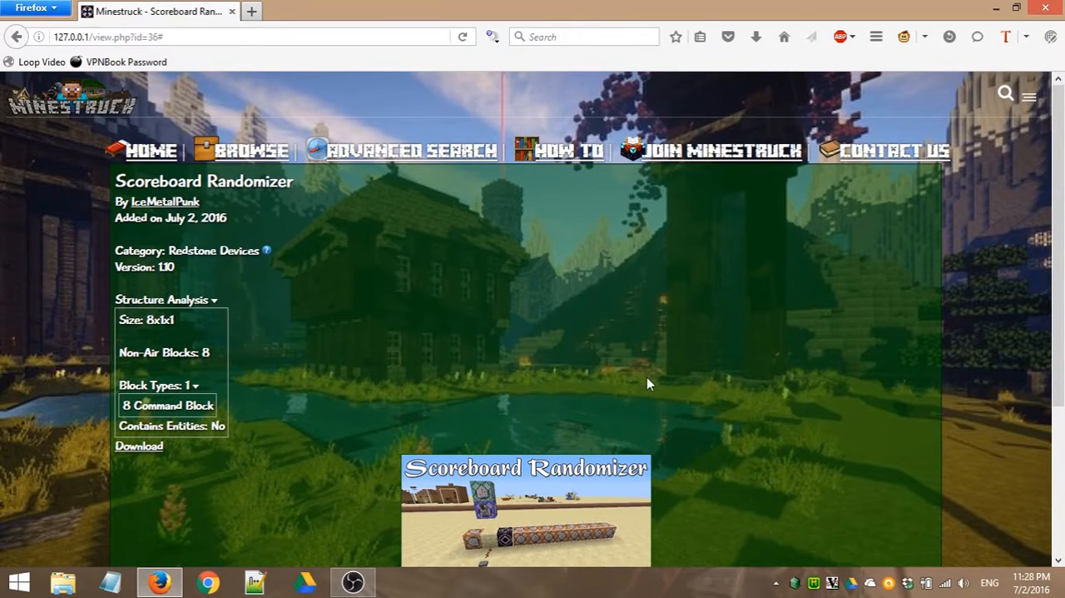
scroll(down, 3)
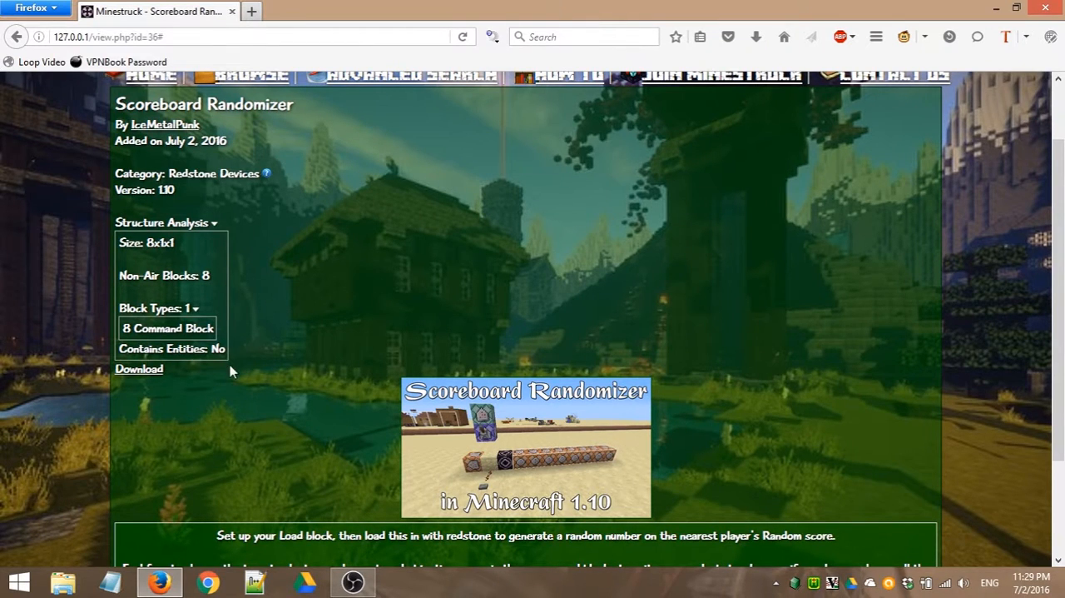
mouse_move(189, 363)
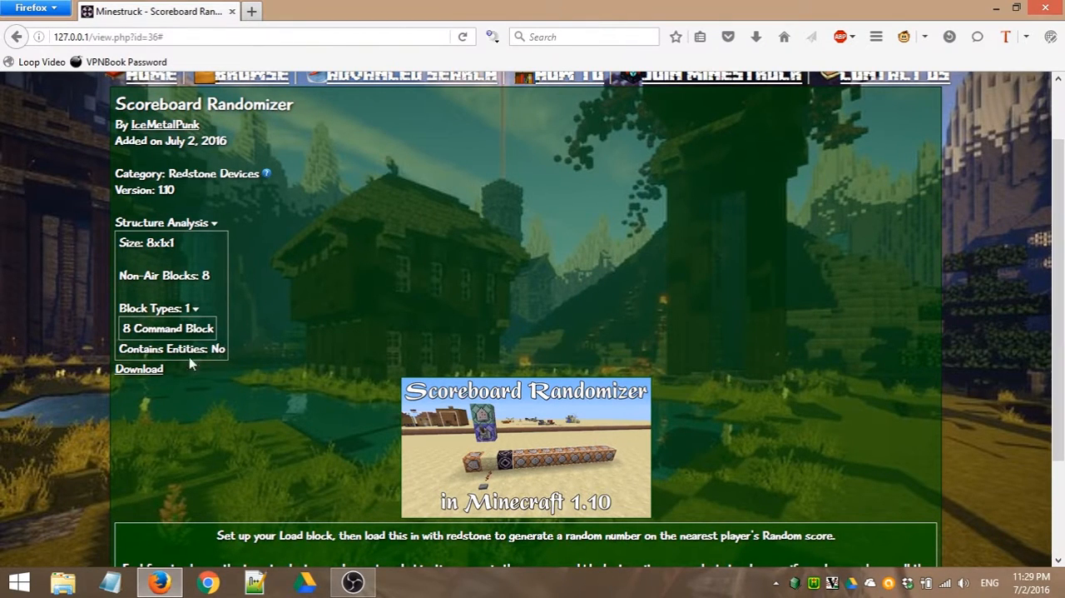
mouse_move(211, 375)
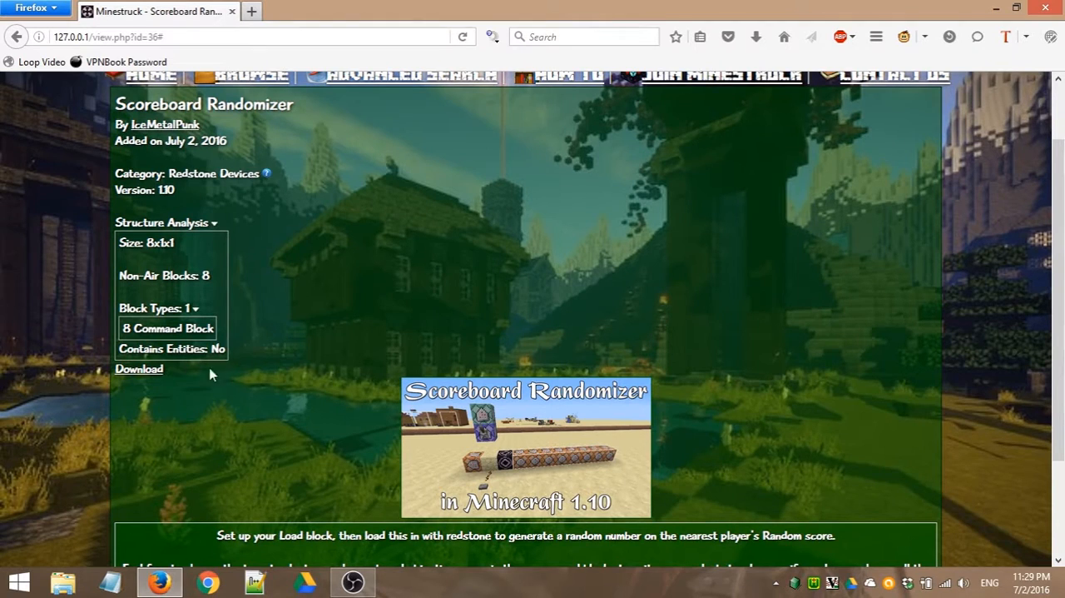
scroll(down, 3)
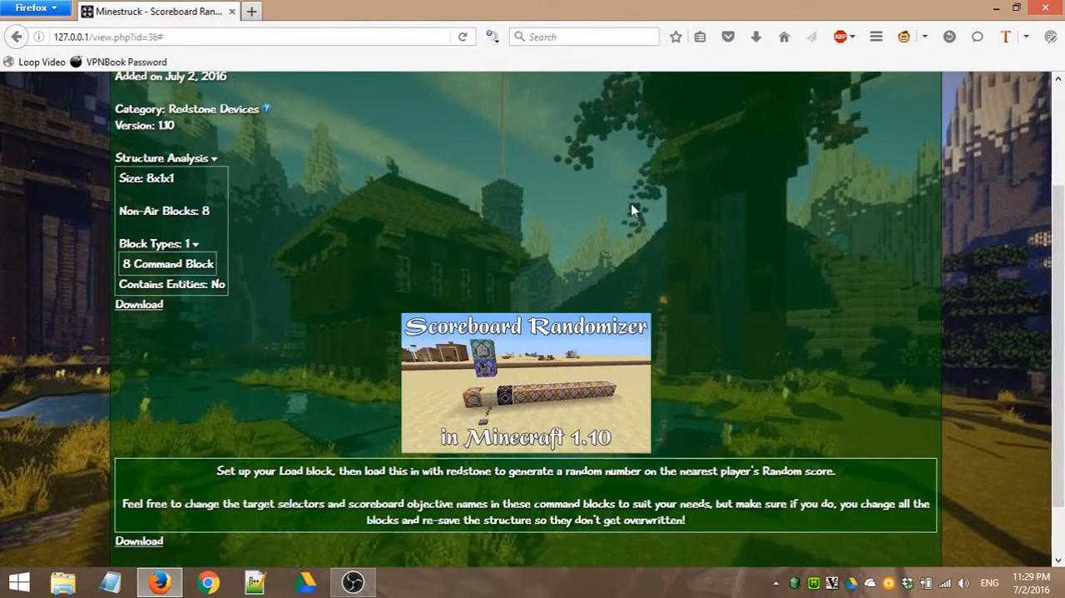
mouse_move(495, 195)
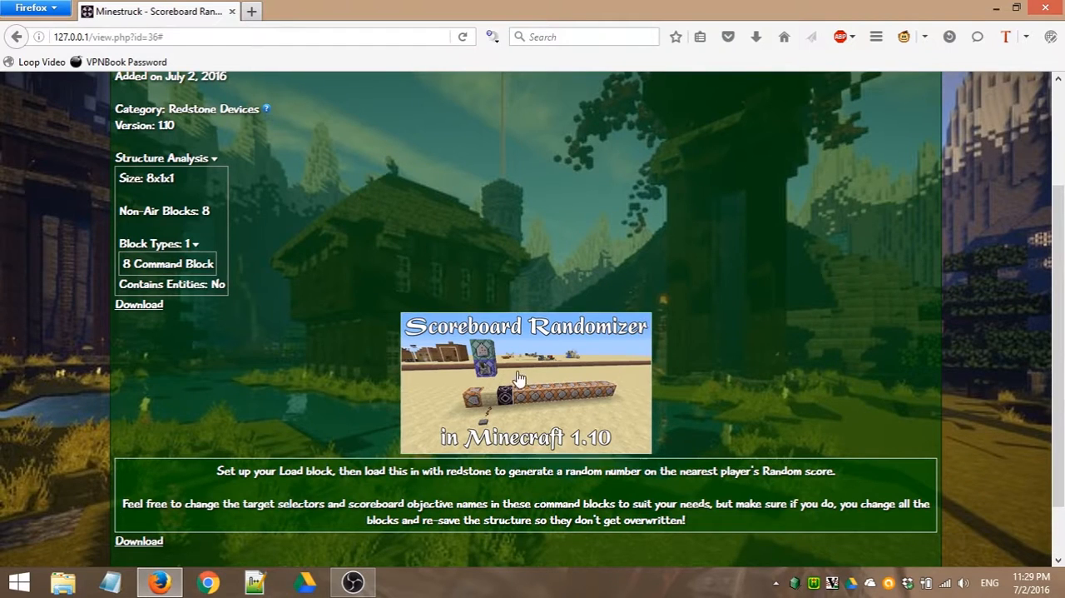
mouse_move(861, 358)
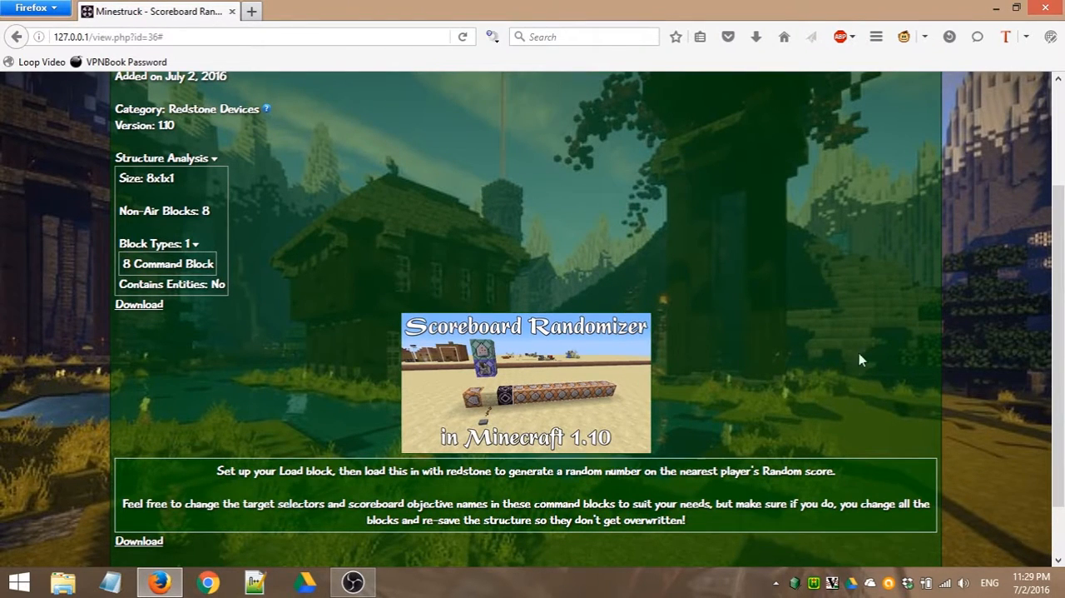
mouse_move(201, 153)
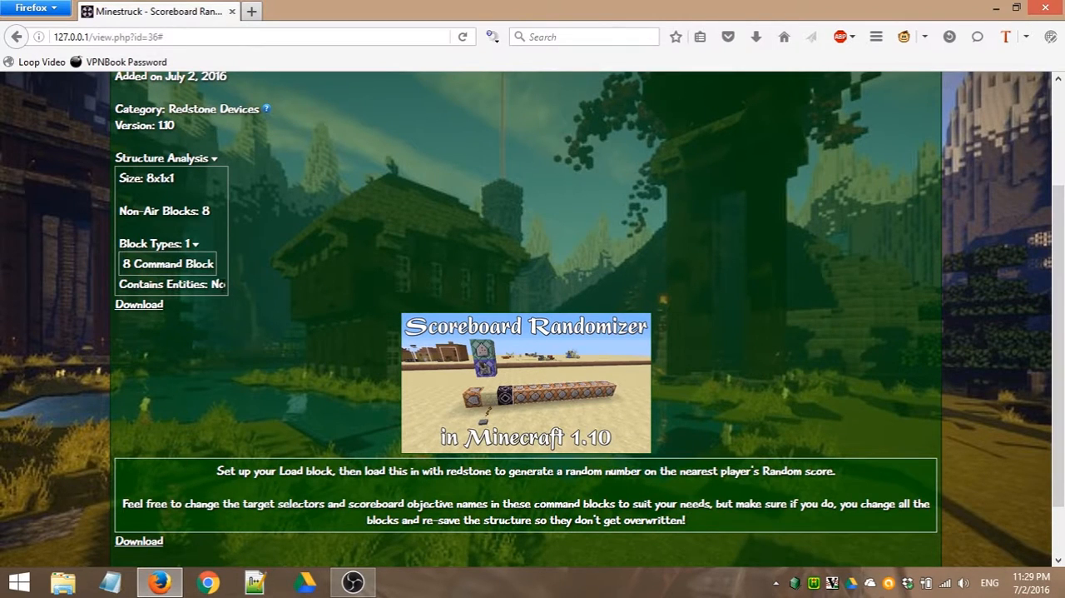
mouse_move(274, 367)
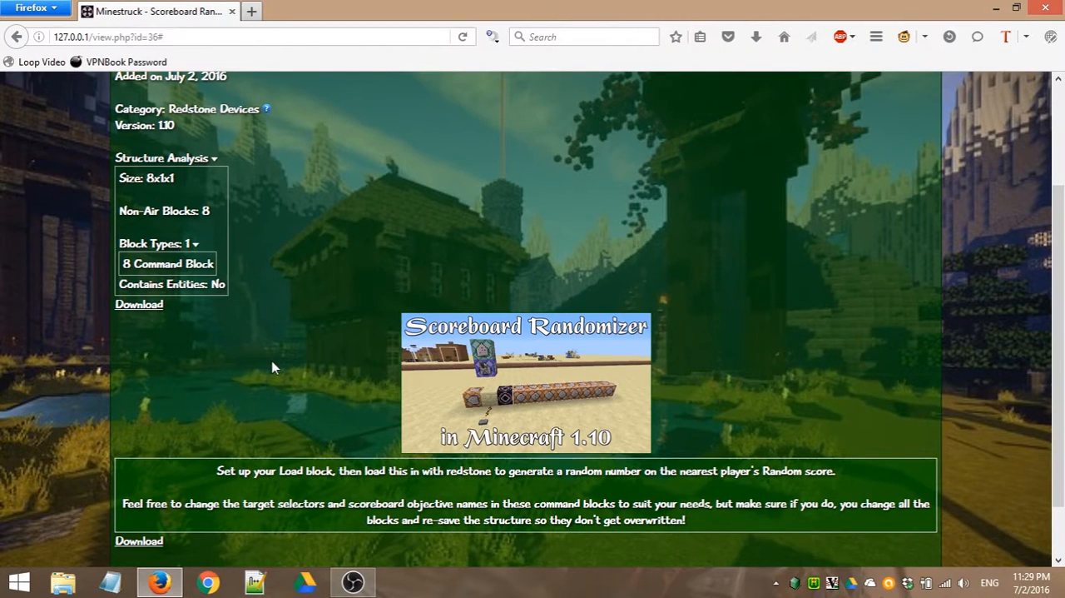
mouse_move(353, 261)
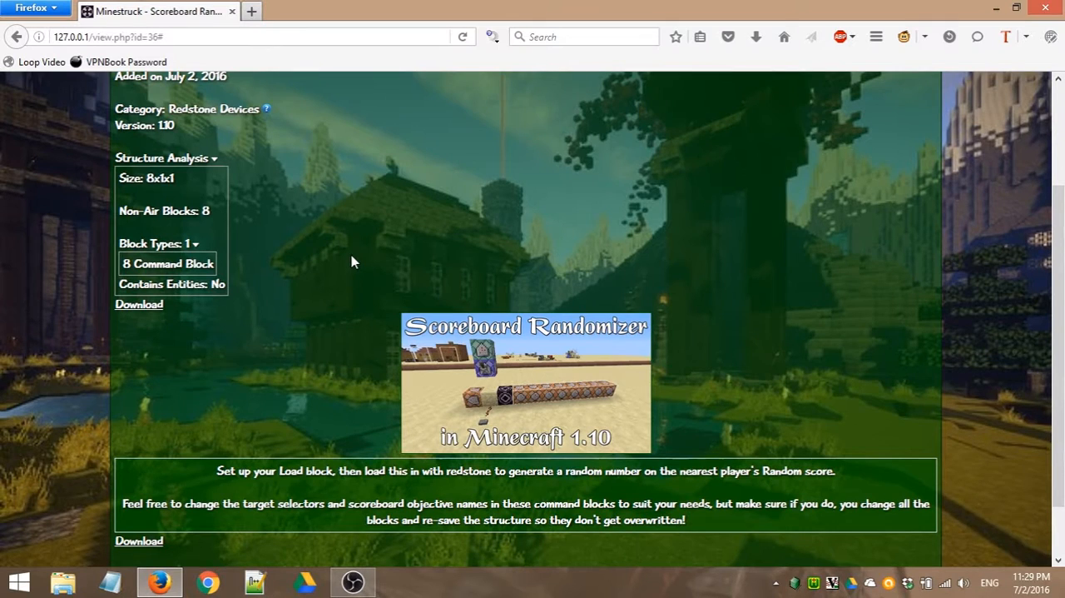
mouse_move(341, 268)
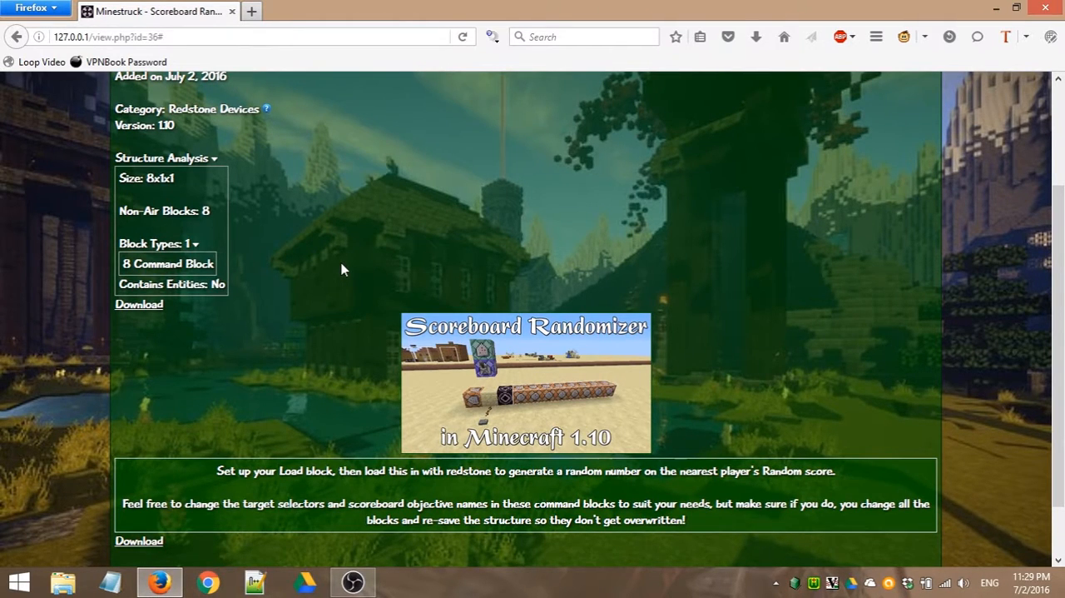
scroll(down, 3)
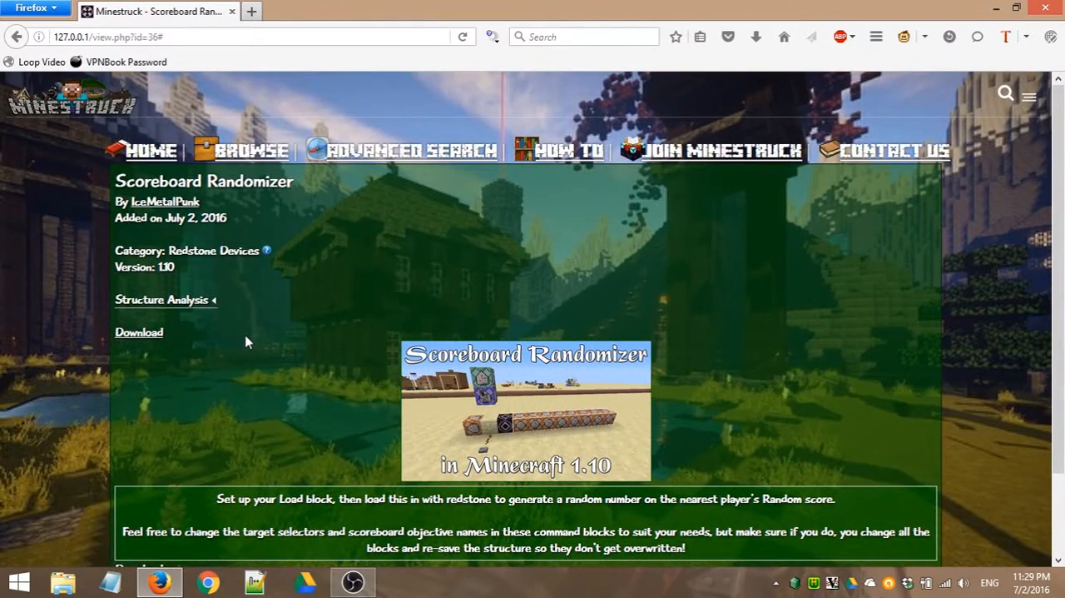
scroll(down, 3)
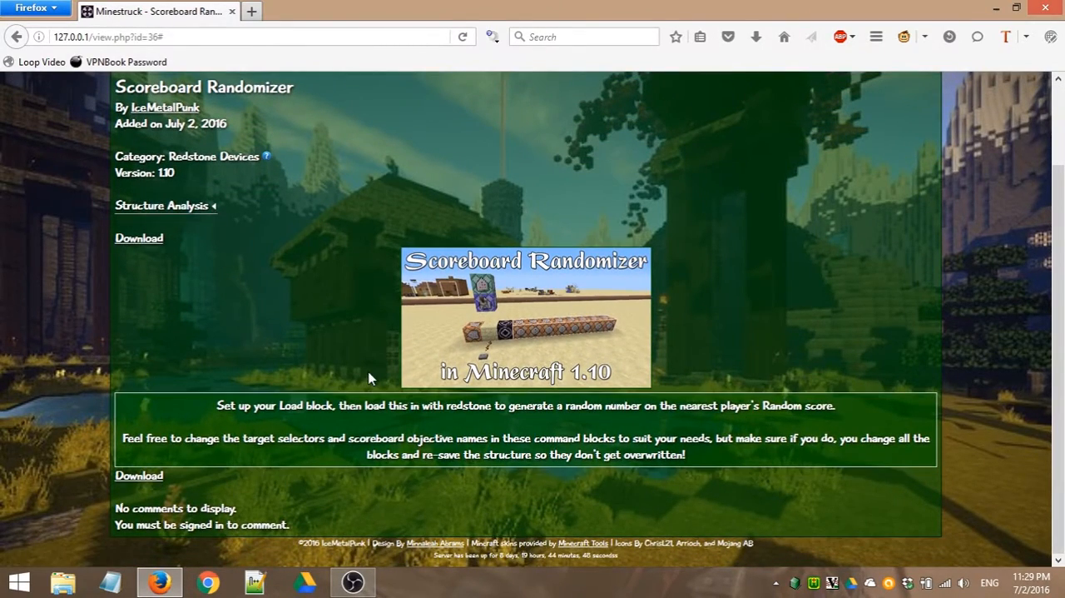
mouse_move(655, 339)
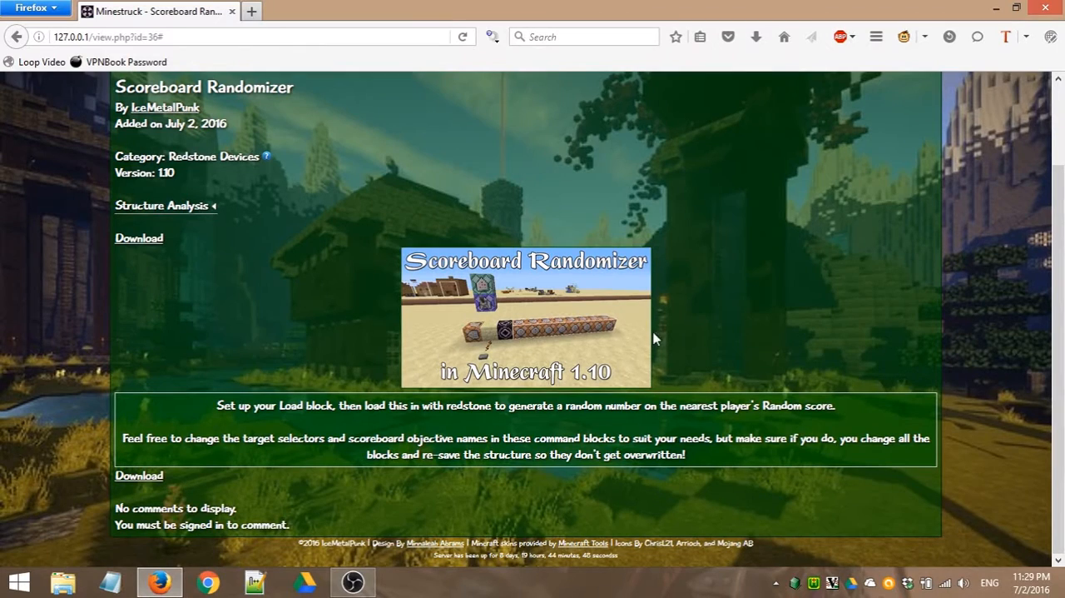
mouse_move(520, 339)
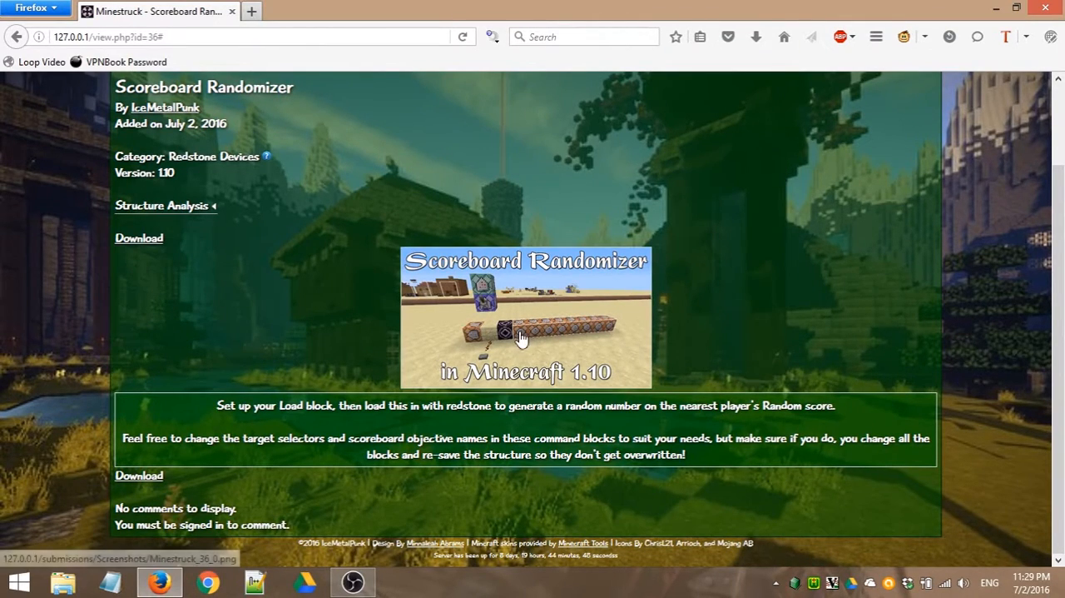
click(524, 316)
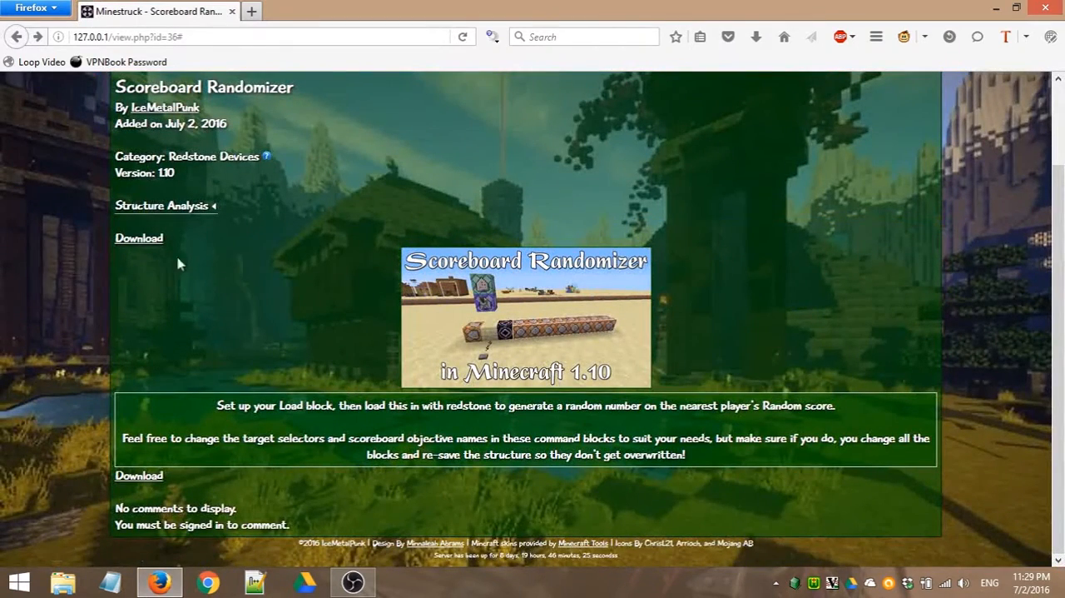
mouse_move(121, 486)
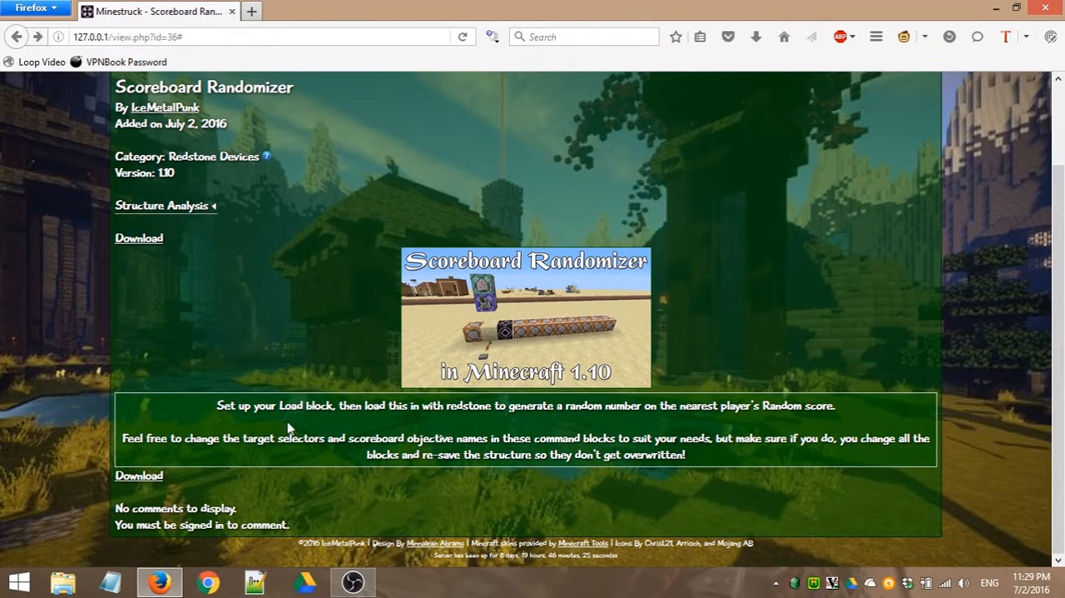
mouse_move(320, 344)
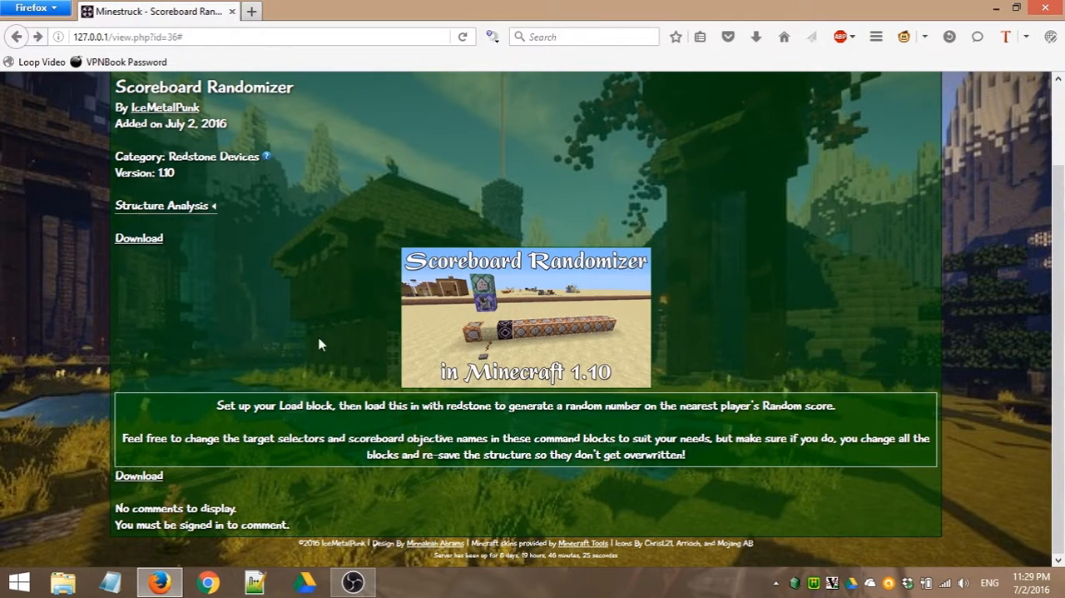
mouse_move(757, 335)
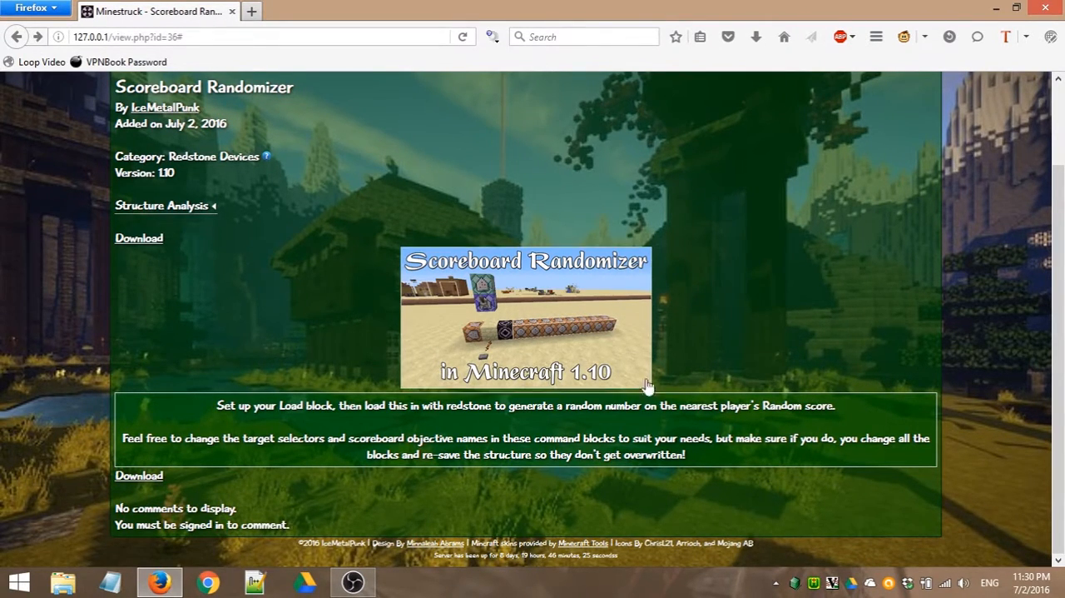
mouse_move(724, 428)
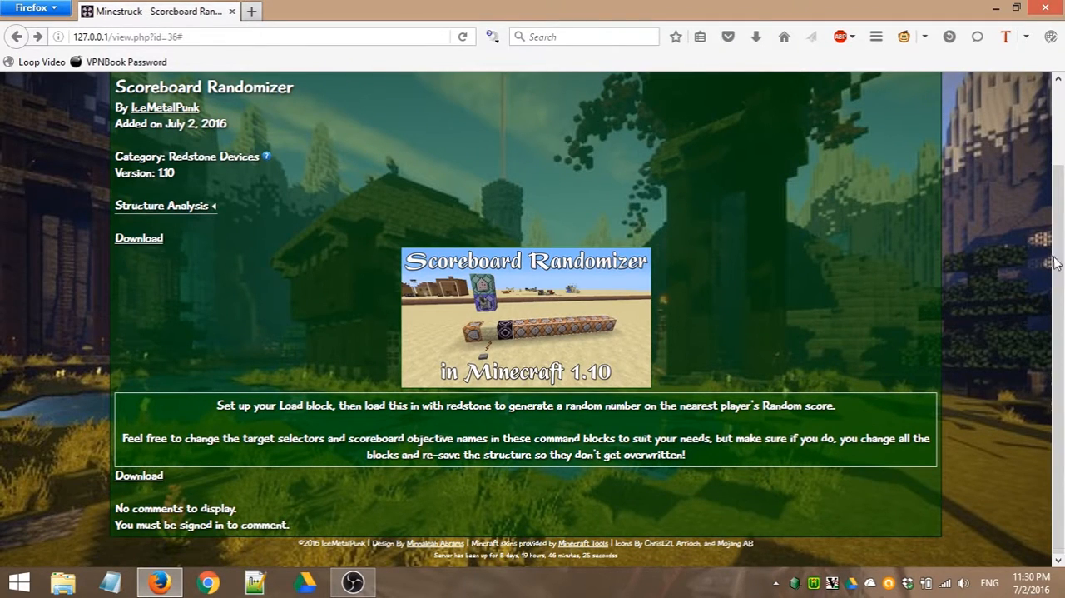
mouse_move(720, 436)
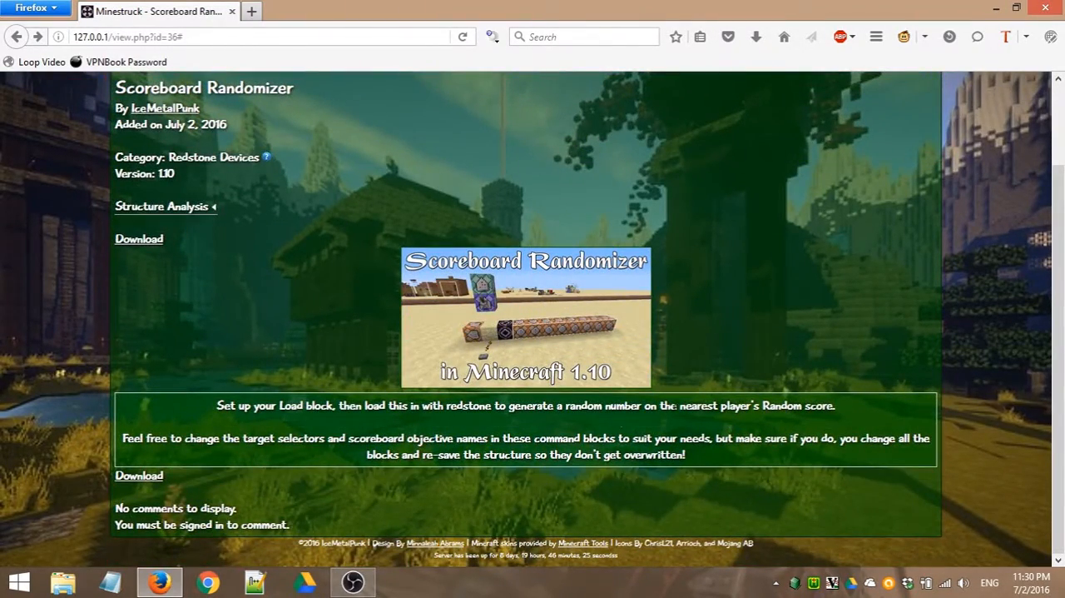
mouse_move(714, 462)
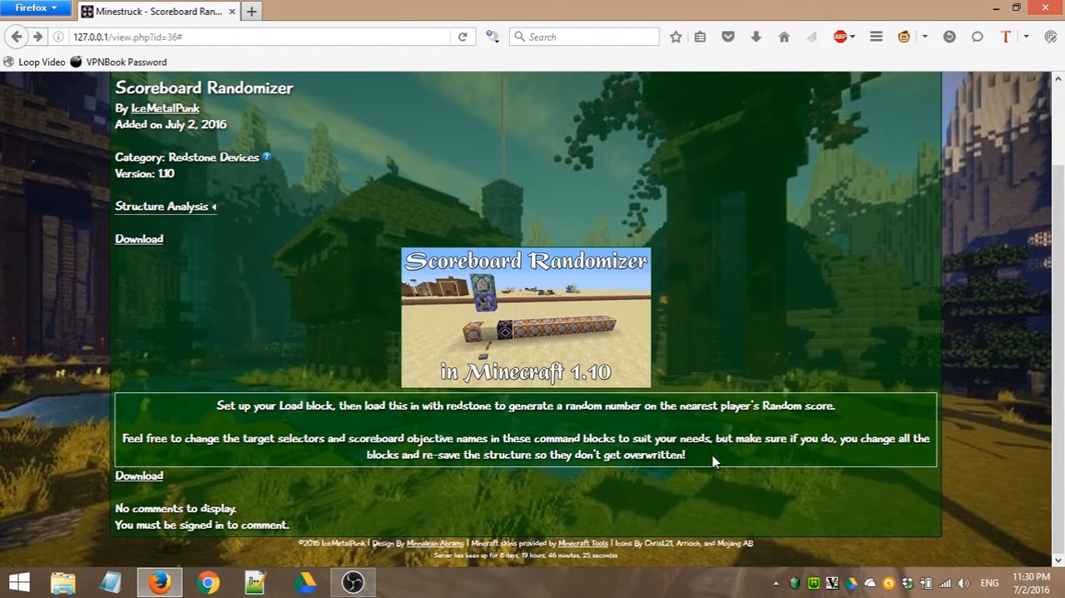
mouse_move(139, 475)
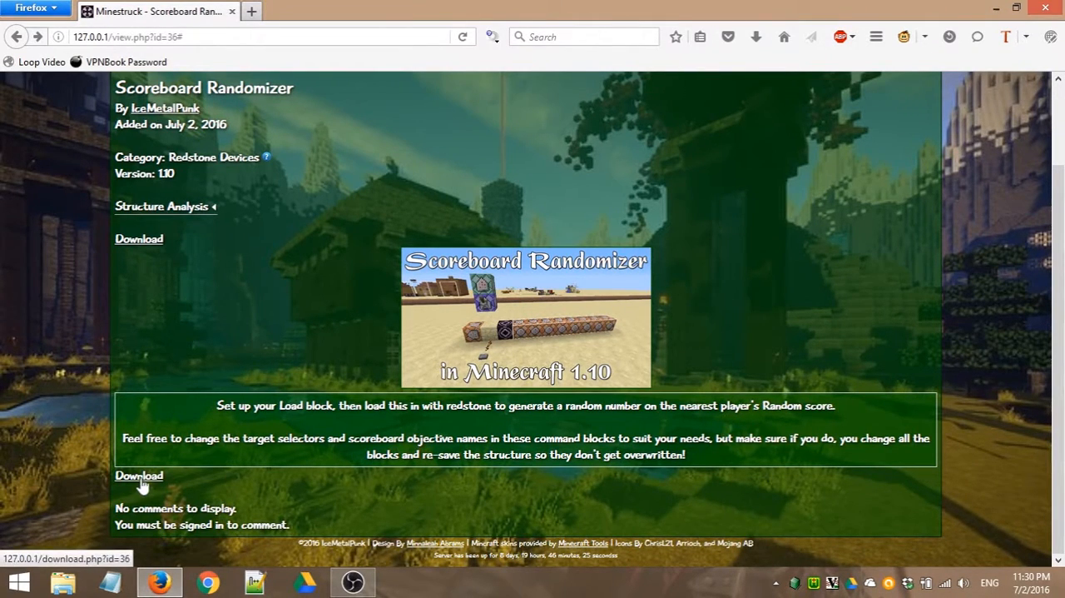
mouse_move(309, 463)
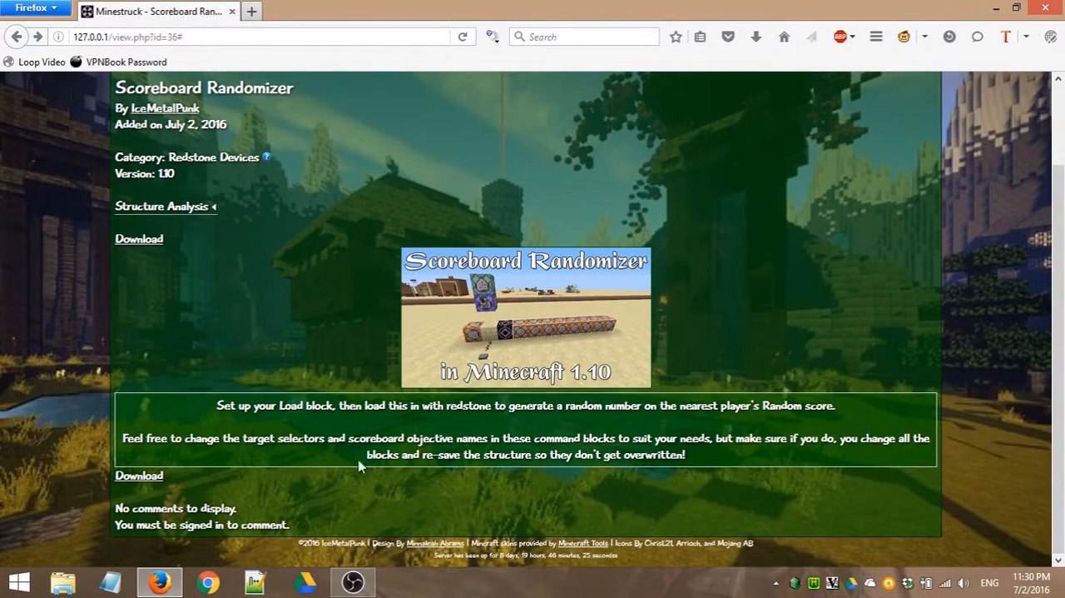
mouse_move(294, 470)
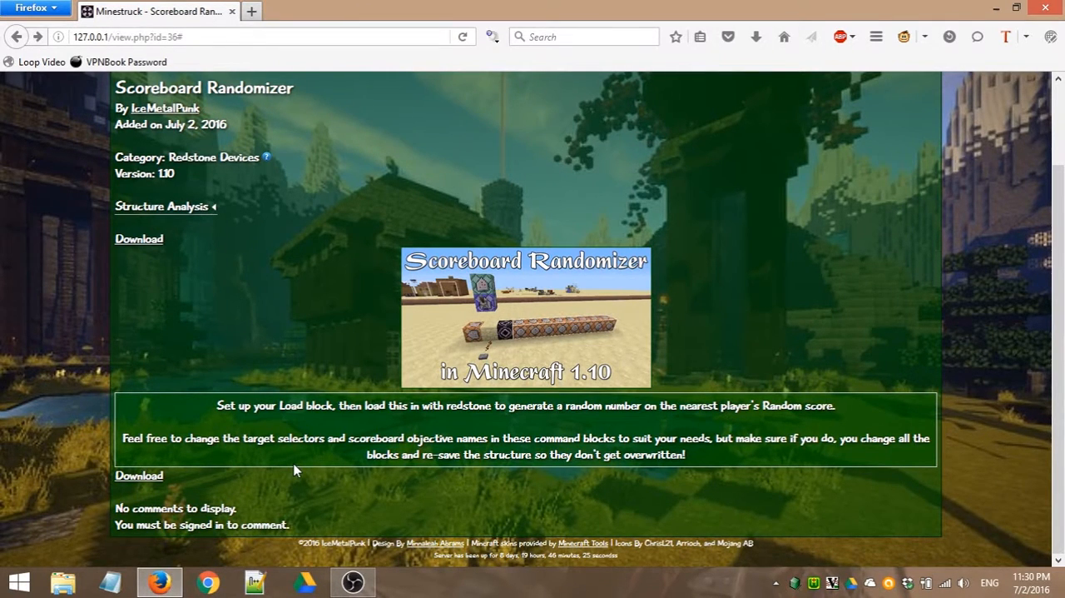
mouse_move(349, 511)
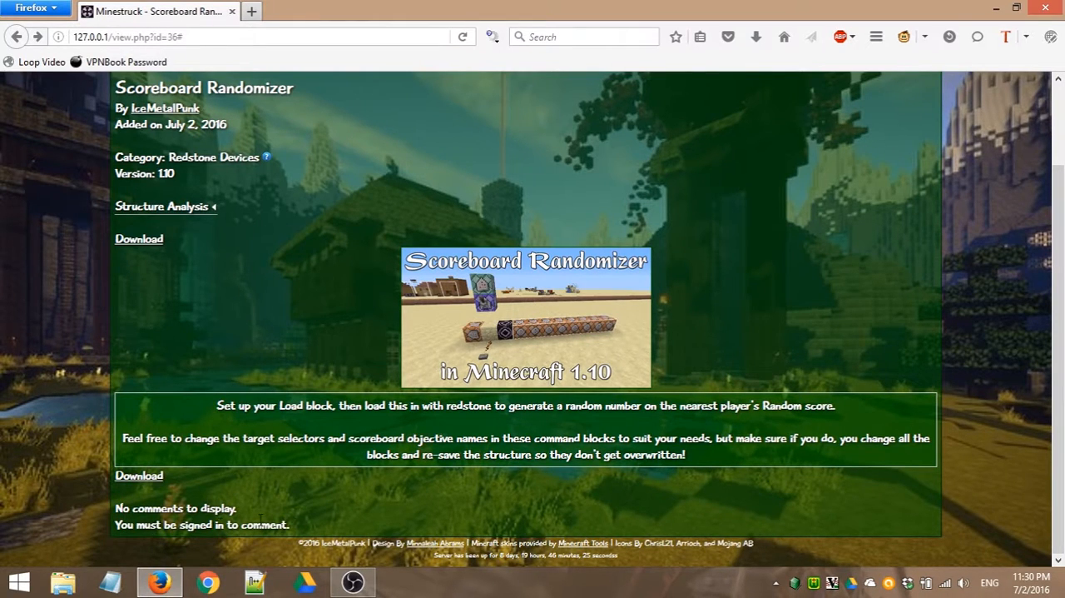
mouse_move(378, 506)
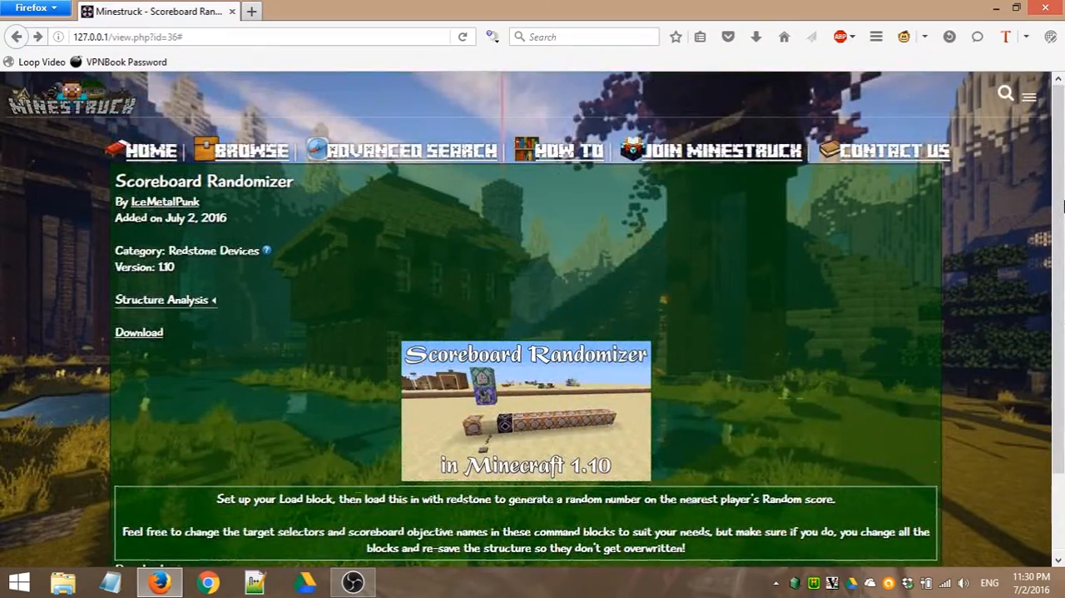
scroll(down, 3)
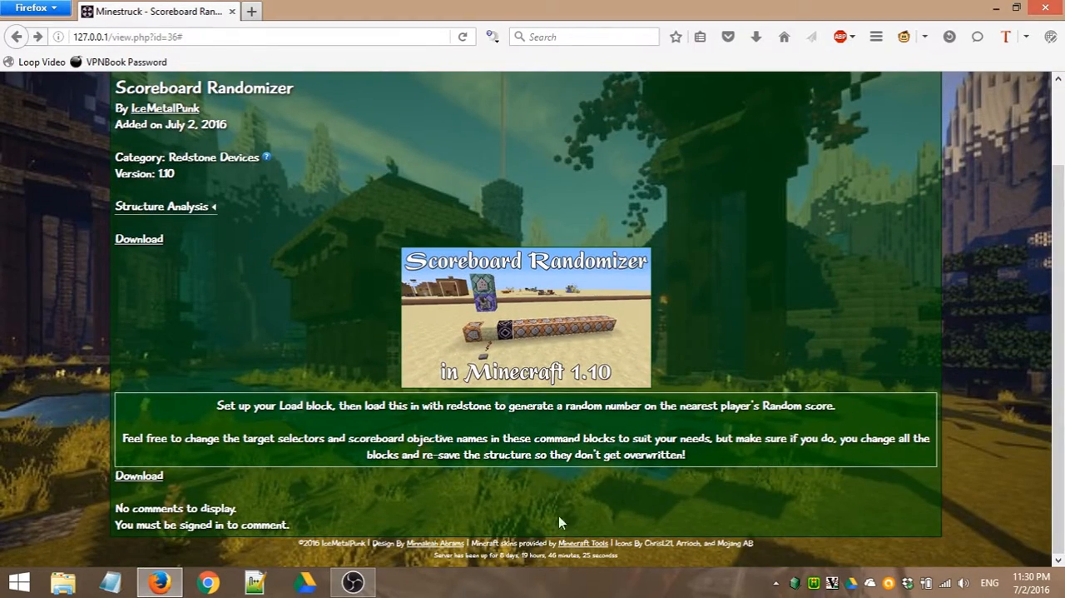
mouse_move(364, 535)
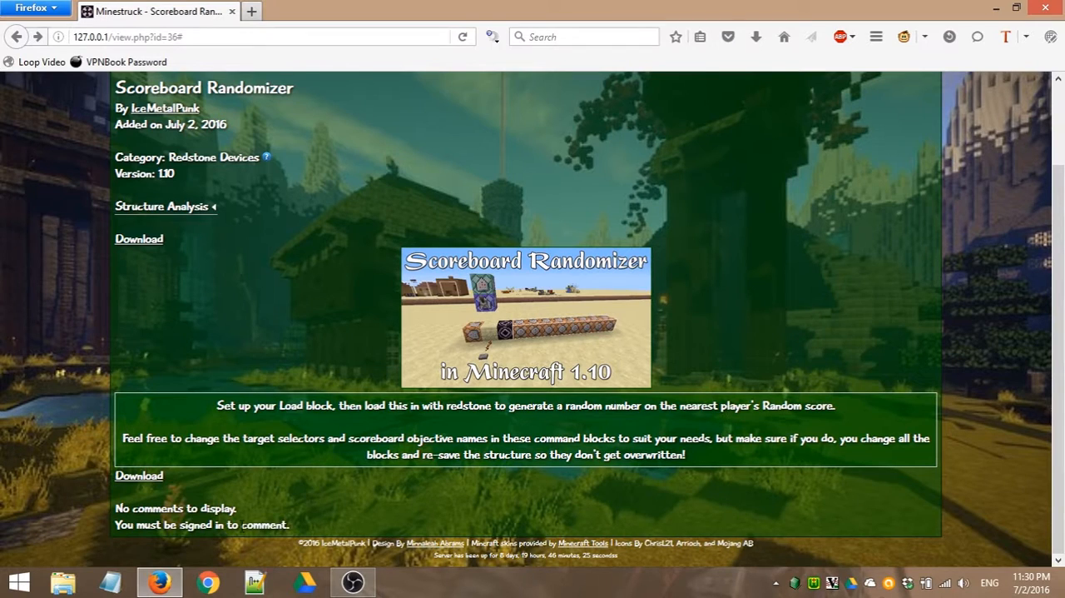
mouse_move(1038, 388)
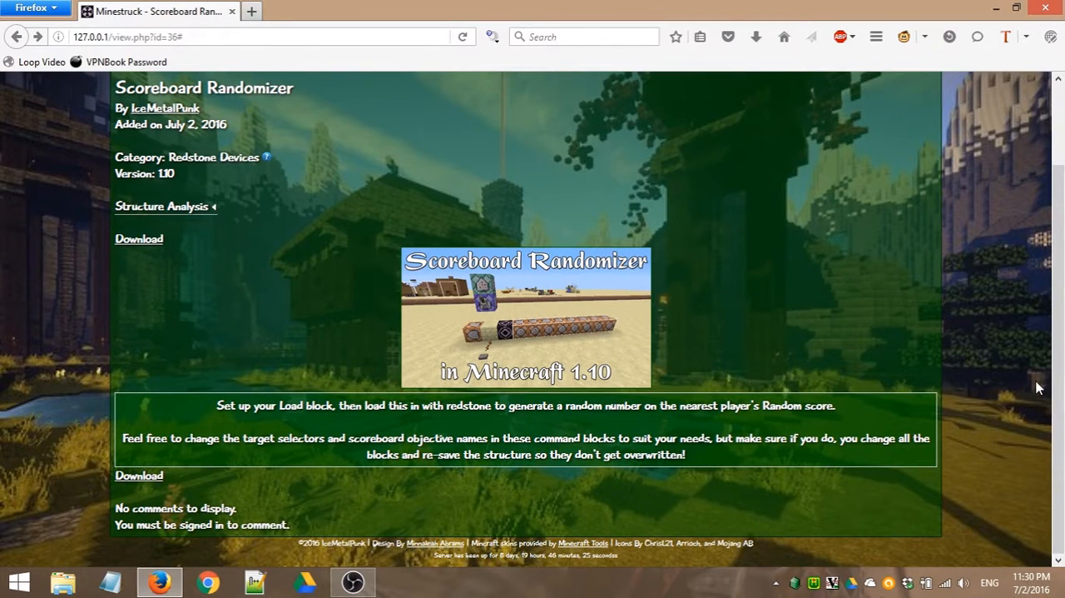
scroll(up, 3)
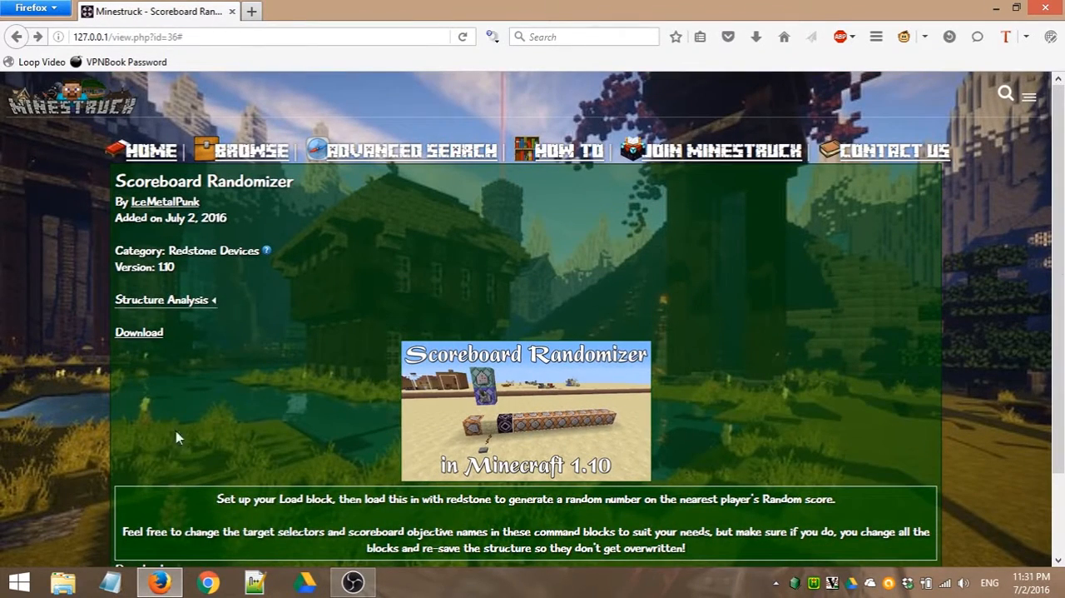
mouse_move(976, 306)
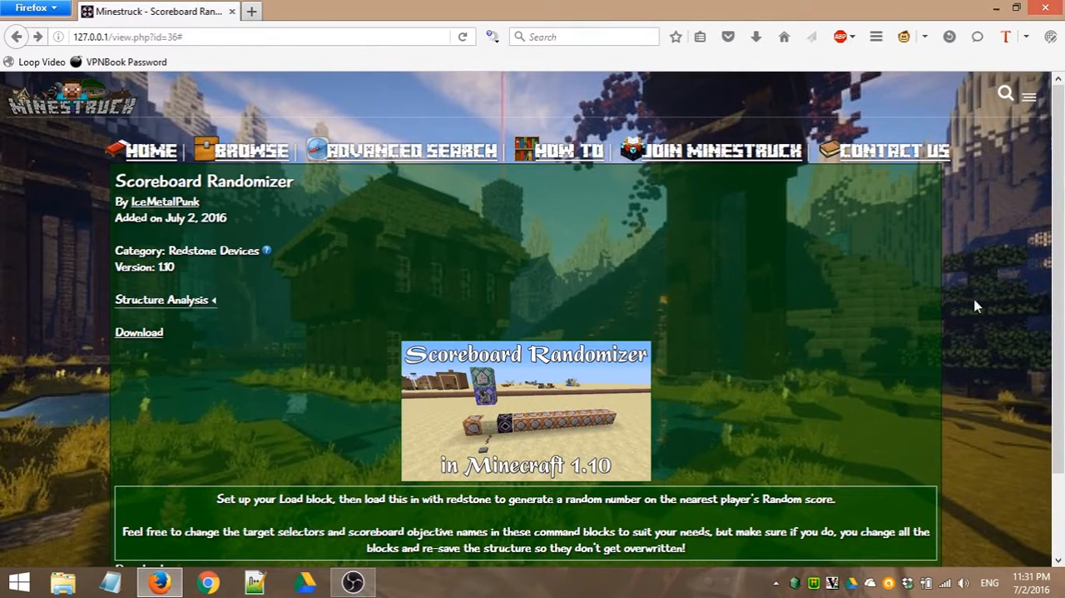
mouse_move(641, 238)
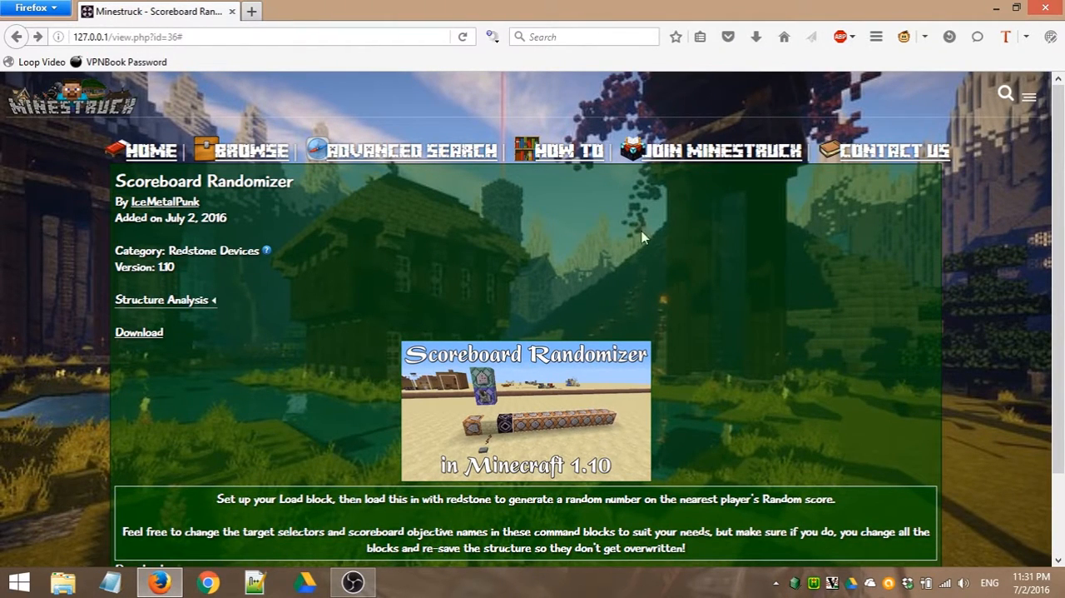
mouse_move(583, 437)
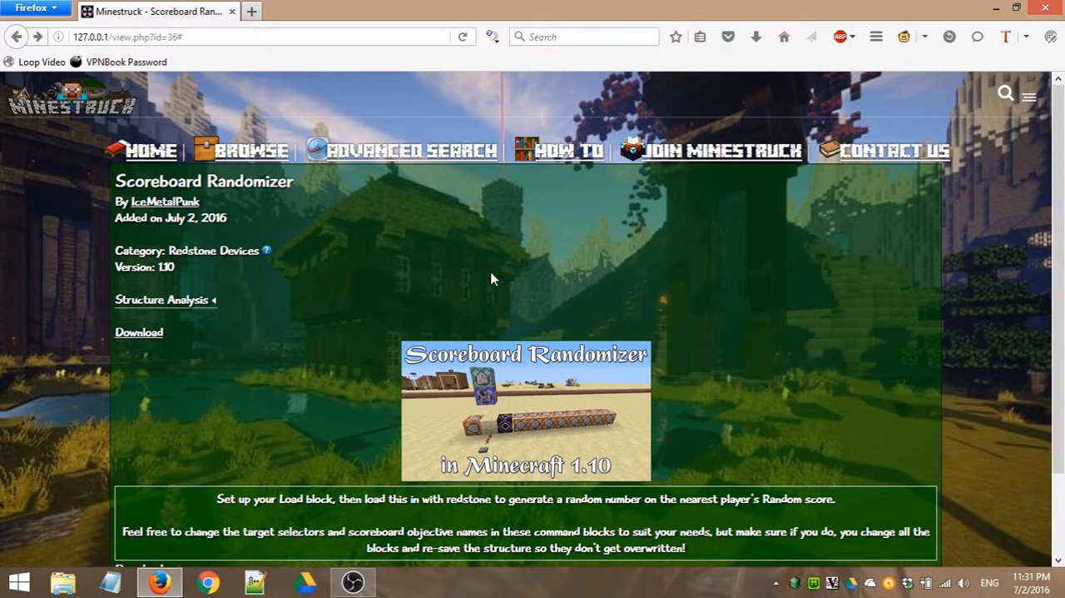
click(165, 202)
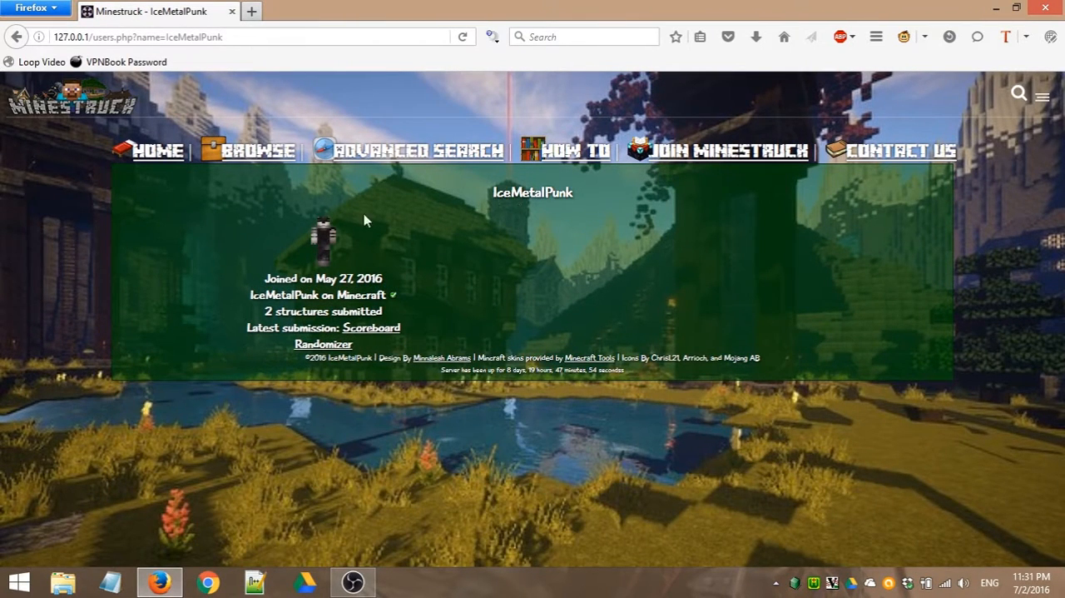
mouse_move(309, 247)
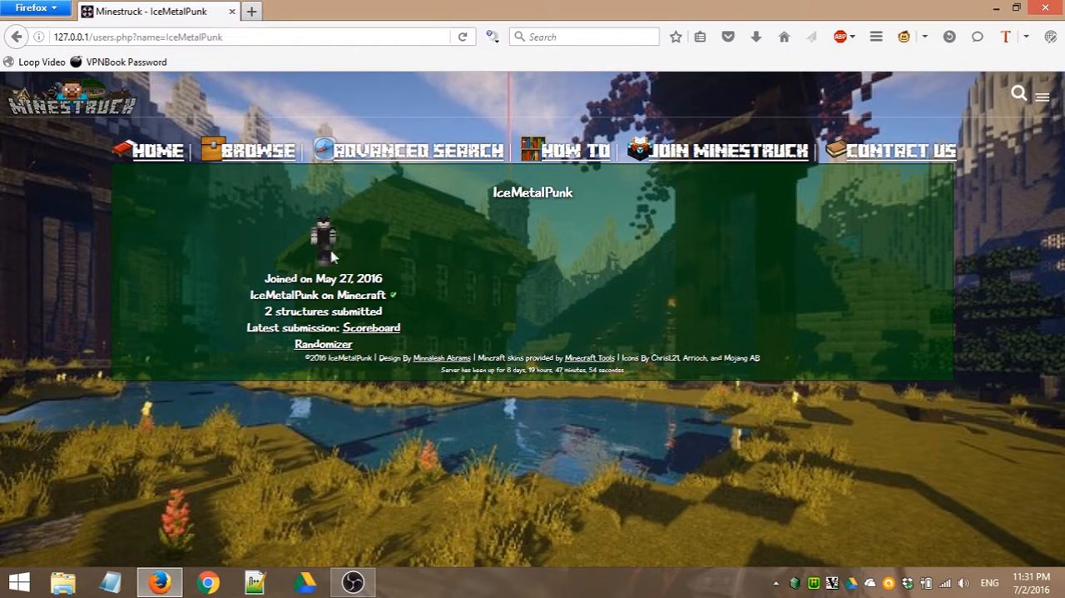
mouse_move(348, 244)
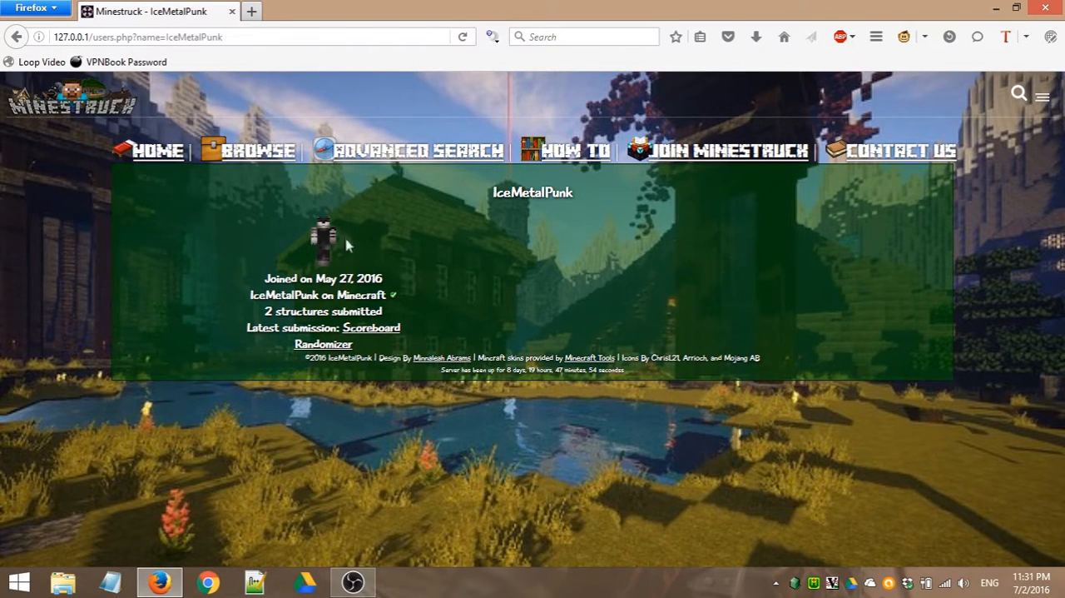
mouse_move(401, 273)
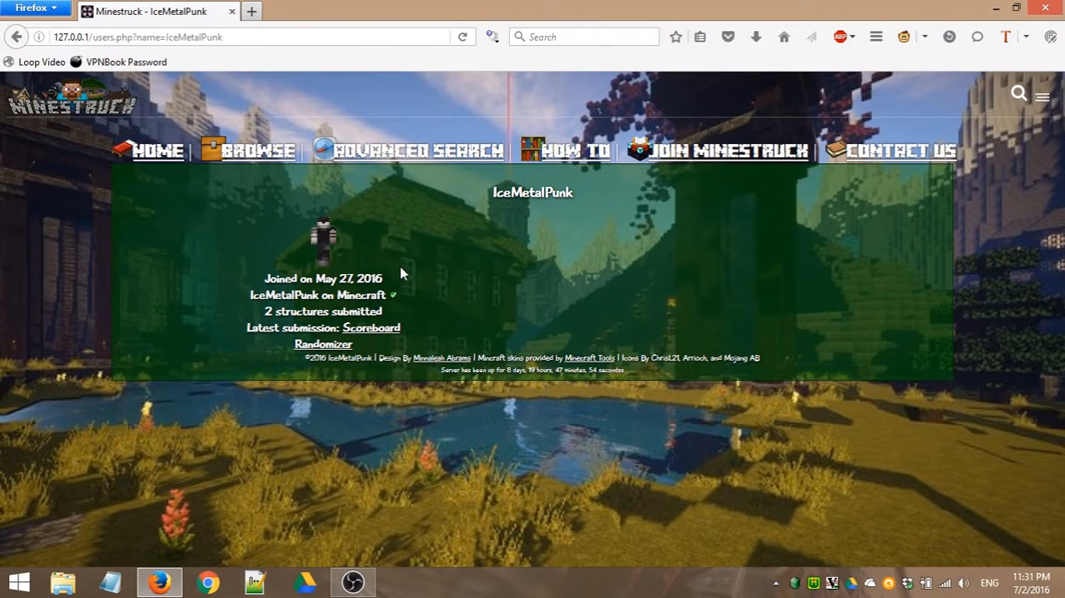
mouse_move(408, 256)
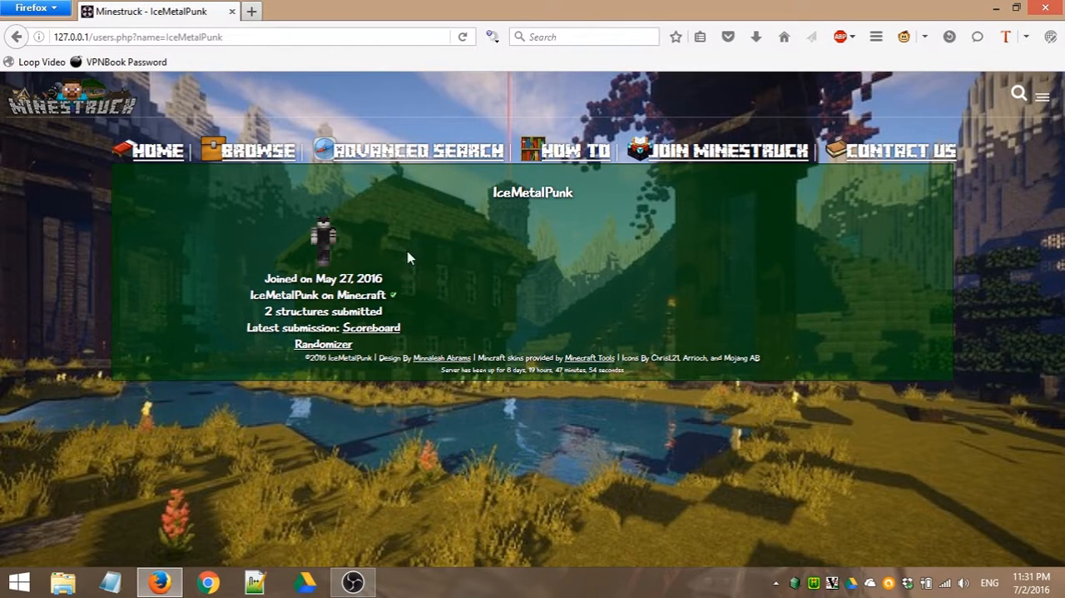
mouse_move(341, 241)
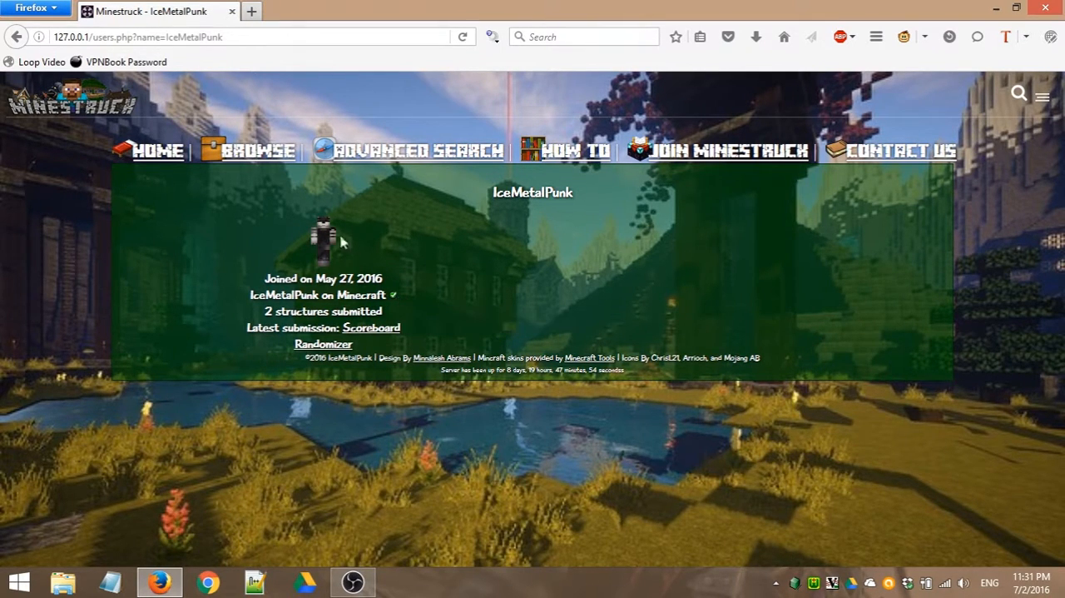
mouse_move(364, 253)
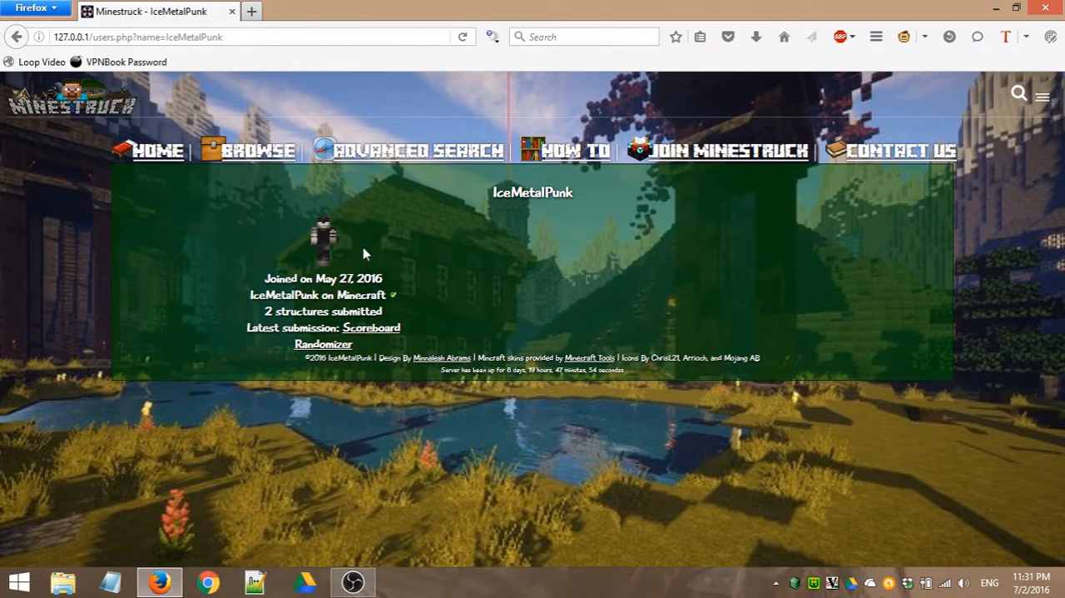
mouse_move(431, 262)
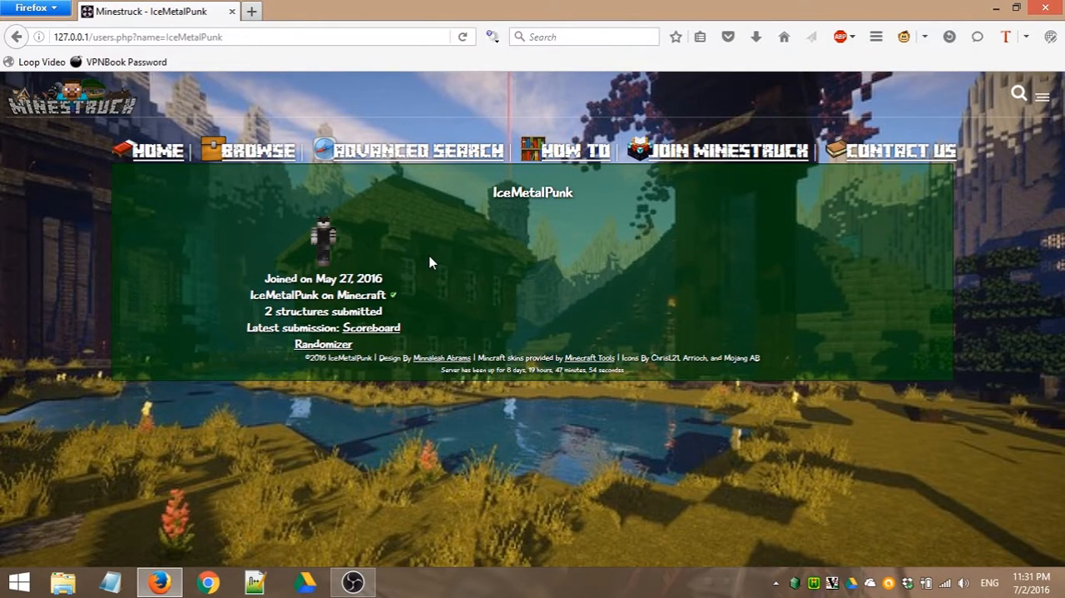
mouse_move(373, 256)
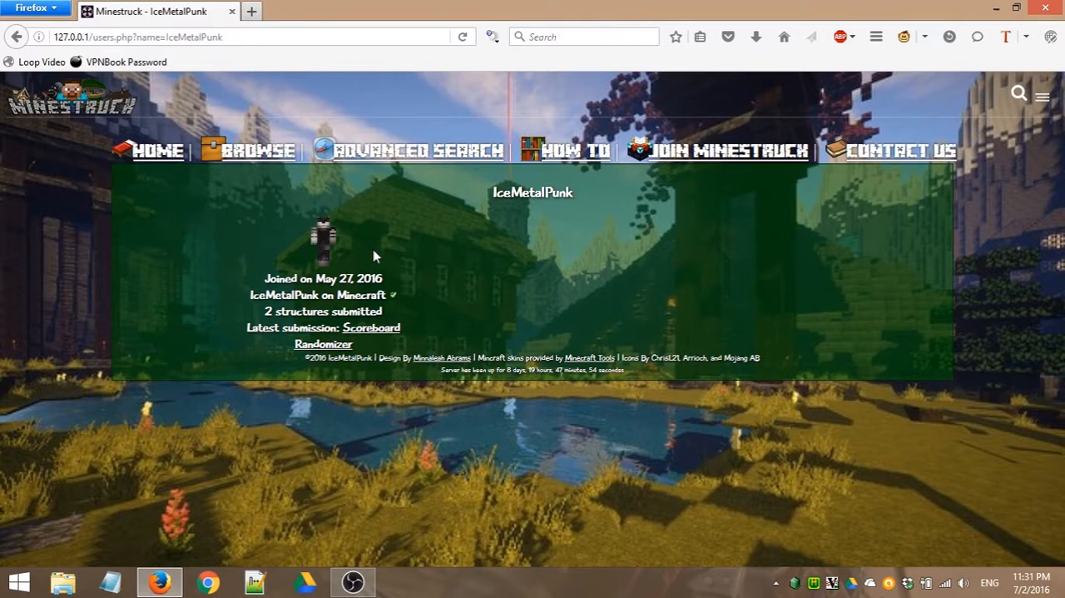
mouse_move(468, 192)
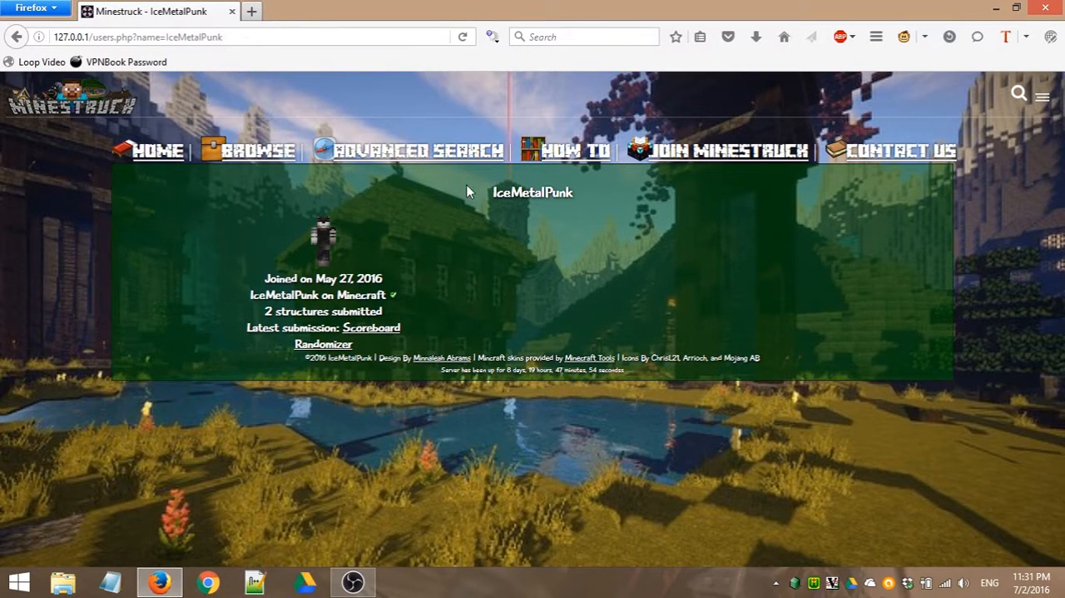
mouse_move(548, 301)
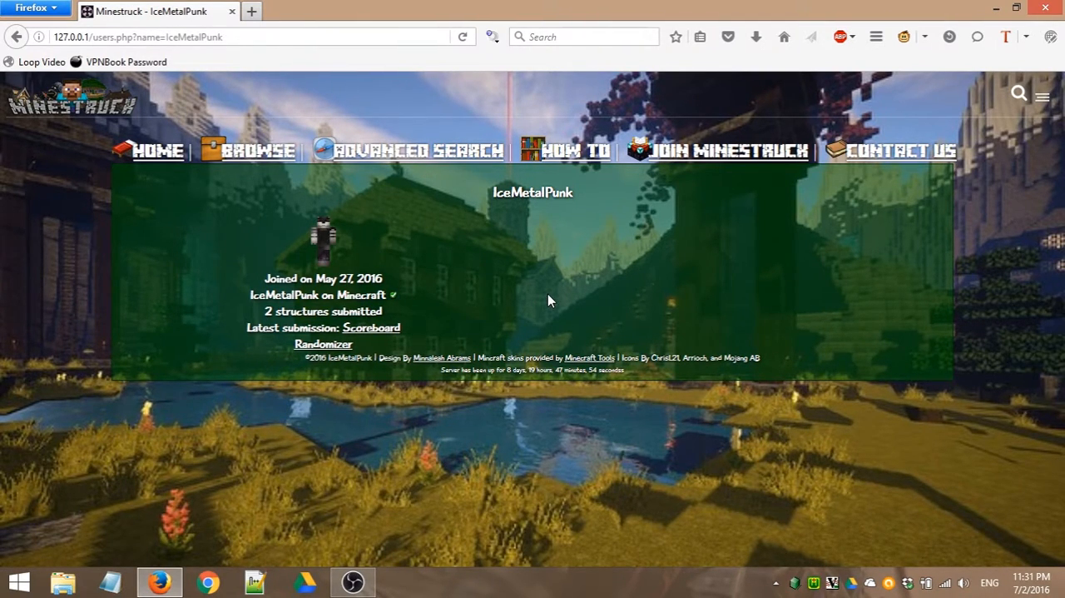
mouse_move(358, 242)
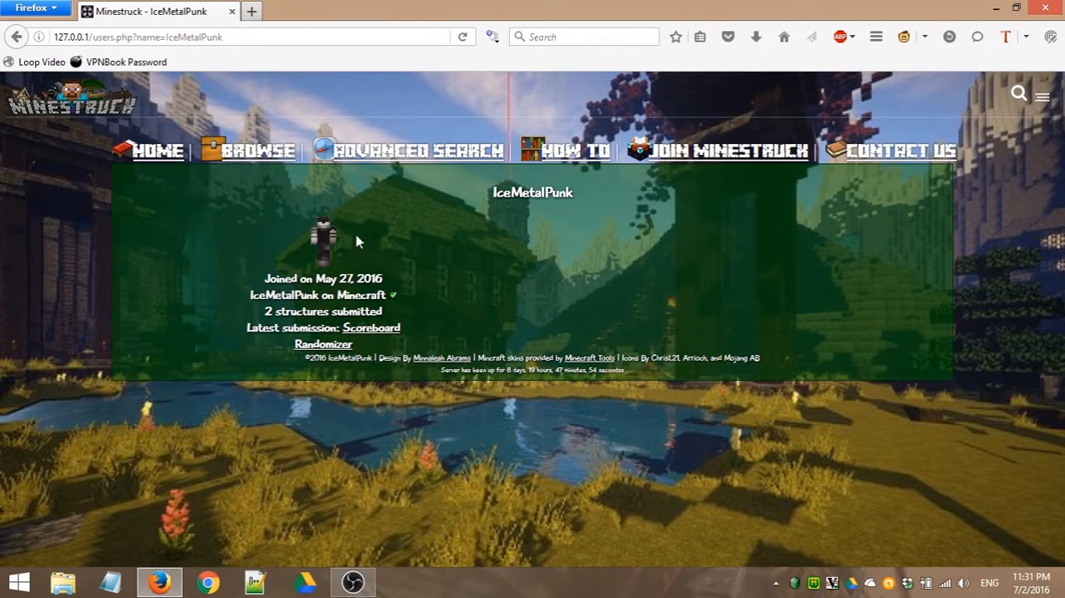
mouse_move(399, 278)
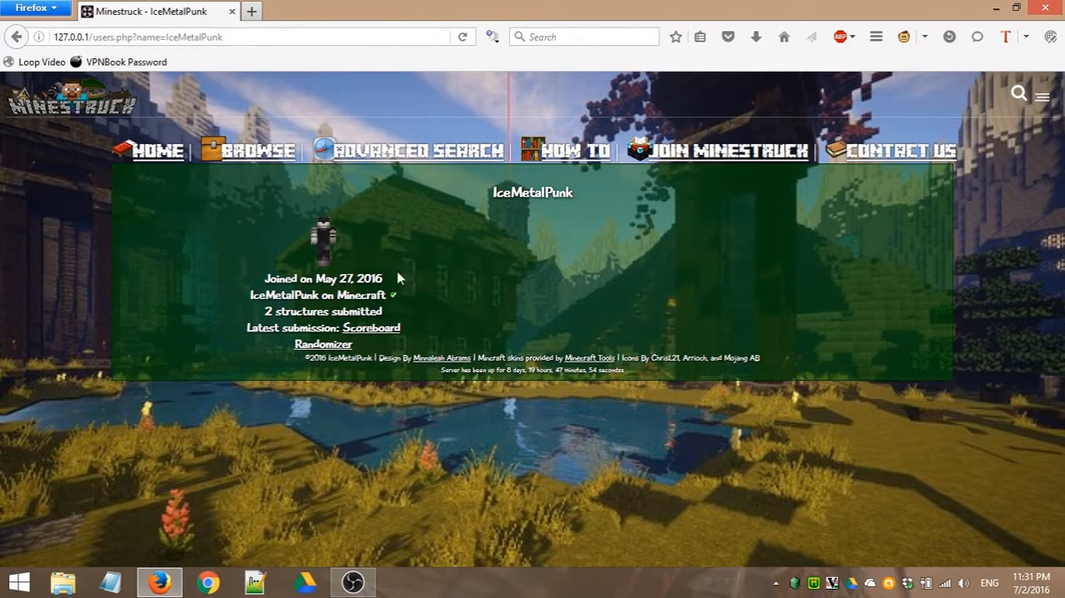
mouse_move(353, 236)
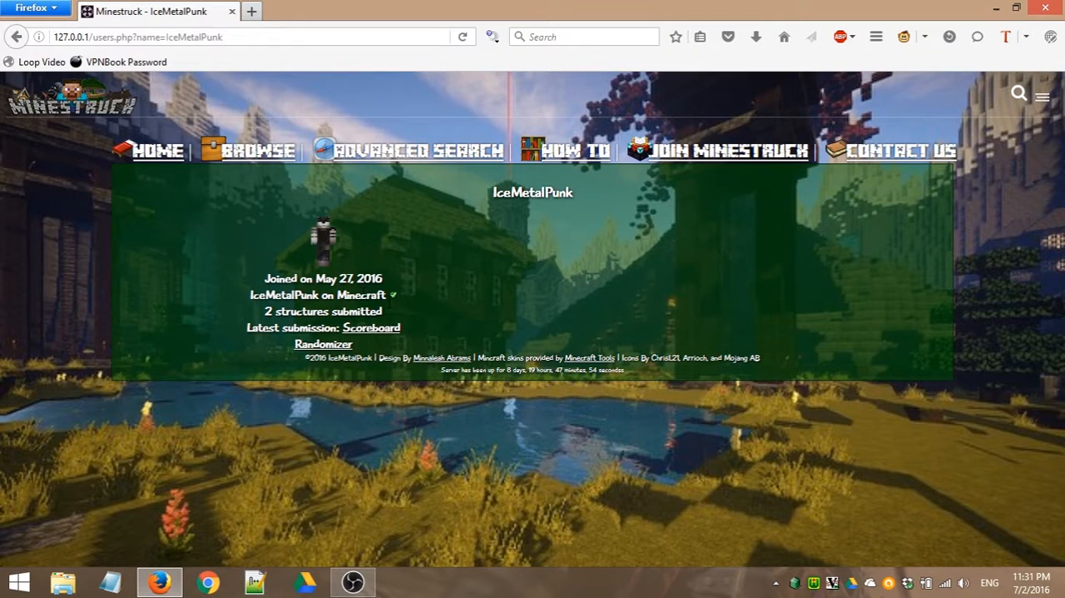
mouse_move(398, 295)
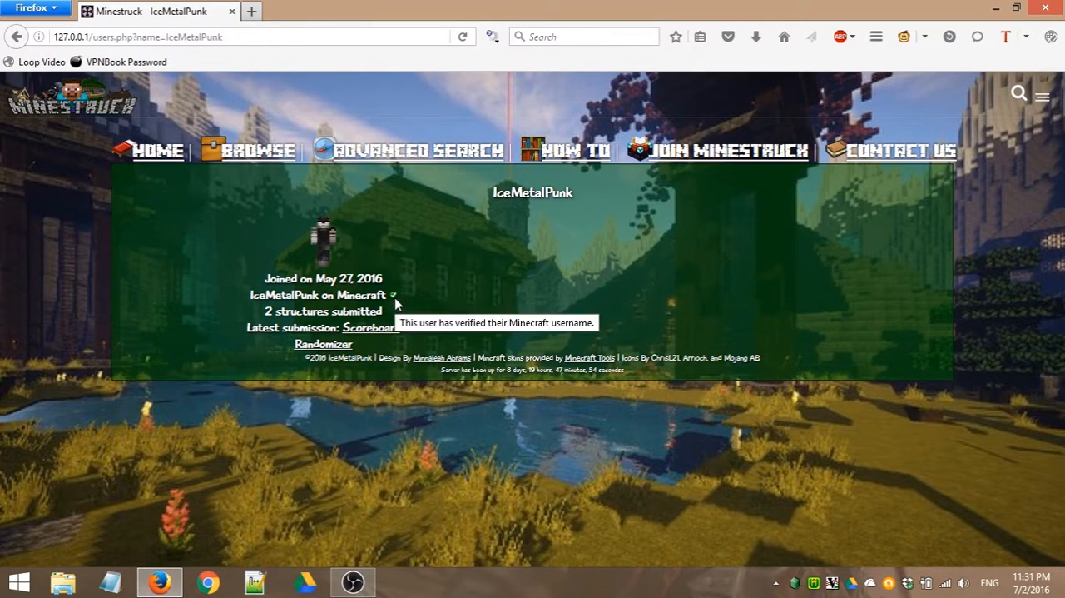
mouse_move(395, 300)
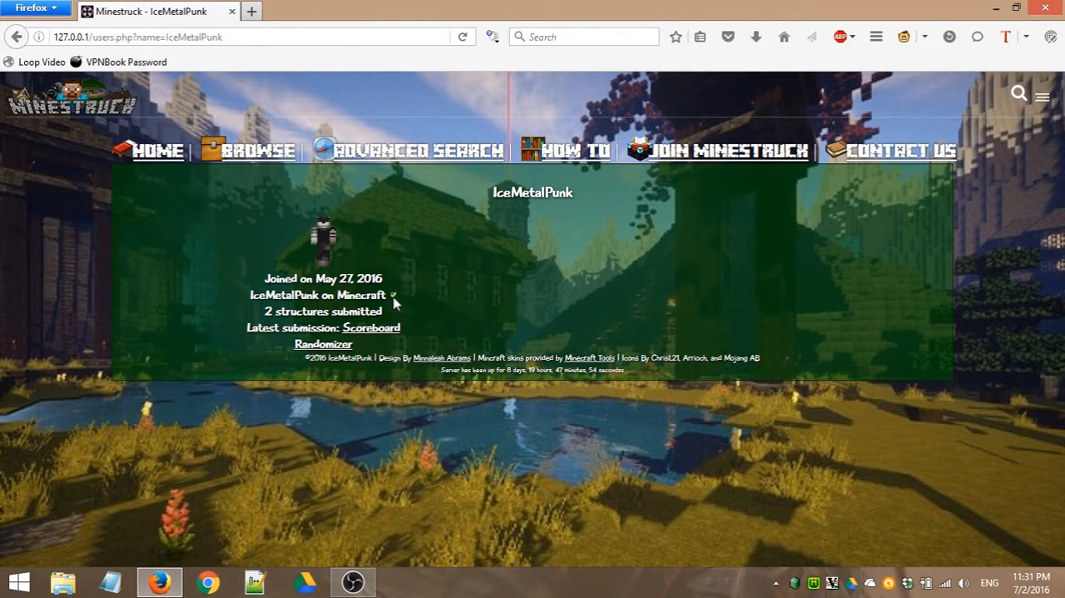
mouse_move(394, 295)
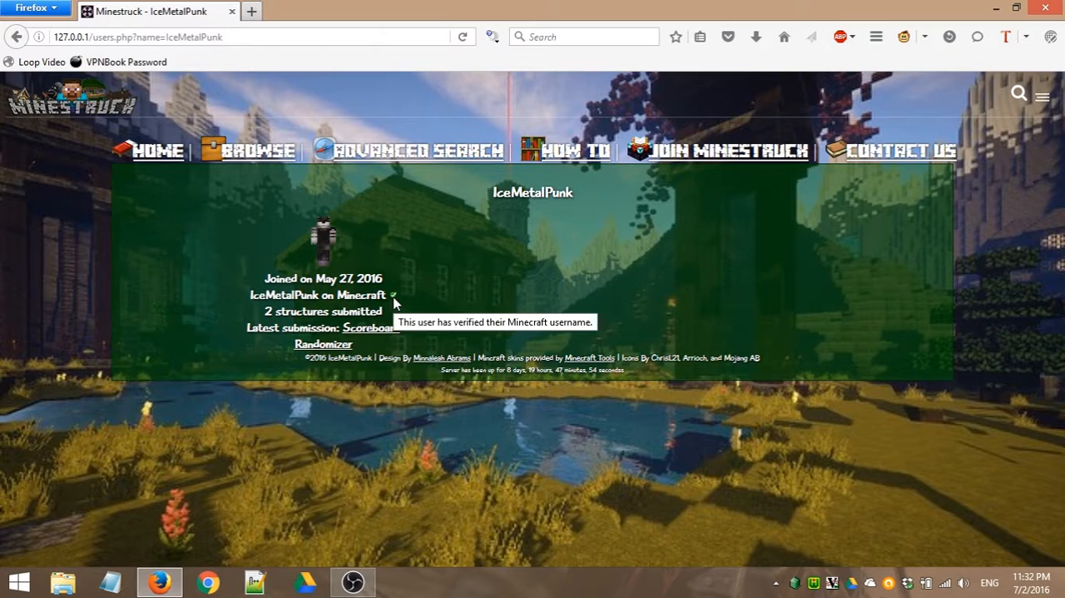
mouse_move(412, 297)
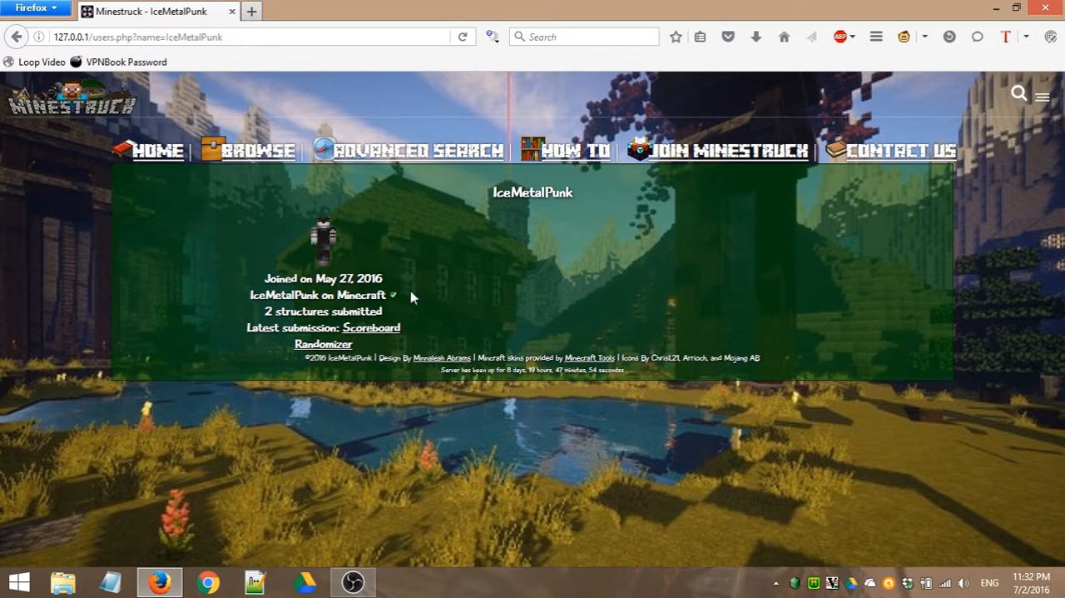
mouse_move(391, 302)
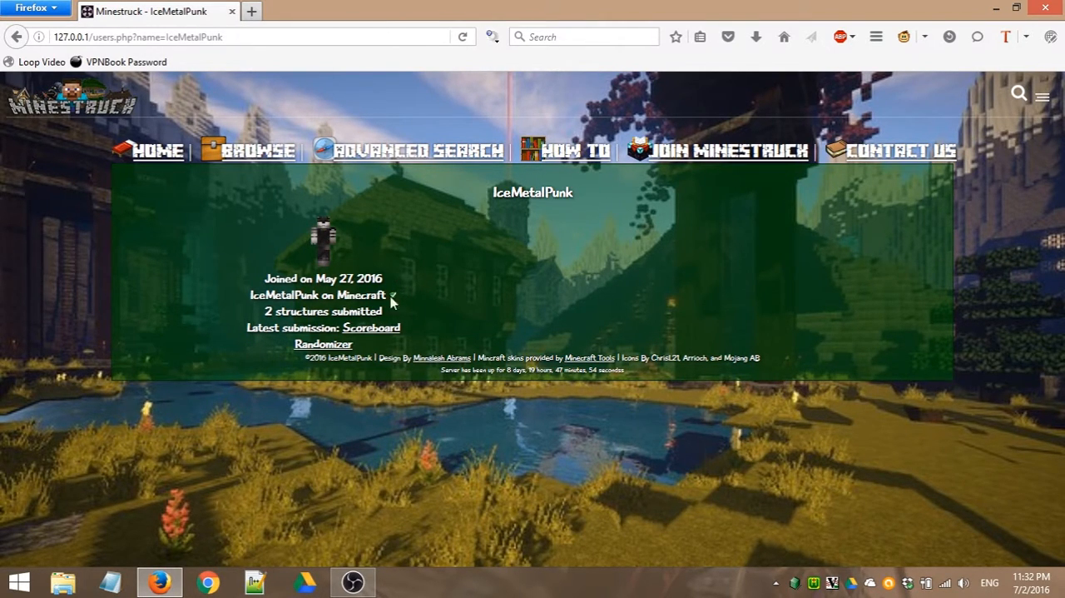
mouse_move(403, 303)
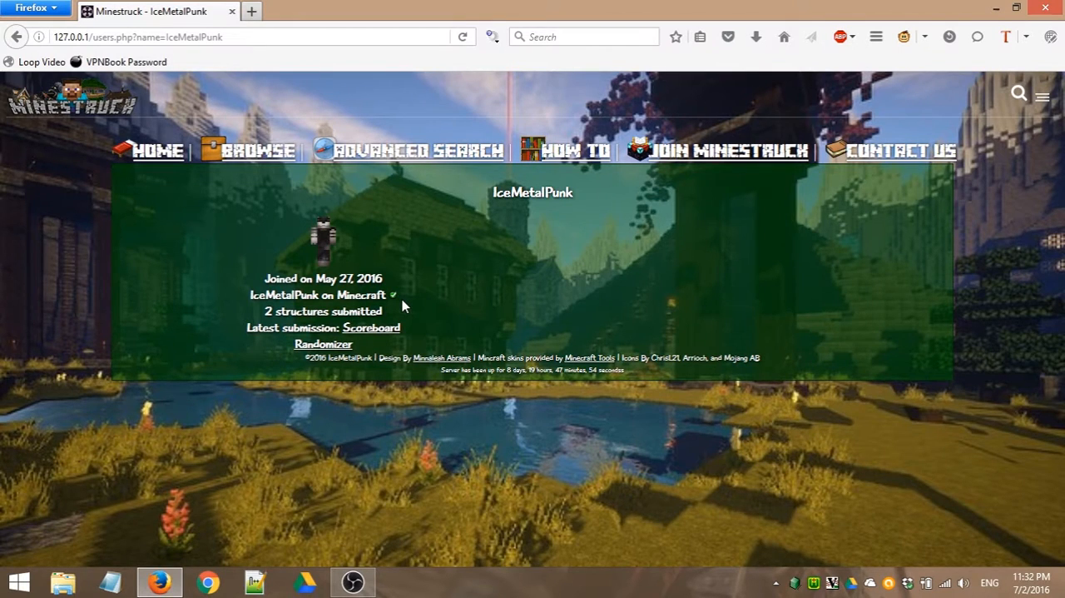
double_click(254, 294)
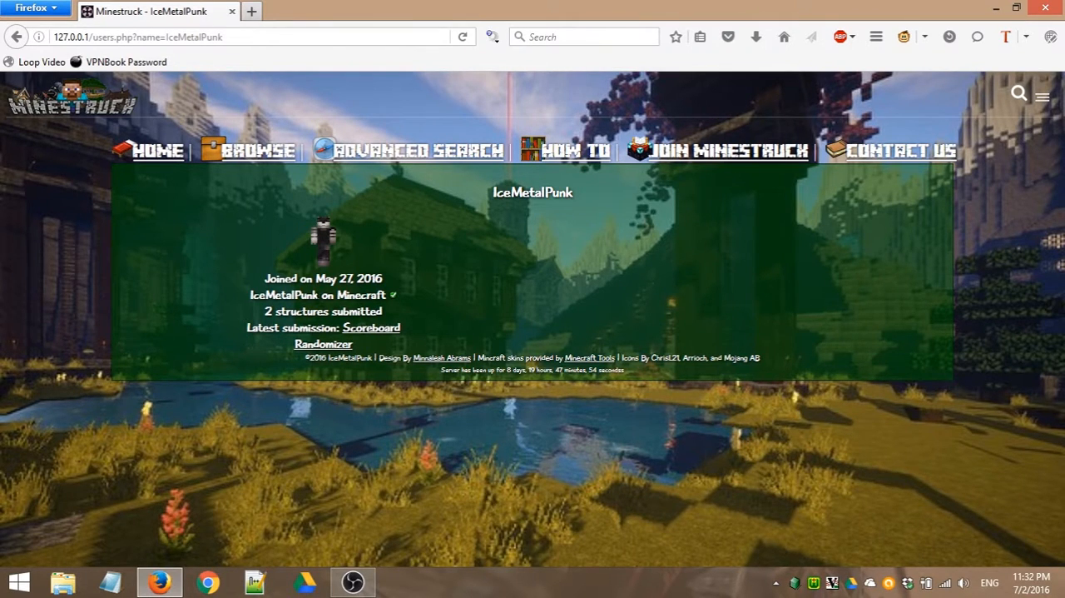
mouse_move(466, 311)
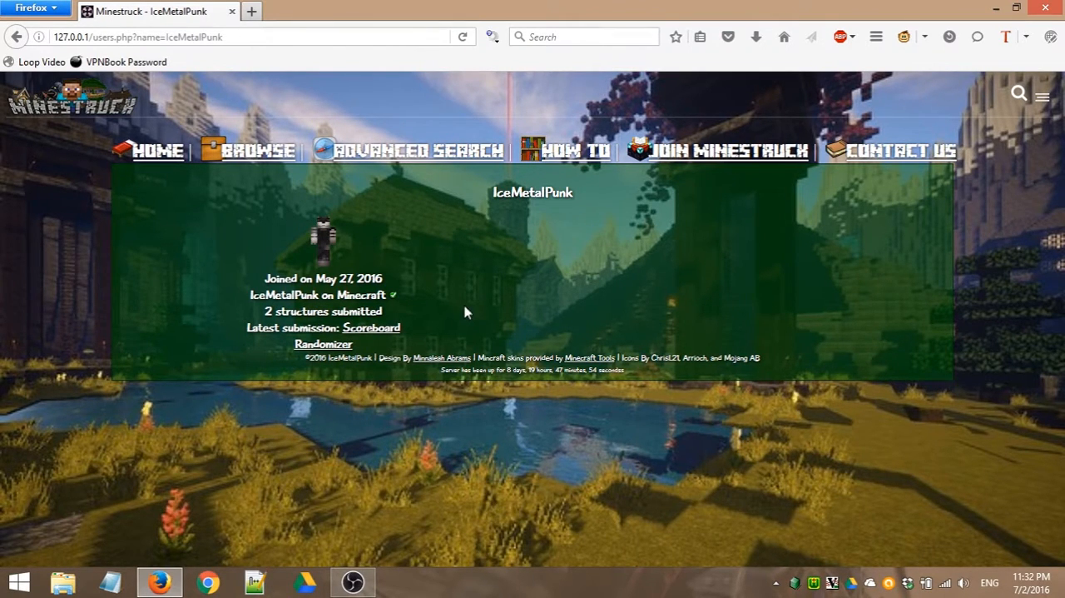
mouse_move(477, 323)
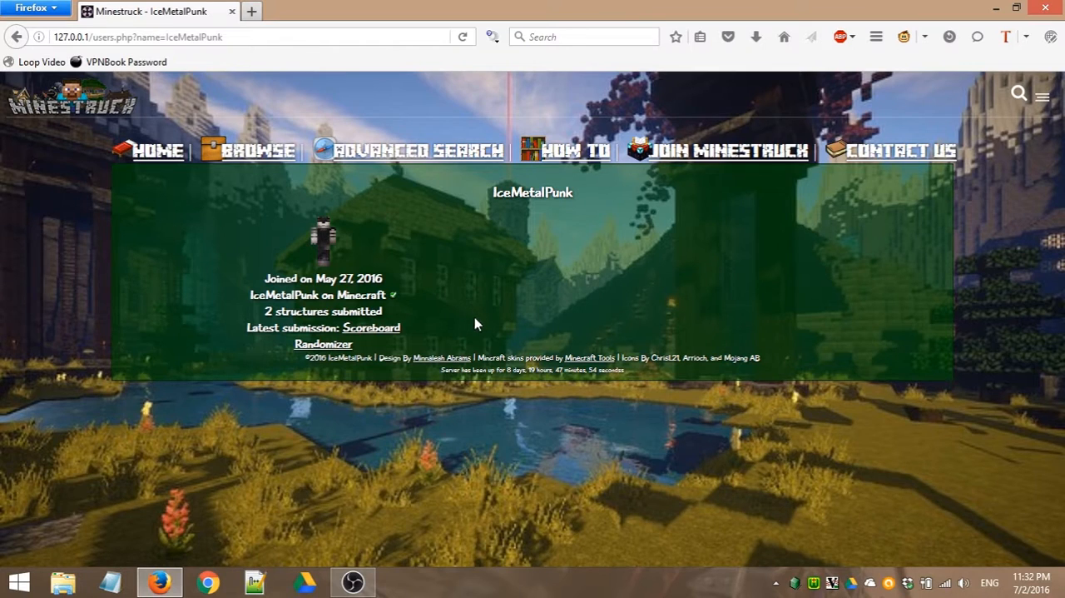
mouse_move(447, 293)
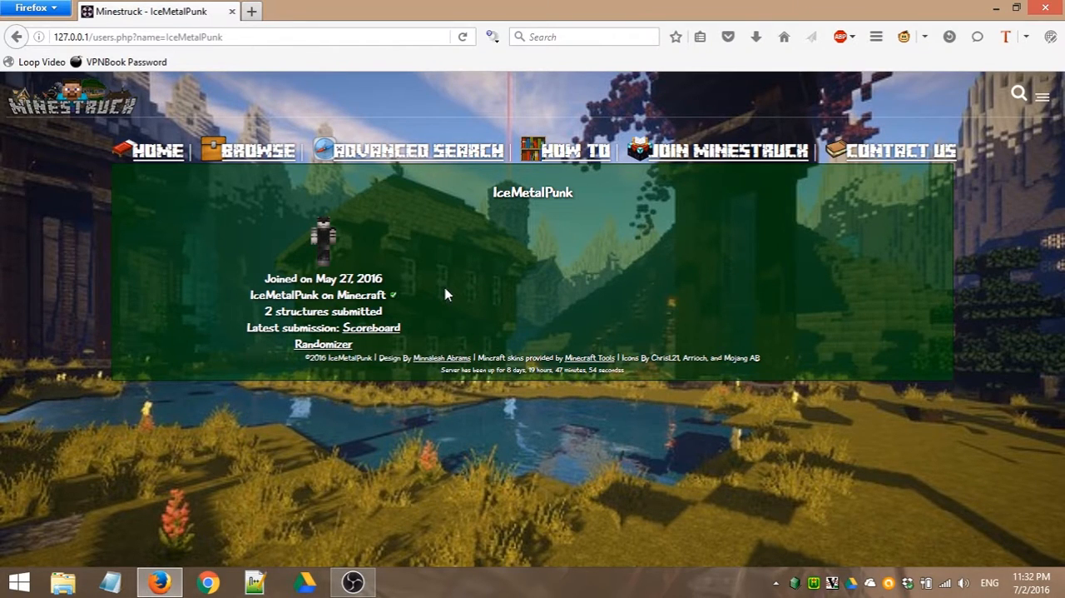
mouse_move(518, 323)
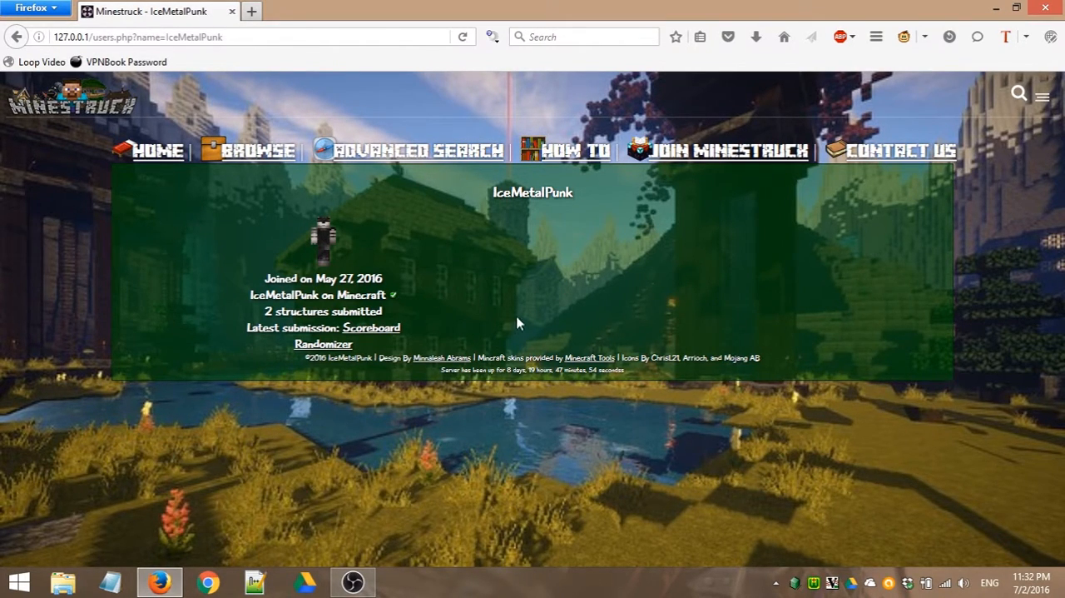
mouse_move(464, 297)
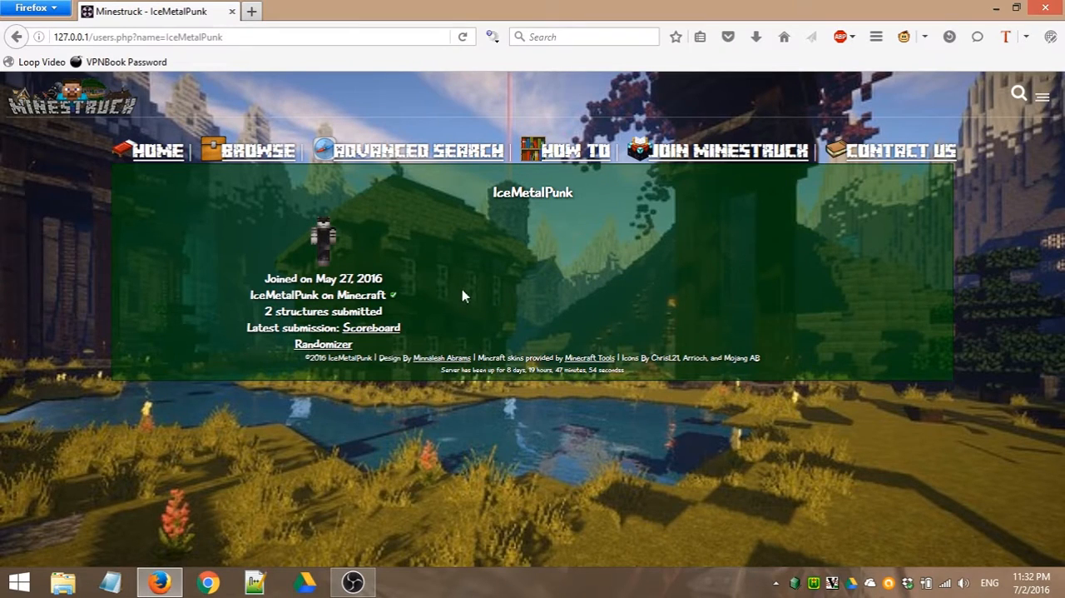
mouse_move(398, 294)
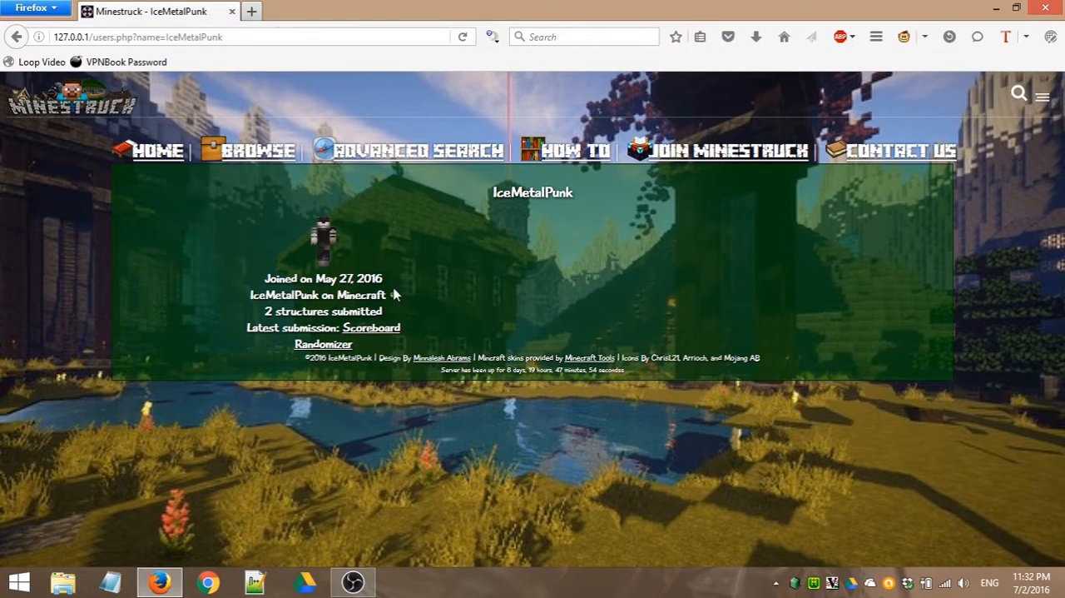
mouse_move(395, 301)
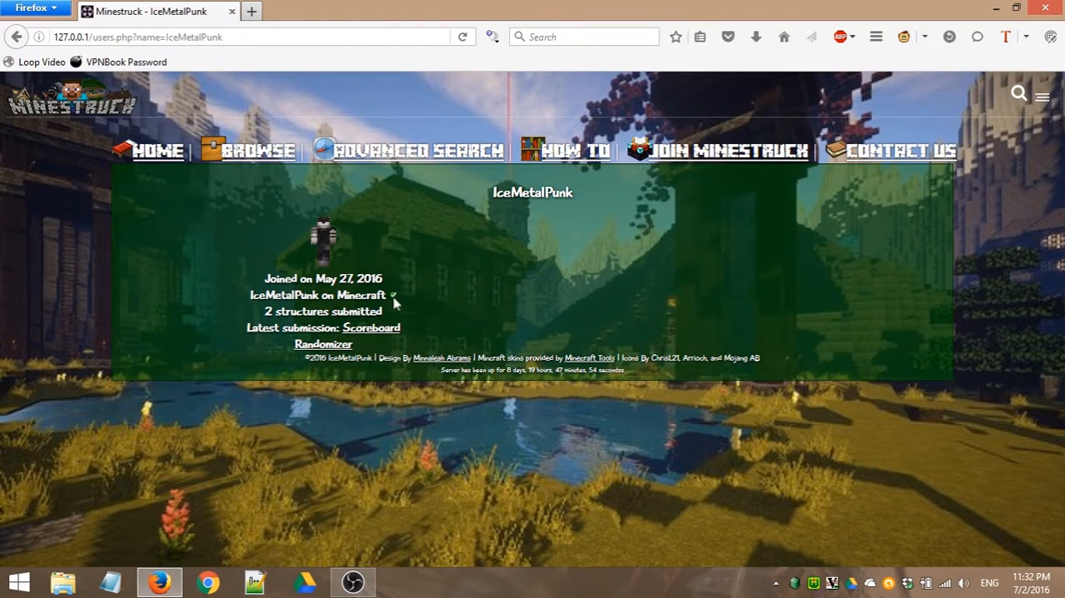
mouse_move(454, 321)
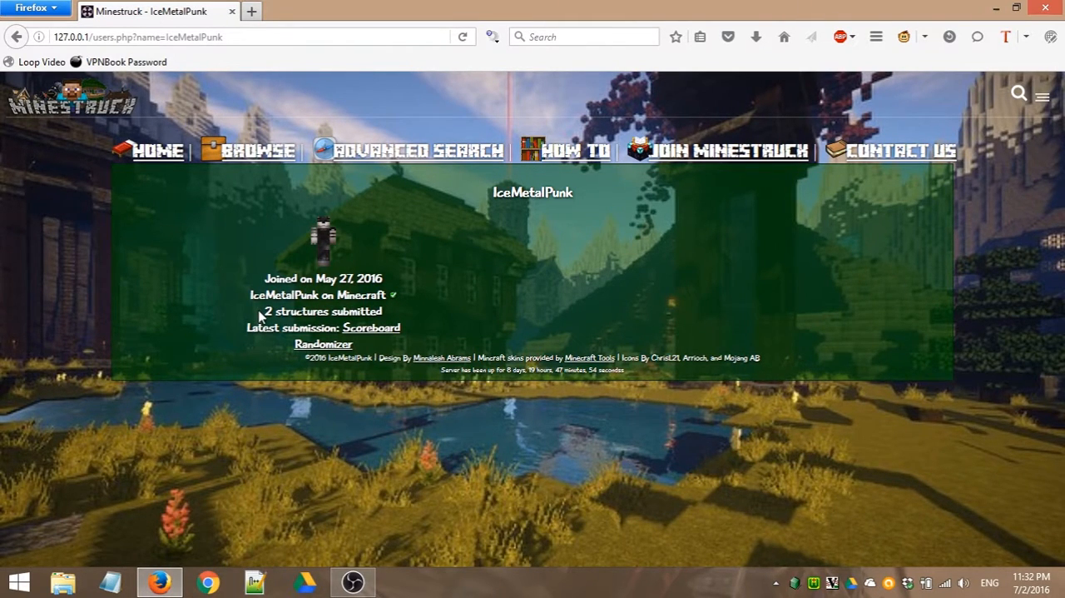
mouse_move(406, 311)
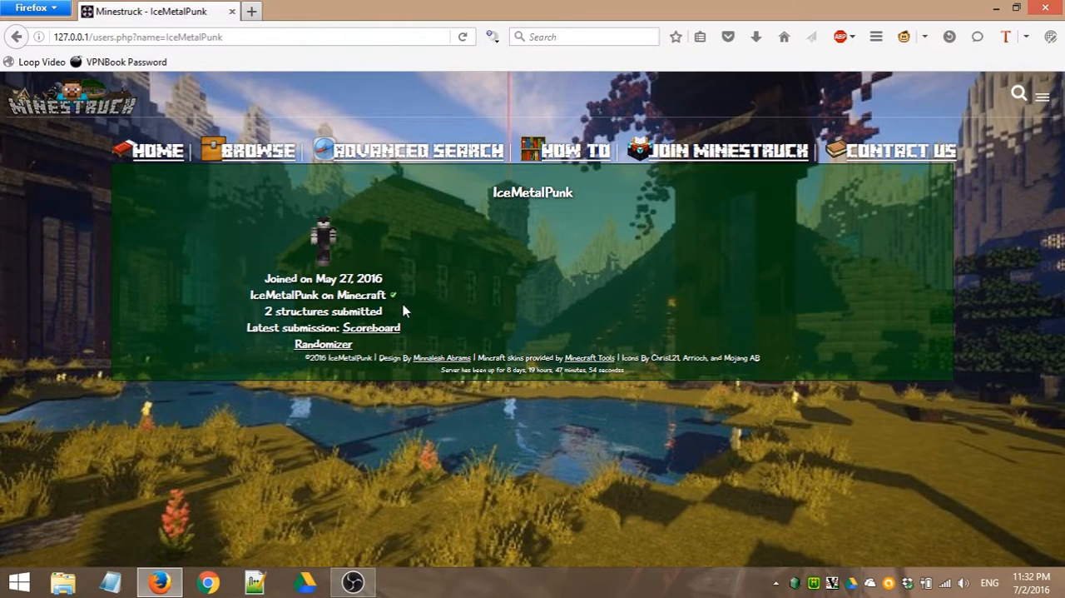
click(371, 327)
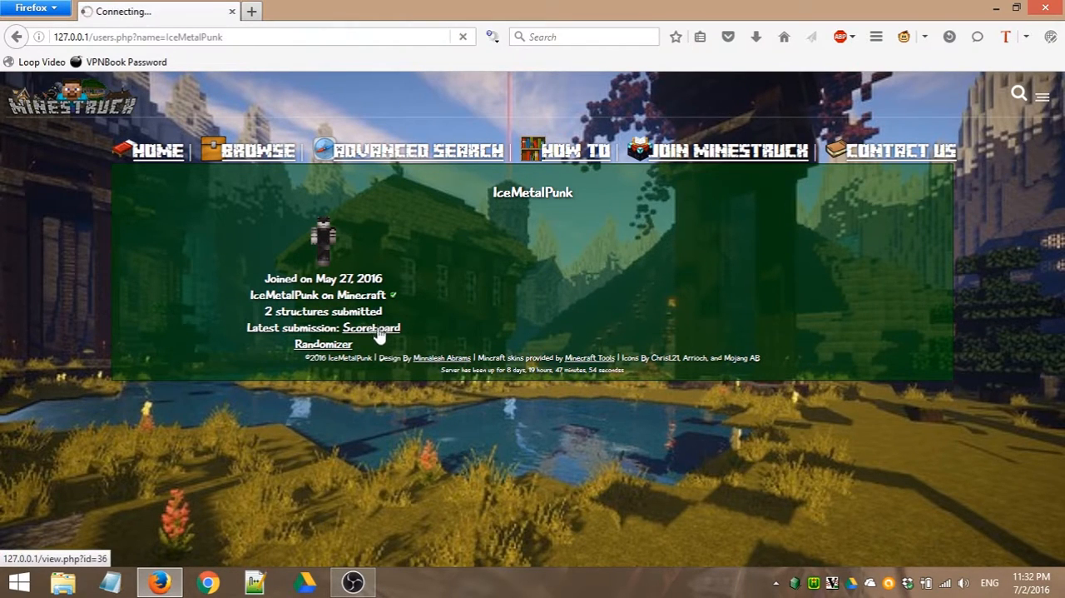
click(371, 327)
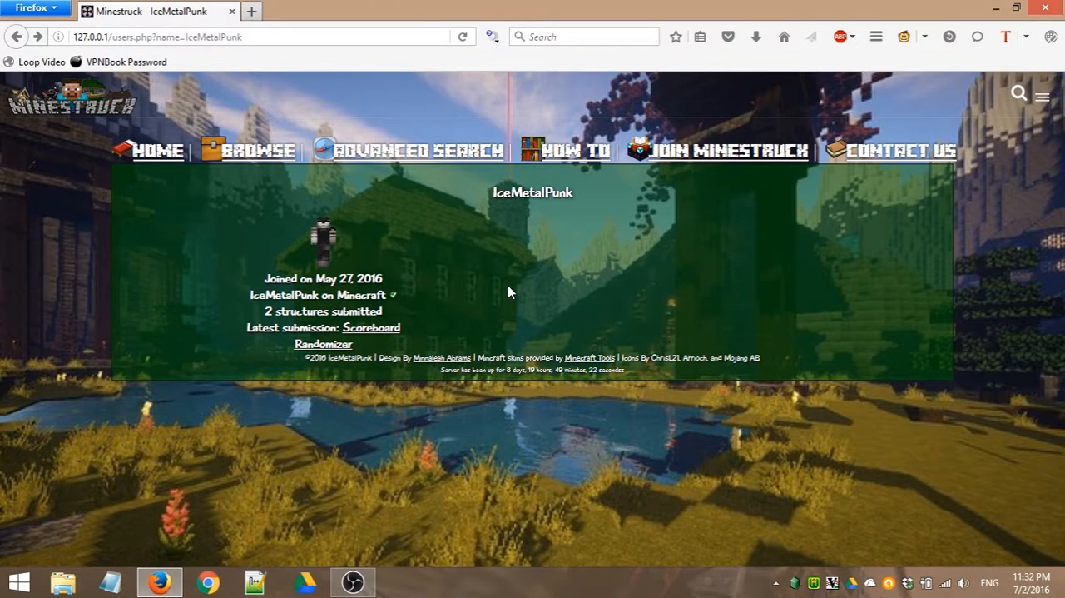
mouse_move(312, 358)
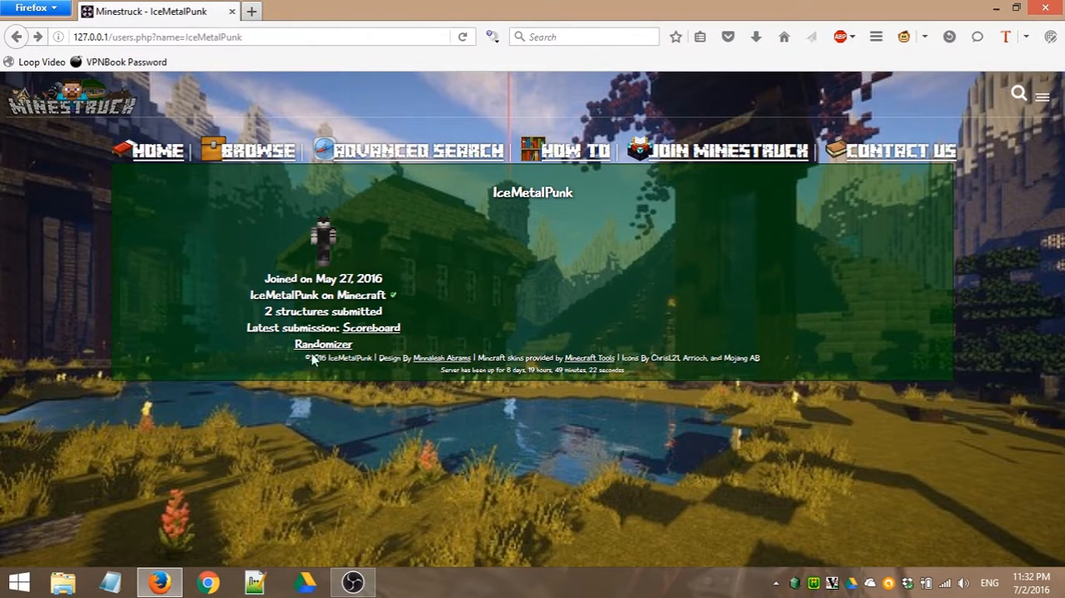
mouse_move(401, 302)
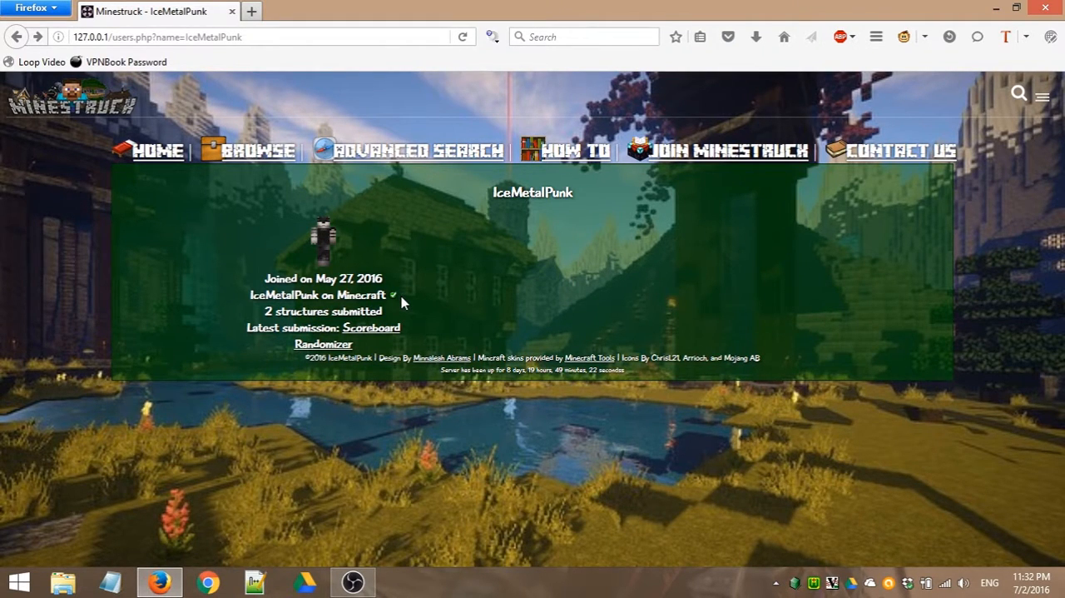
mouse_move(541, 231)
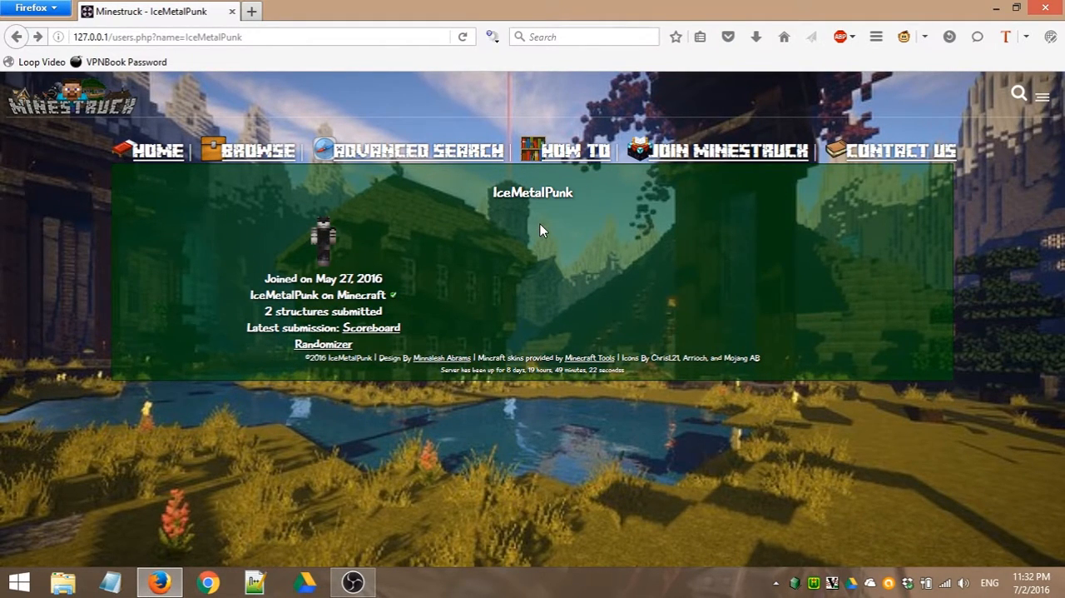
click(900, 149)
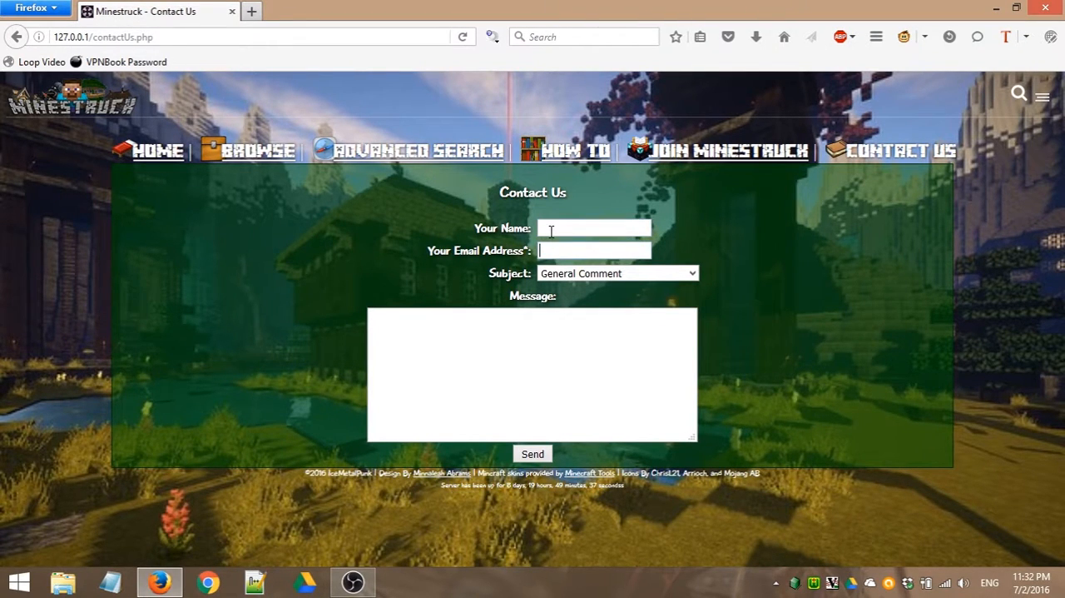
click(616, 273)
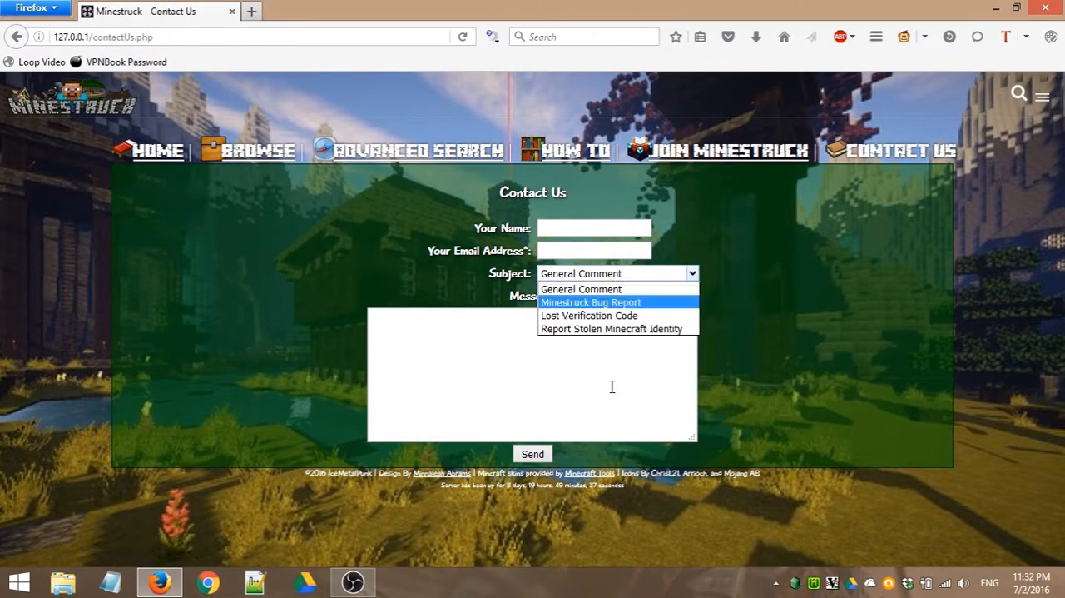
click(580, 289)
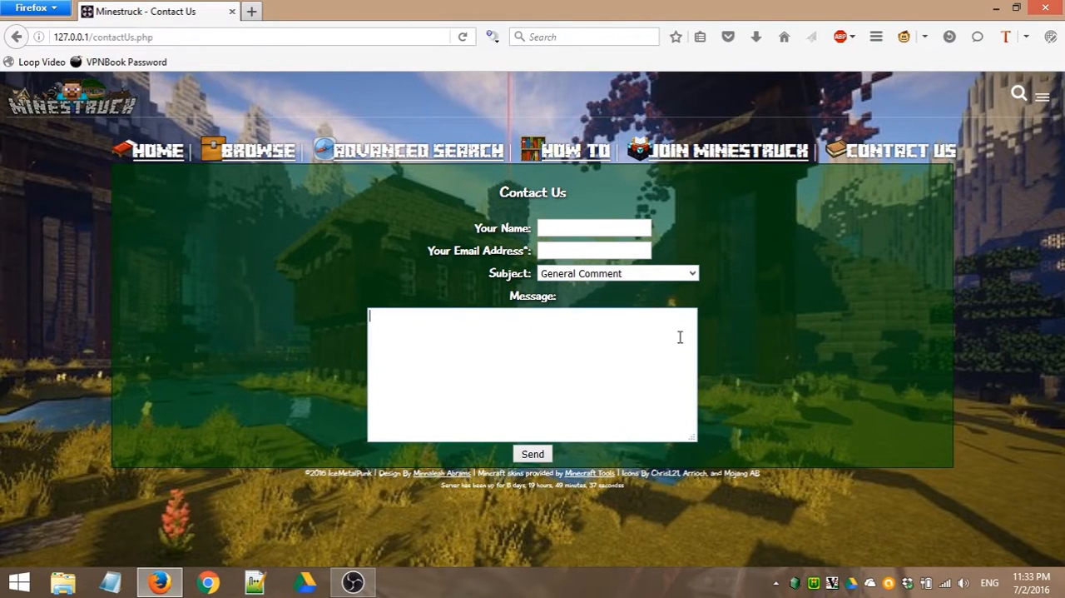
mouse_move(779, 382)
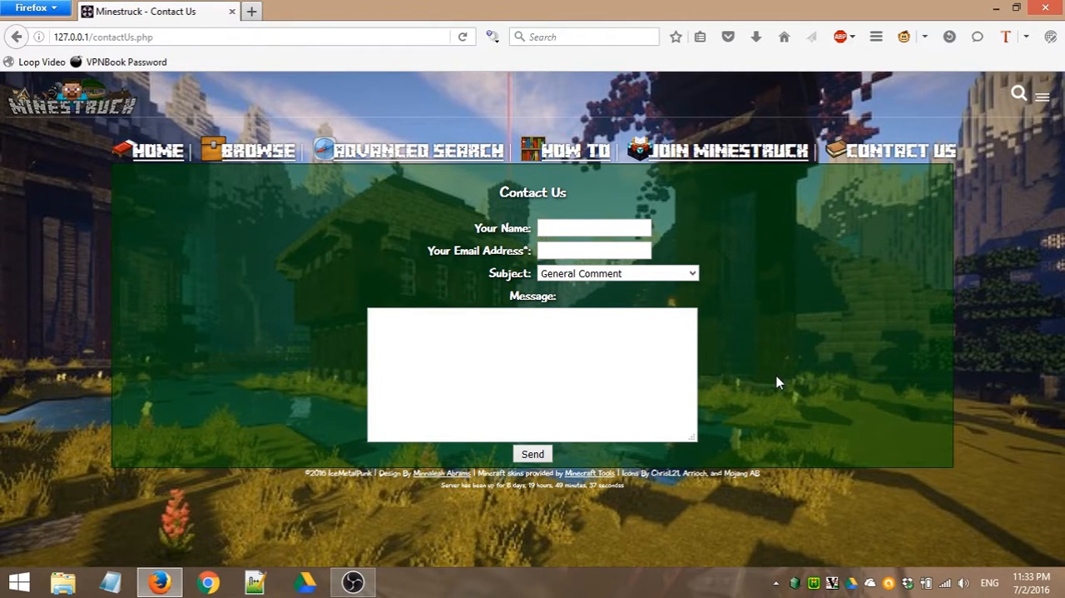
mouse_move(537, 279)
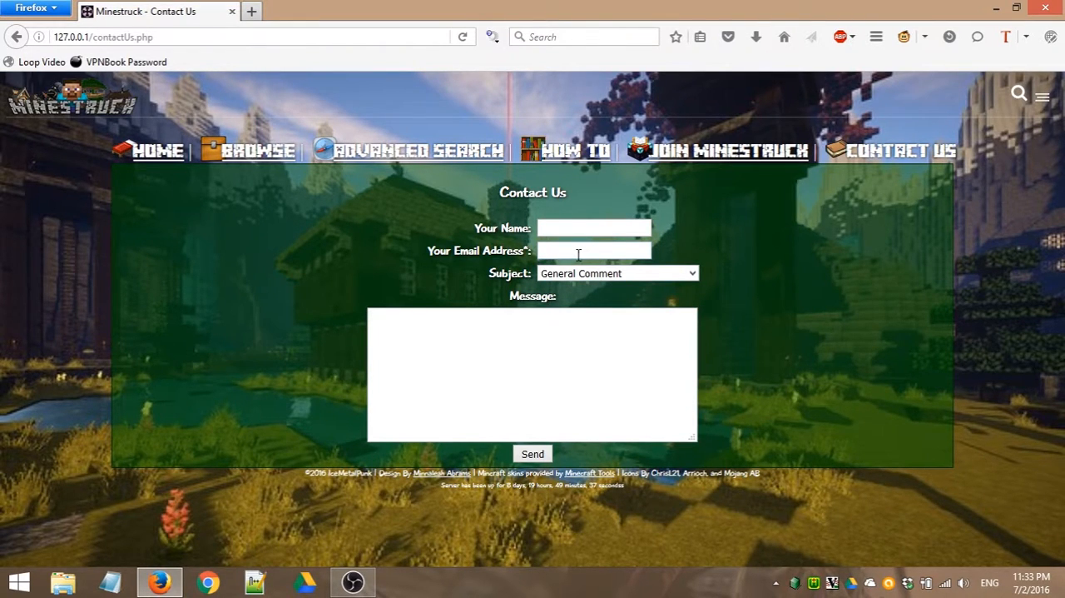
mouse_move(836, 312)
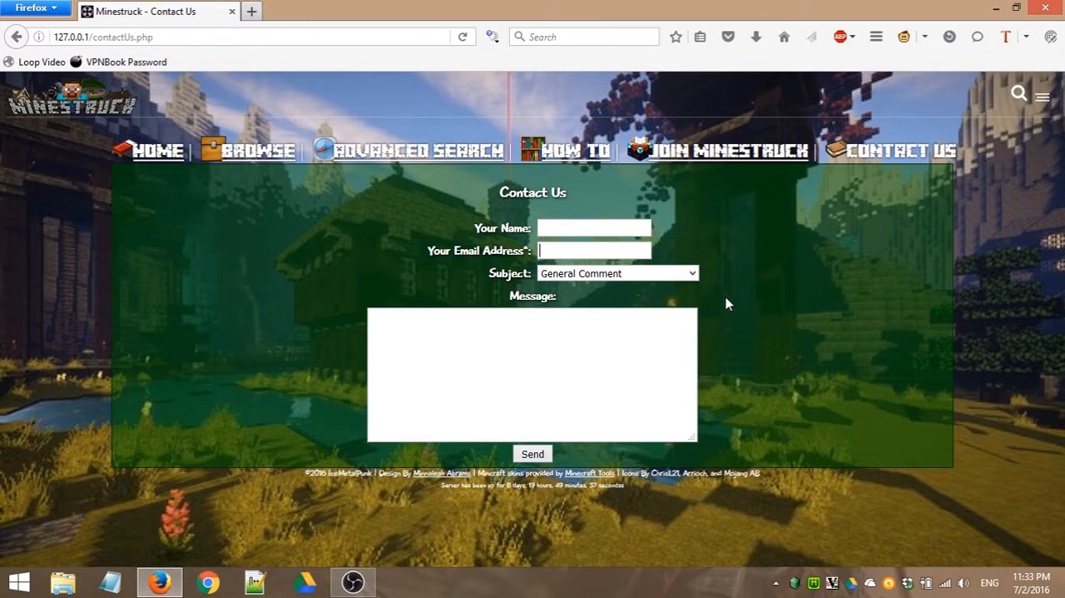
Step: Pick Minestruck Bug Report, then Lost Verification Code, as the Contact Us subject
click(616, 273)
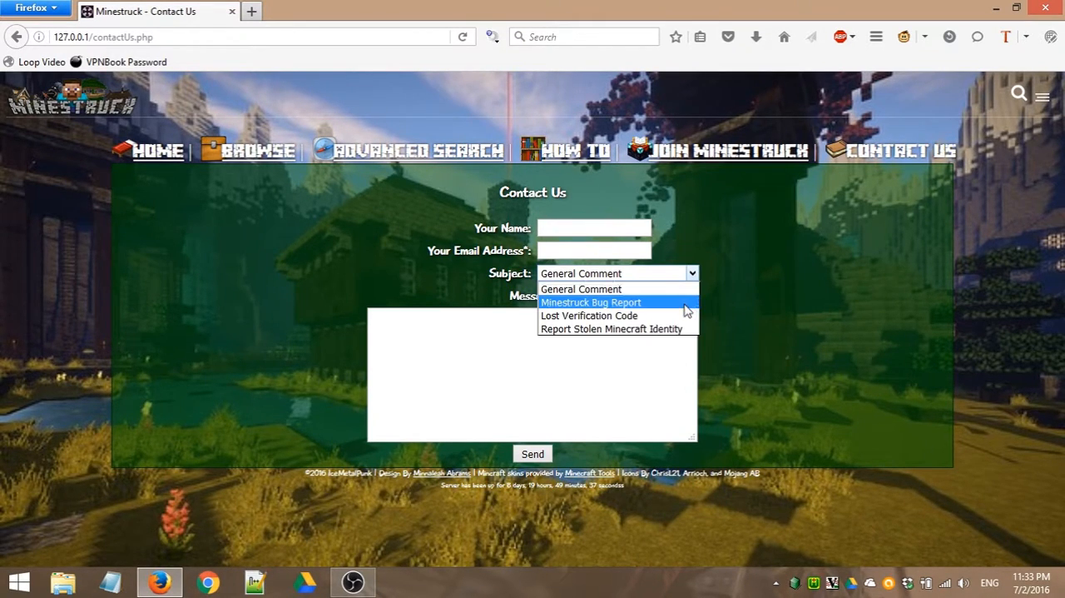
click(591, 302)
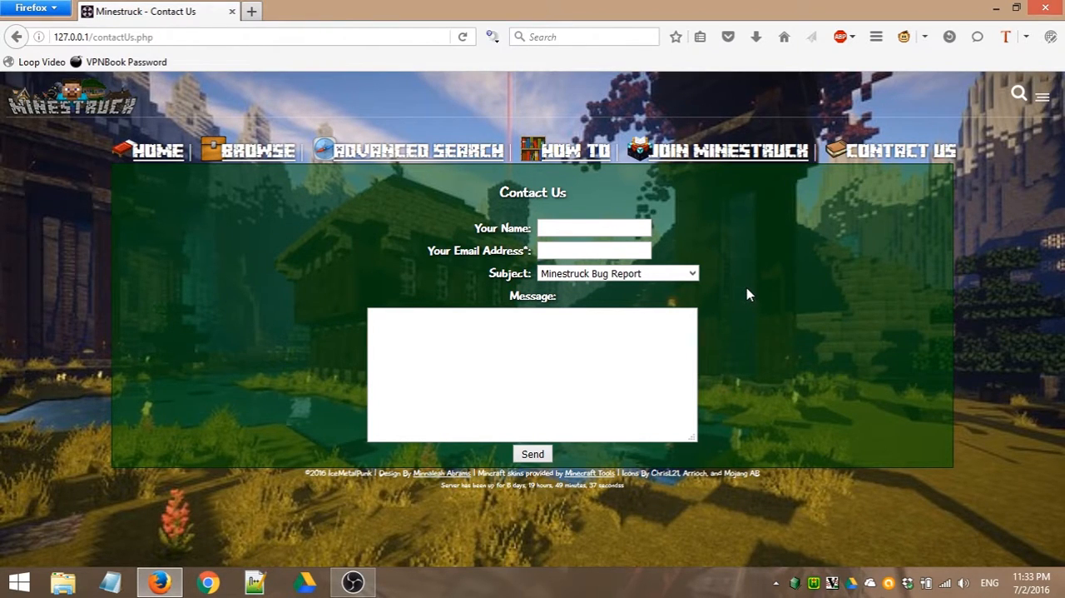
mouse_move(857, 194)
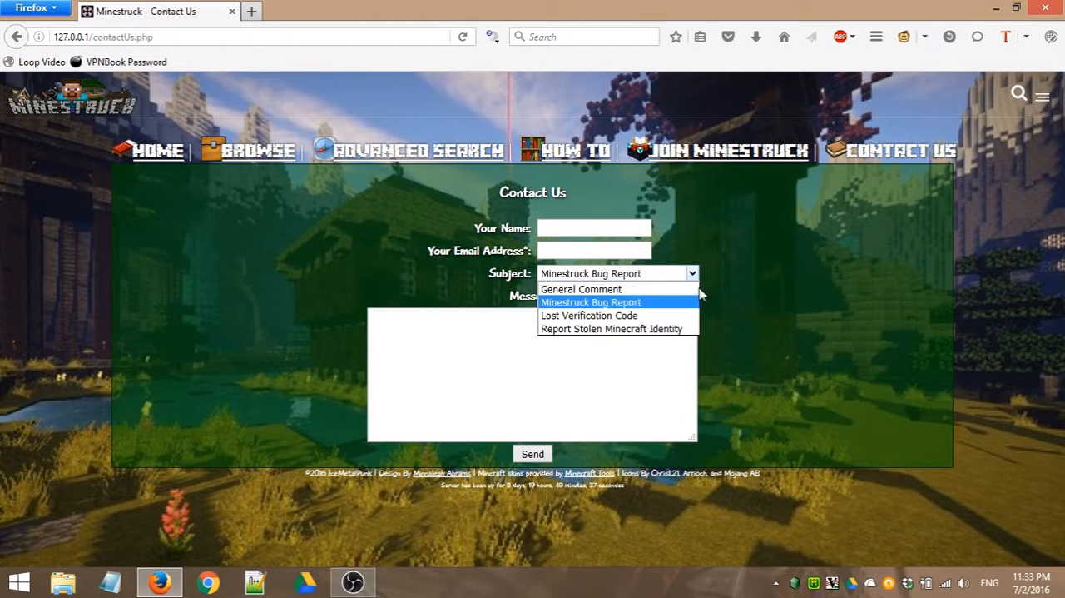
click(588, 315)
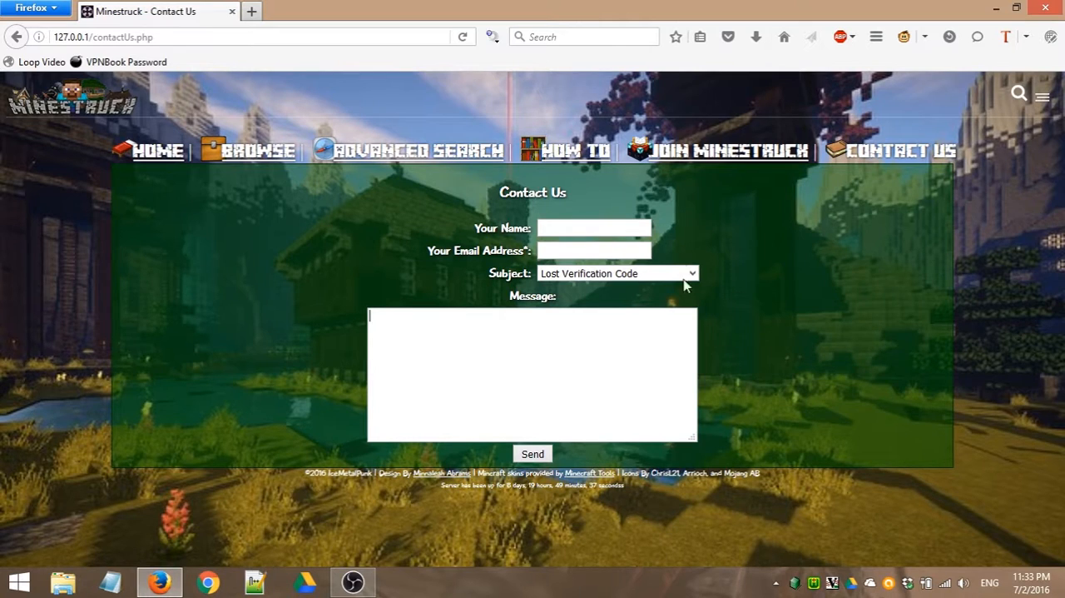
Step: Pick 'Report Stolen Minecraft Identity' from the Contact Us subject list
click(616, 273)
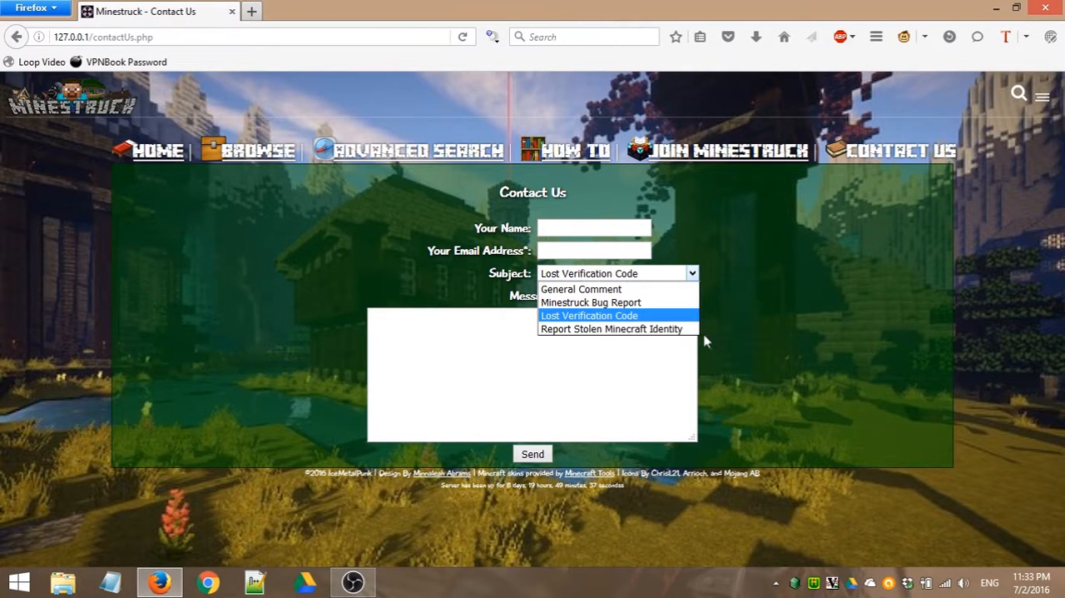
mouse_move(610, 322)
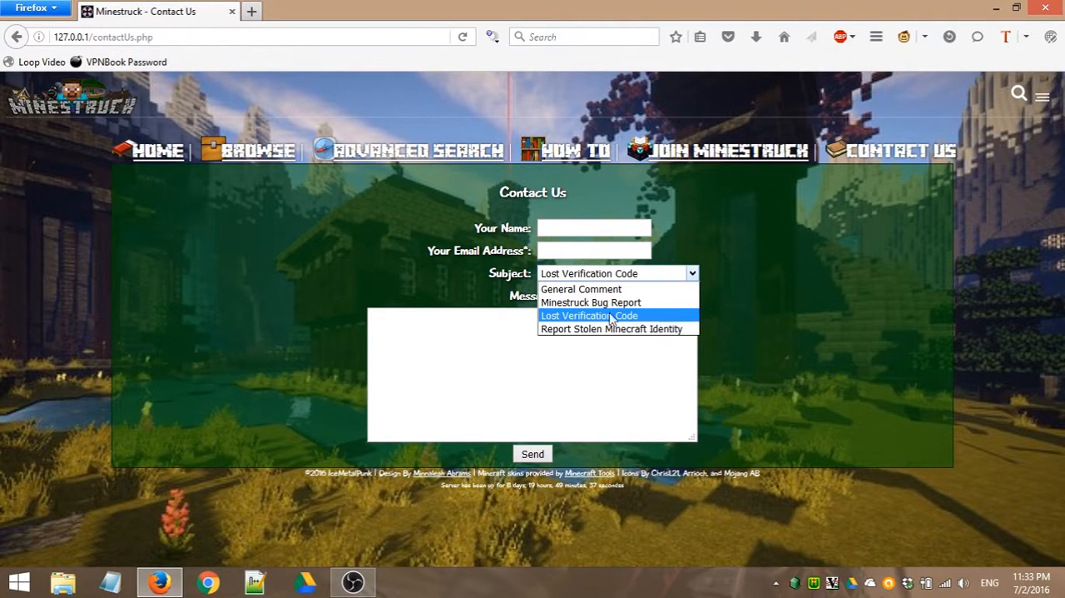
mouse_move(600, 328)
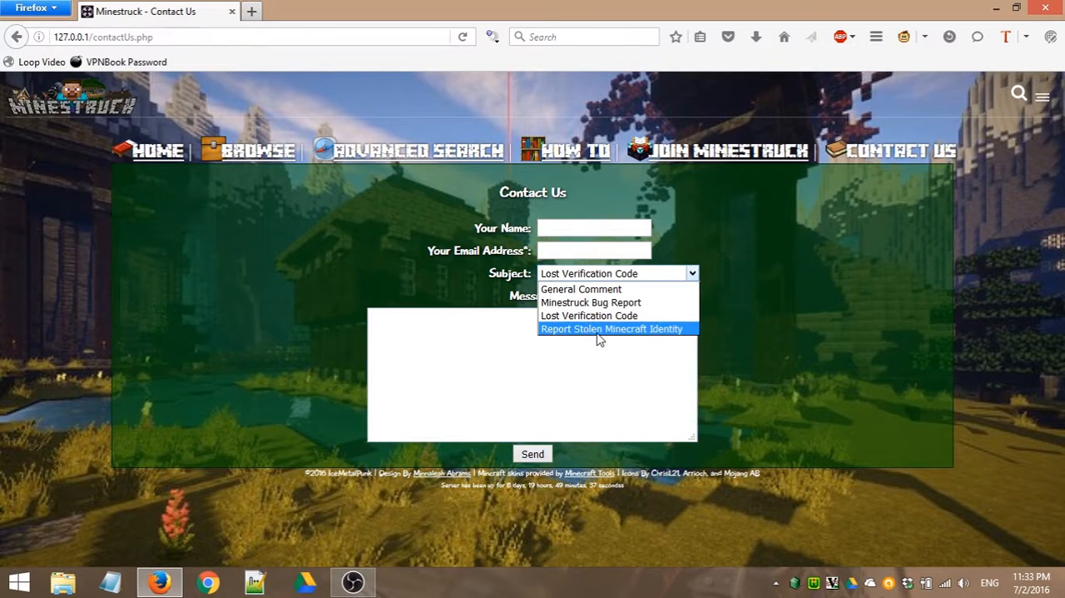
click(613, 328)
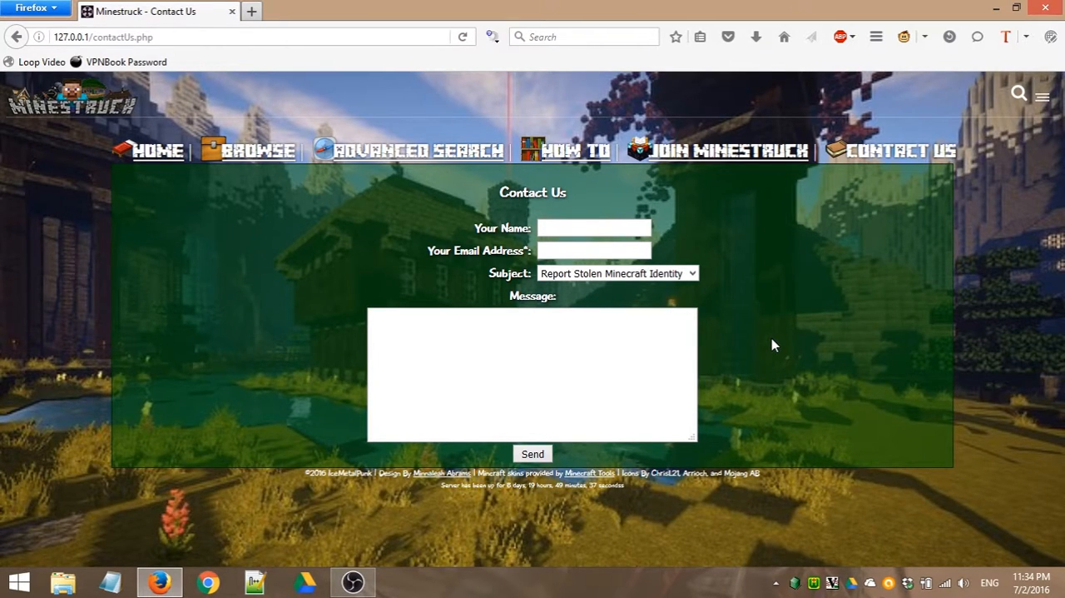
mouse_move(695, 279)
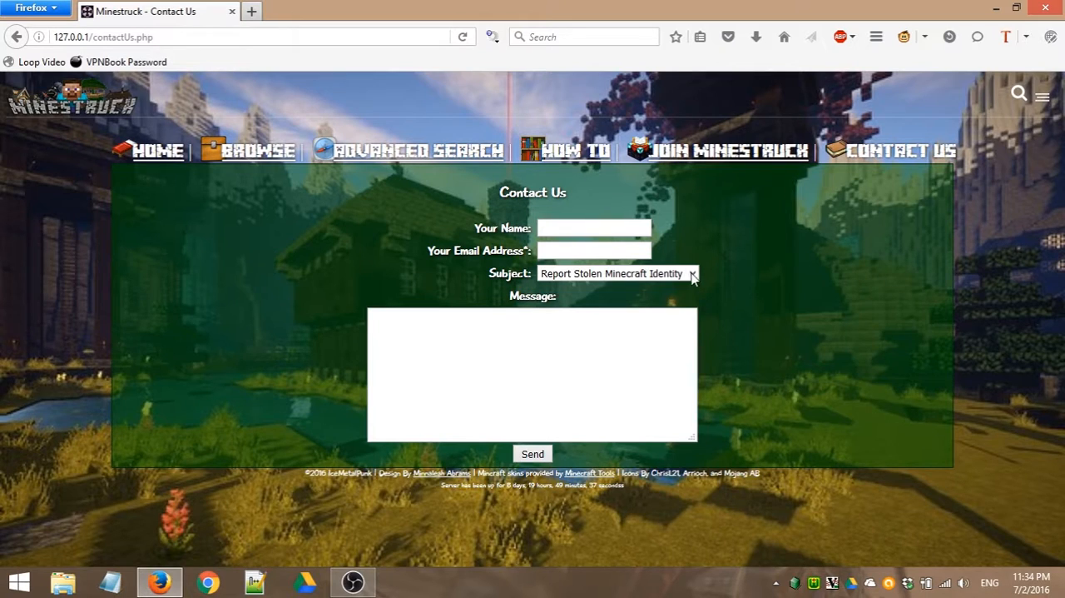
mouse_move(733, 273)
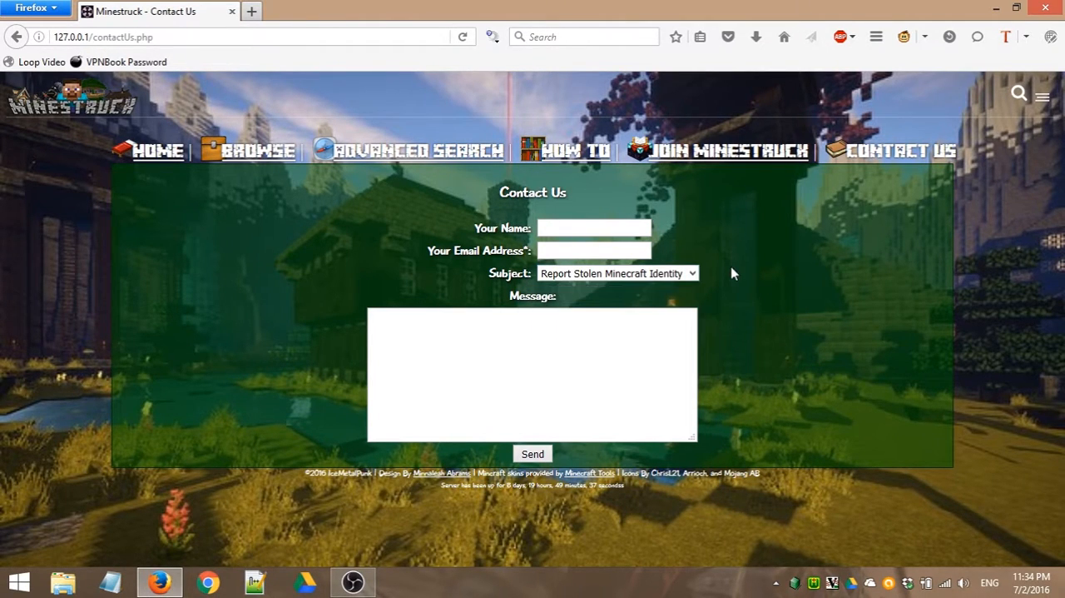
Step: Select 'General Comment' as the subject and focus the empty Message box
click(616, 273)
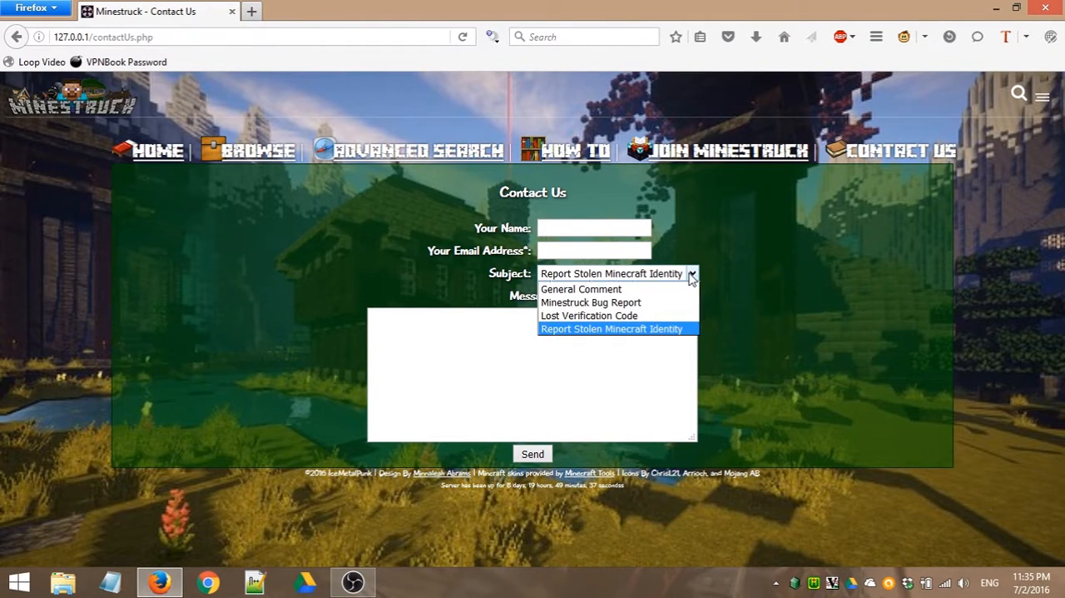
mouse_move(672, 288)
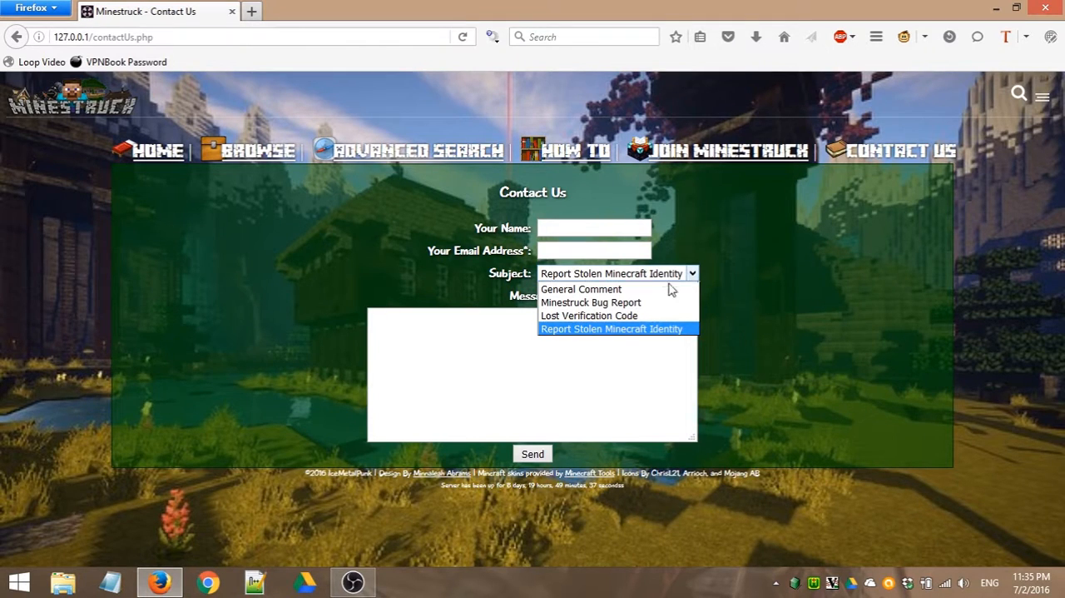
click(580, 289)
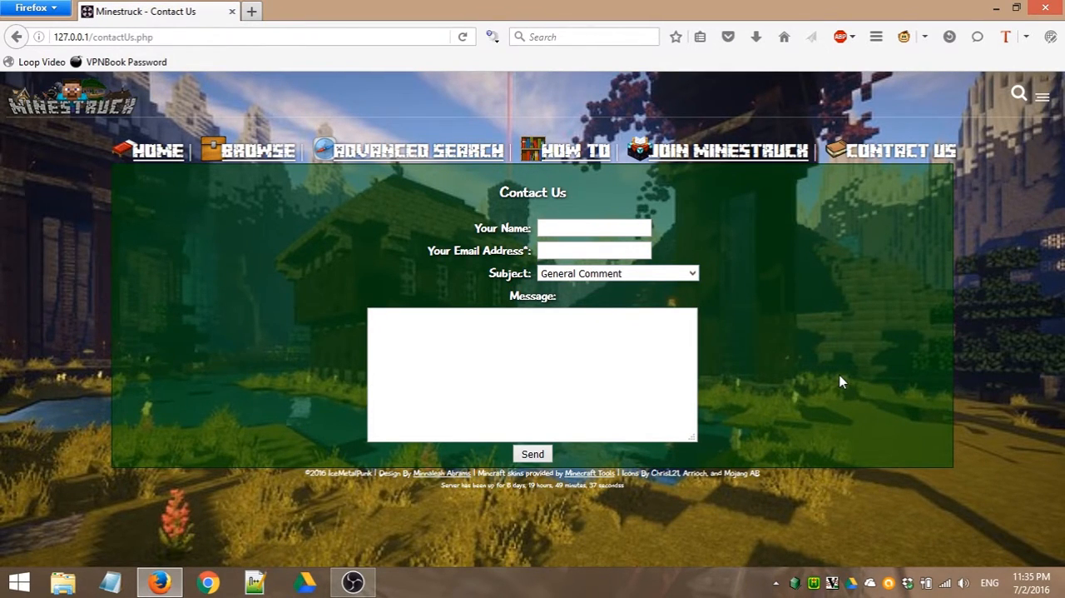
click(533, 374)
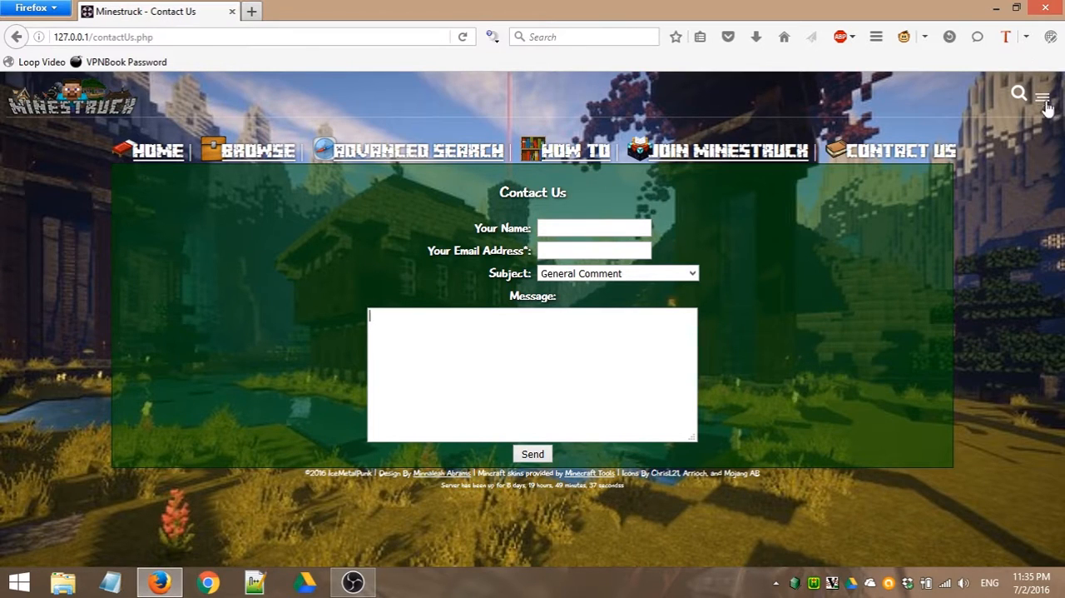
Step: Return home via the Minestruck logo and expand the top-right username/password sign-in bar
click(94, 101)
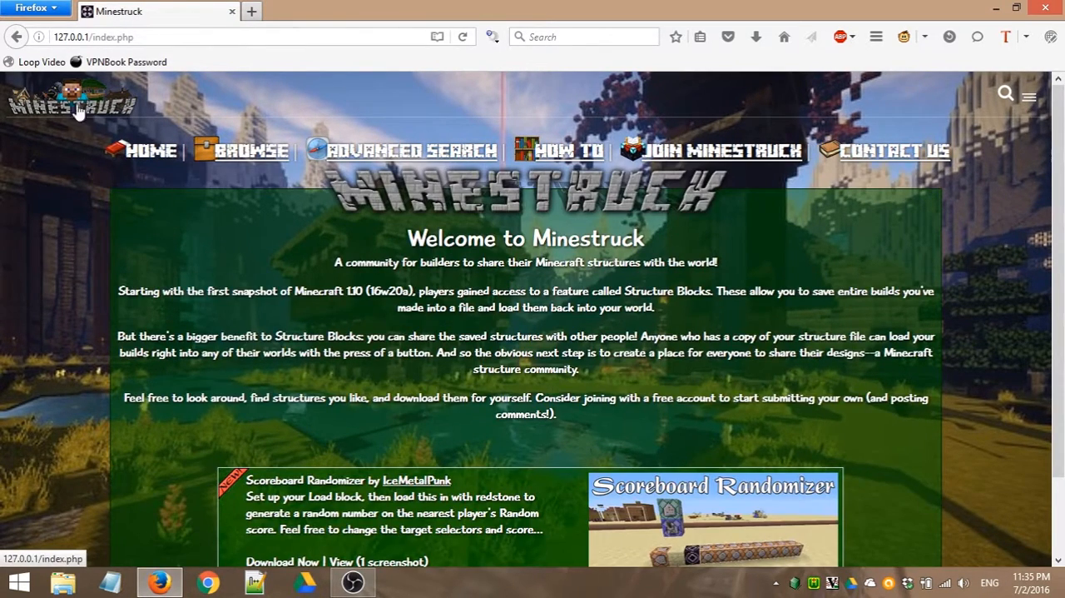
mouse_move(453, 358)
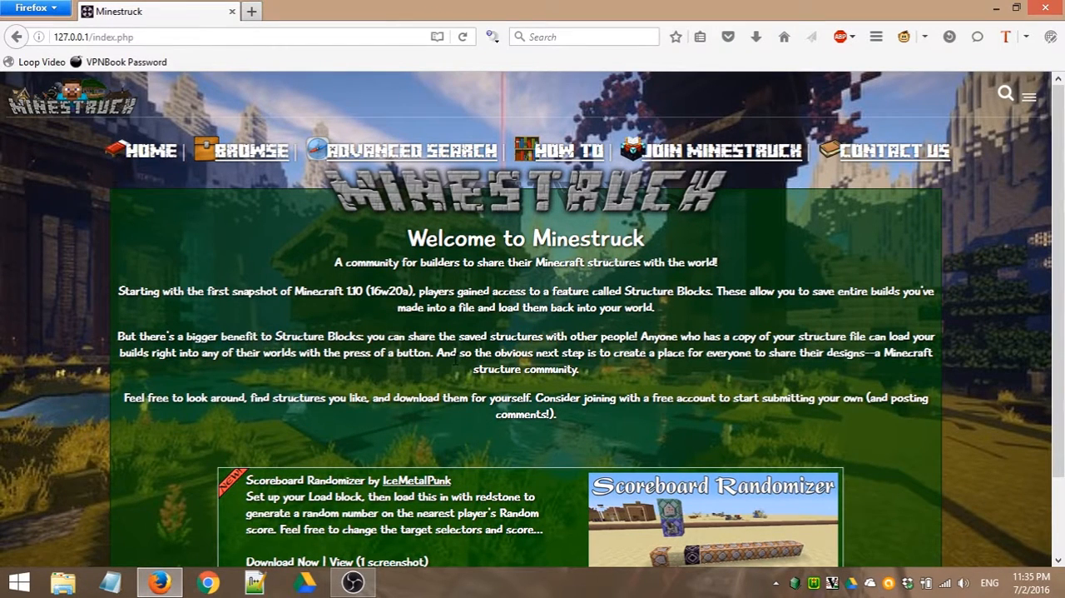
mouse_move(1039, 90)
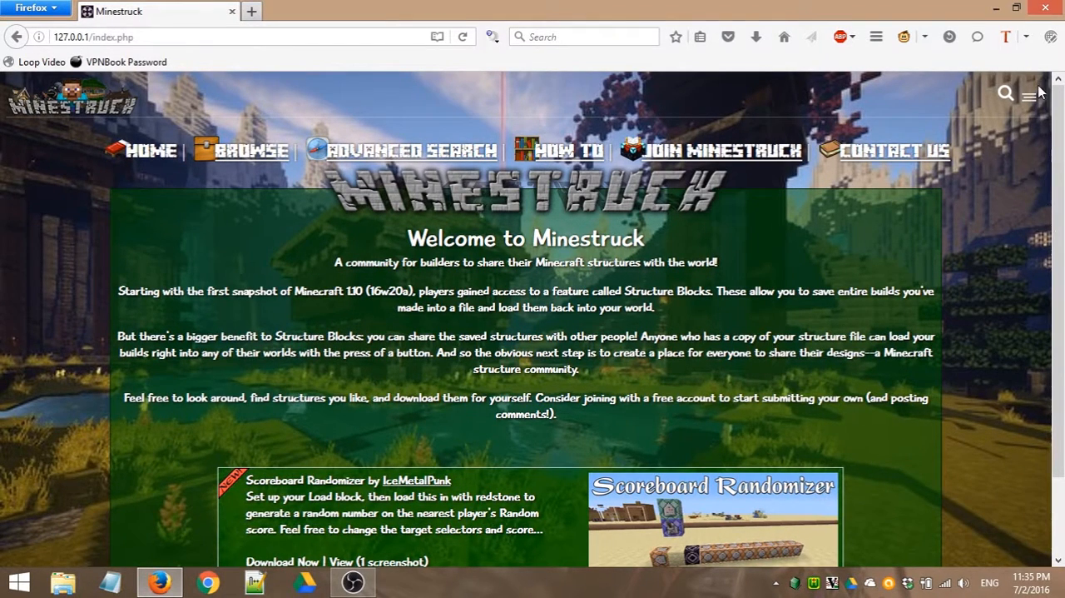
click(1037, 92)
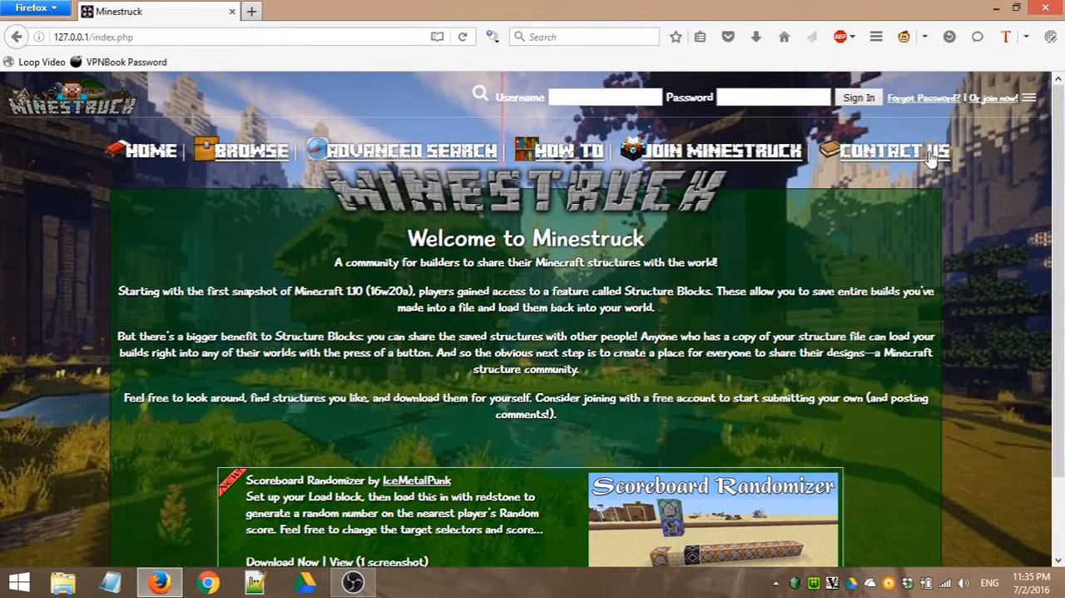
mouse_move(974, 114)
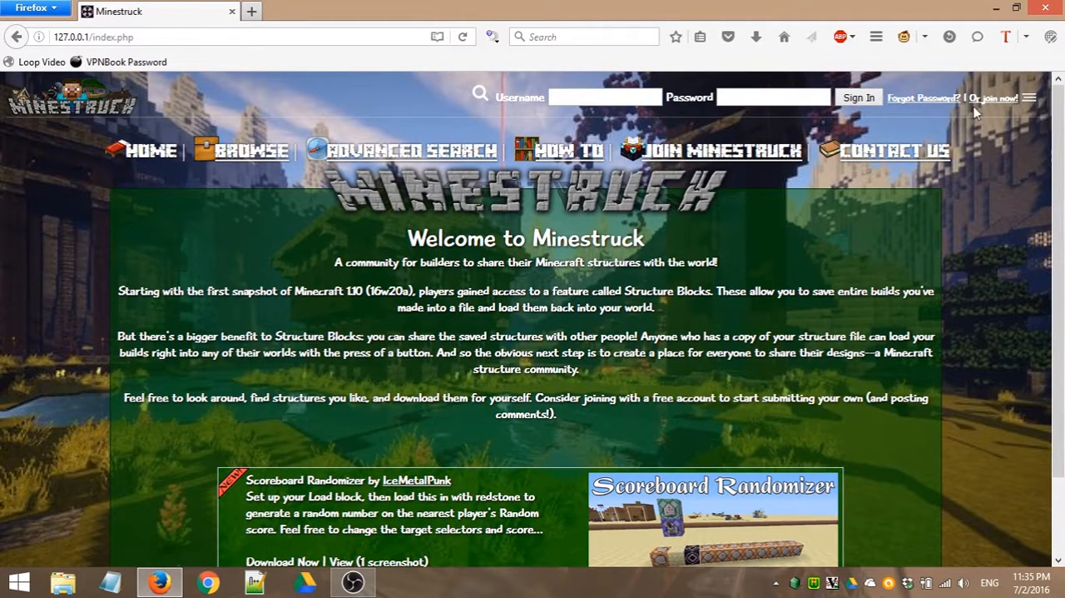
mouse_move(1002, 228)
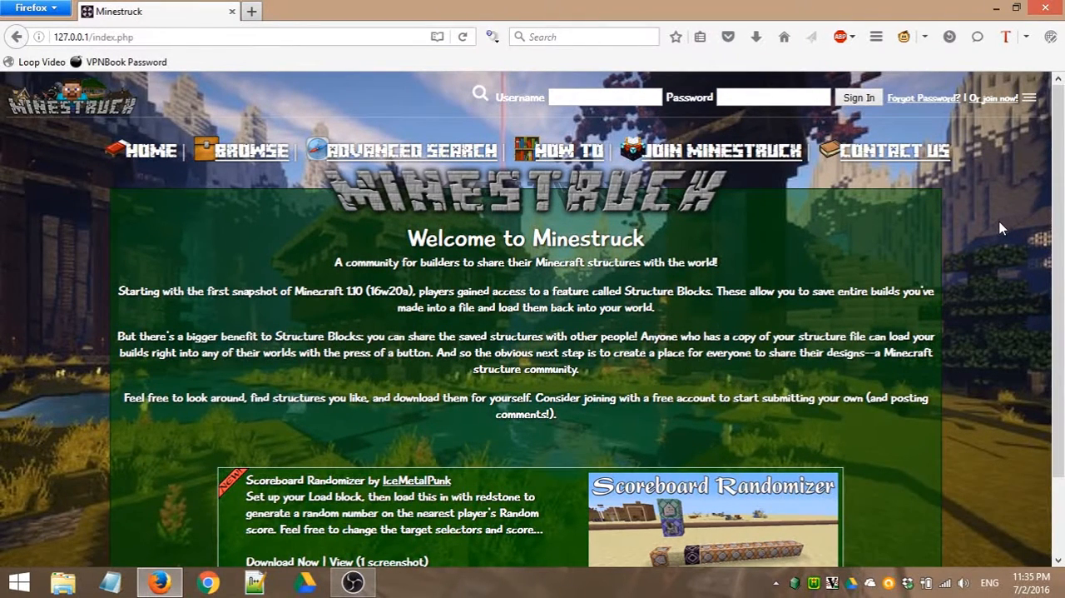
mouse_move(801, 248)
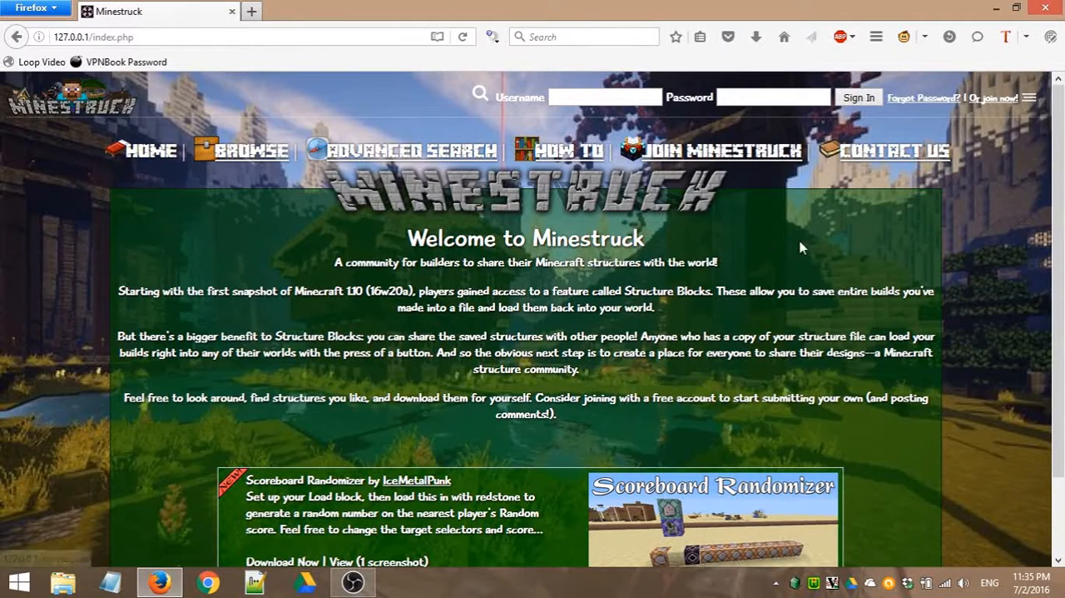